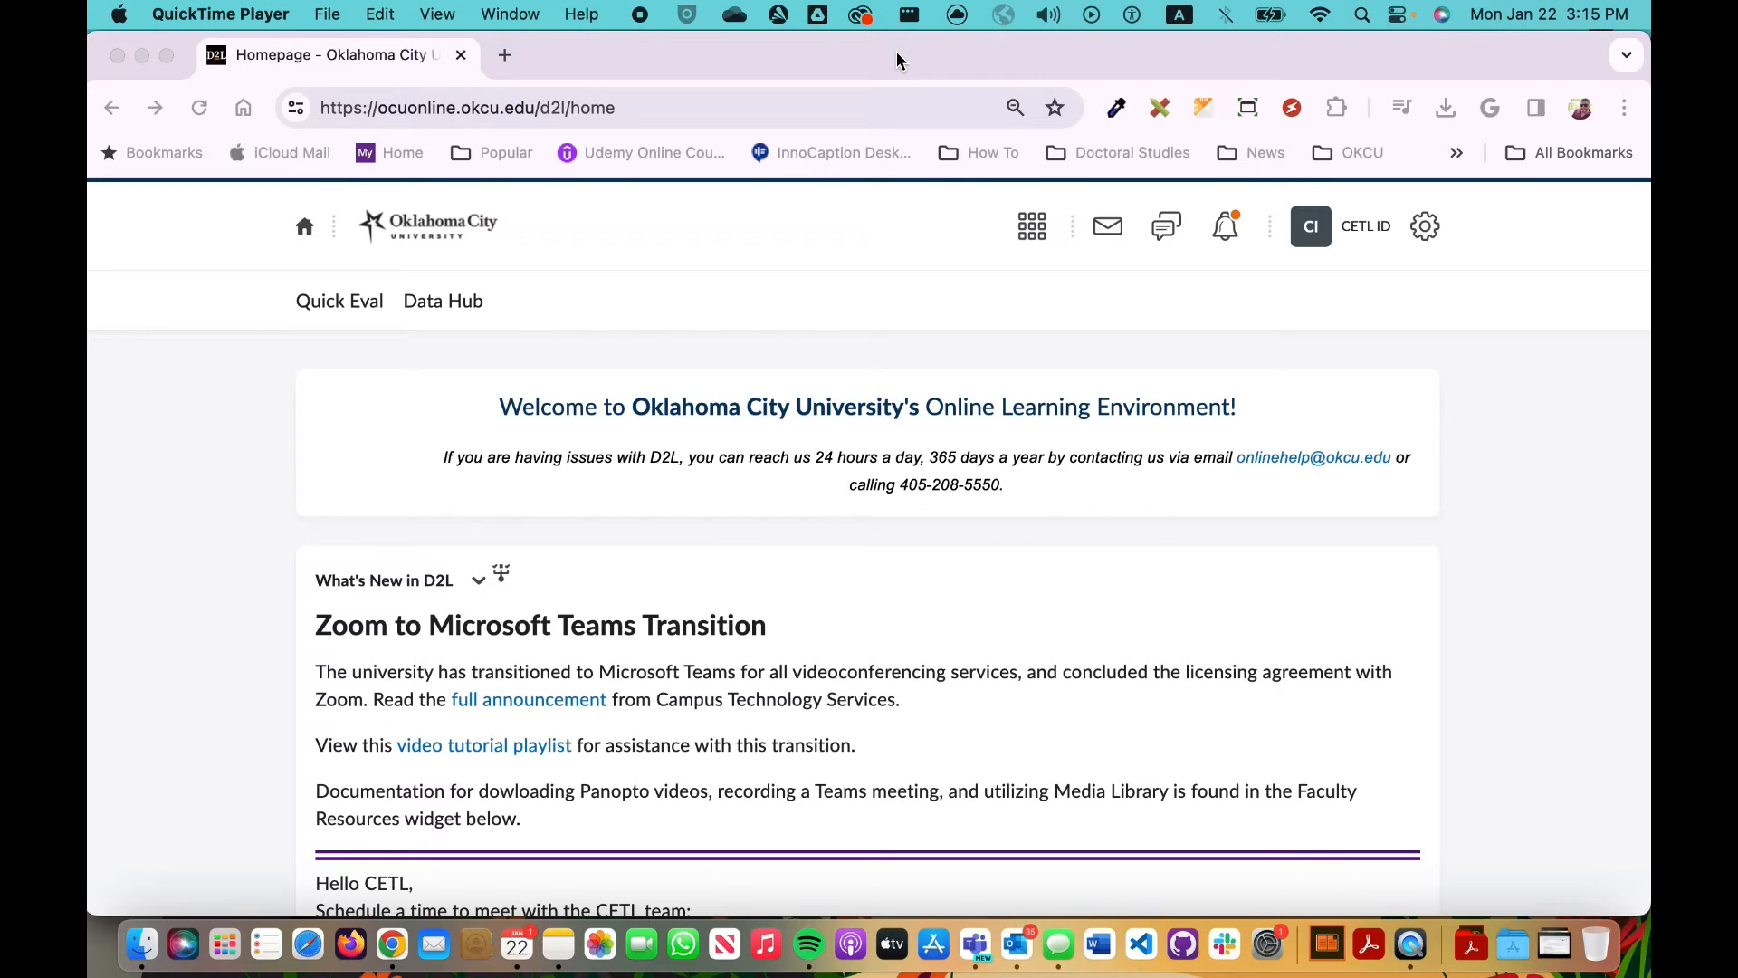
mouse_move(572, 67)
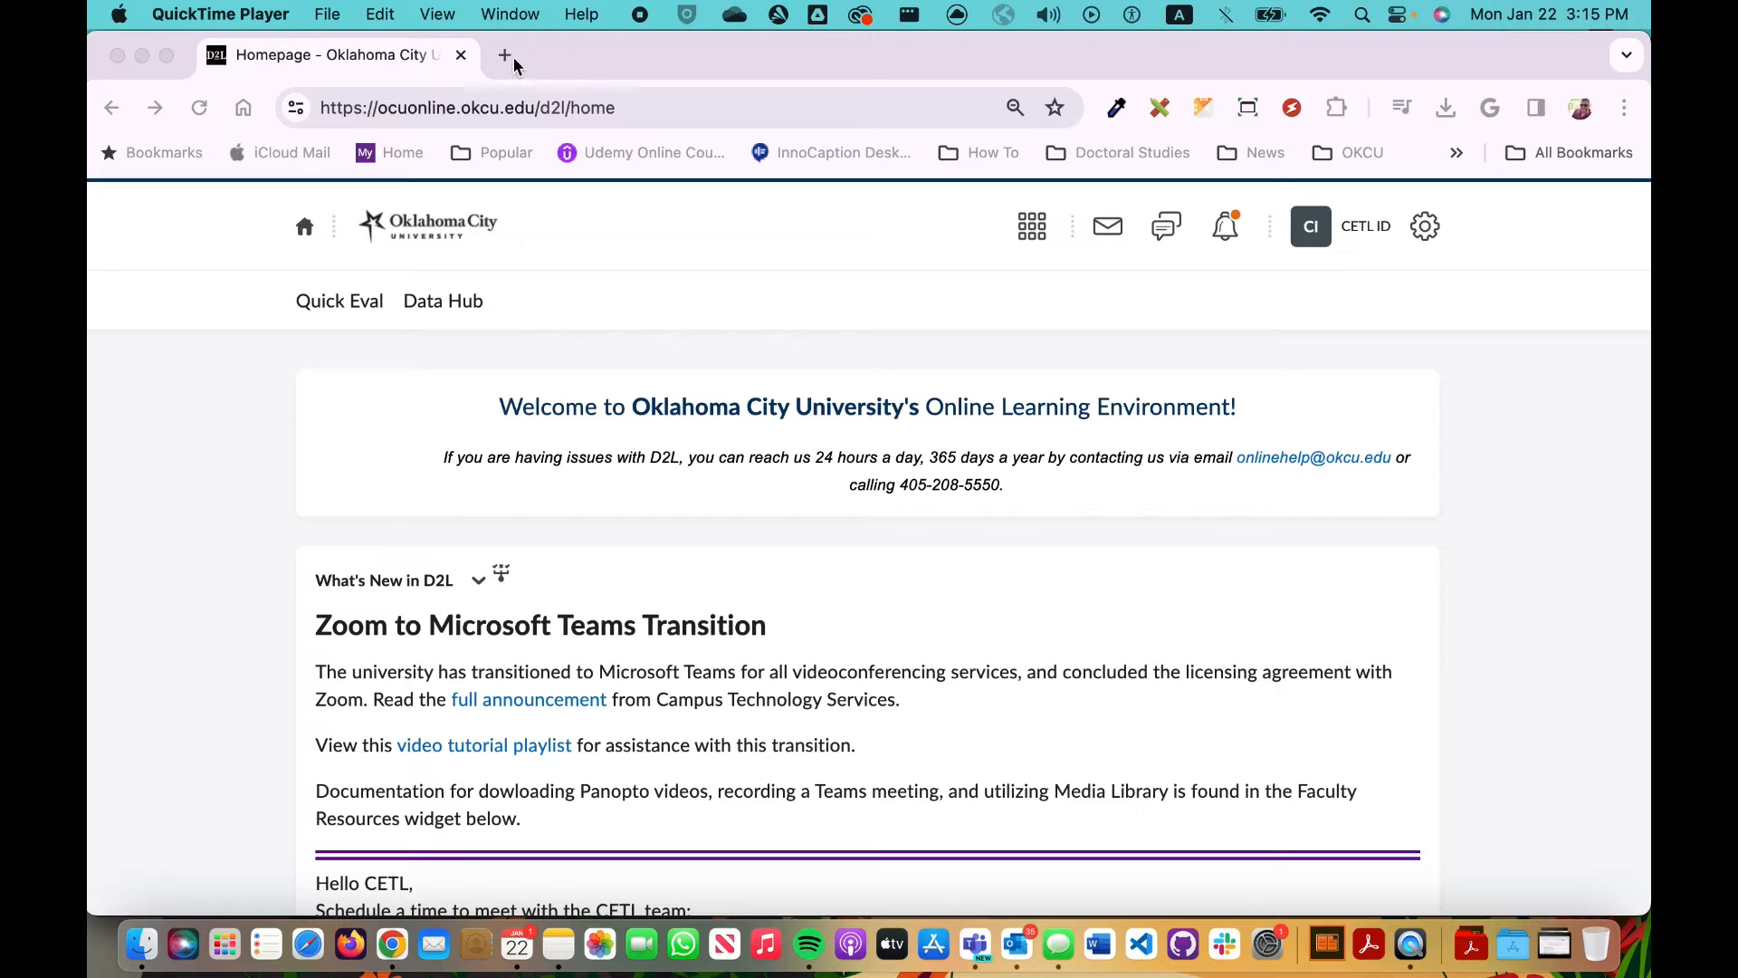
Step: Open office.com in a new browser tab beside the D2L homepage
left_click(504, 55)
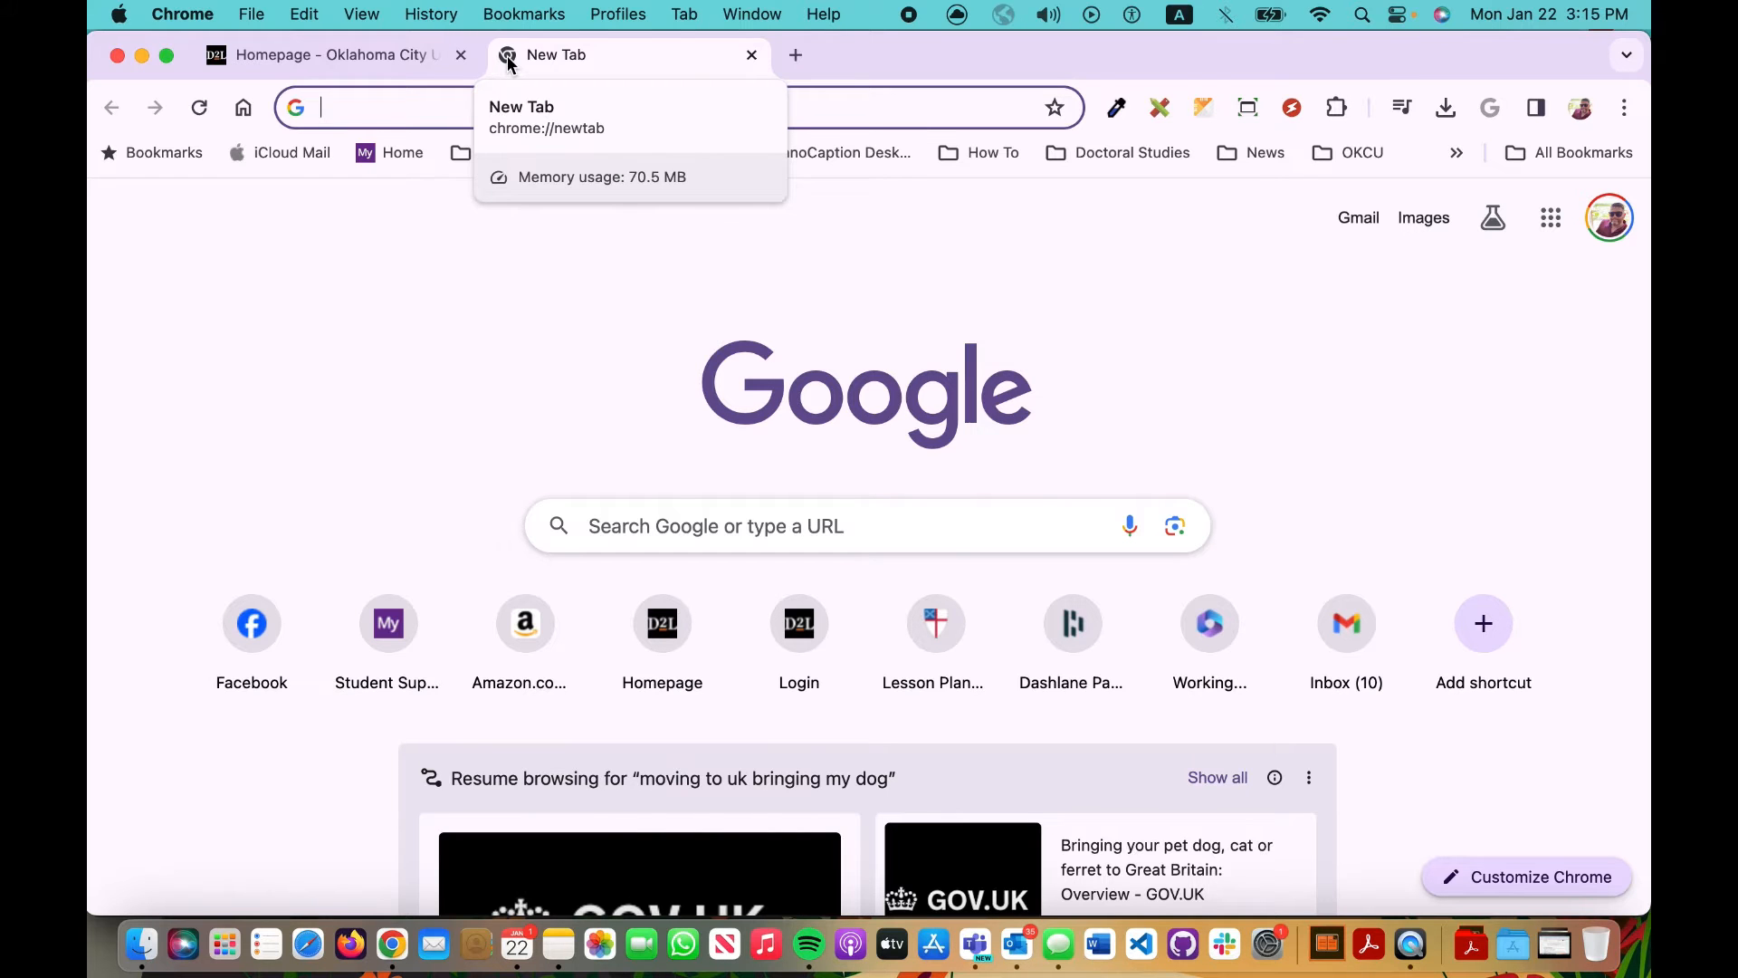
type("https://www.office.com/?auth=2")
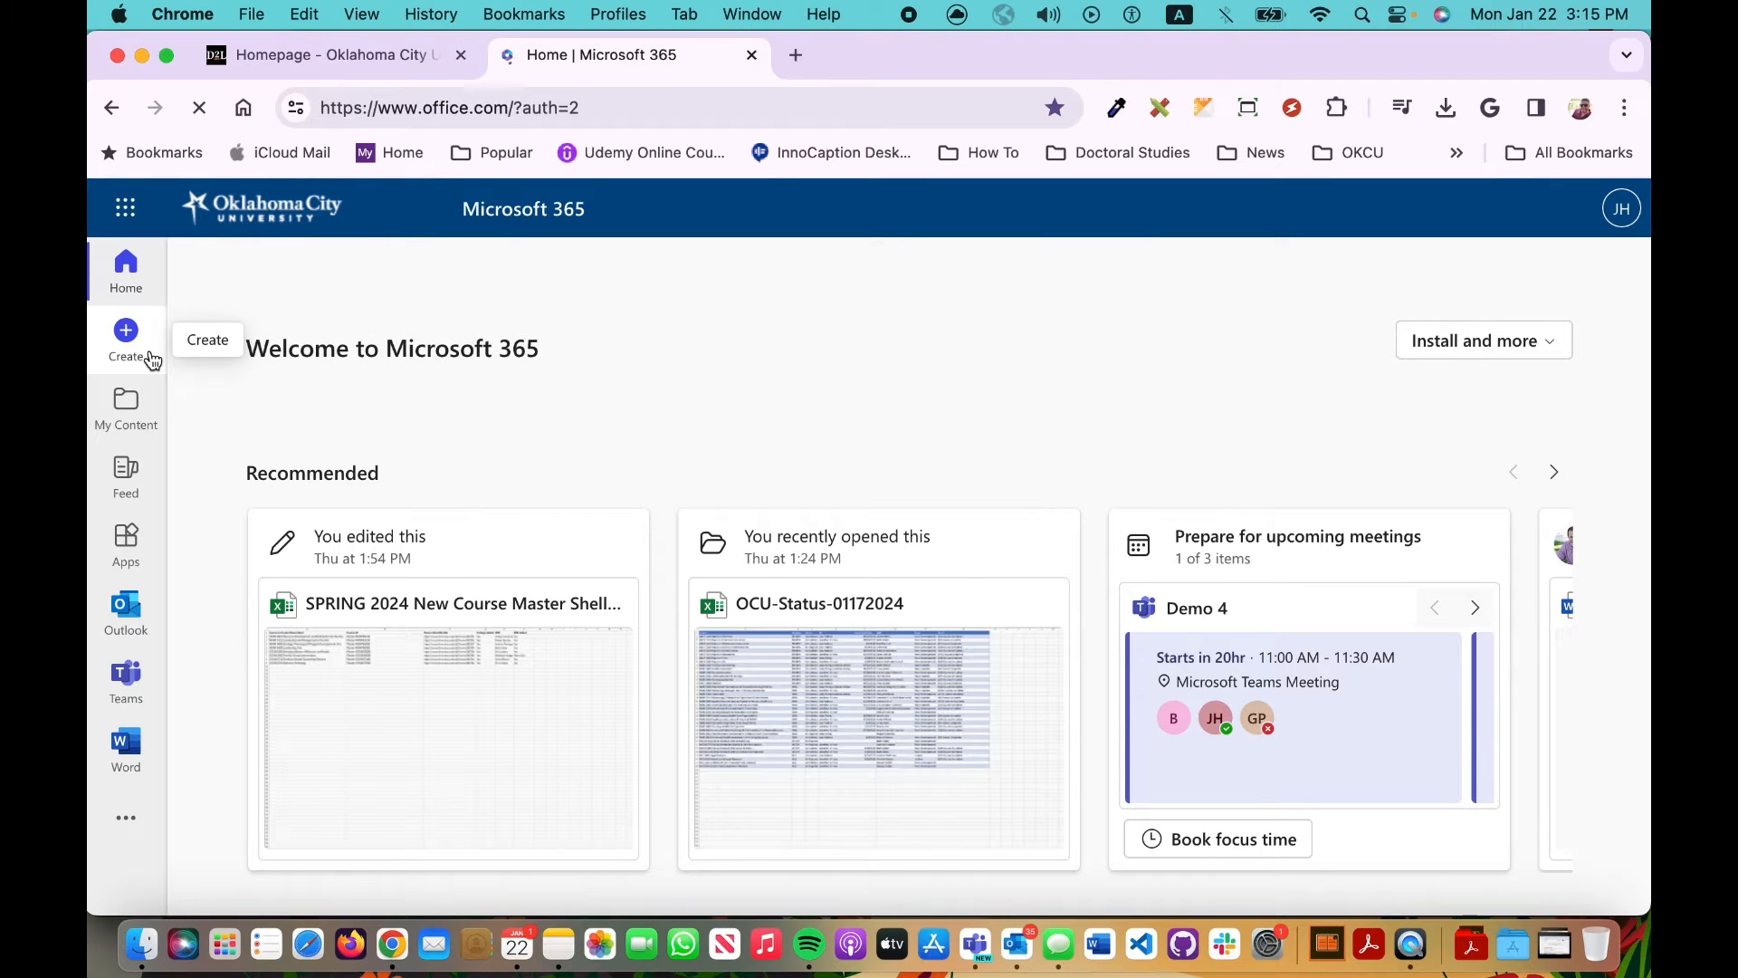
mouse_move(125, 682)
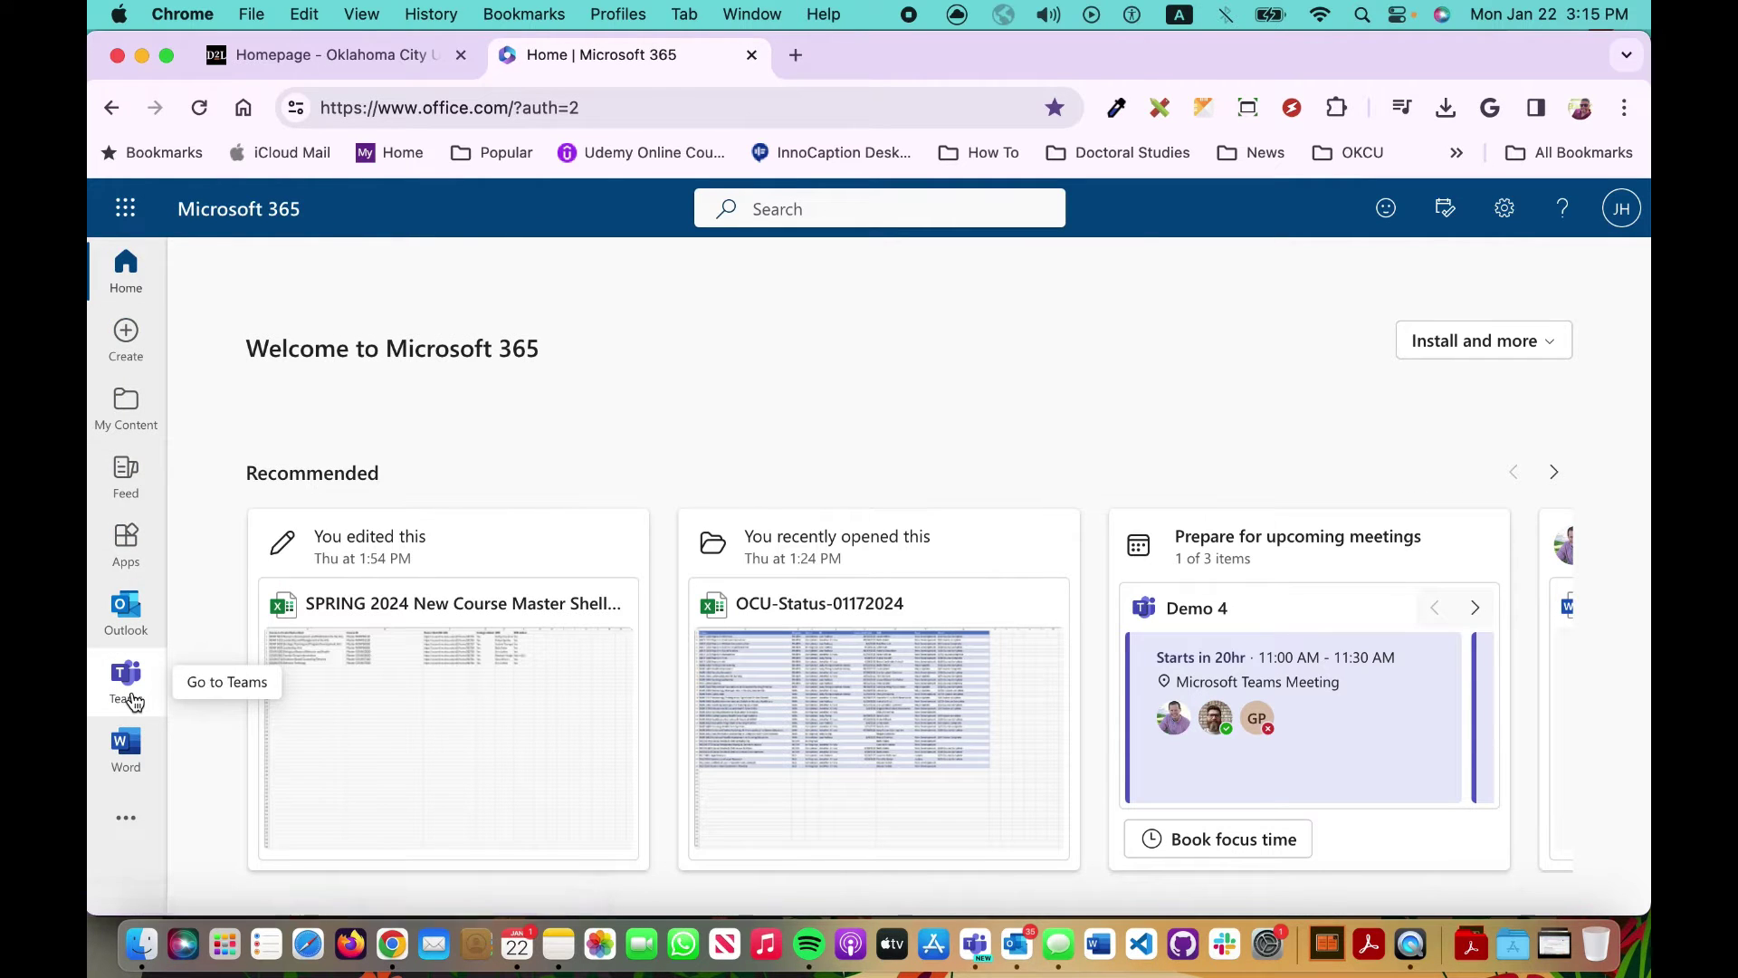
Step: Go to Teams from the Microsoft 365 sidebar
left_click(125, 673)
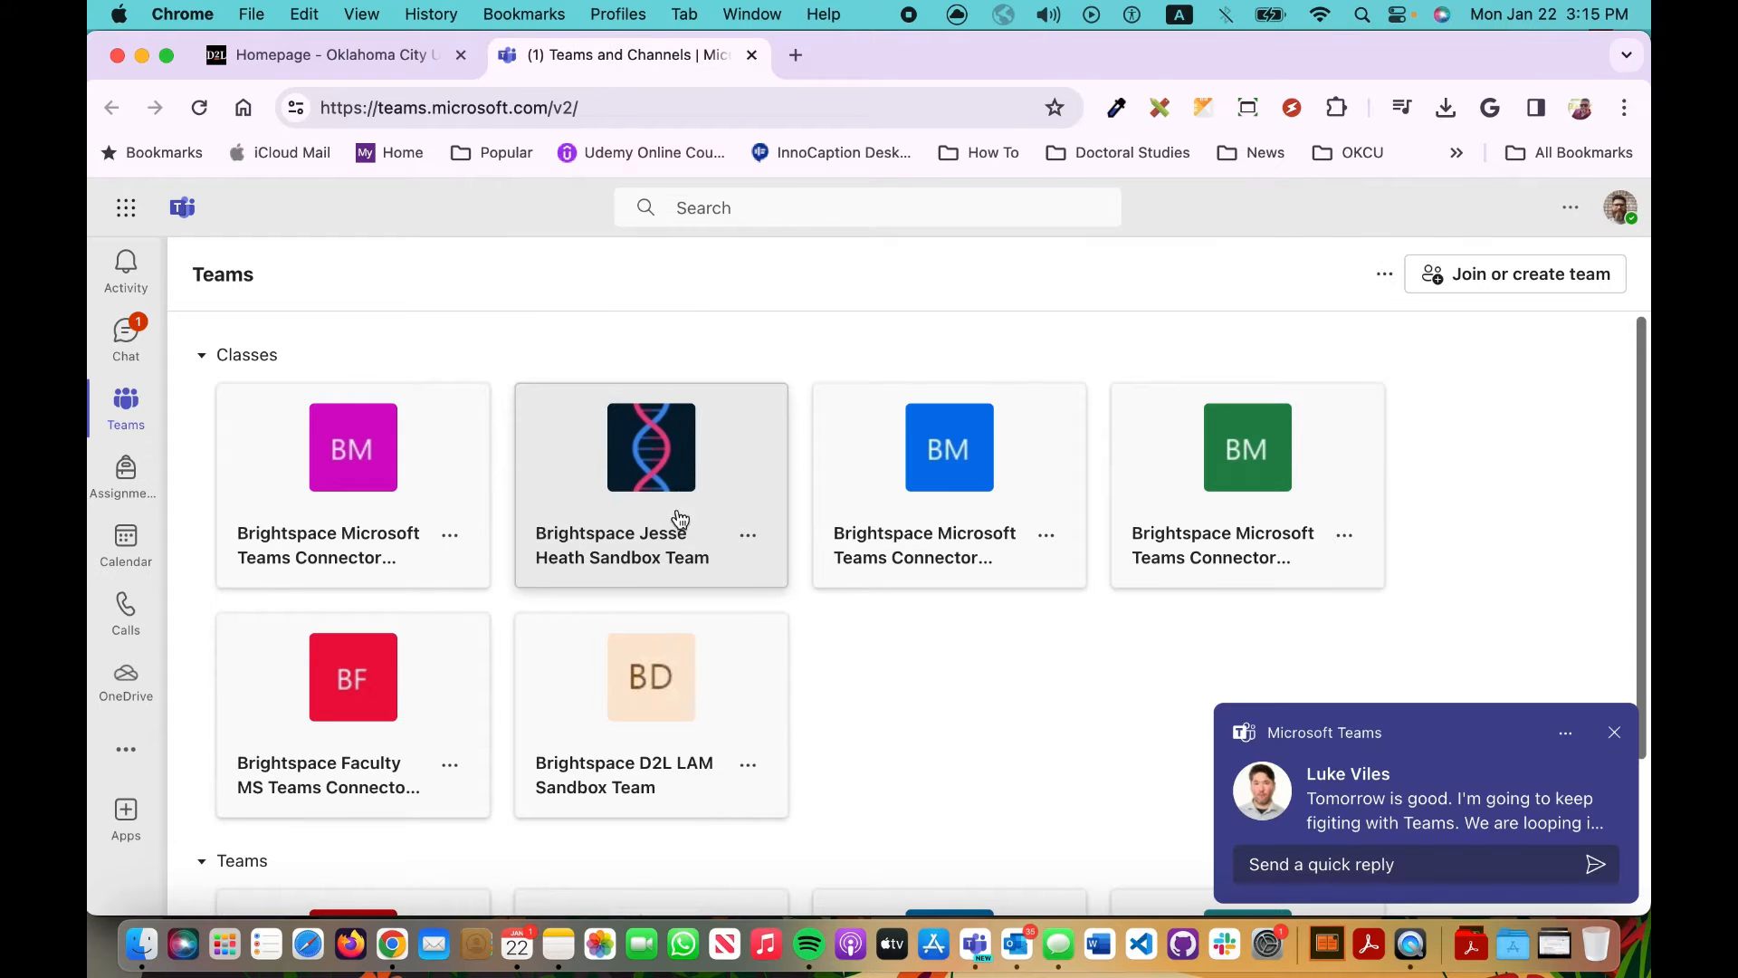
mouse_move(1613, 734)
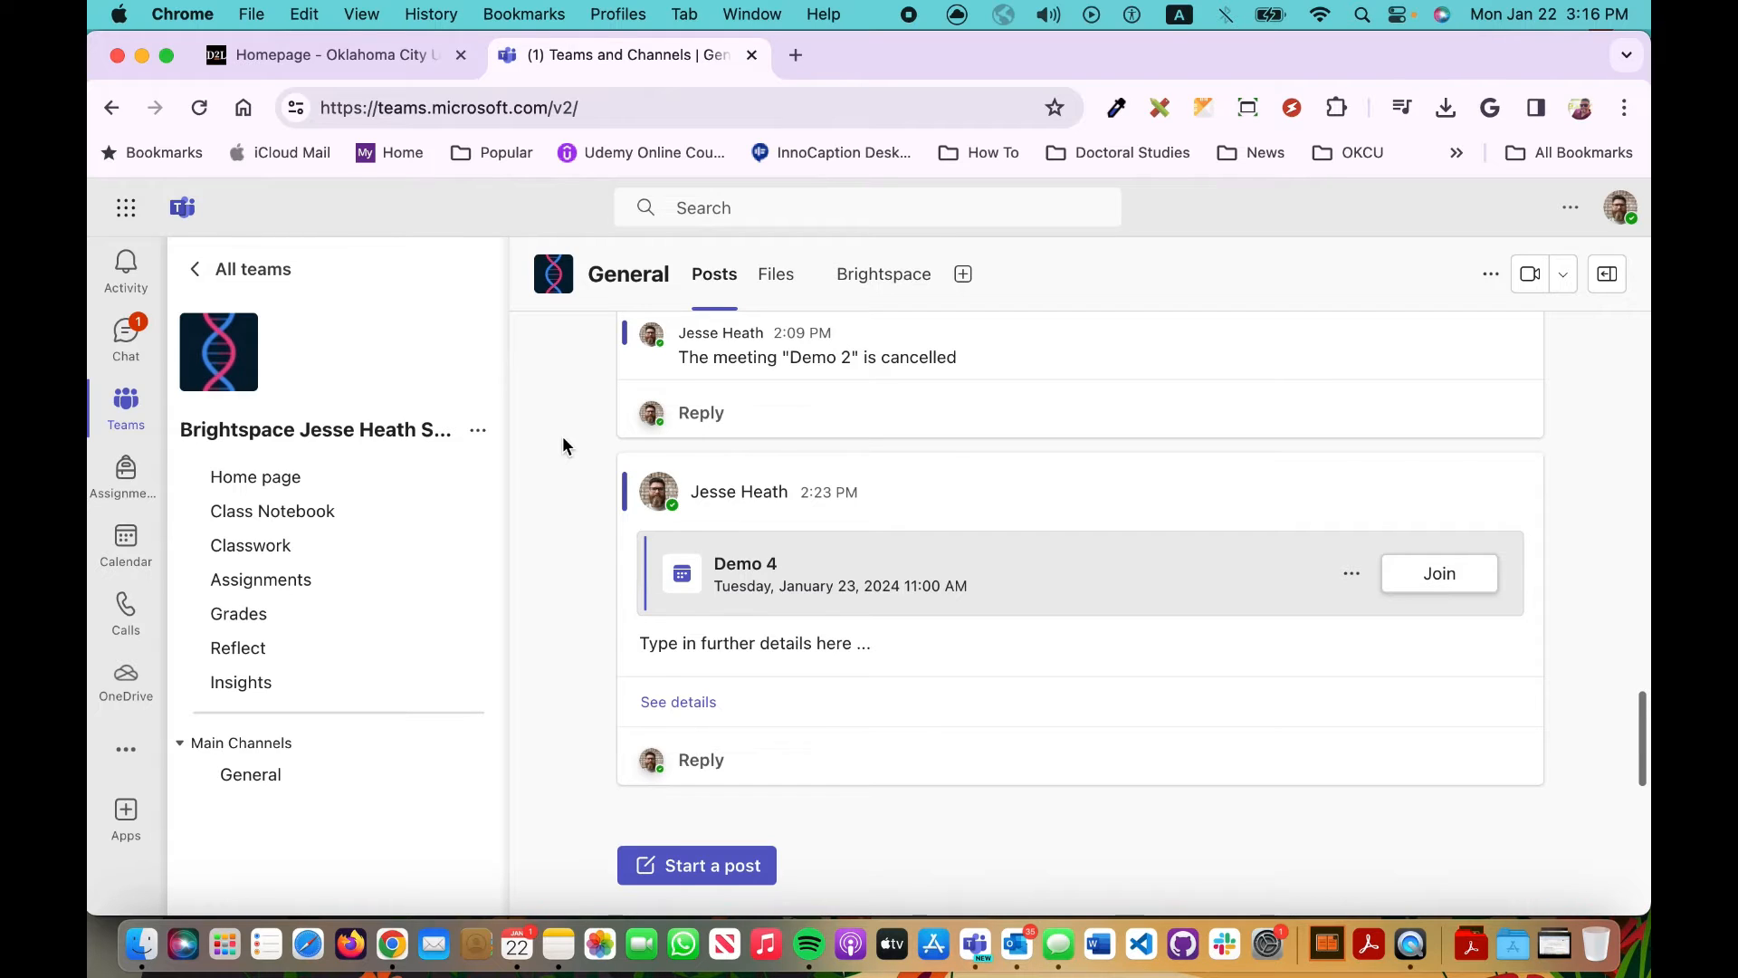
mouse_move(284, 728)
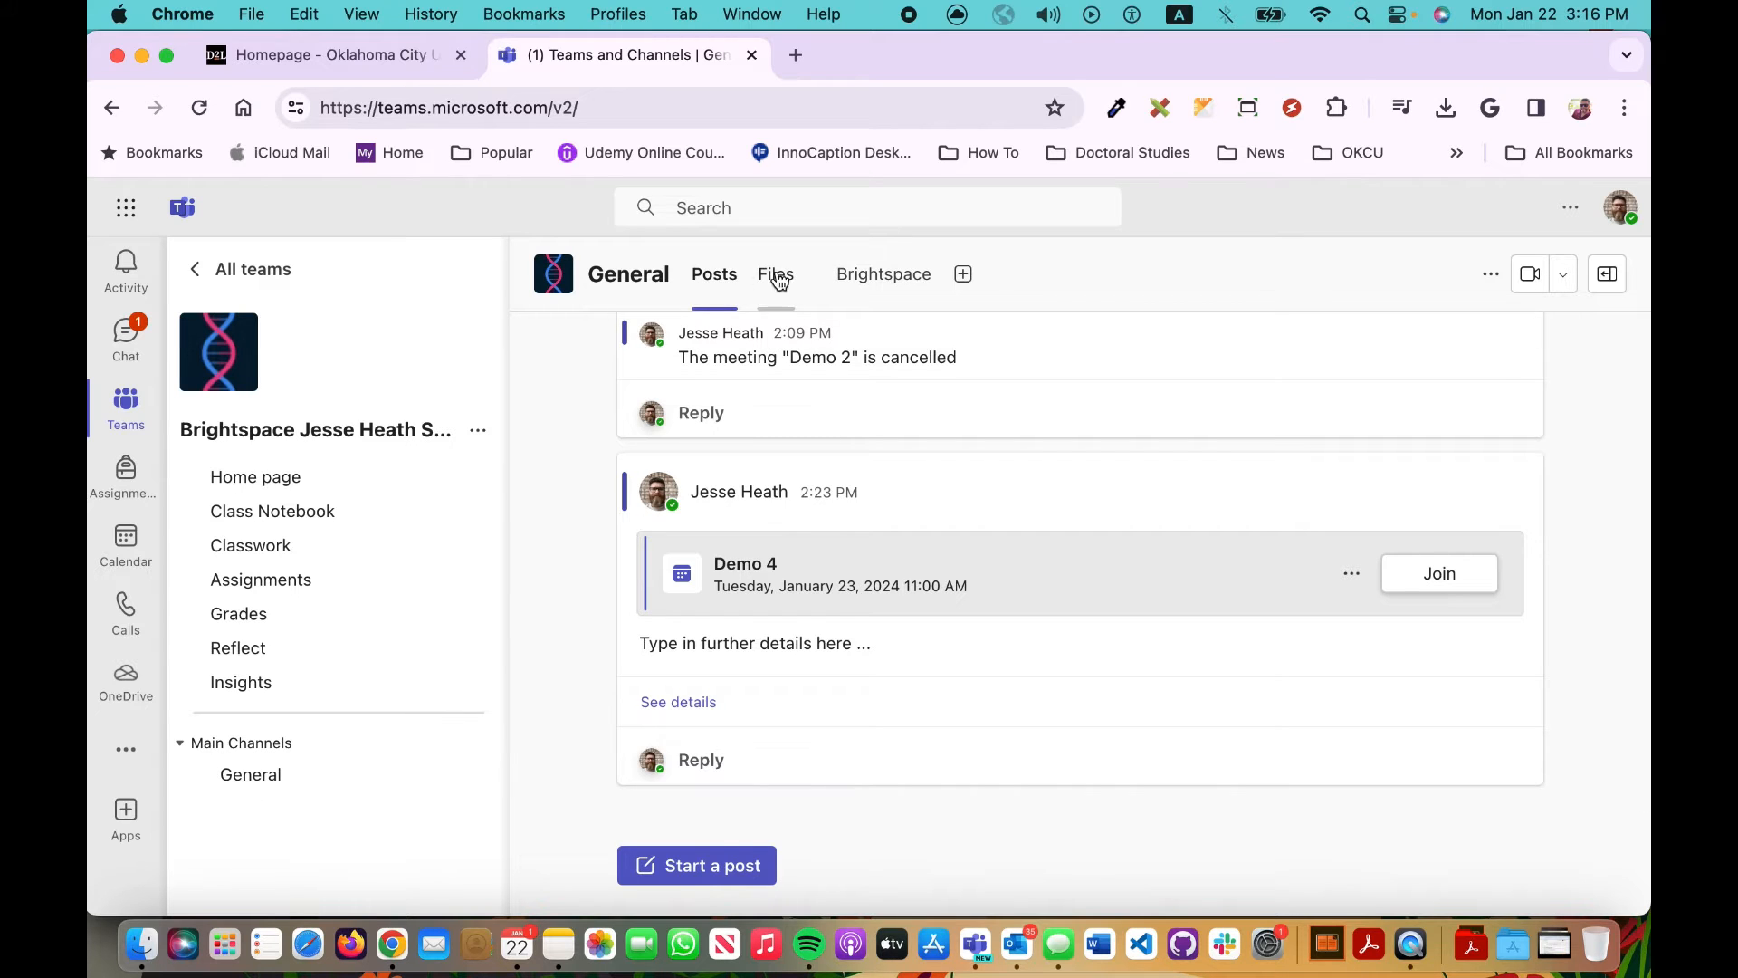
mouse_move(793, 282)
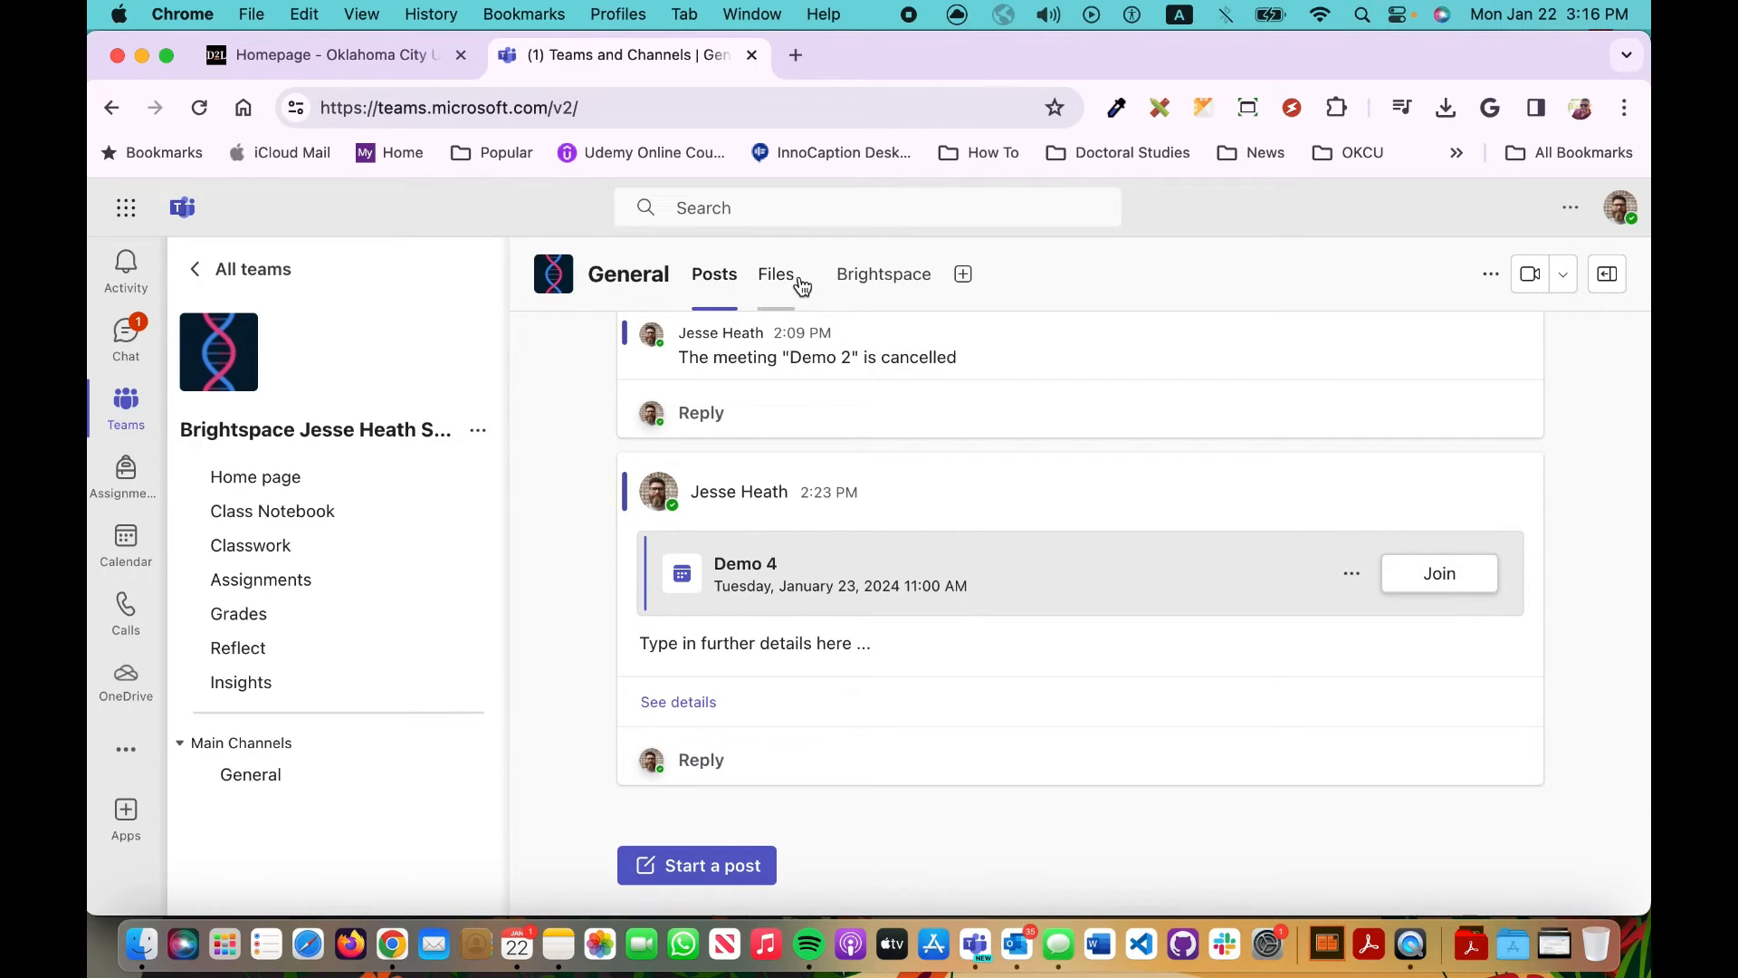
mouse_move(775, 282)
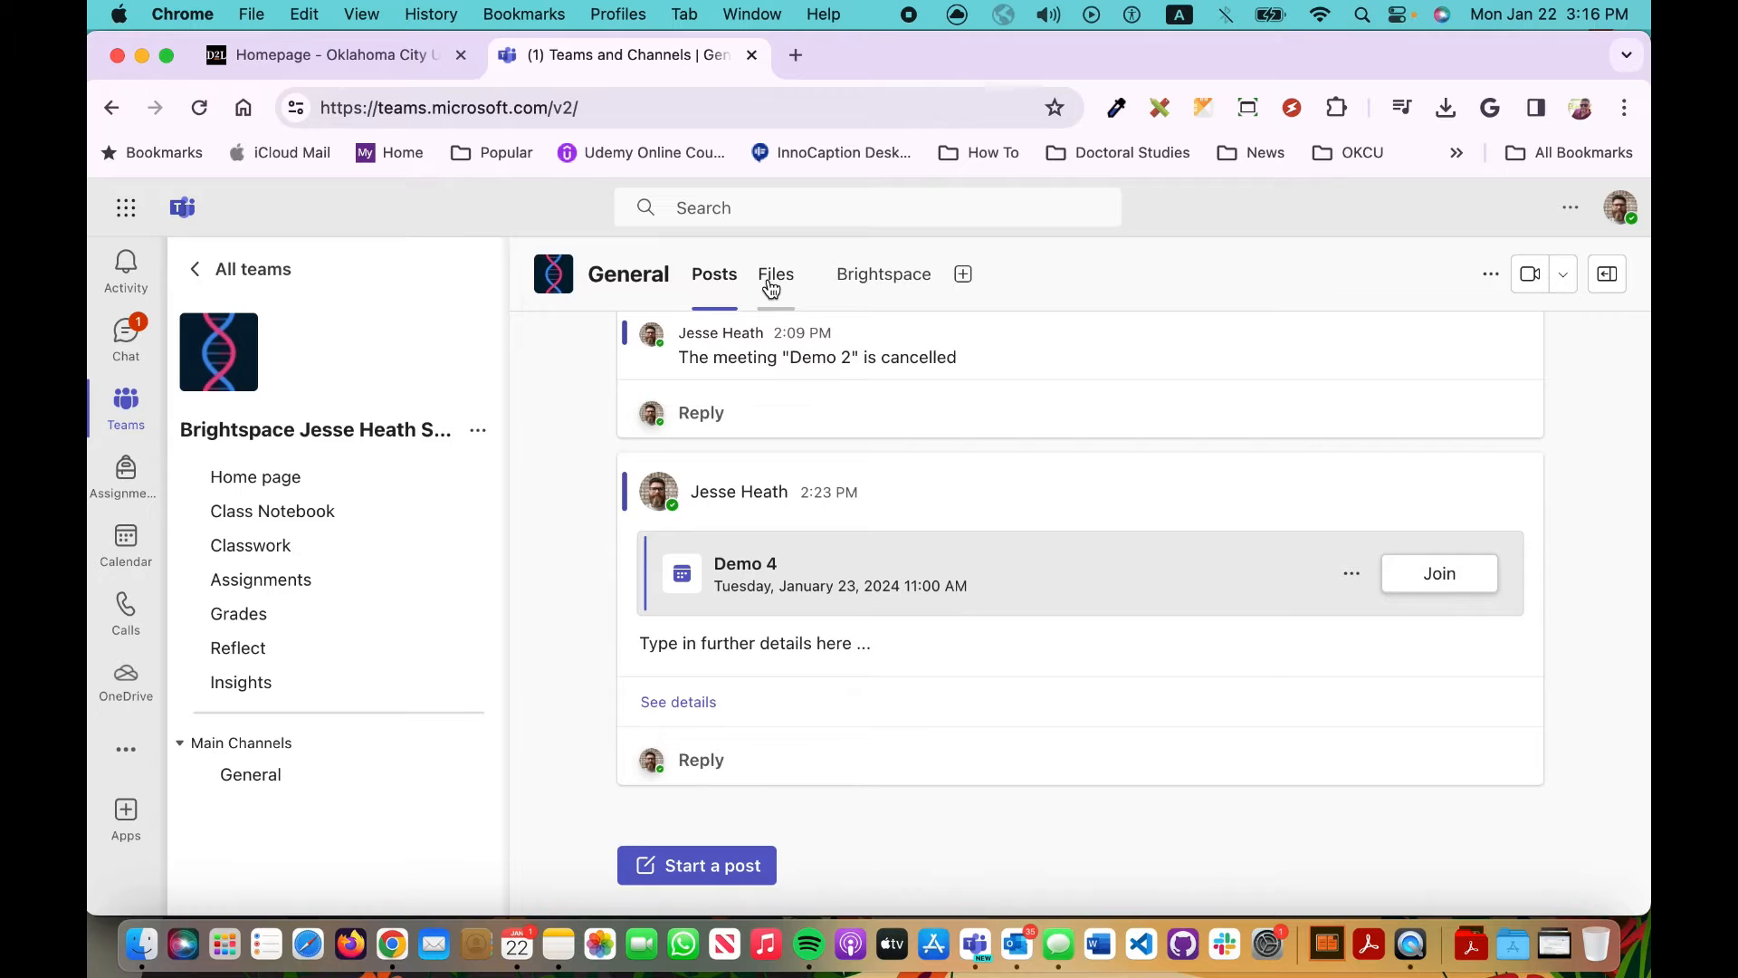
Step: Browse into the General channel's Files and its Recordings folder
left_click(775, 273)
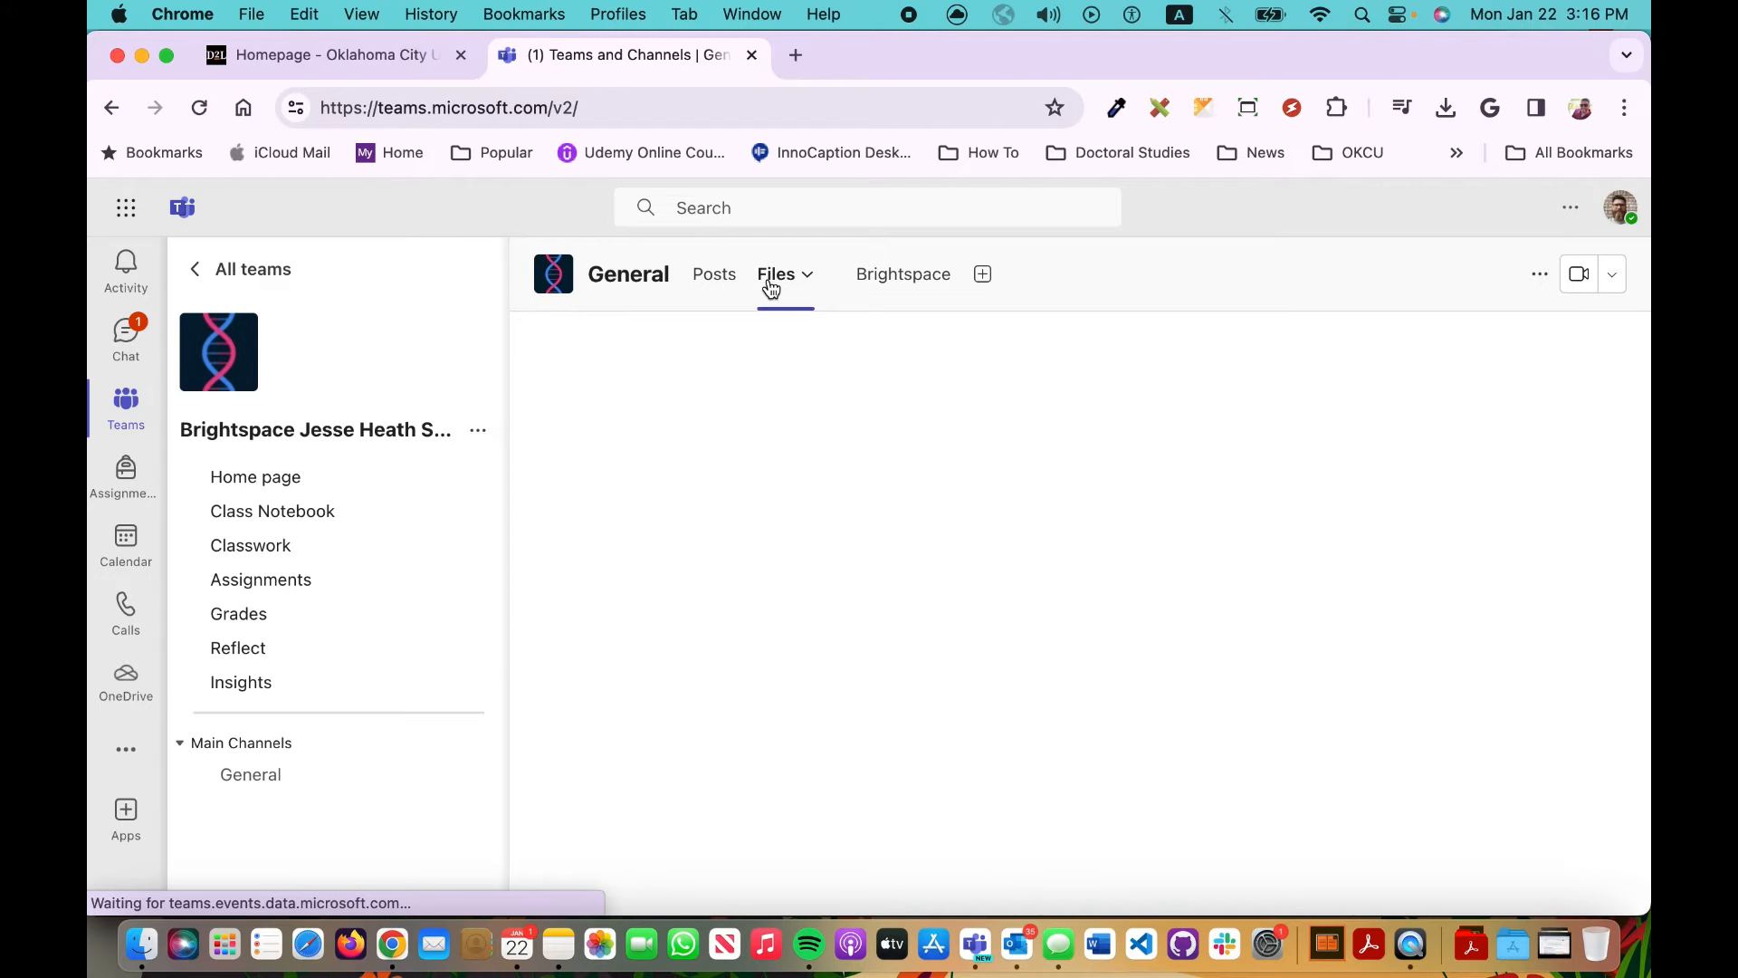
left_click(777, 273)
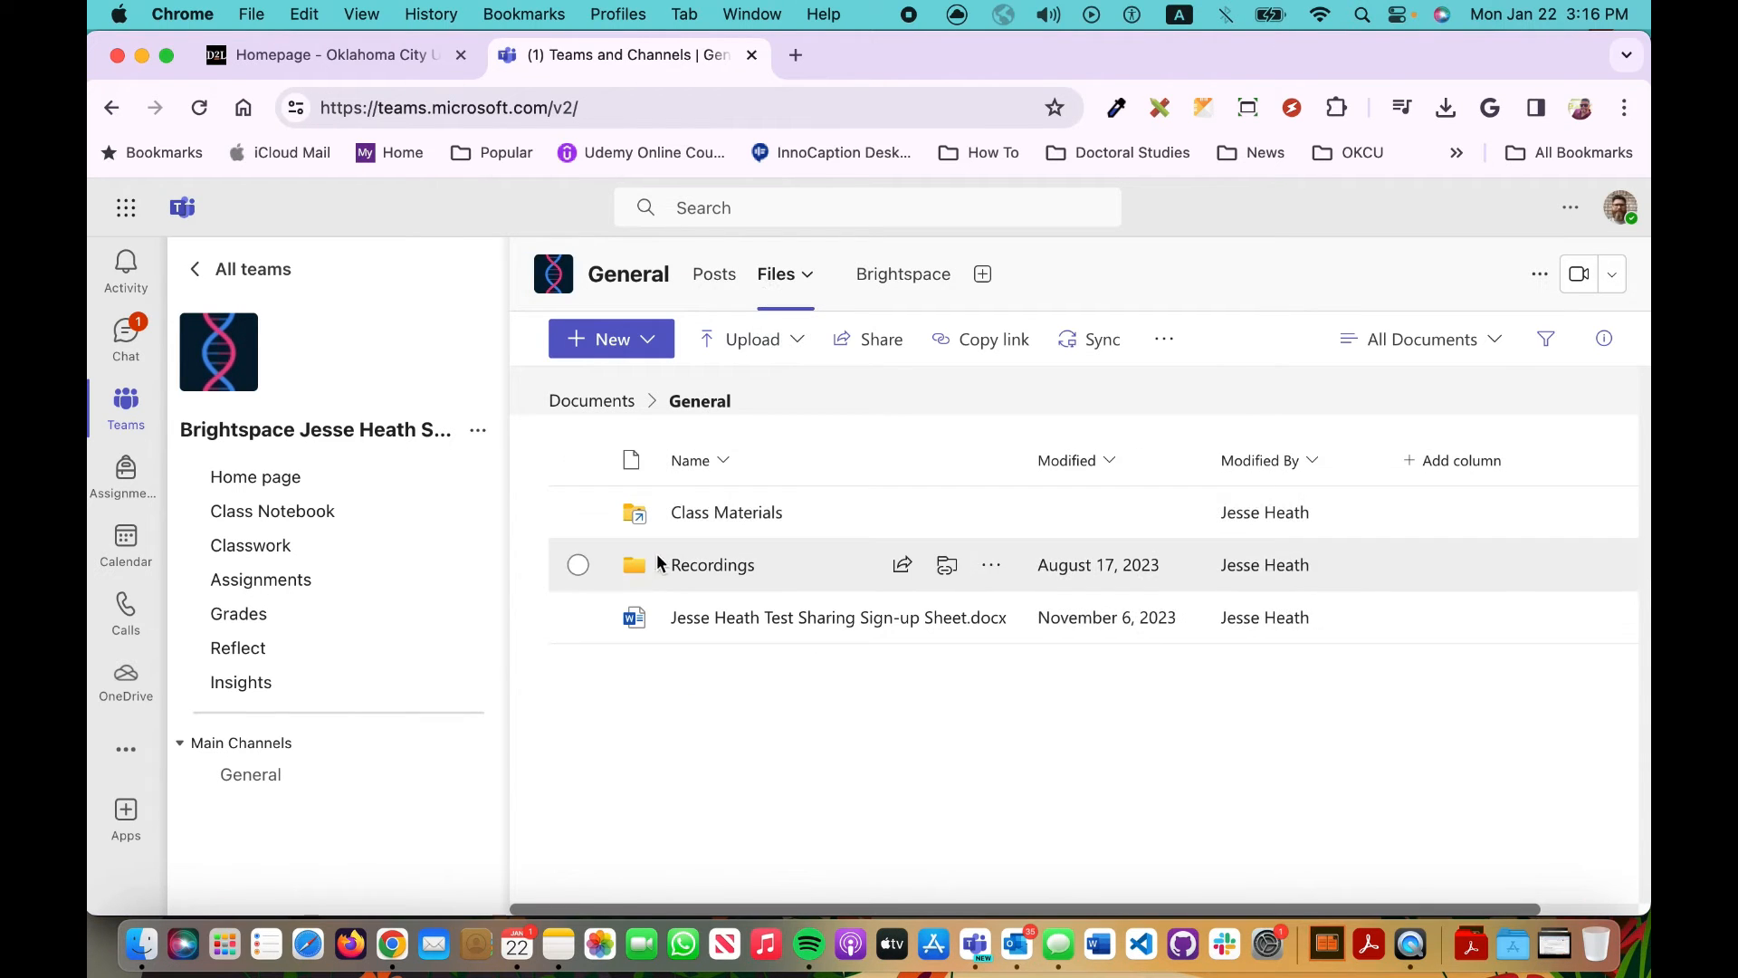
mouse_move(639, 570)
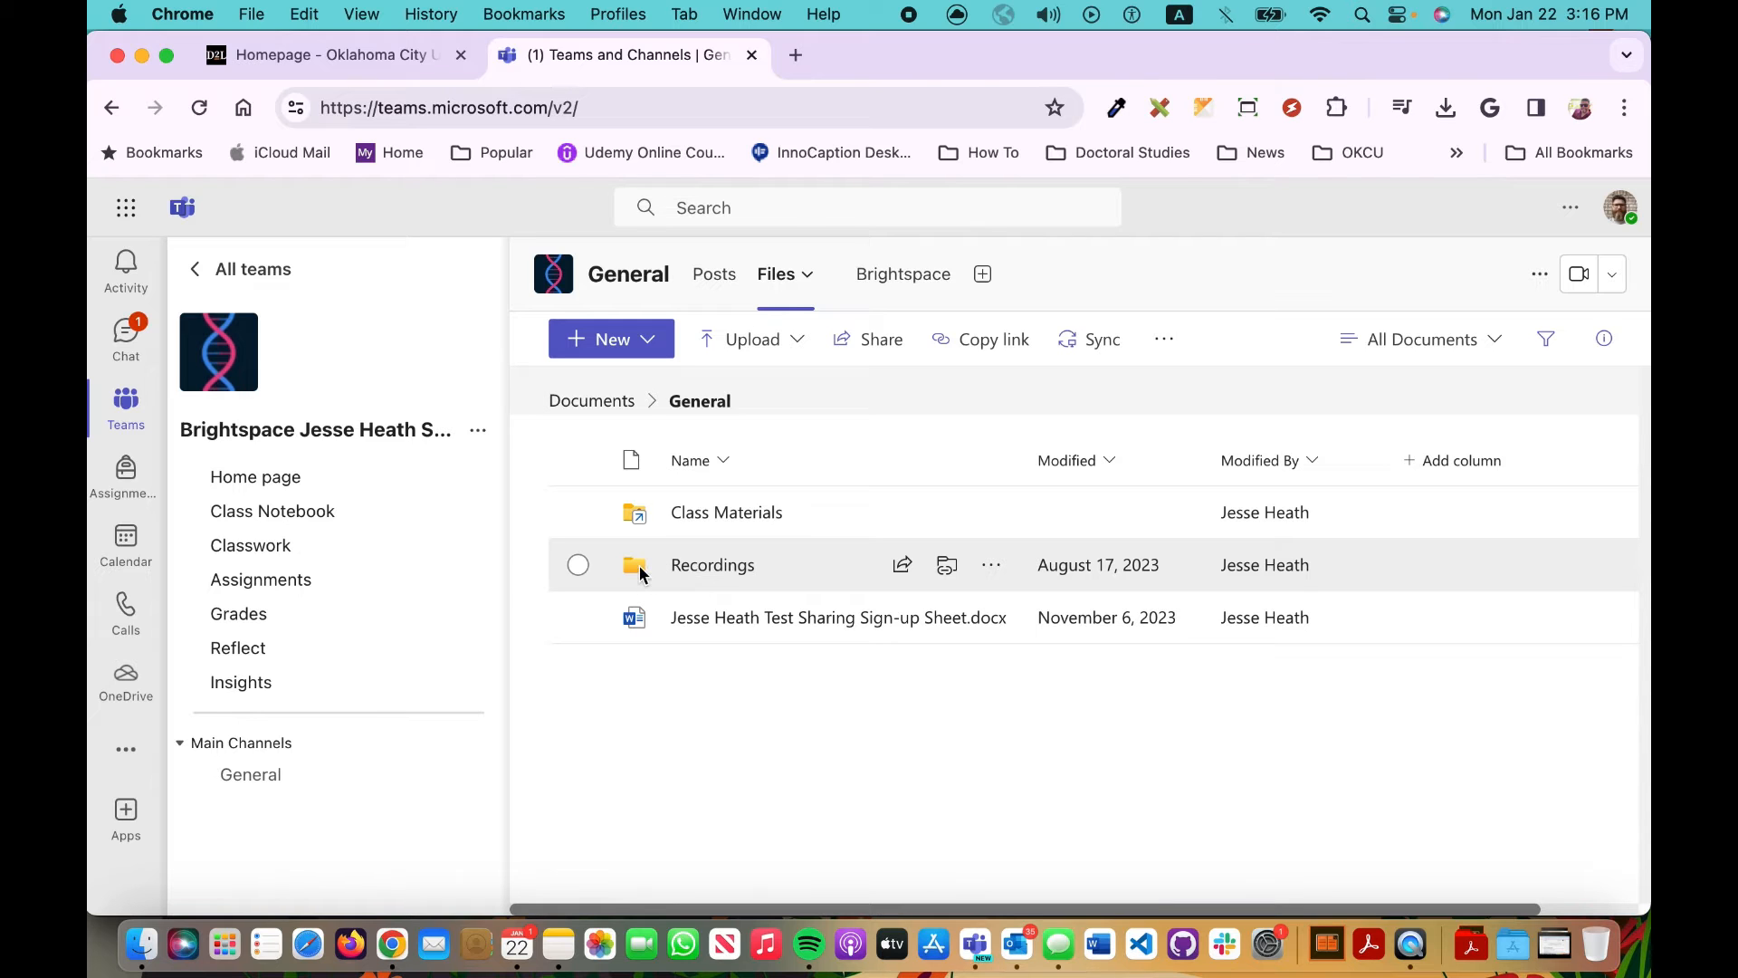
left_click(575, 565)
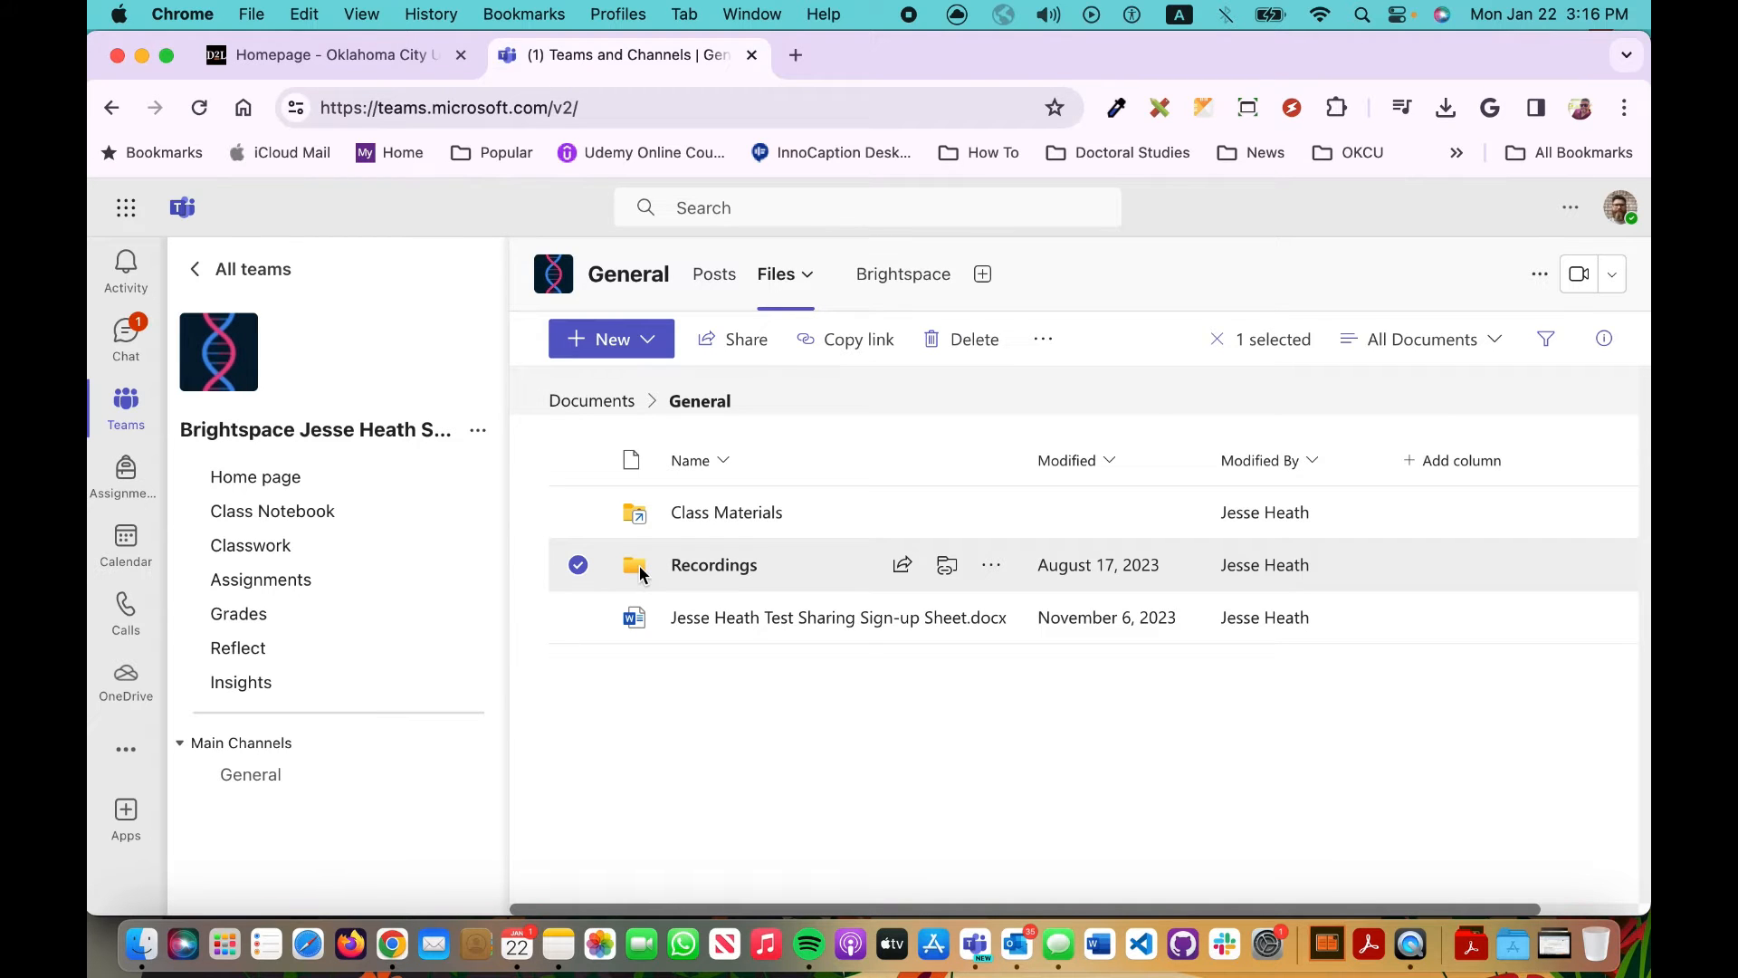
double_click(713, 565)
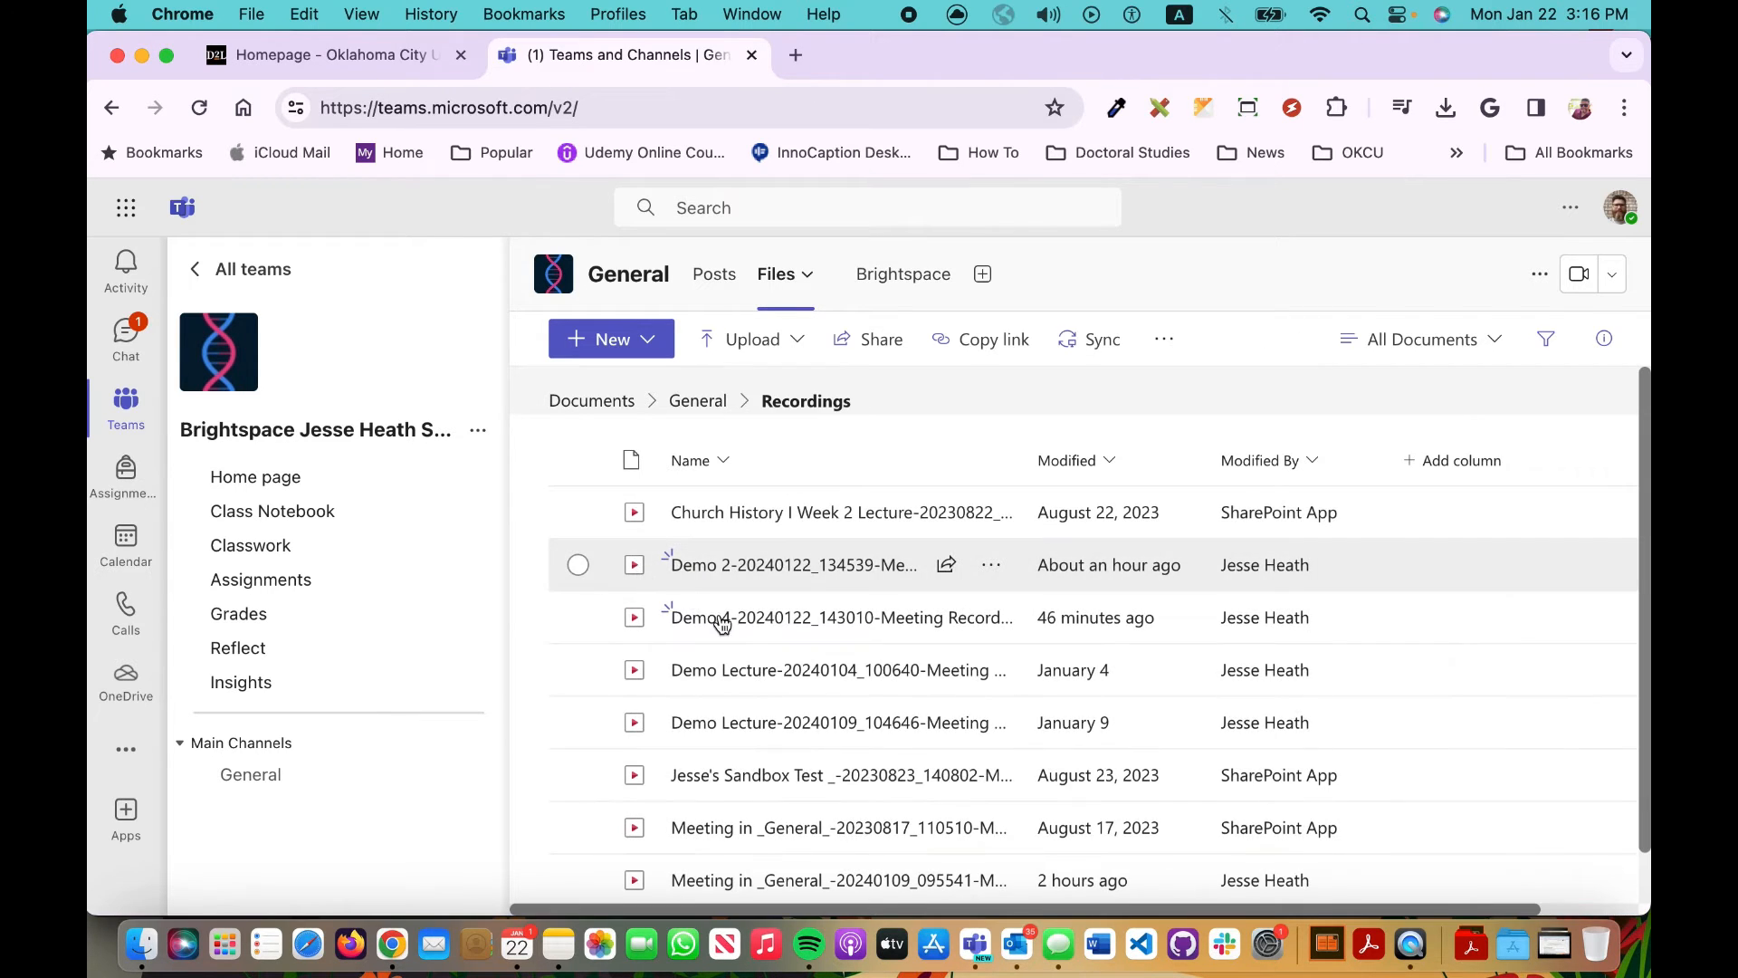
mouse_move(797, 670)
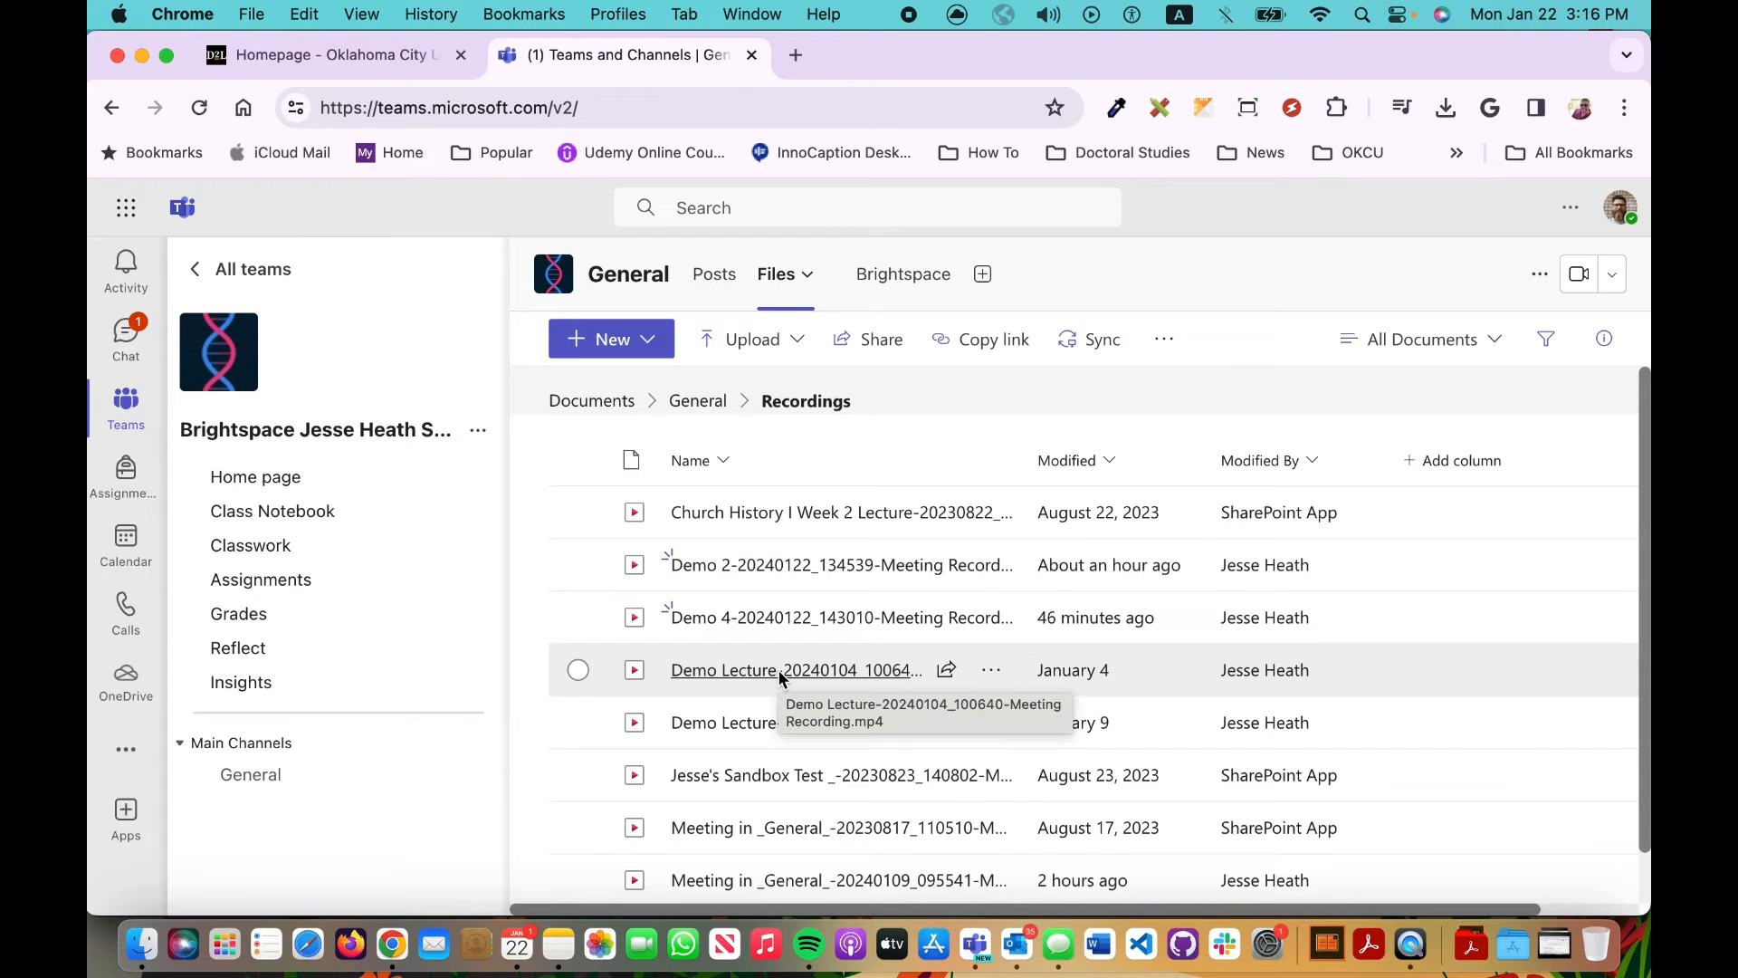
mouse_move(728, 565)
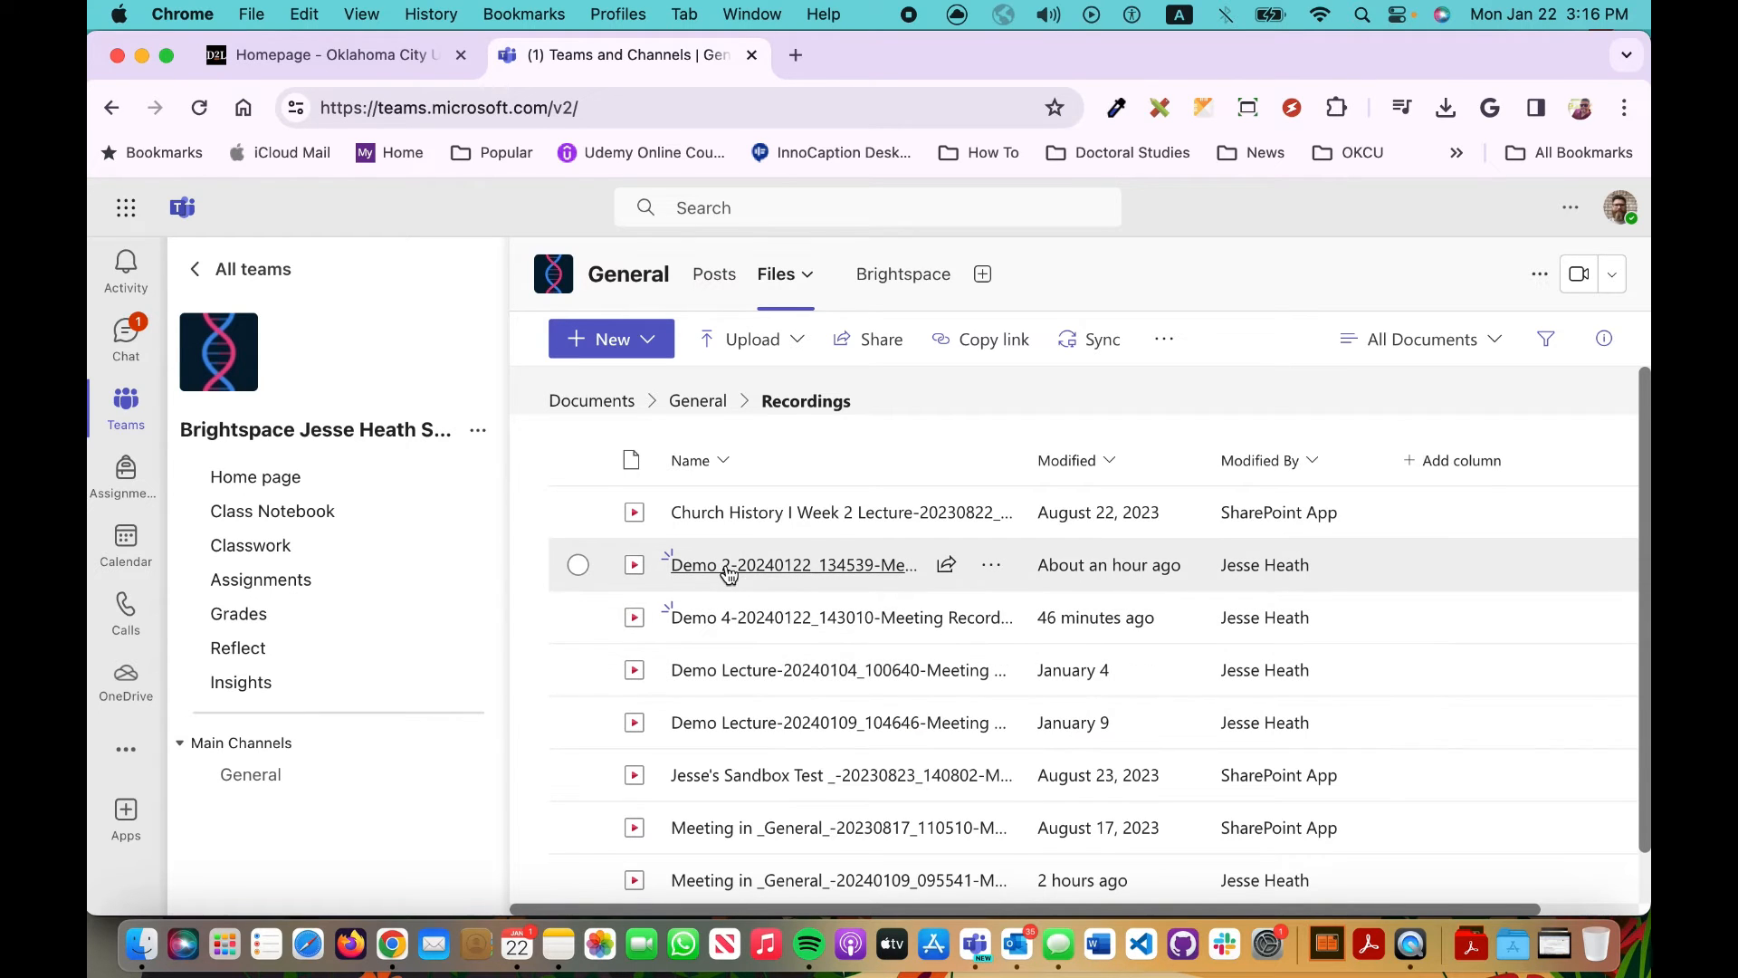
mouse_move(778, 570)
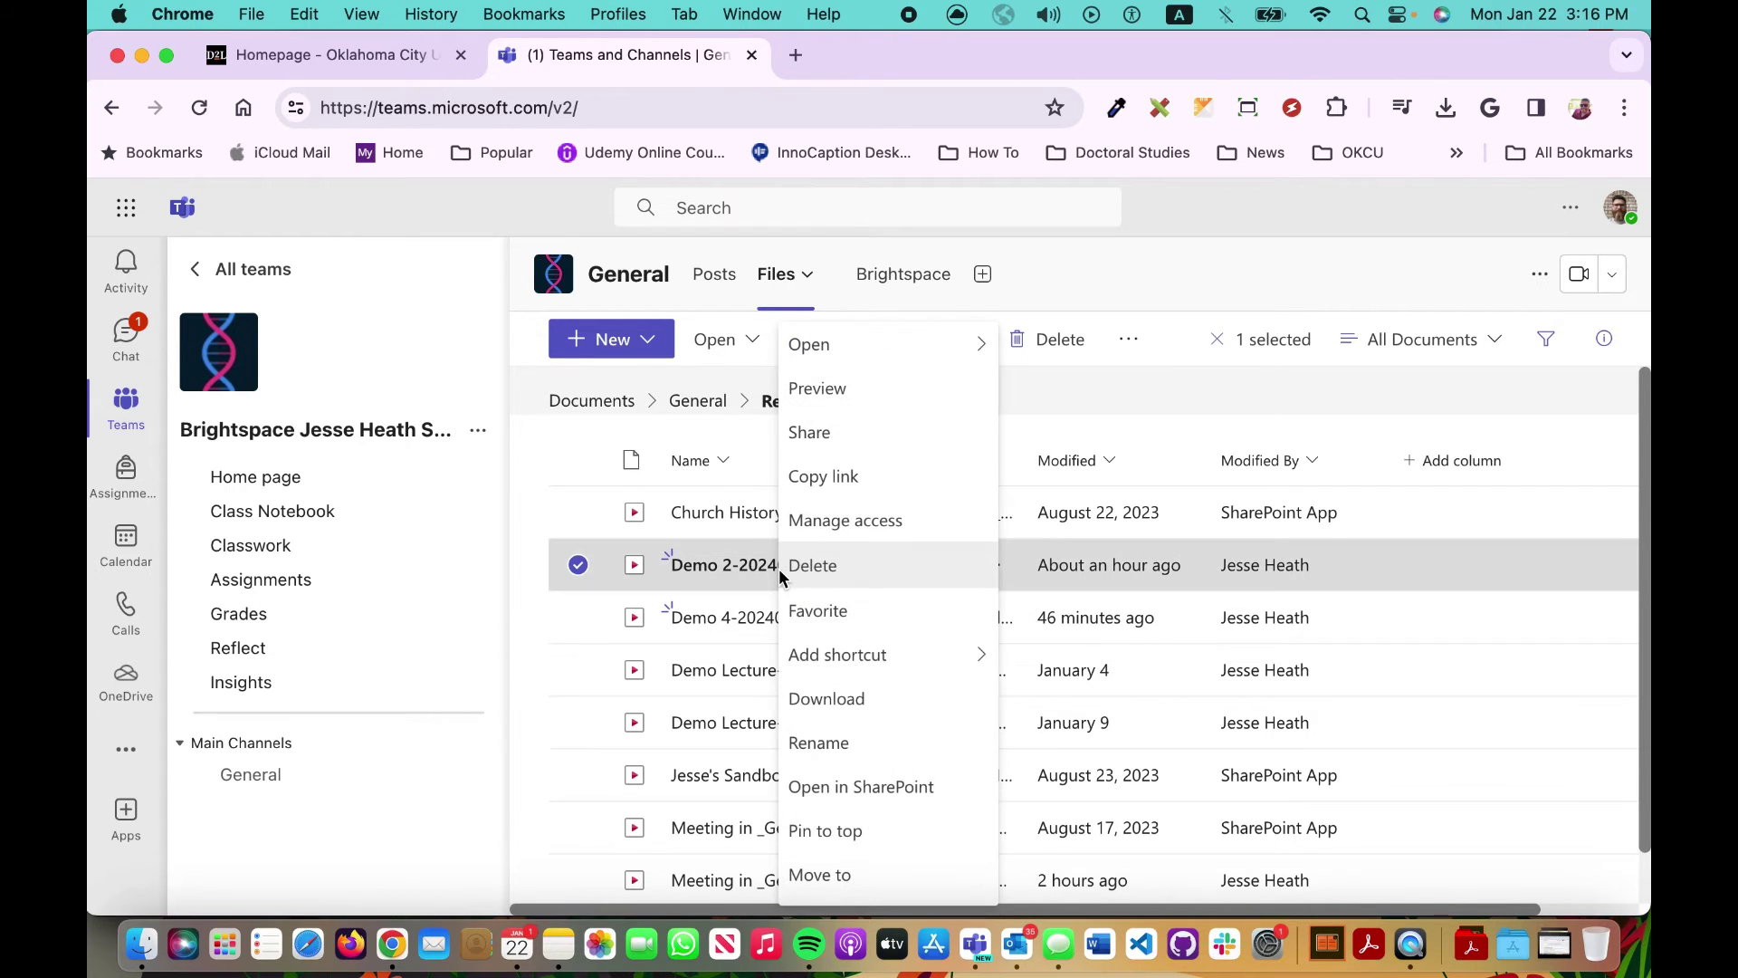
Step: Download the Demo 2 meeting recording and check it in the recent downloads list
left_click(818, 743)
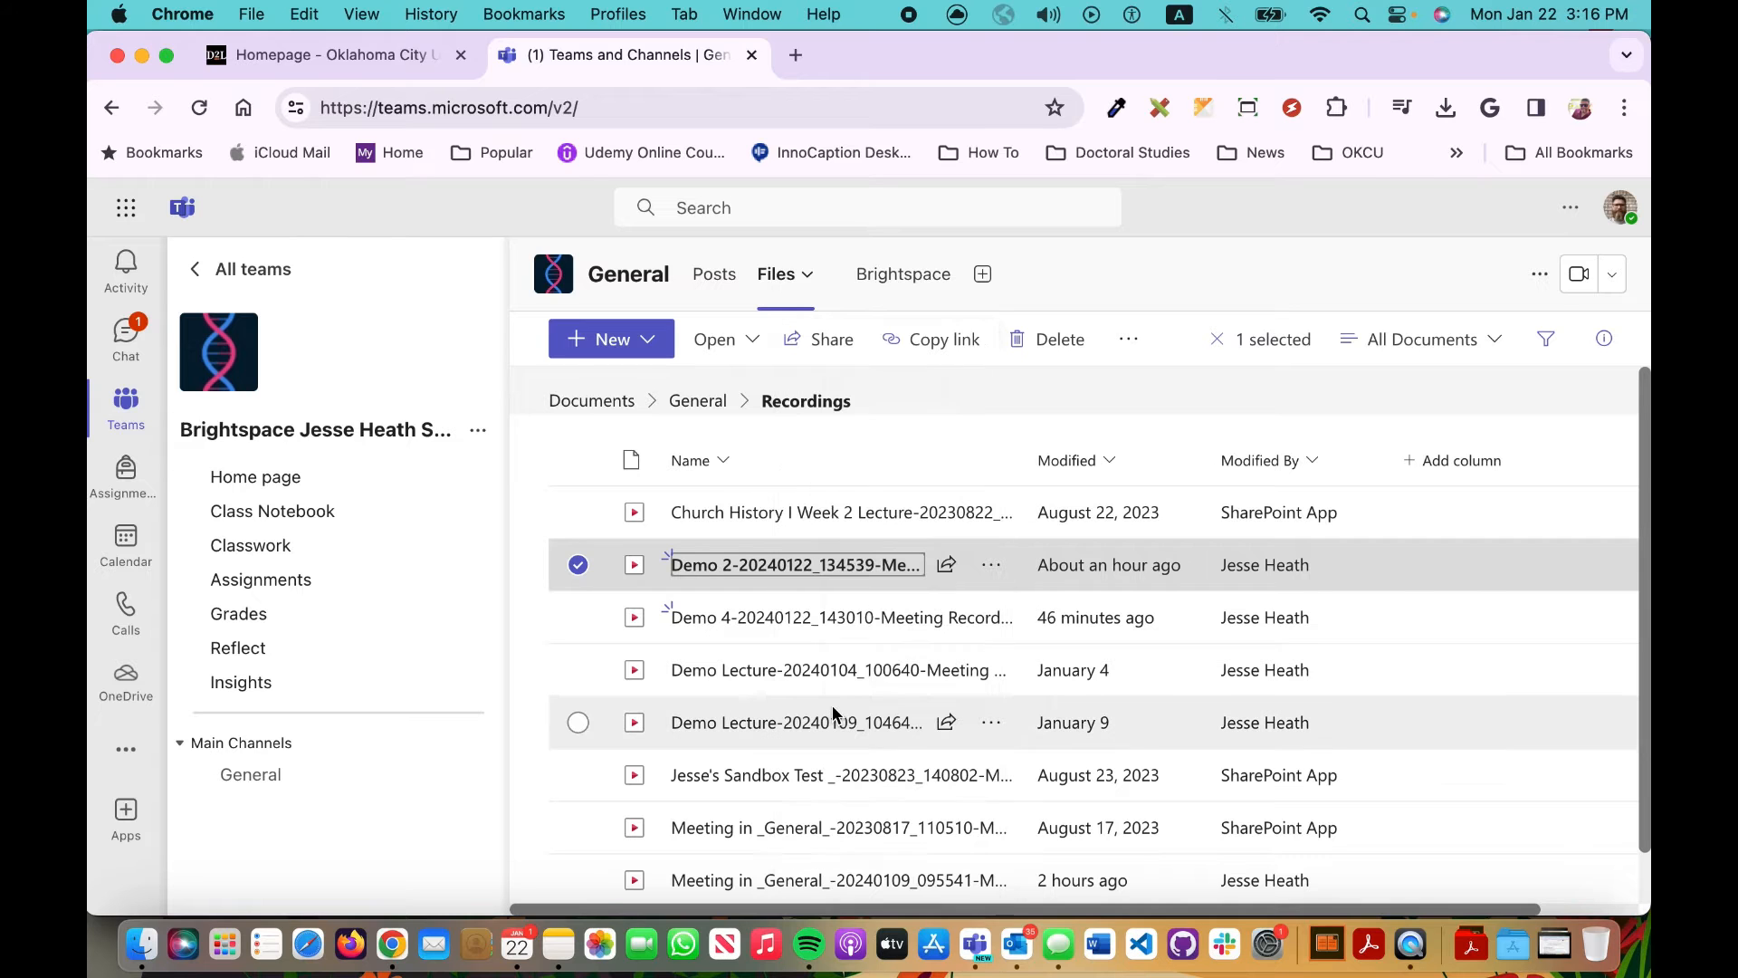
left_click(1445, 106)
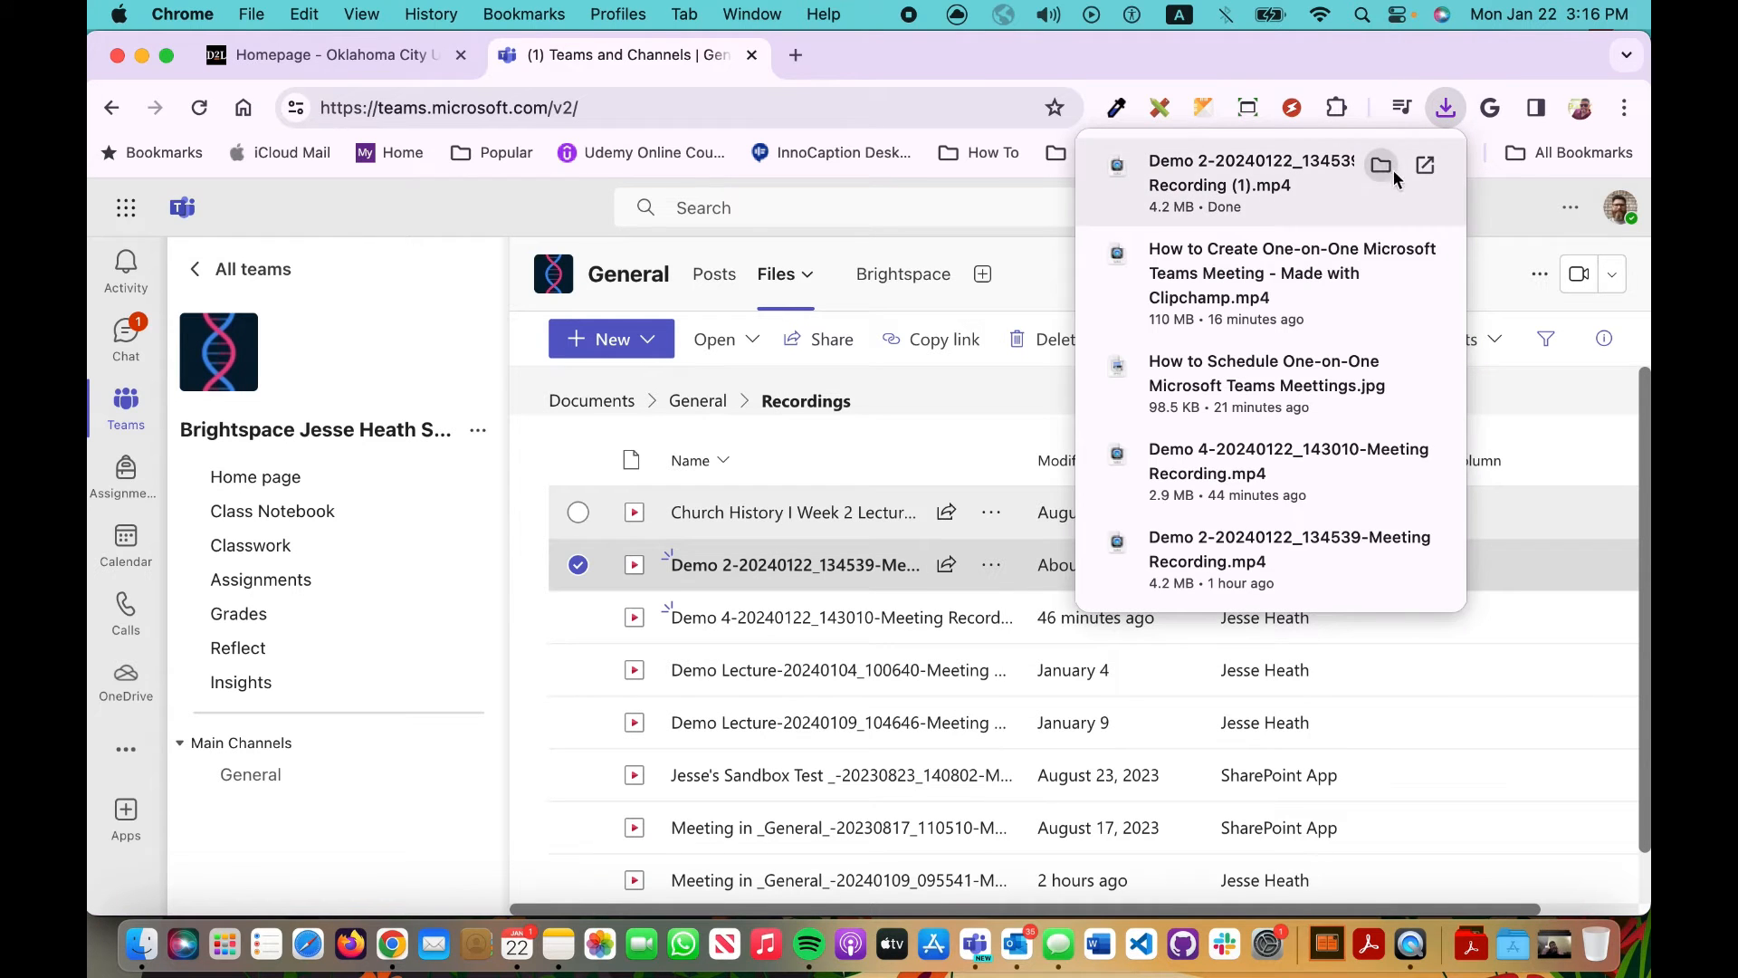
left_click(1381, 165)
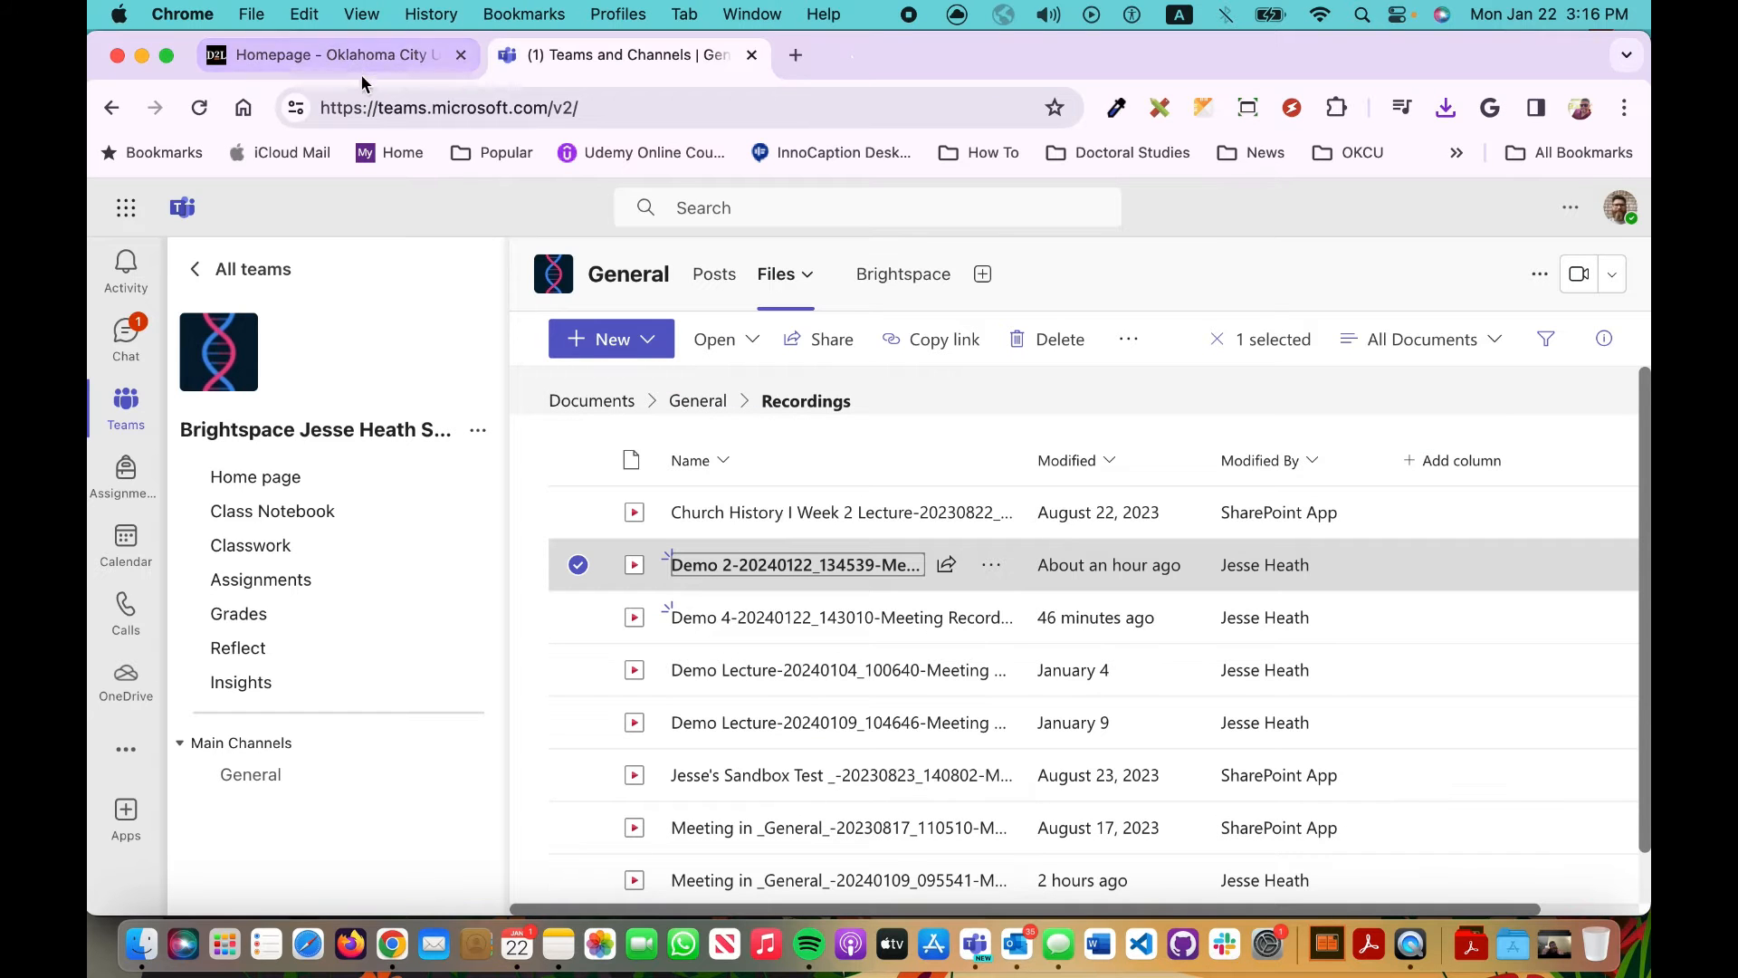
mouse_move(337, 54)
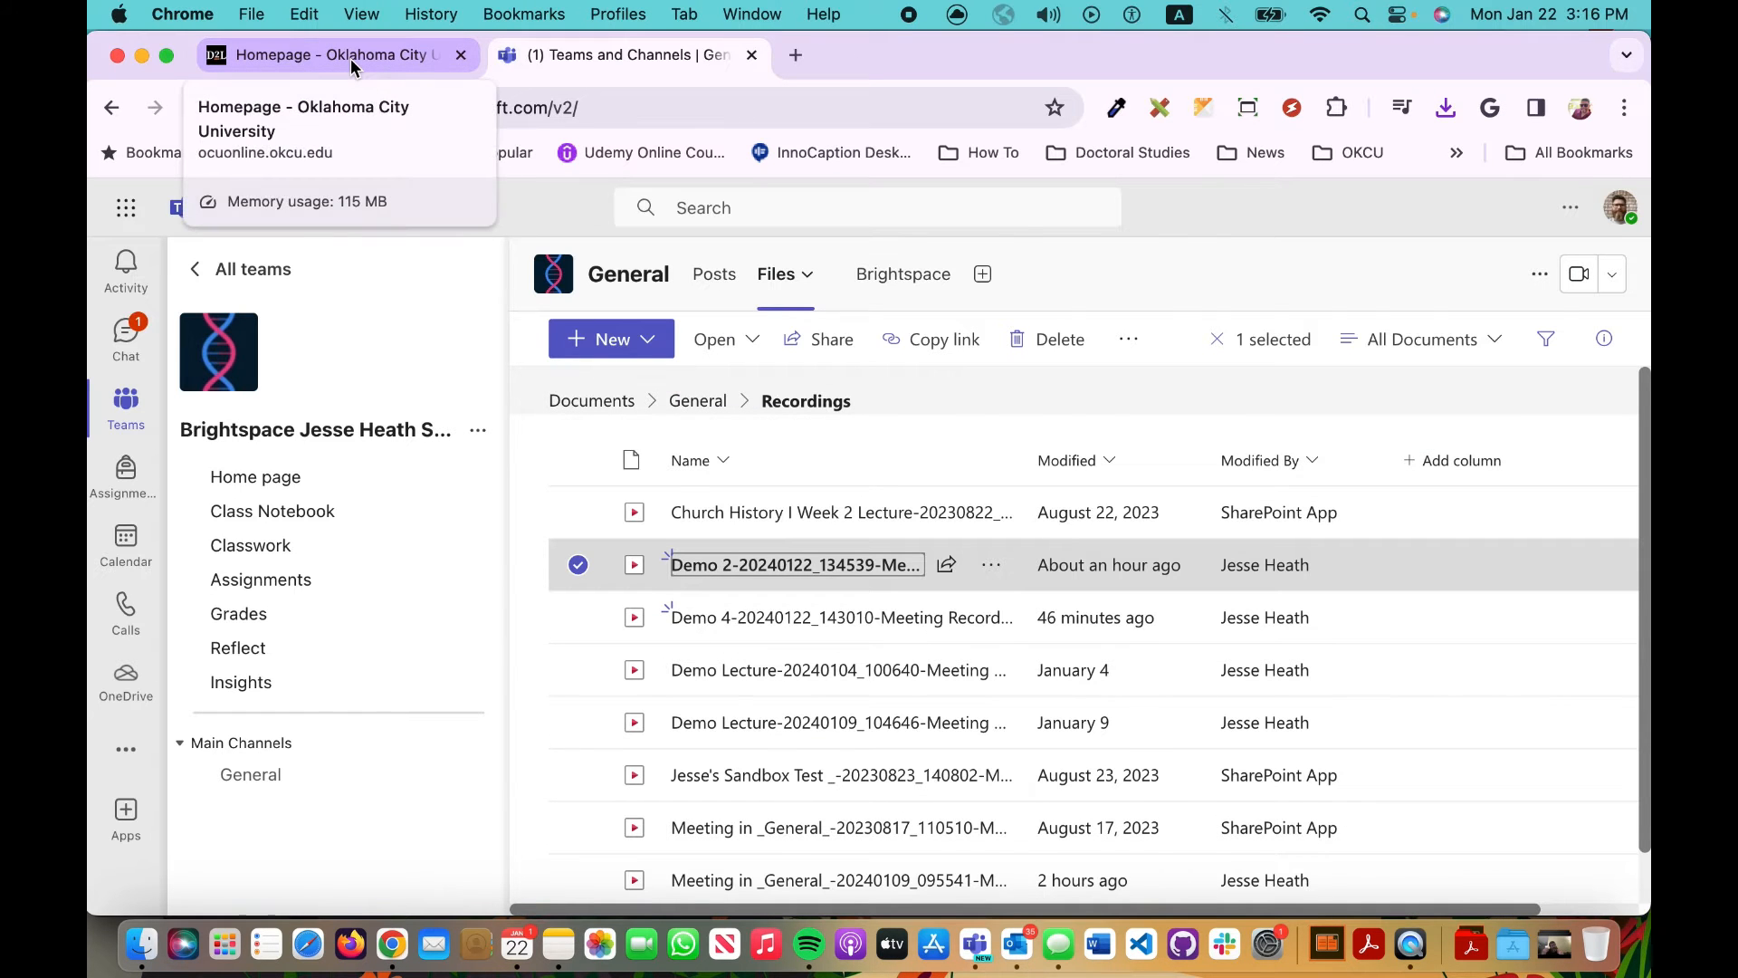
Step: Switch to the D2L tab and enter the Jesse Heath Sandbox course from the course selector
left_click(333, 54)
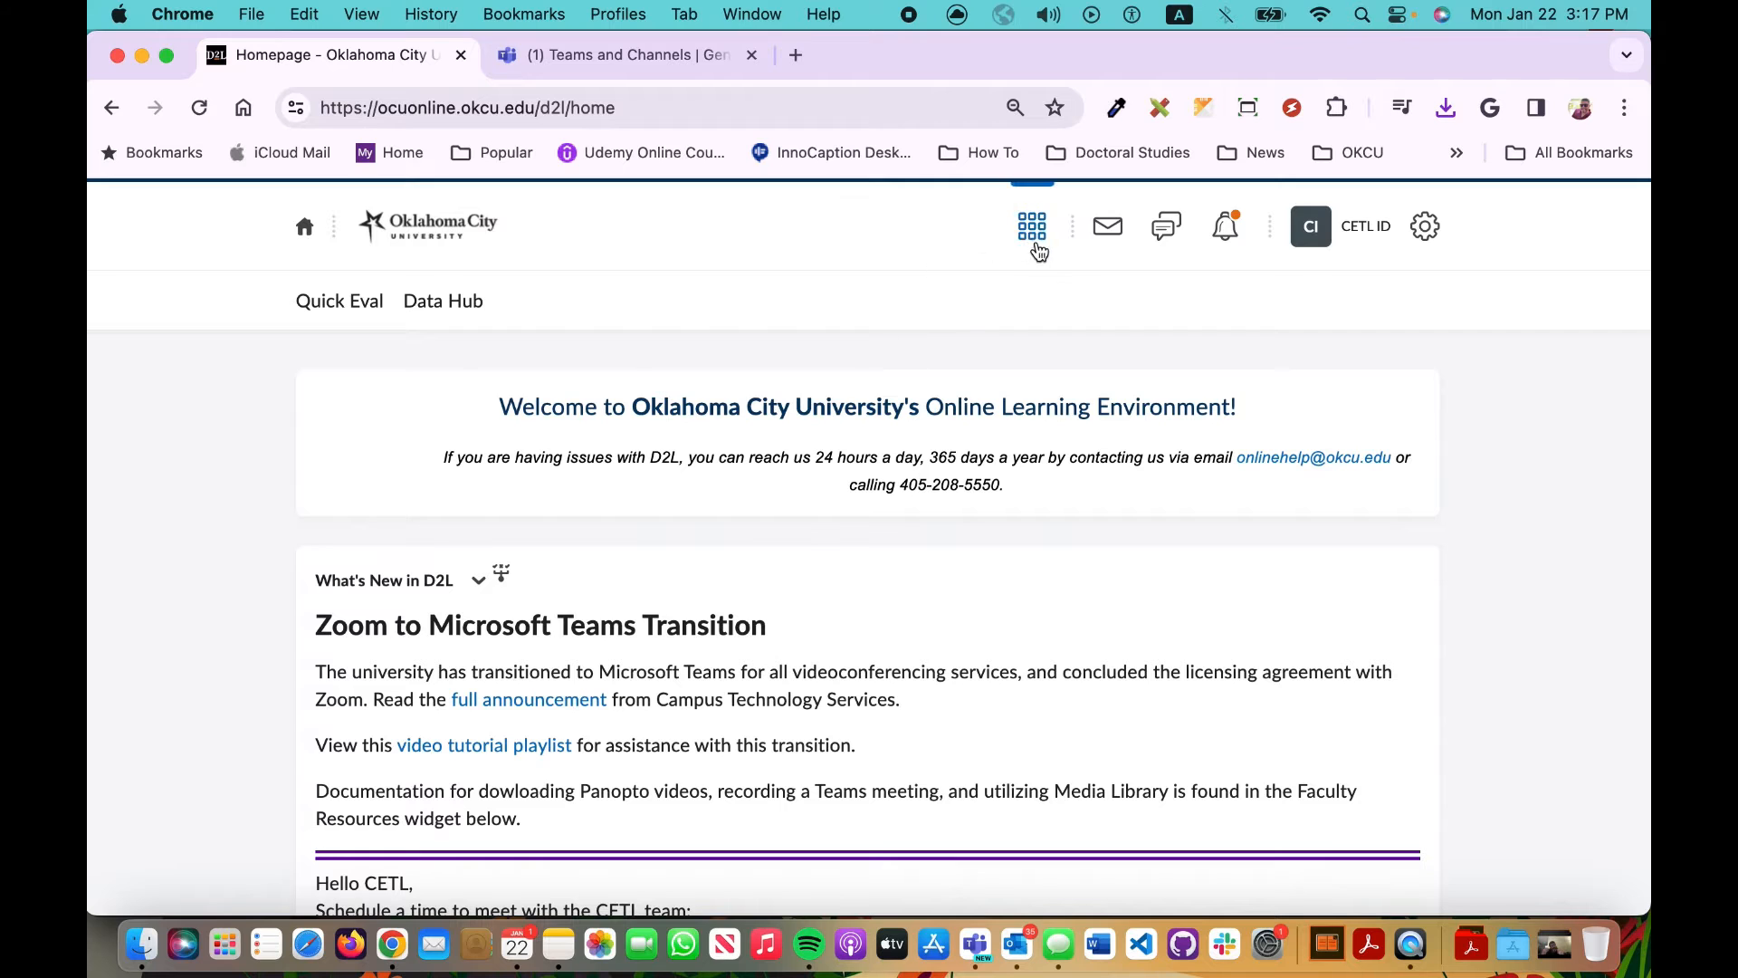
left_click(1030, 226)
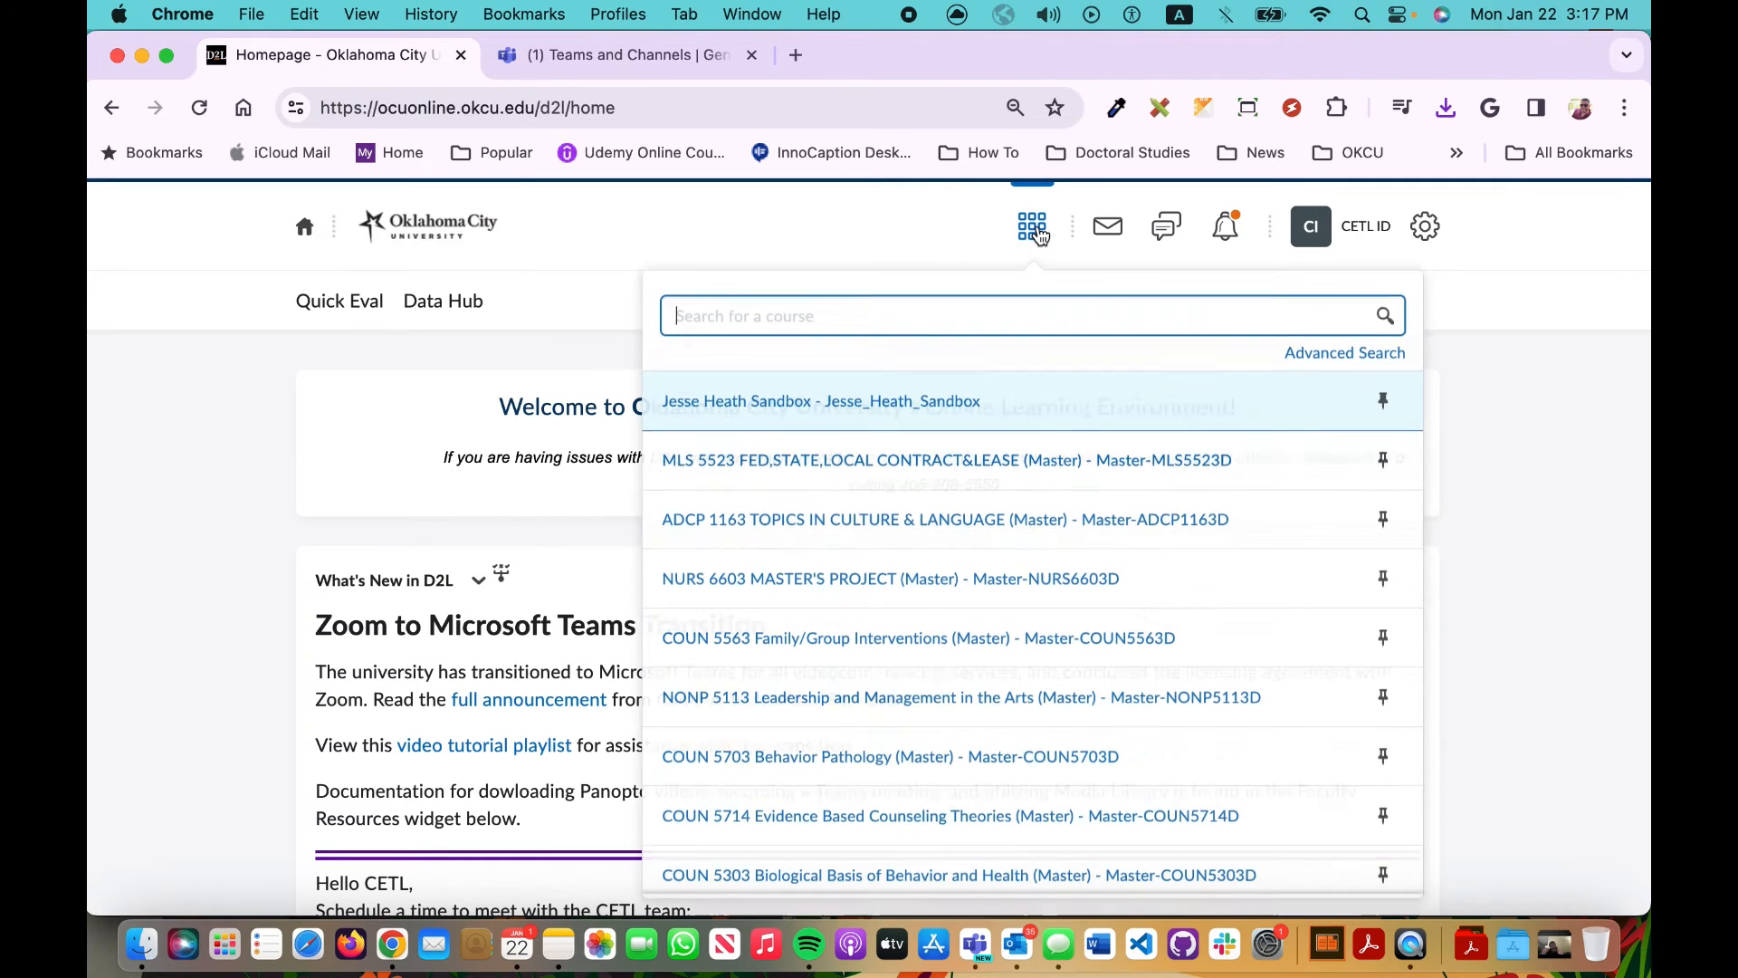
left_click(822, 402)
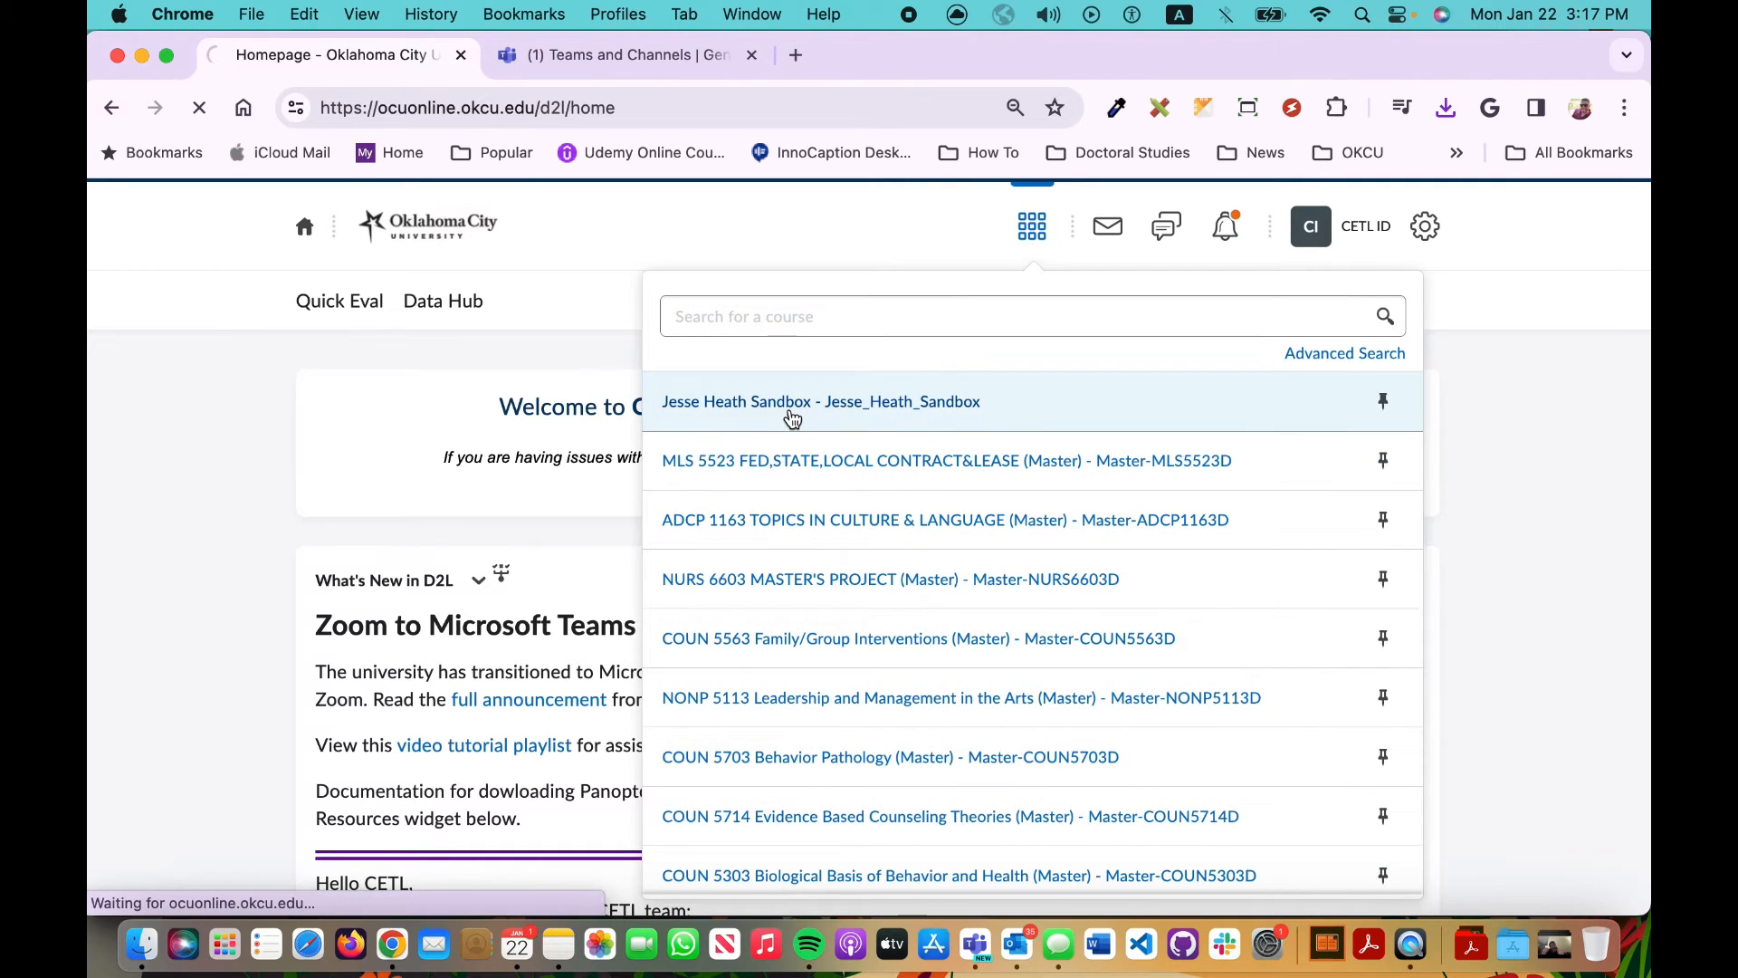
left_click(820, 402)
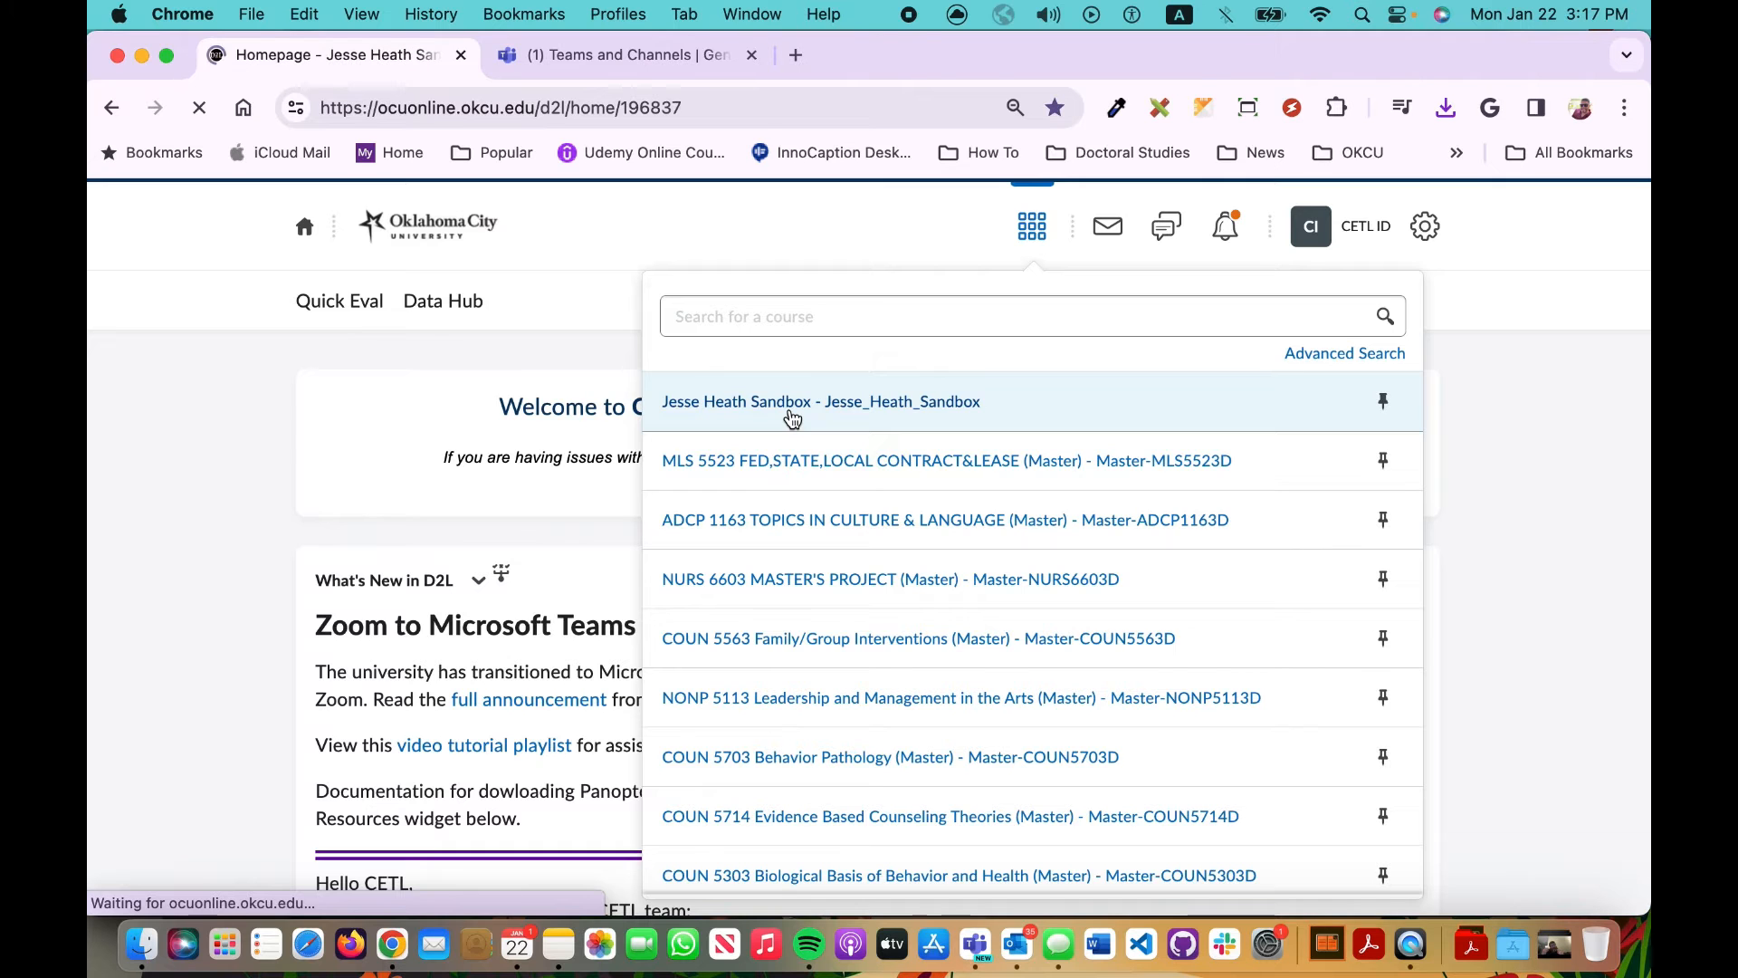
left_click(820, 402)
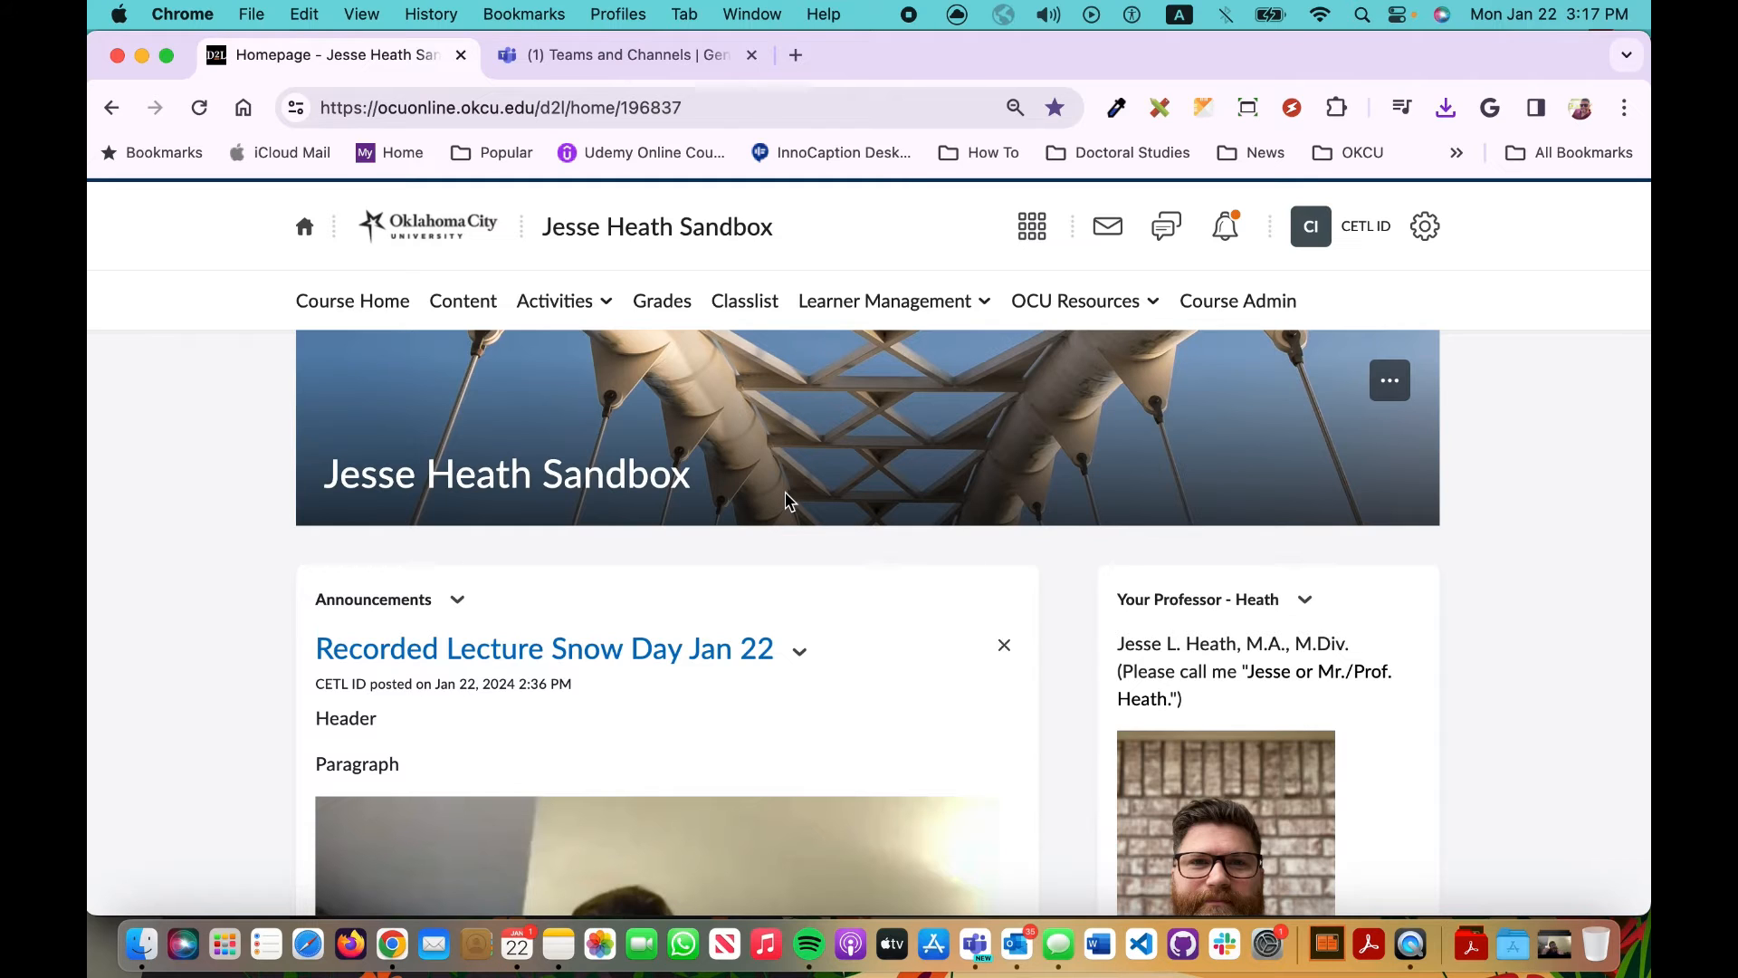
mouse_move(1072, 300)
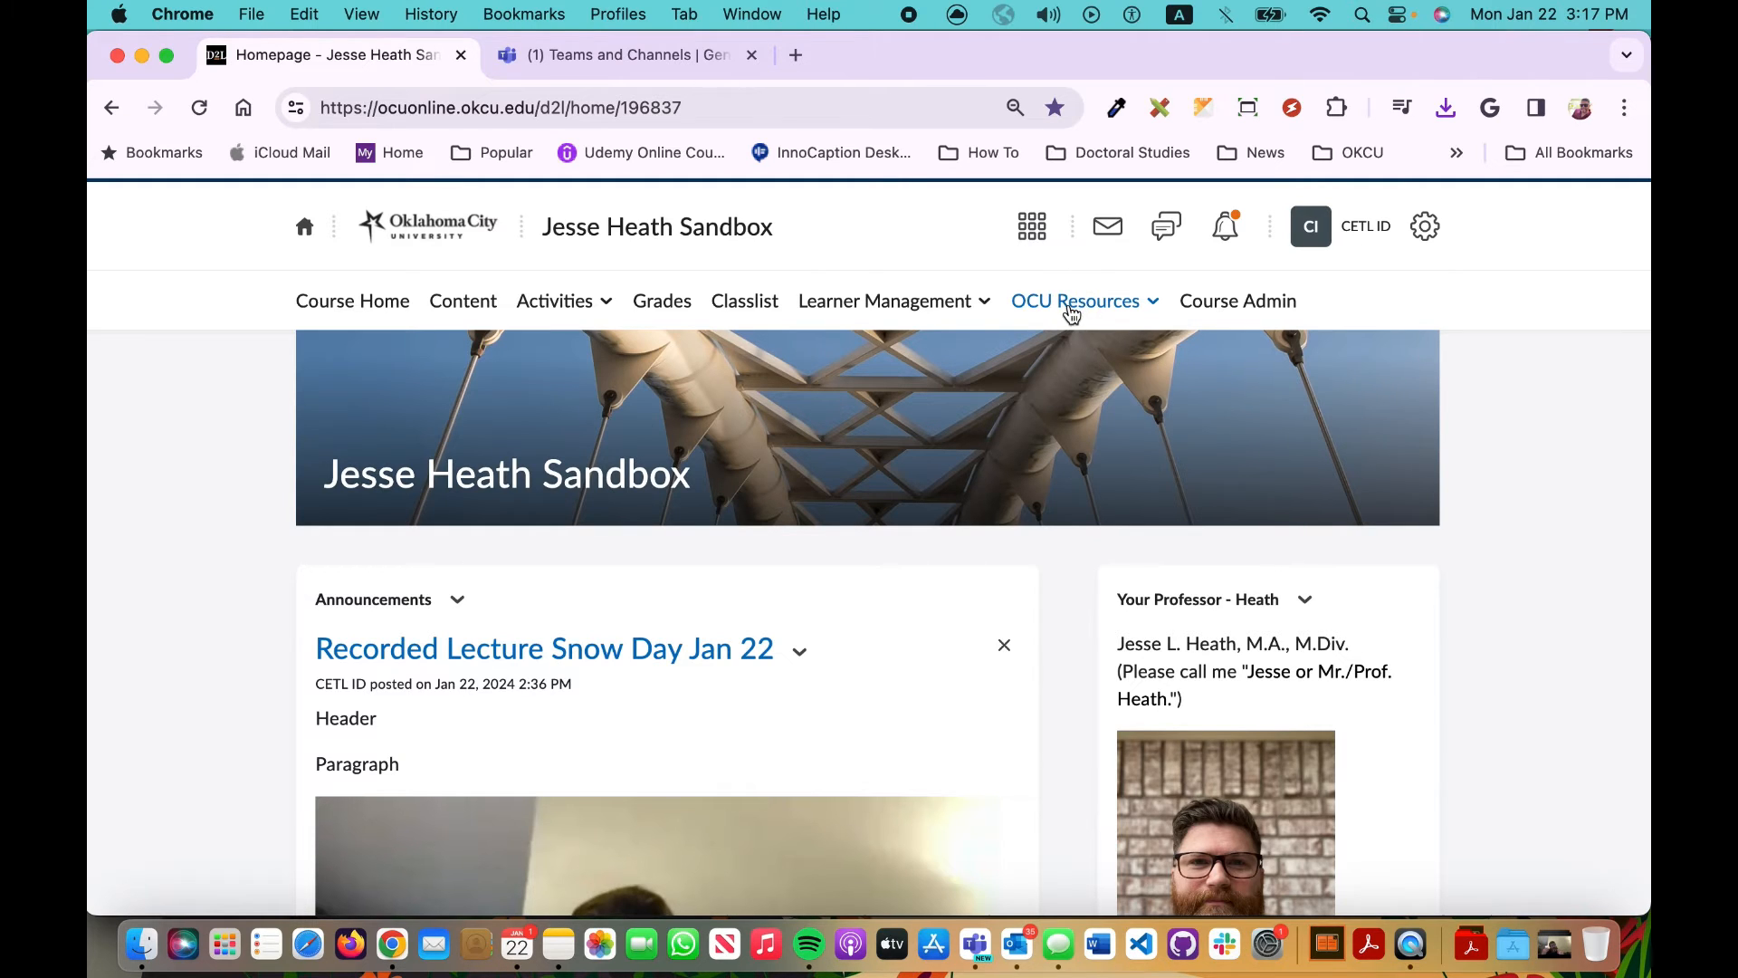
mouse_move(1054, 314)
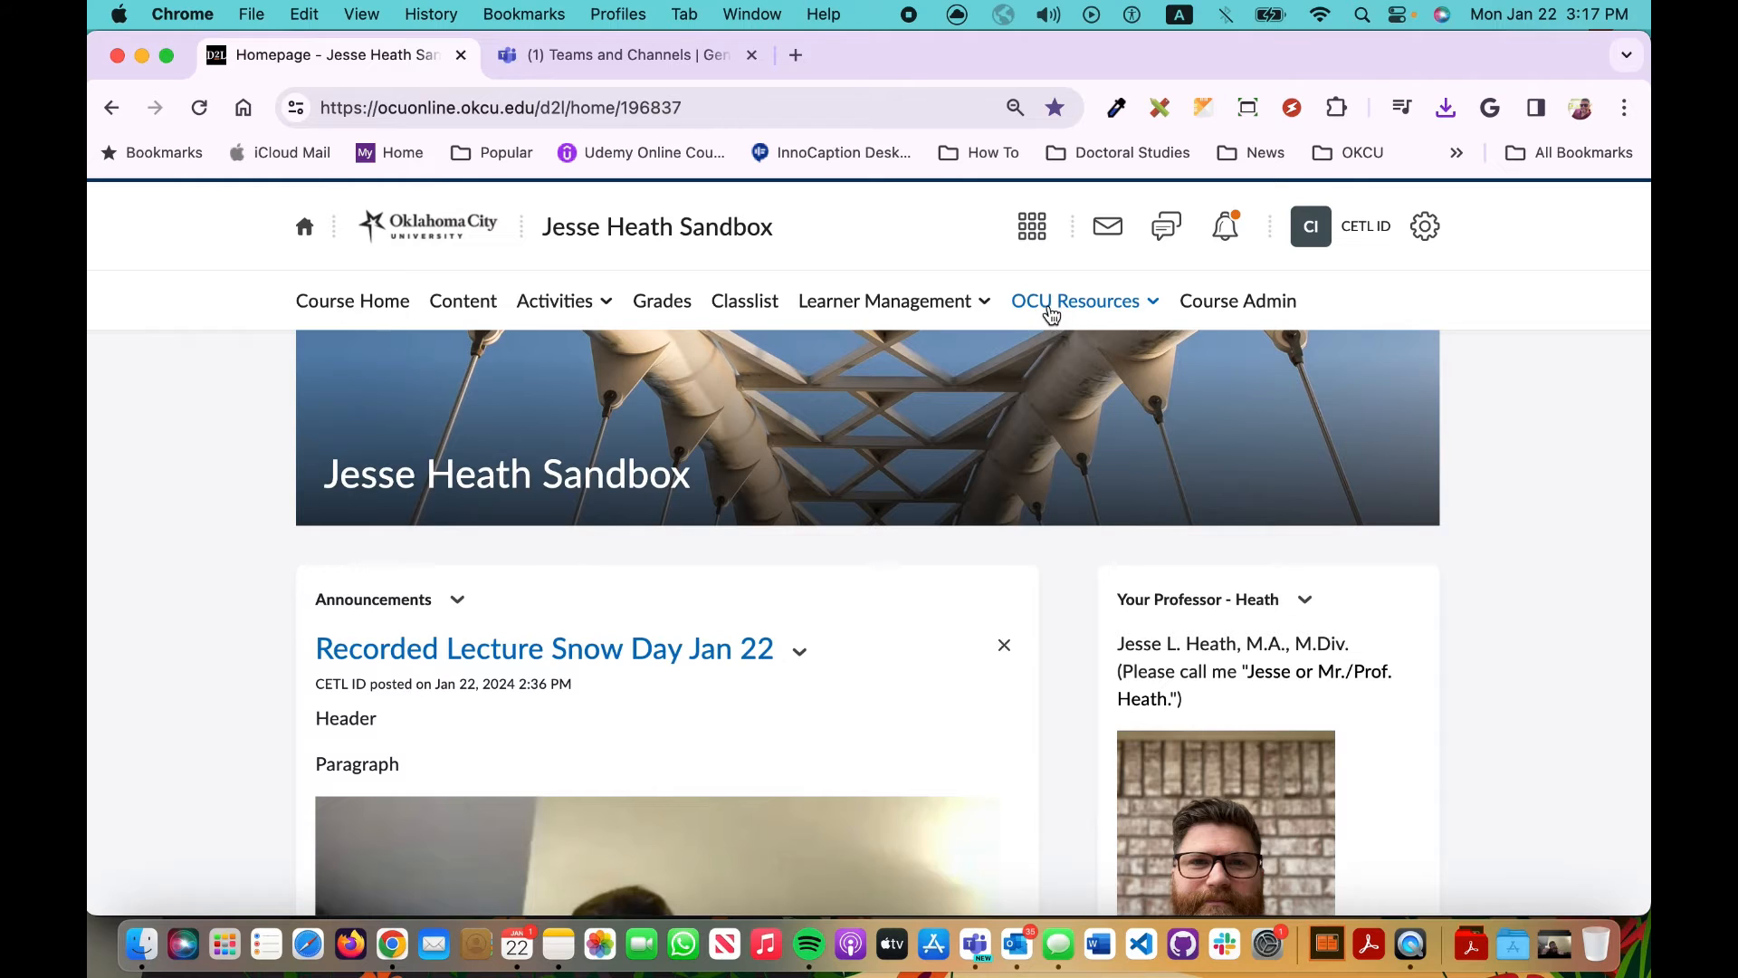
Step: Go to the Media Library via the OCU Resources menu
left_click(1076, 300)
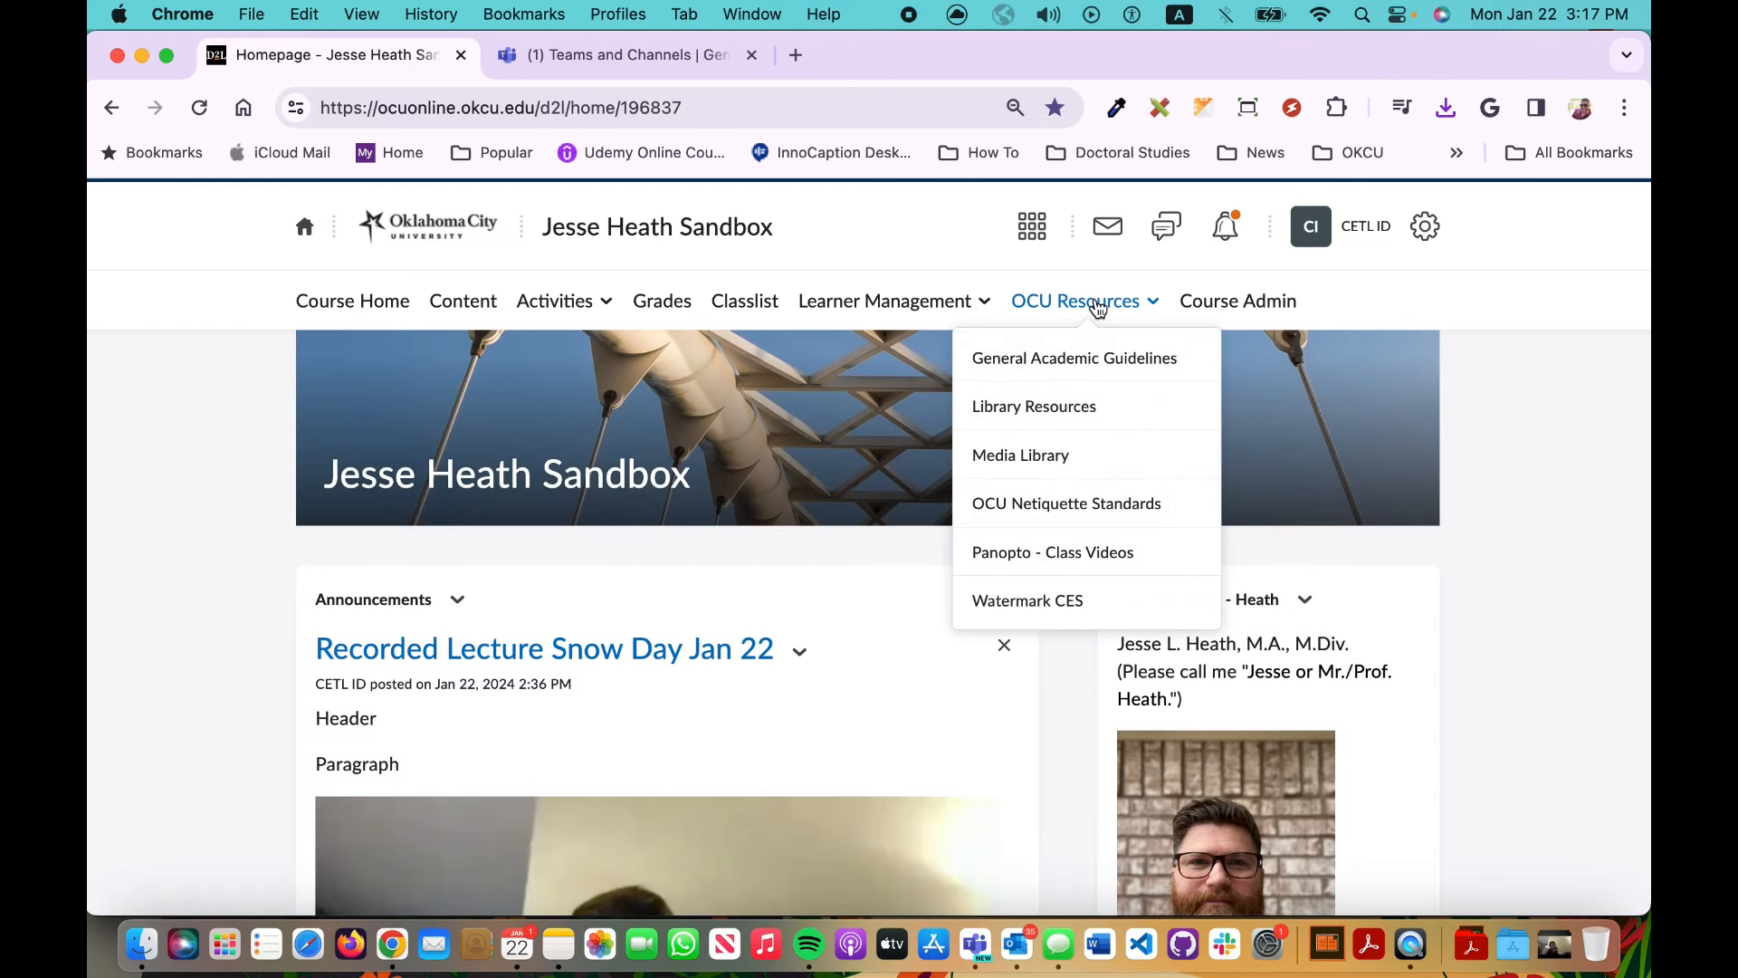
mouse_move(1019, 455)
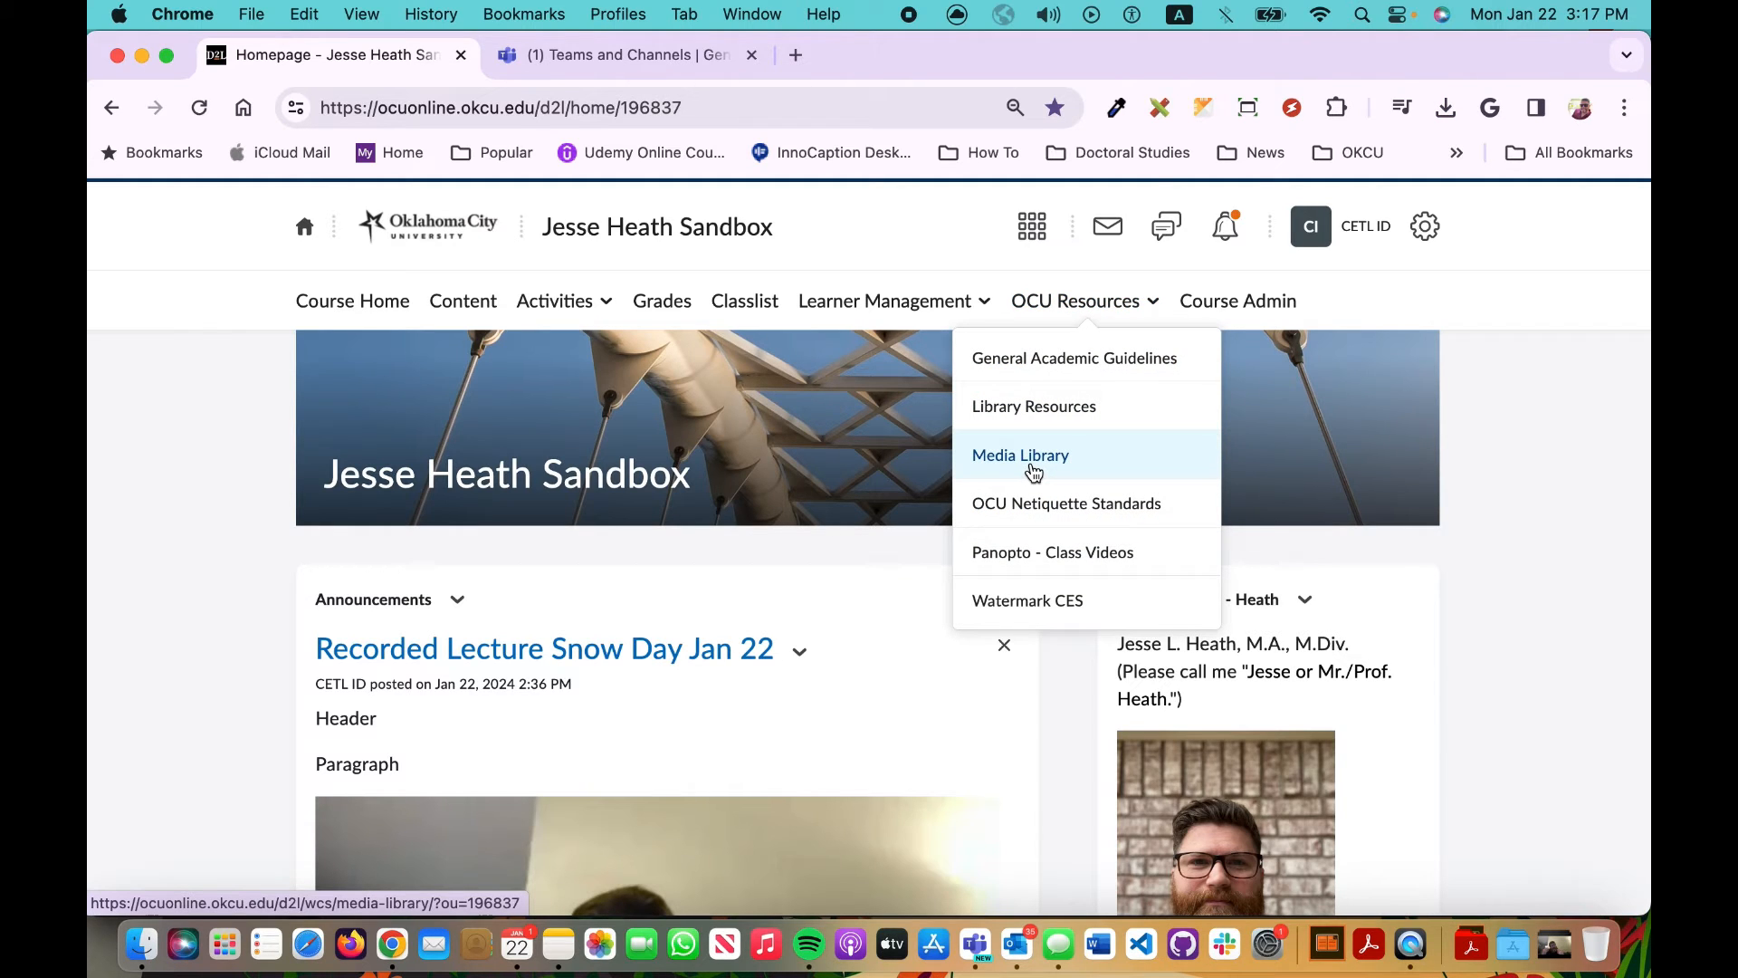
mouse_move(1429, 229)
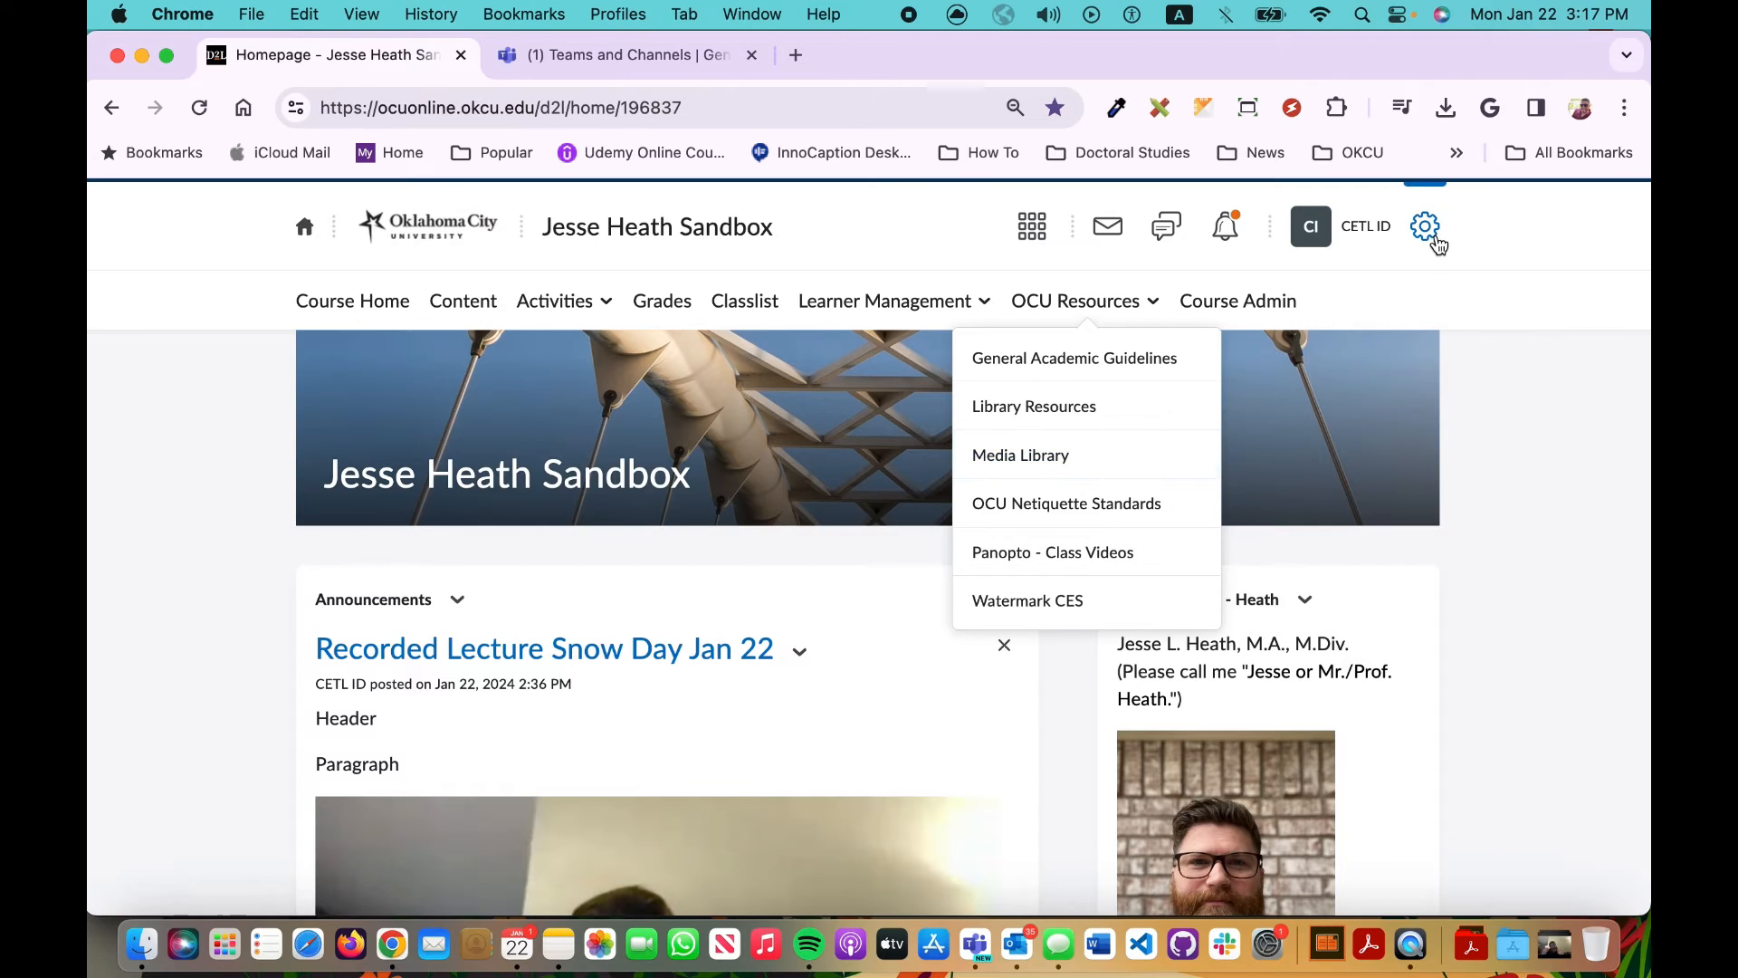
mouse_move(1427, 228)
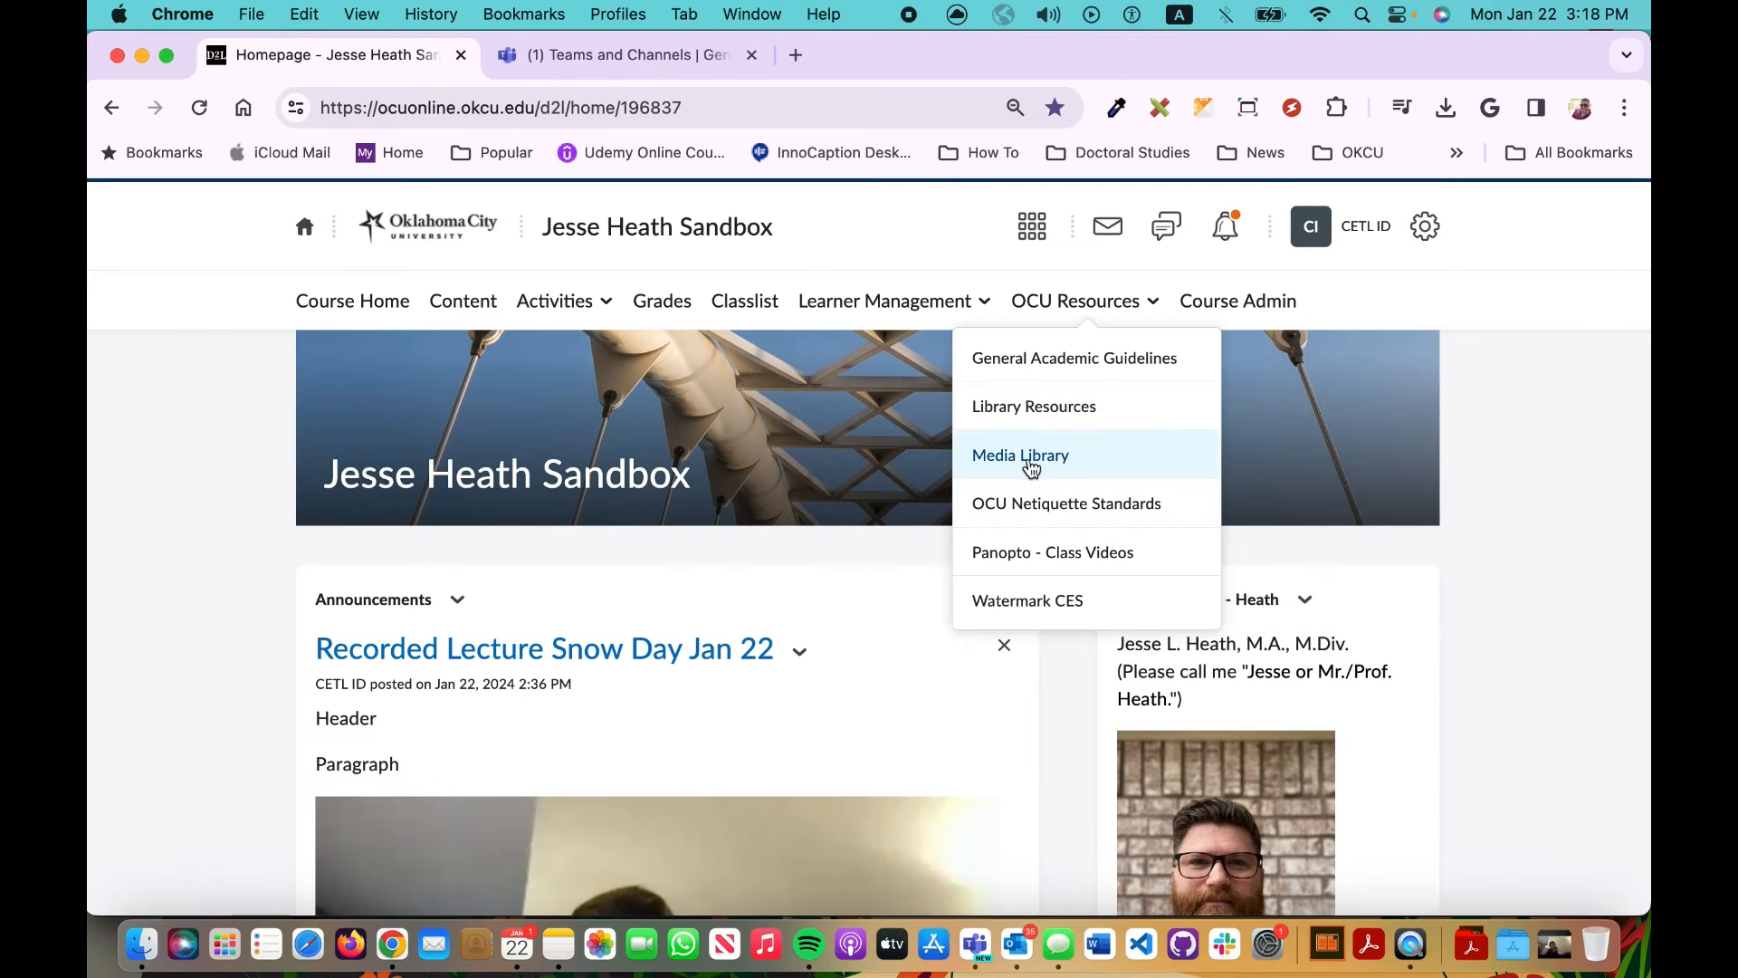
left_click(1019, 455)
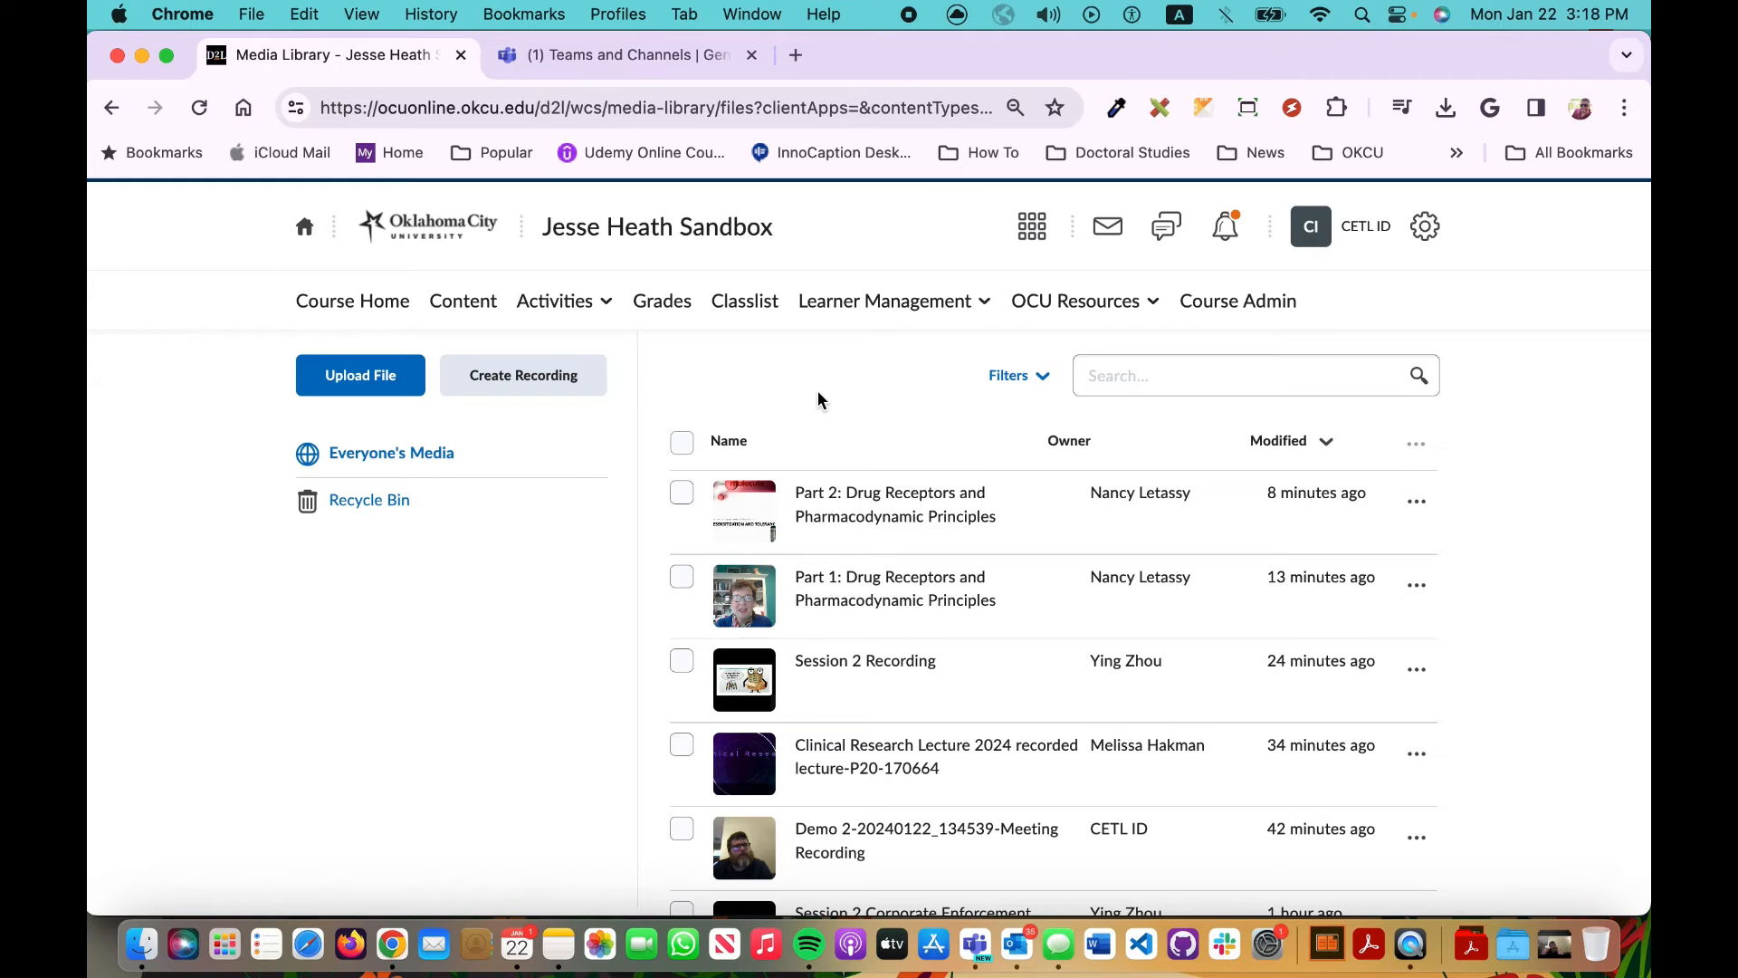
mouse_move(359, 375)
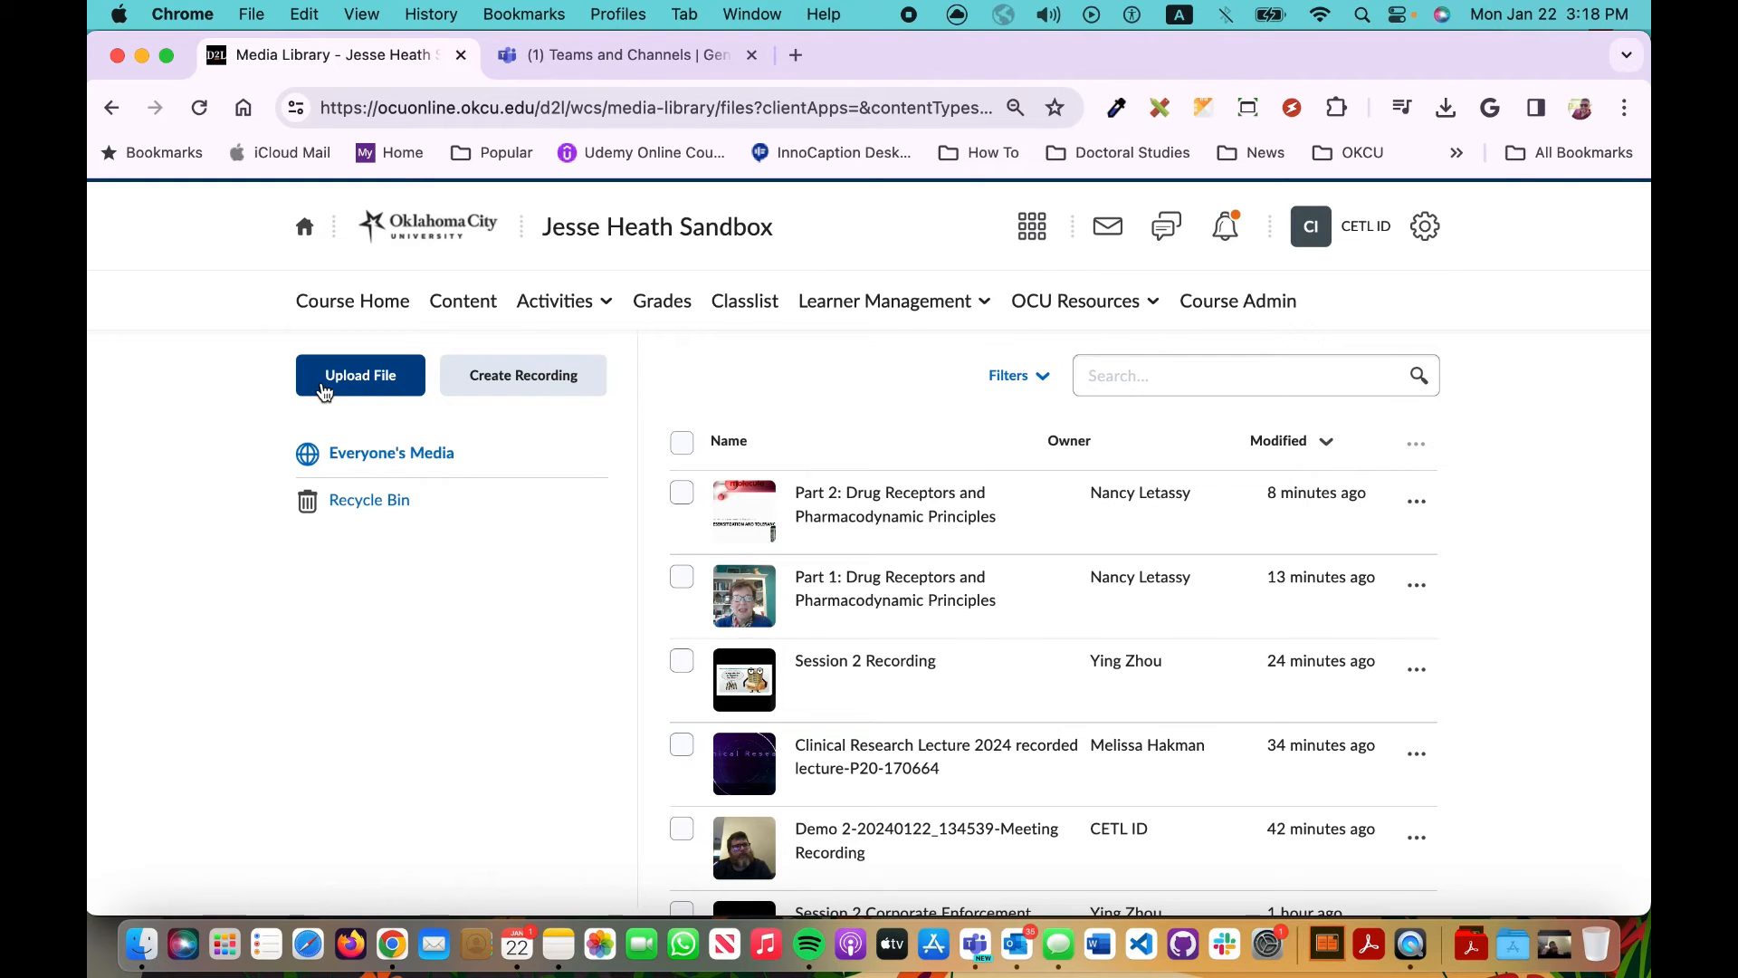
Step: Upload the Demo 2 recording .mp4 from Downloads to the Media Library
left_click(358, 375)
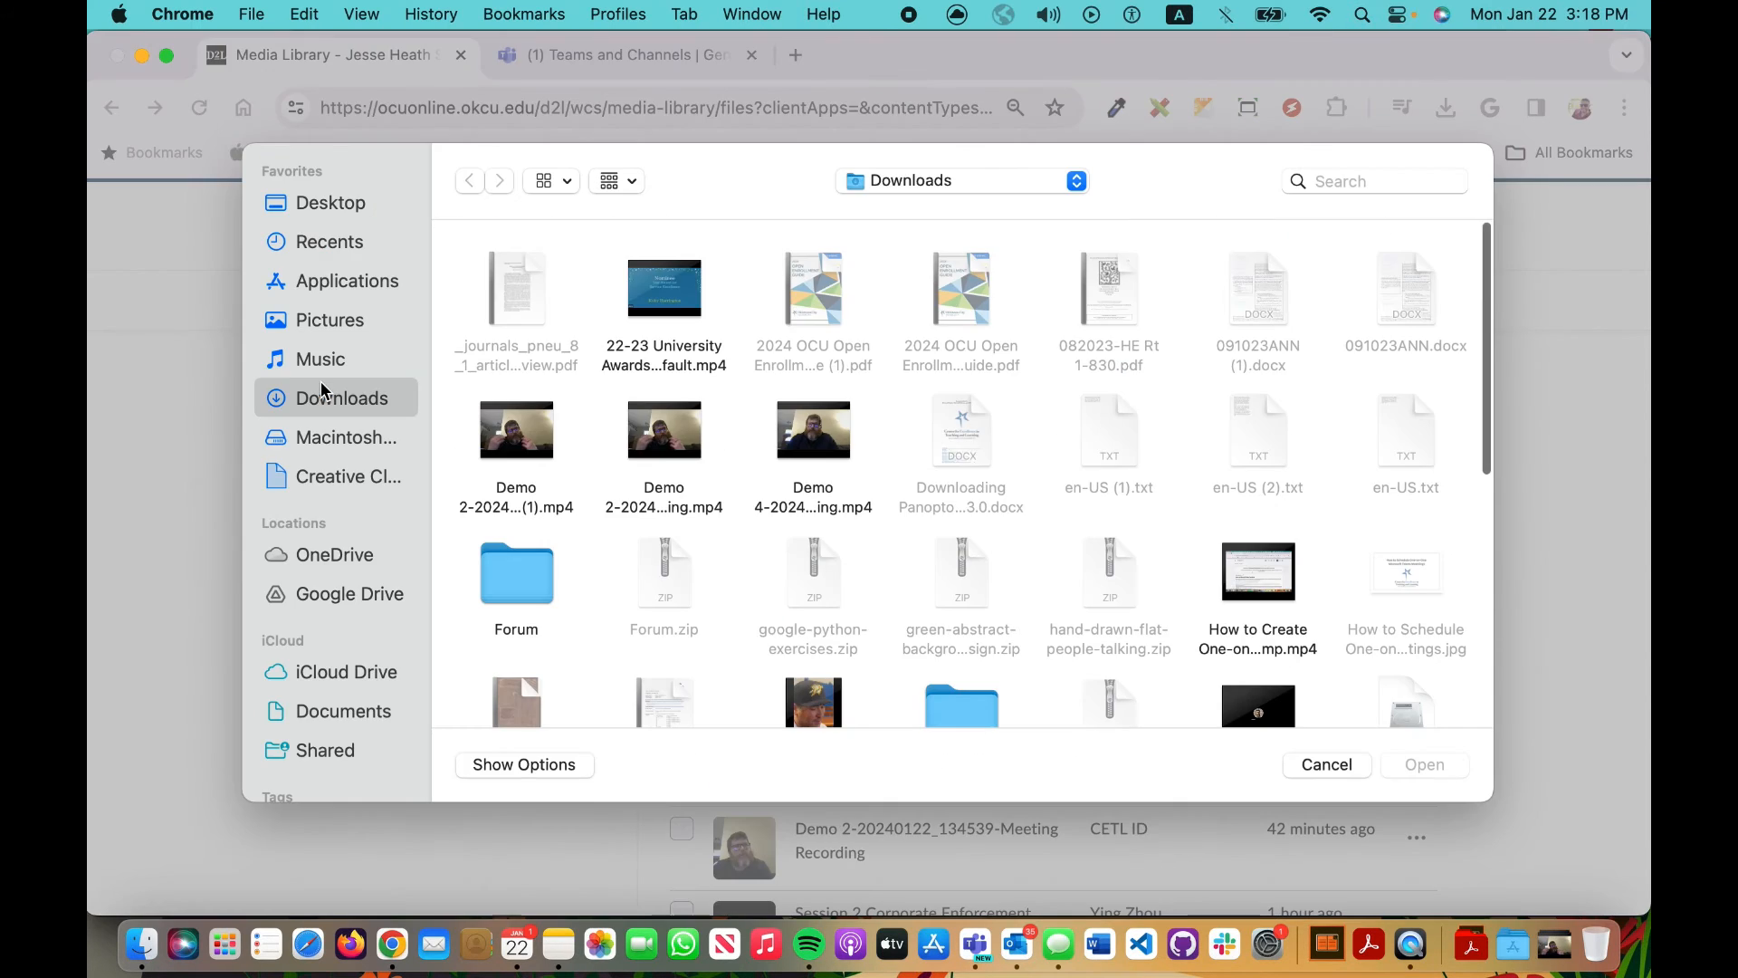
mouse_move(791, 476)
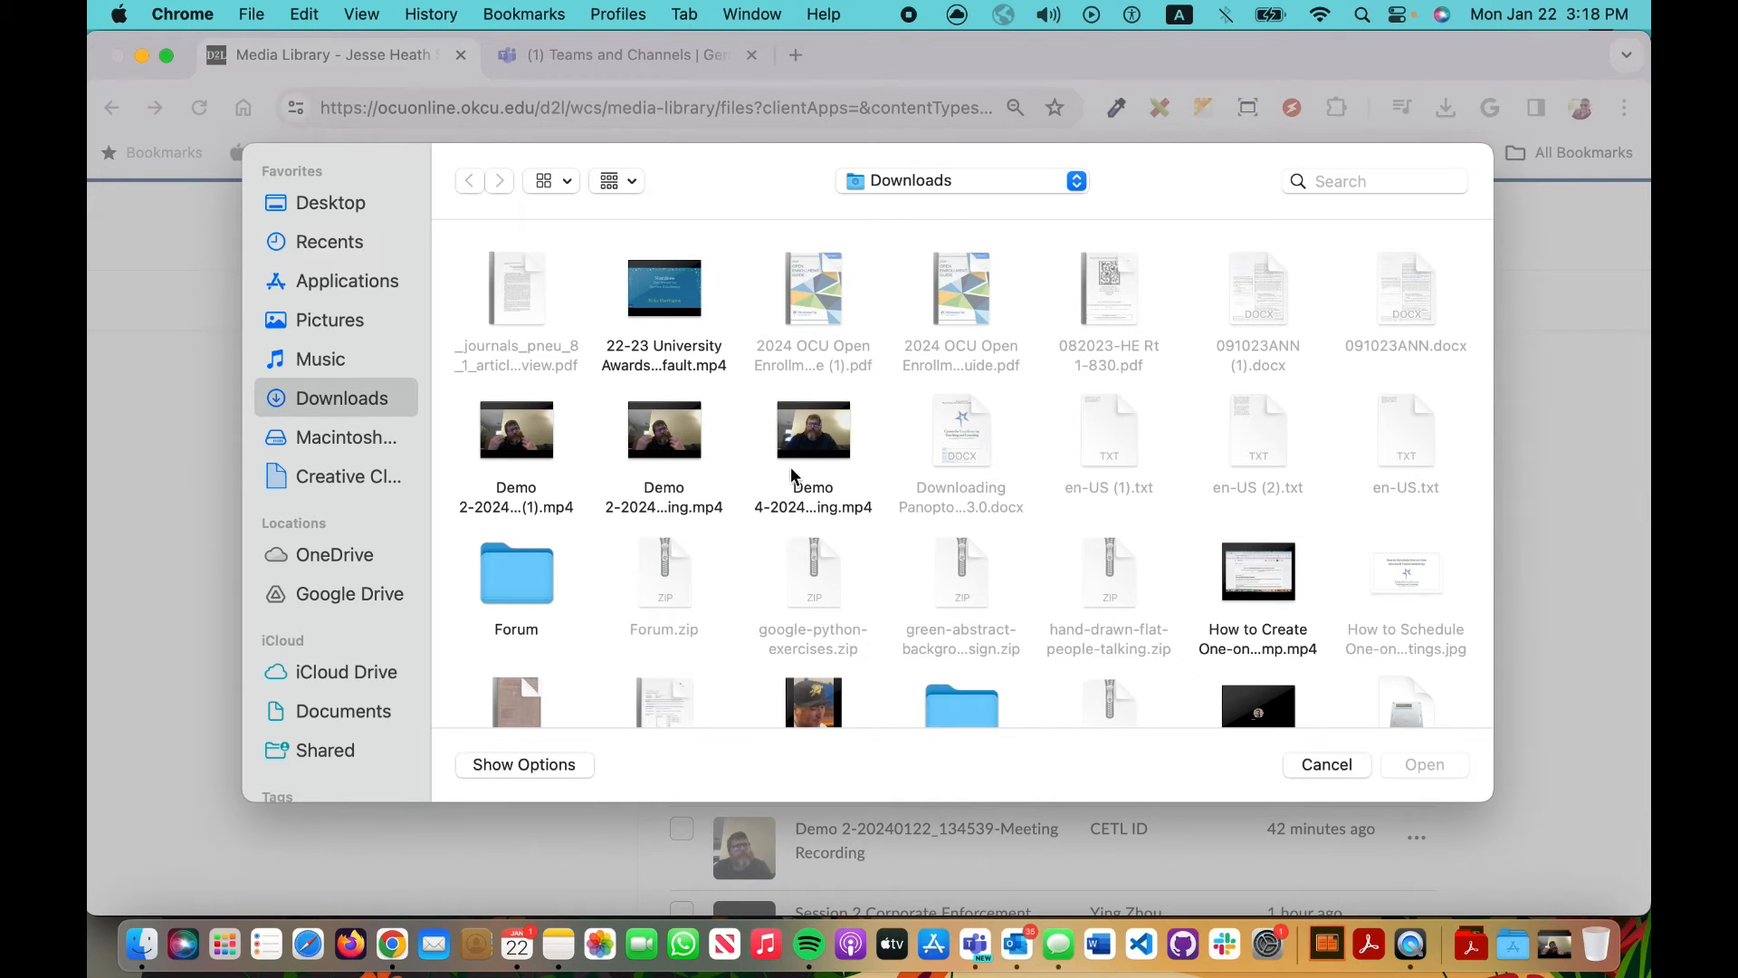
left_click(516, 429)
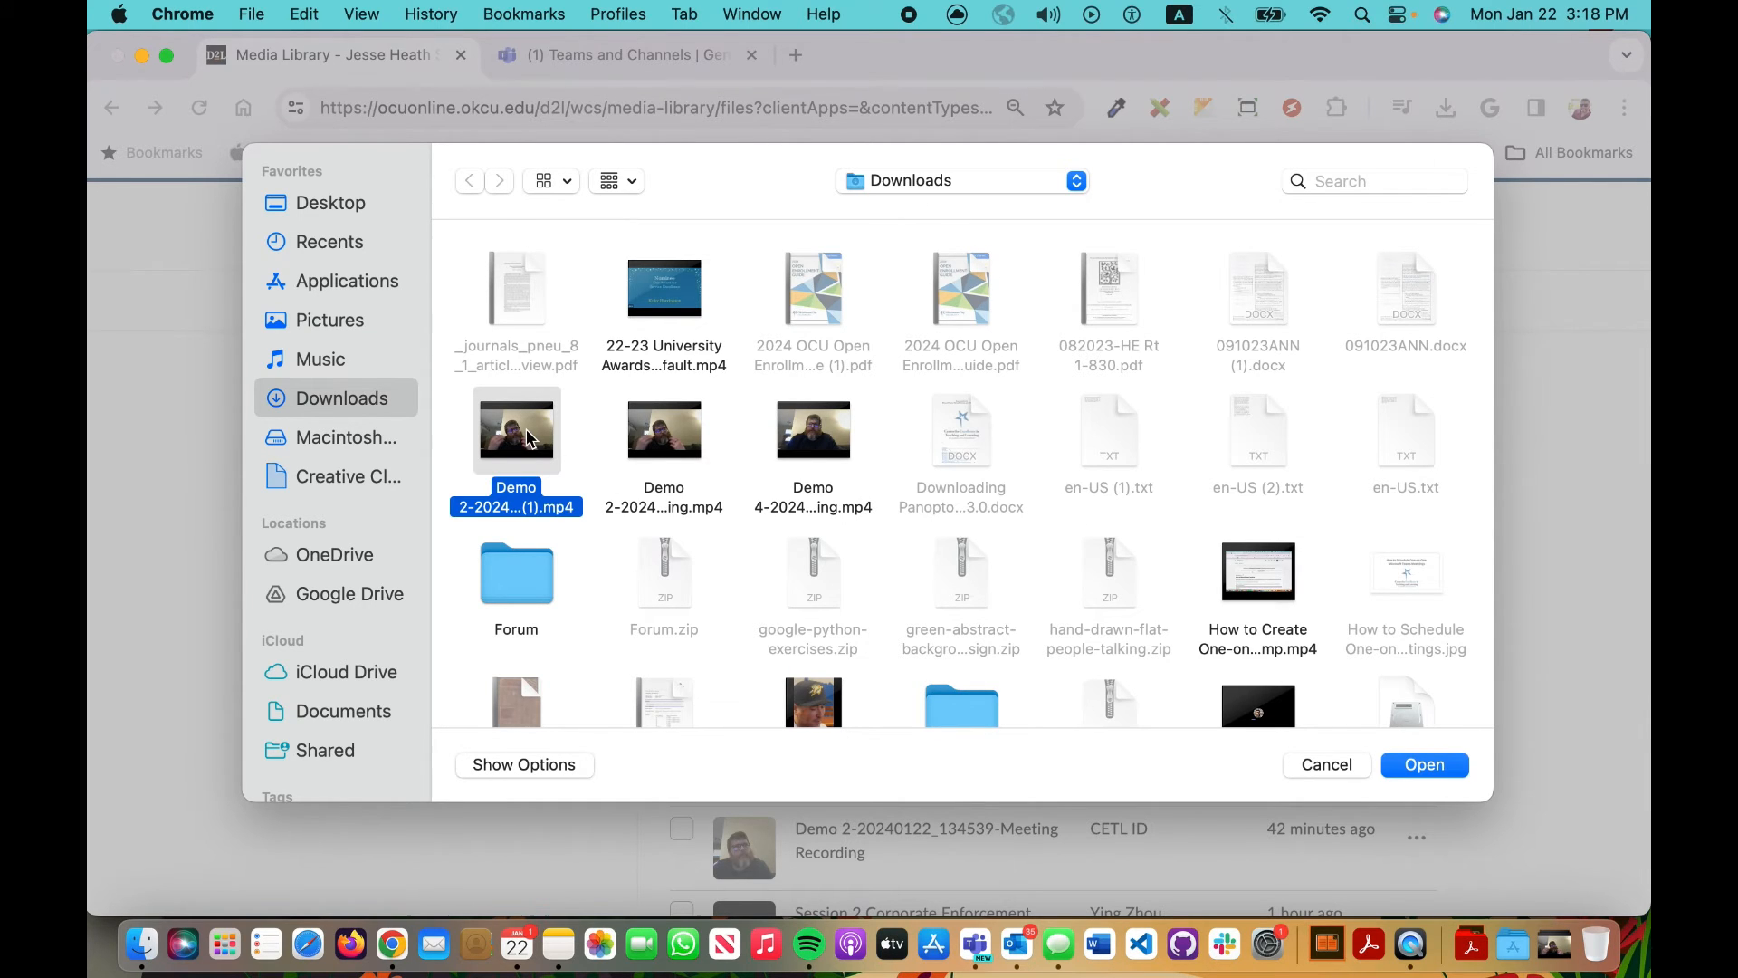
left_click(1425, 764)
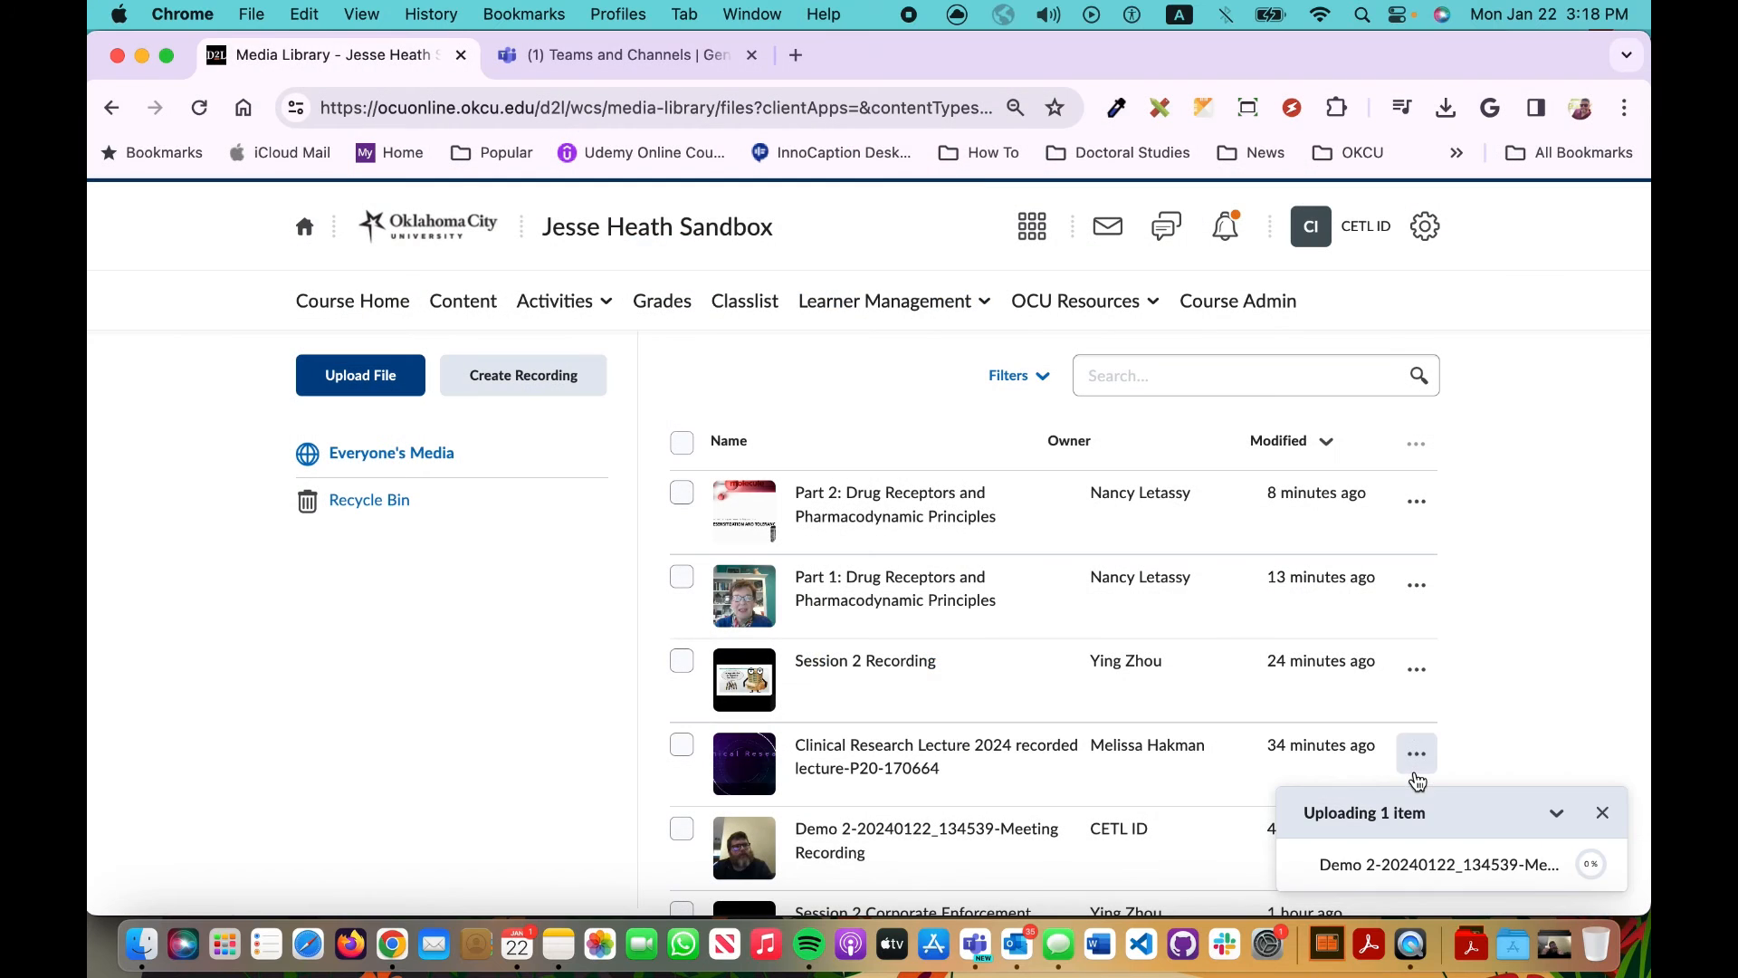
mouse_move(1430, 851)
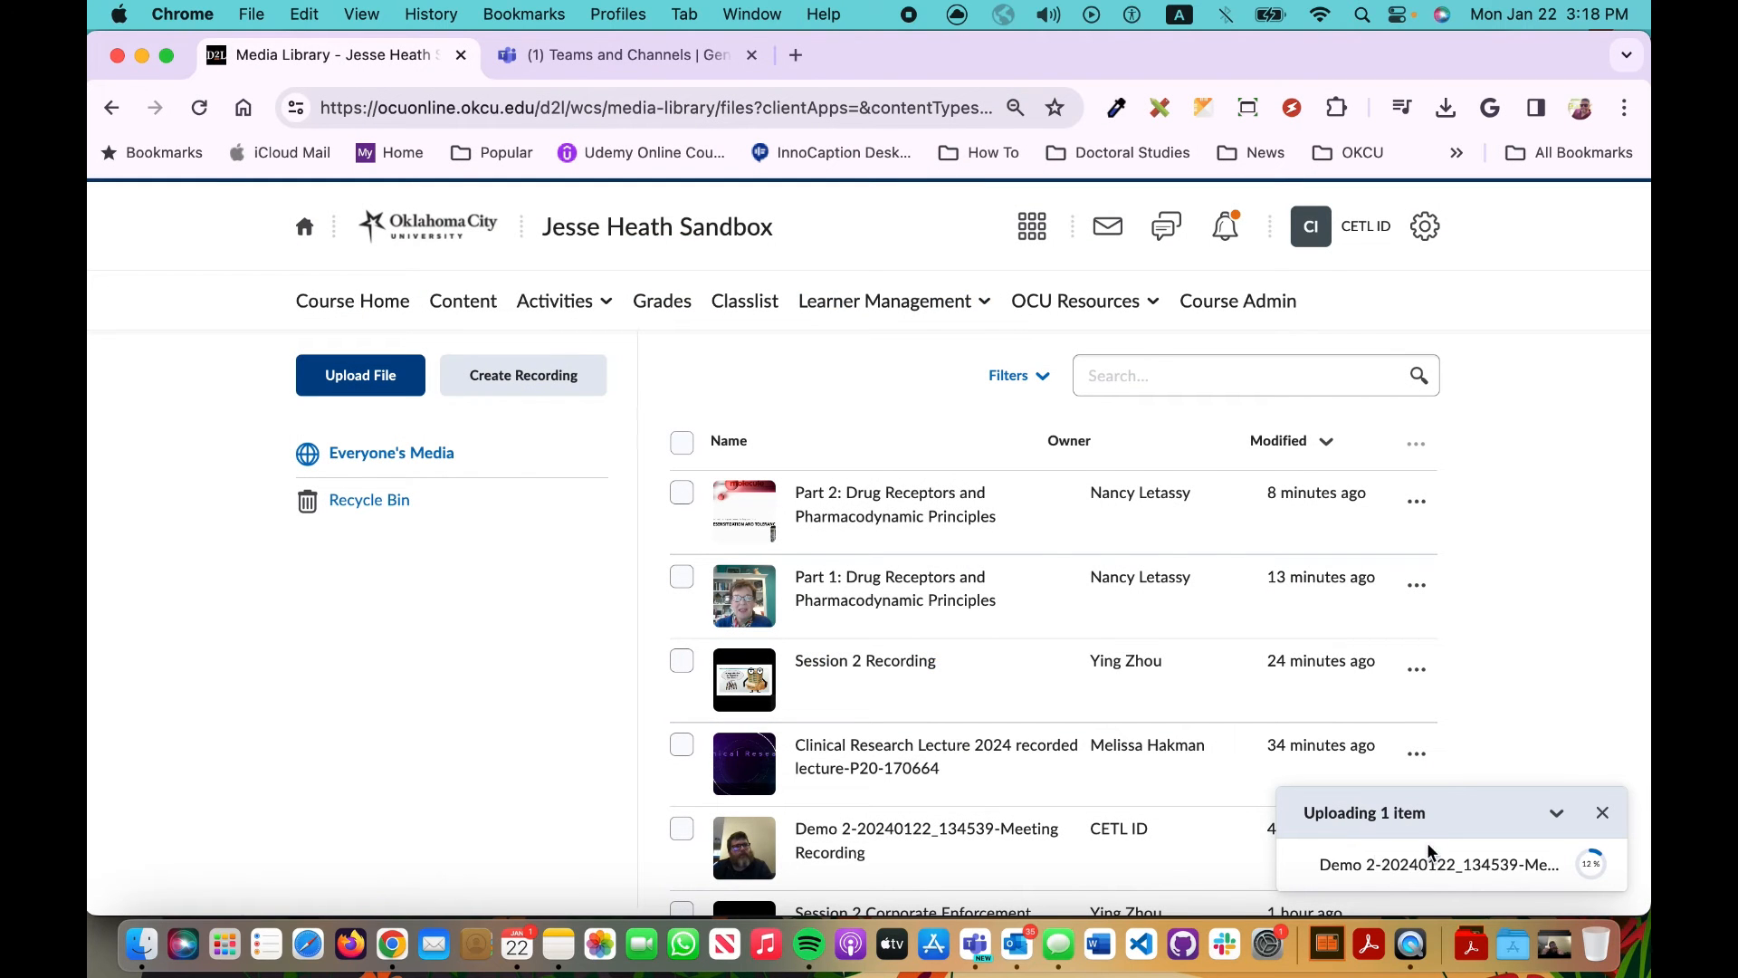
mouse_move(1454, 826)
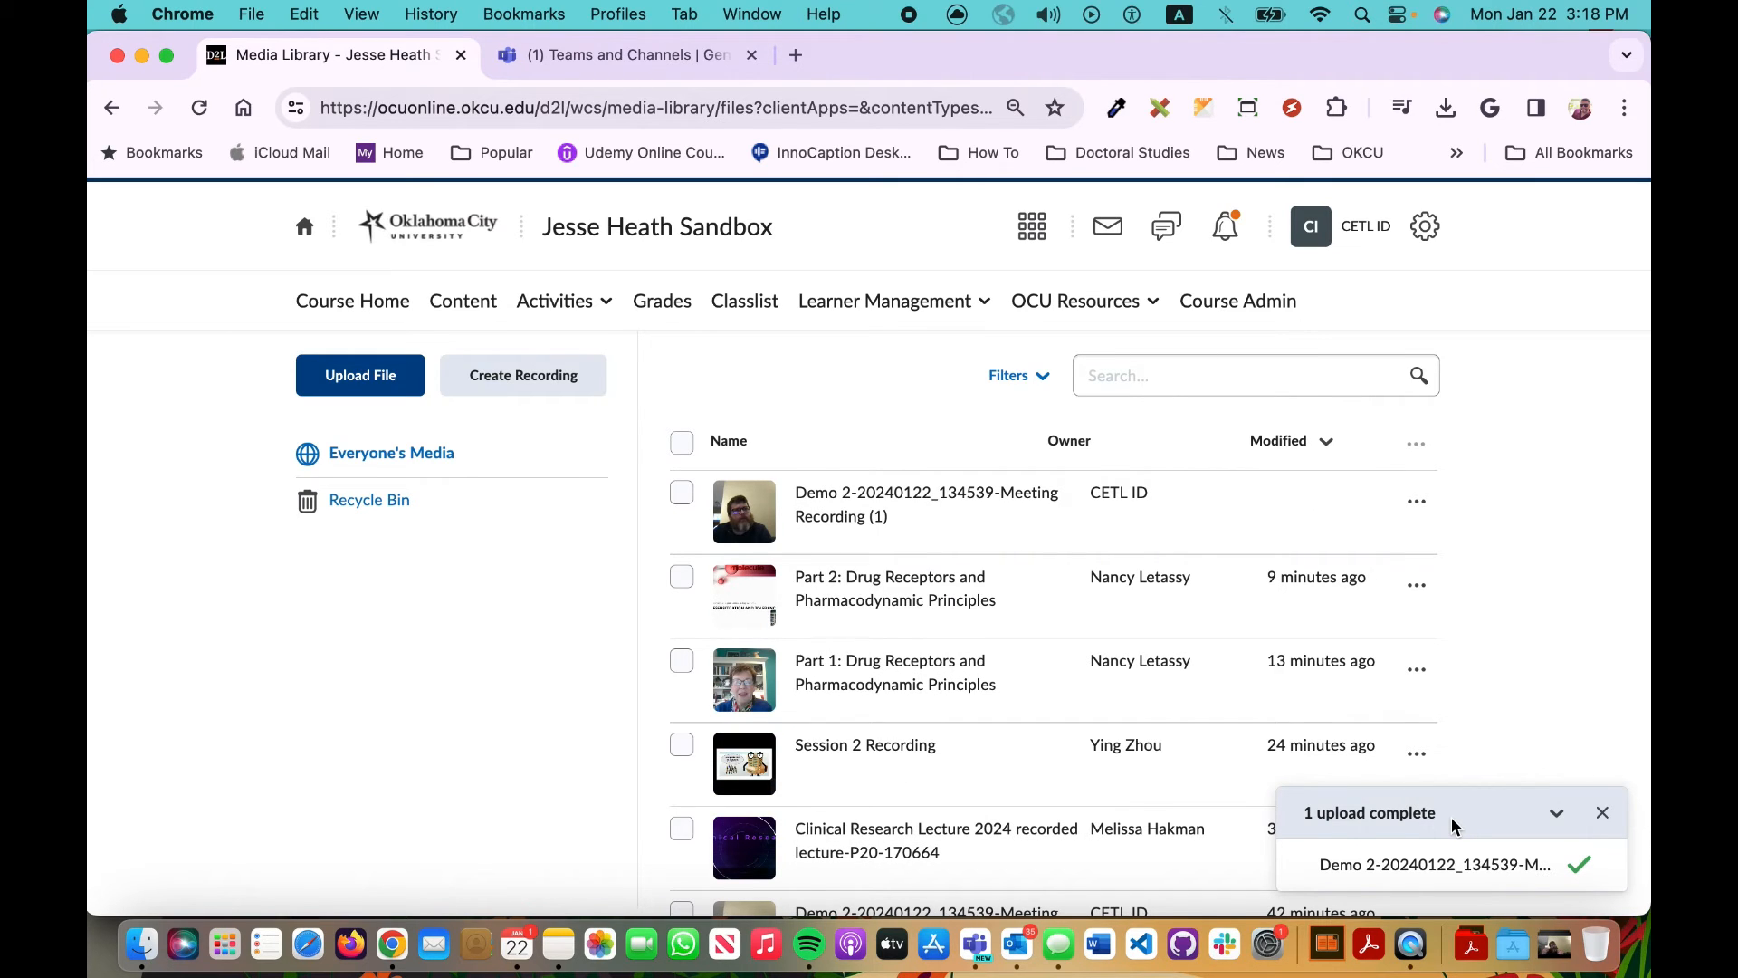
mouse_move(1494, 445)
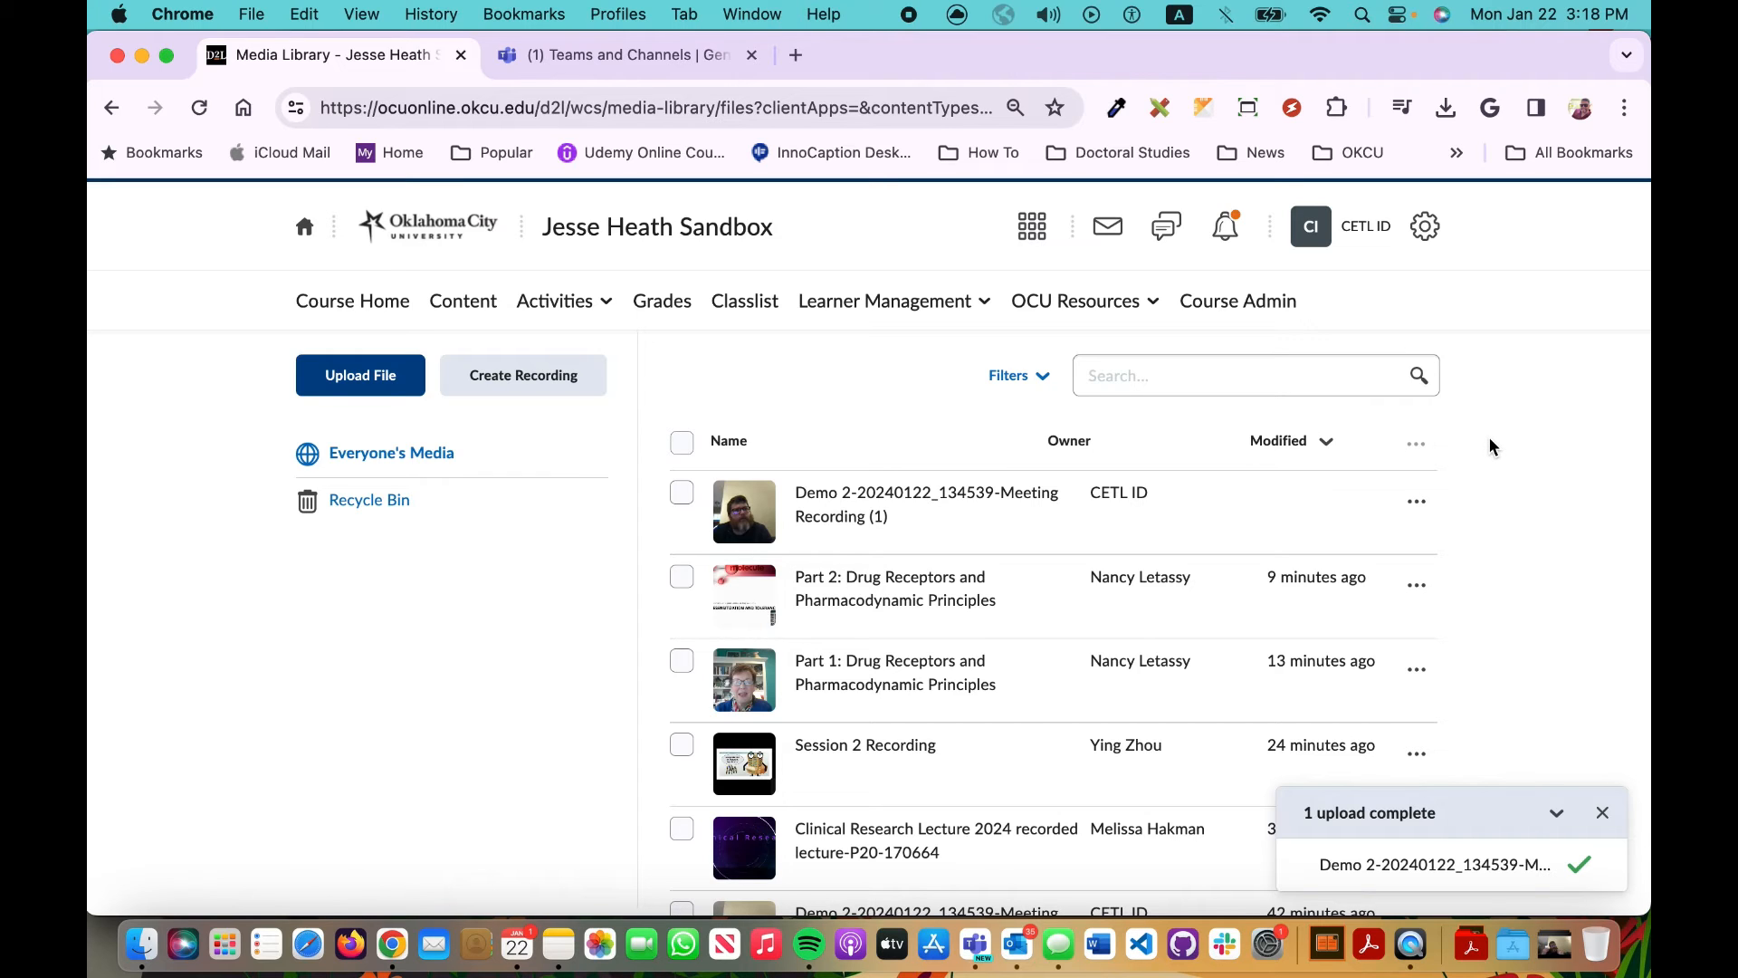
mouse_move(922, 549)
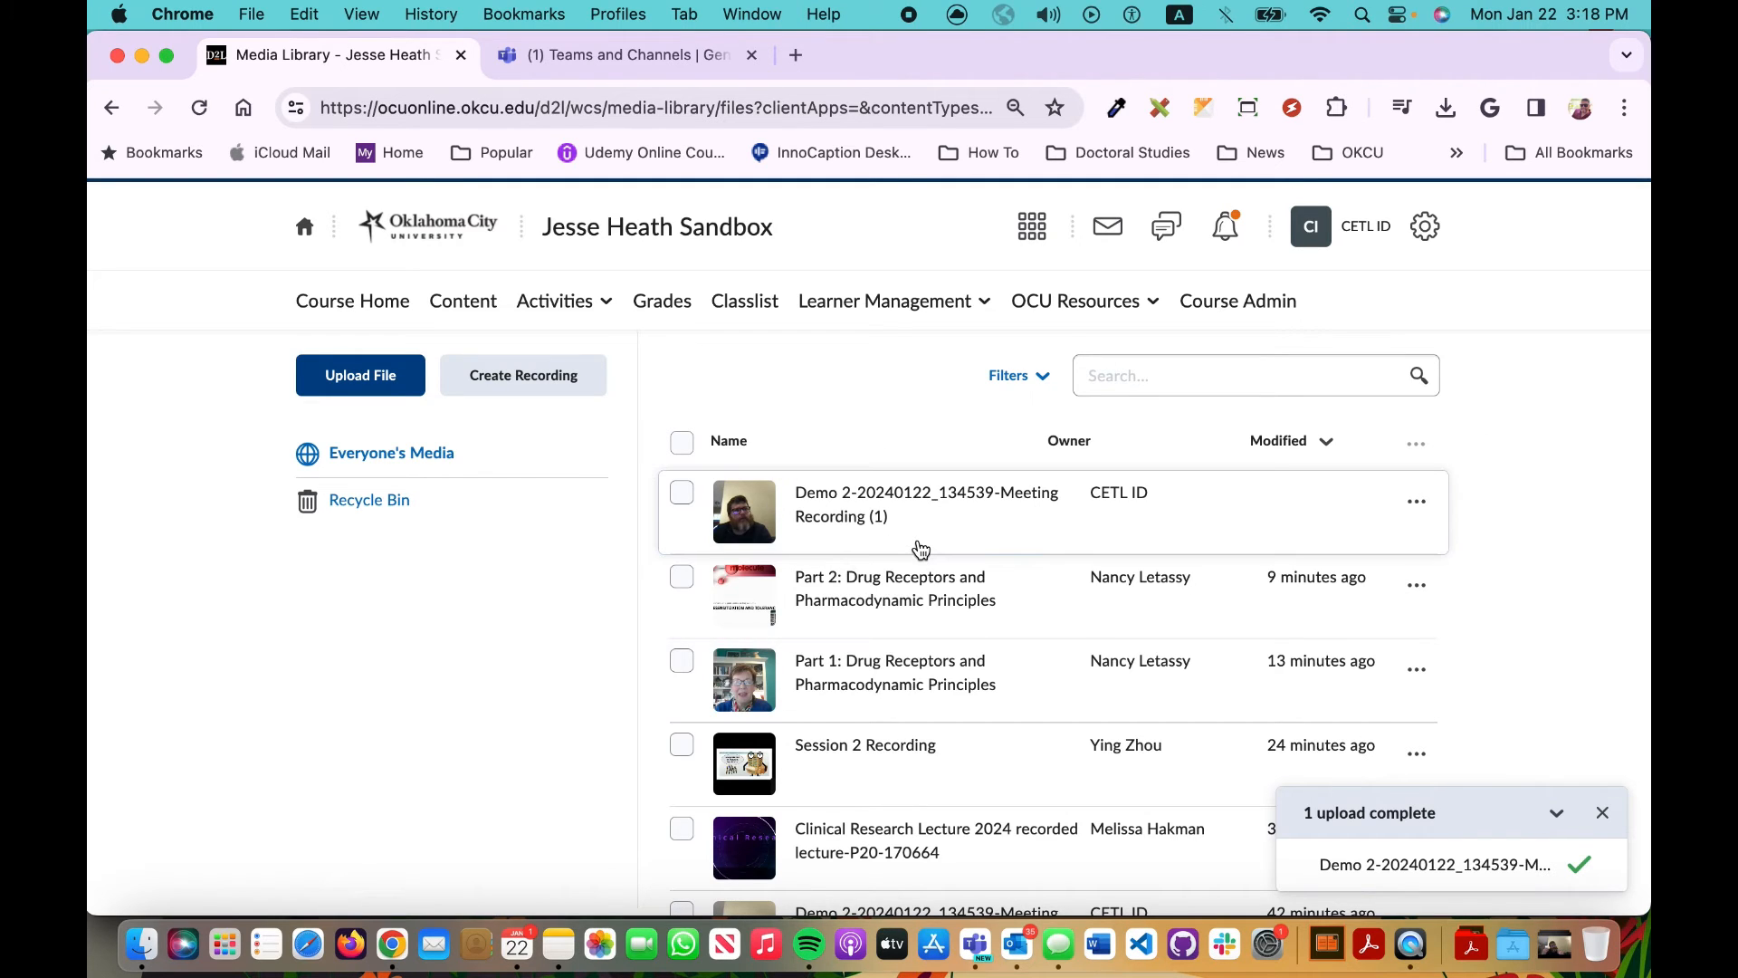
mouse_move(382, 323)
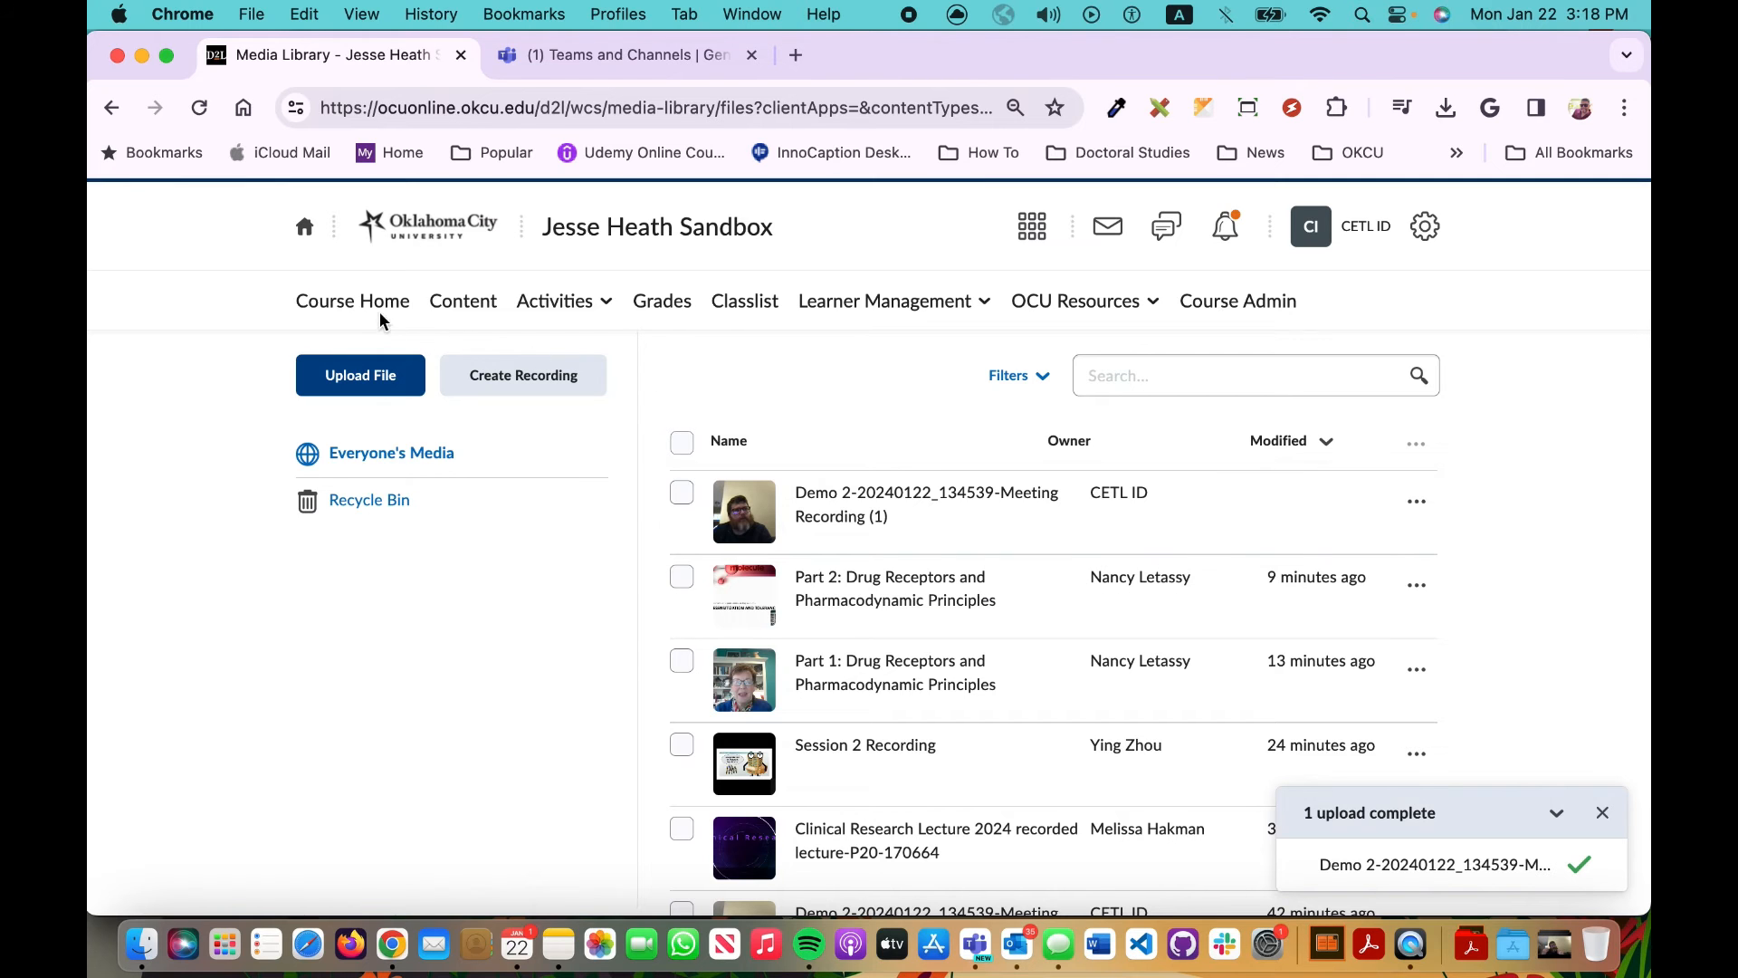
Step: Return to the sandbox course homepage via Course Home
left_click(351, 301)
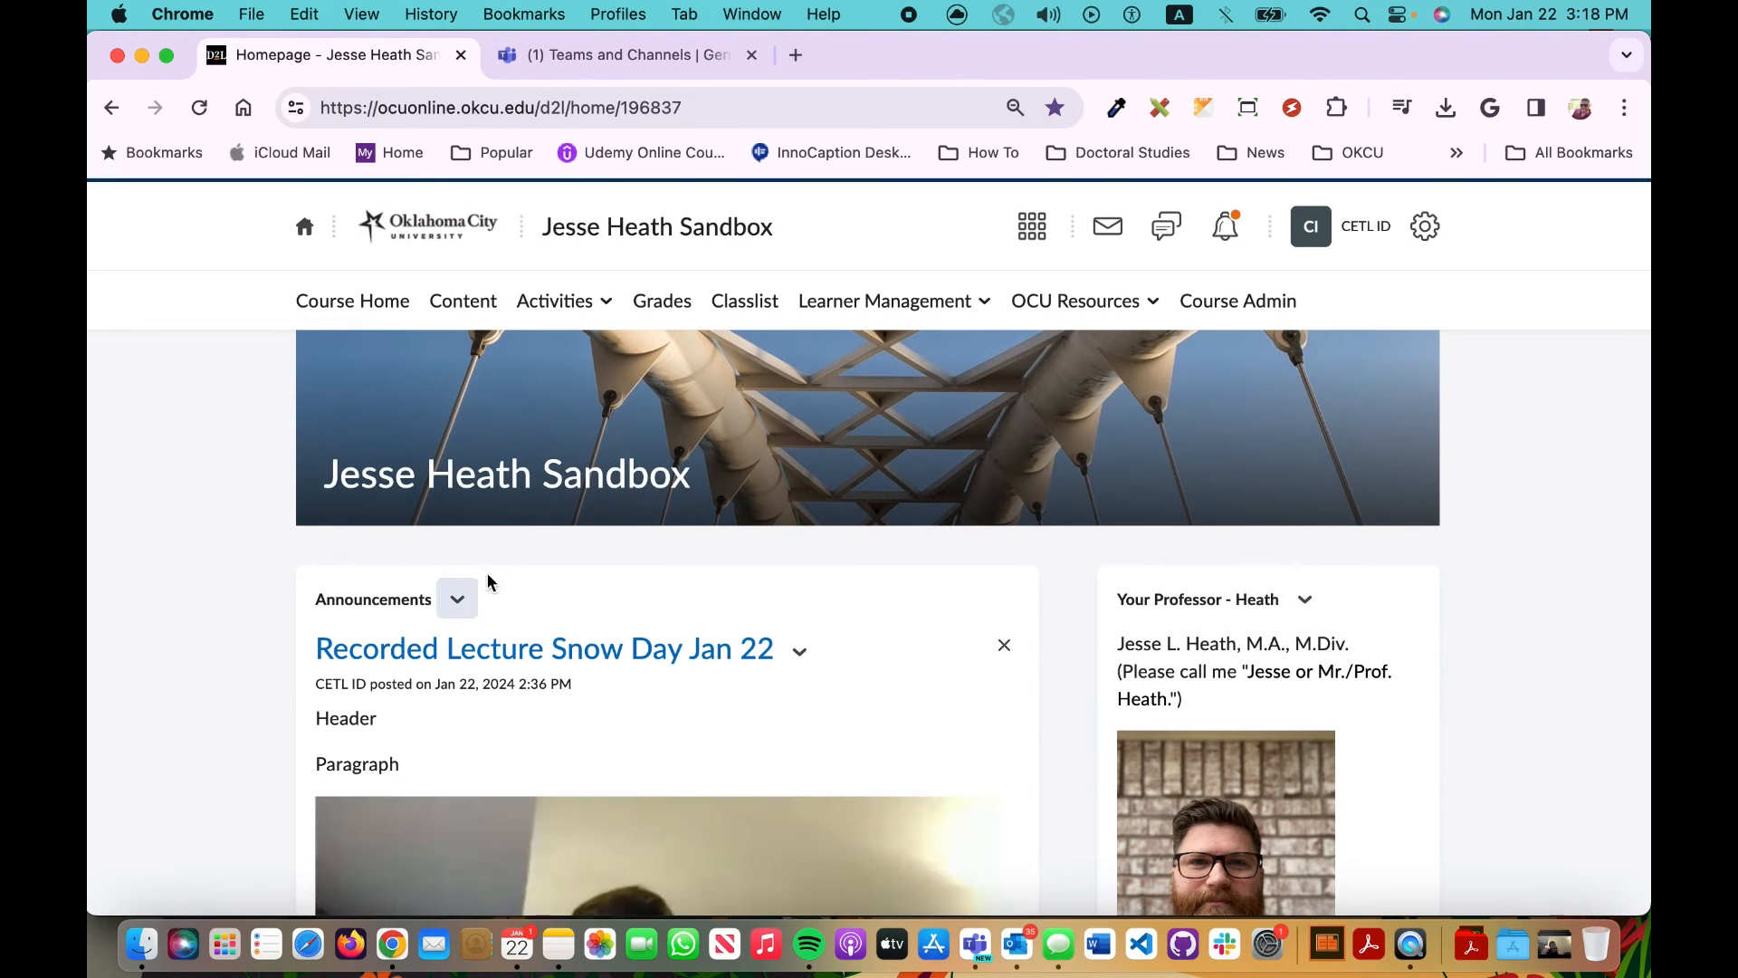
mouse_move(456, 599)
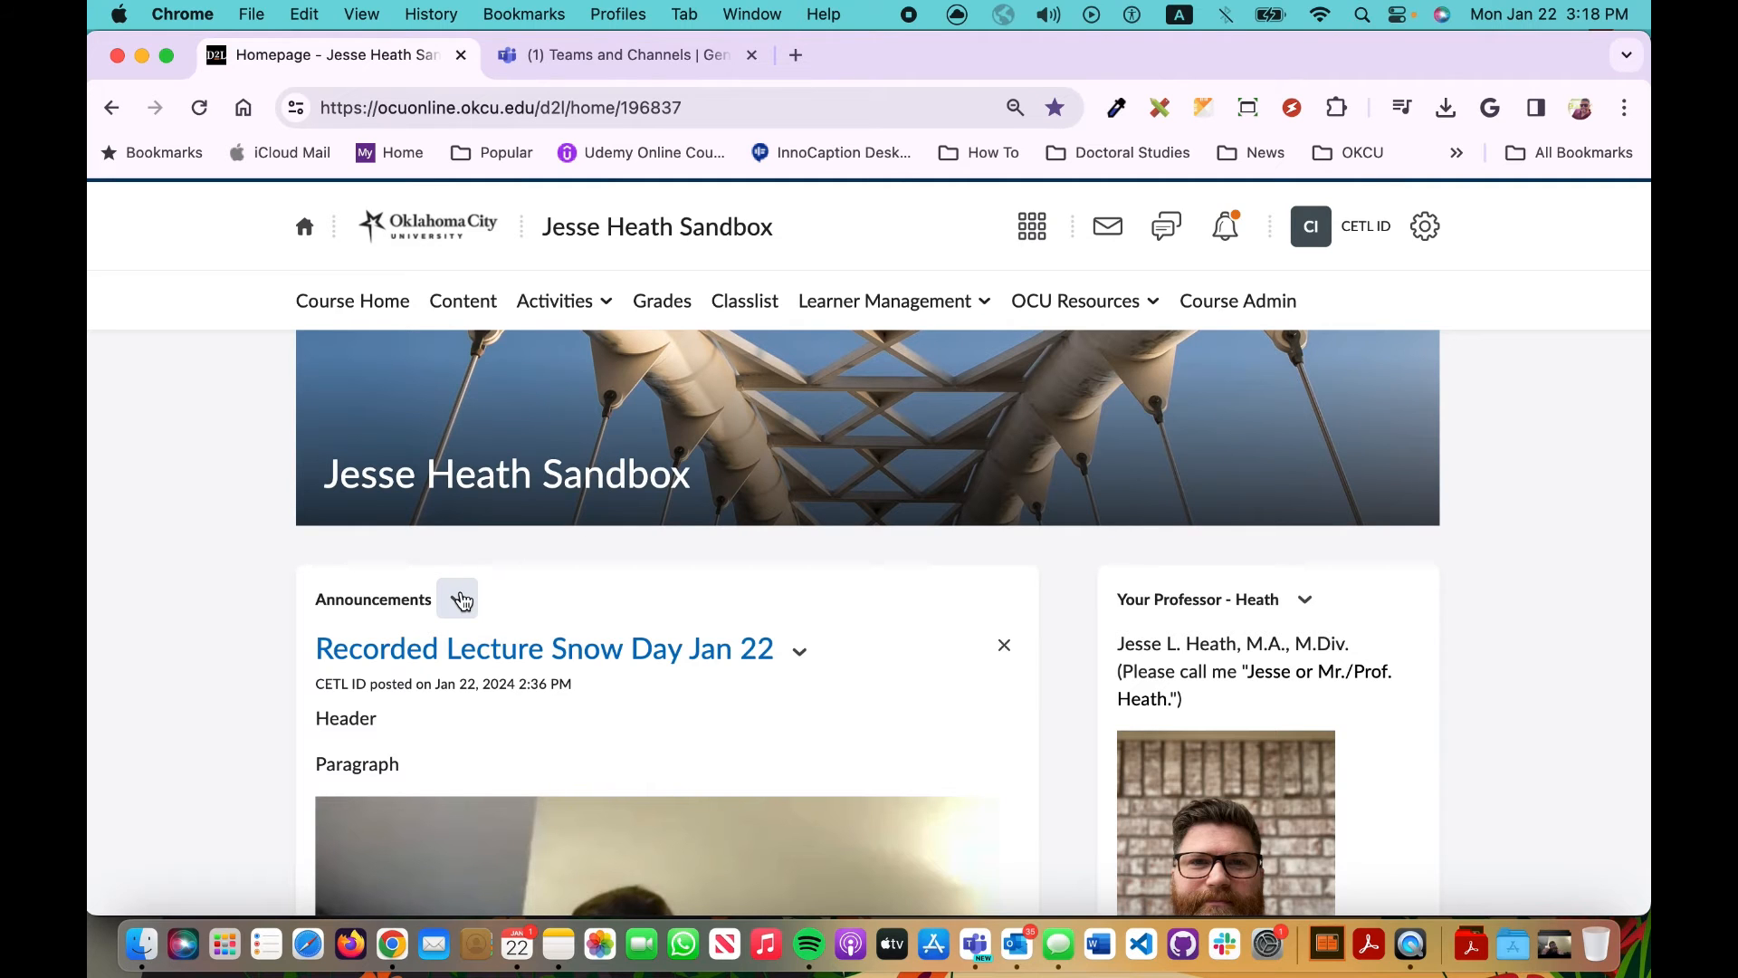
left_click(456, 600)
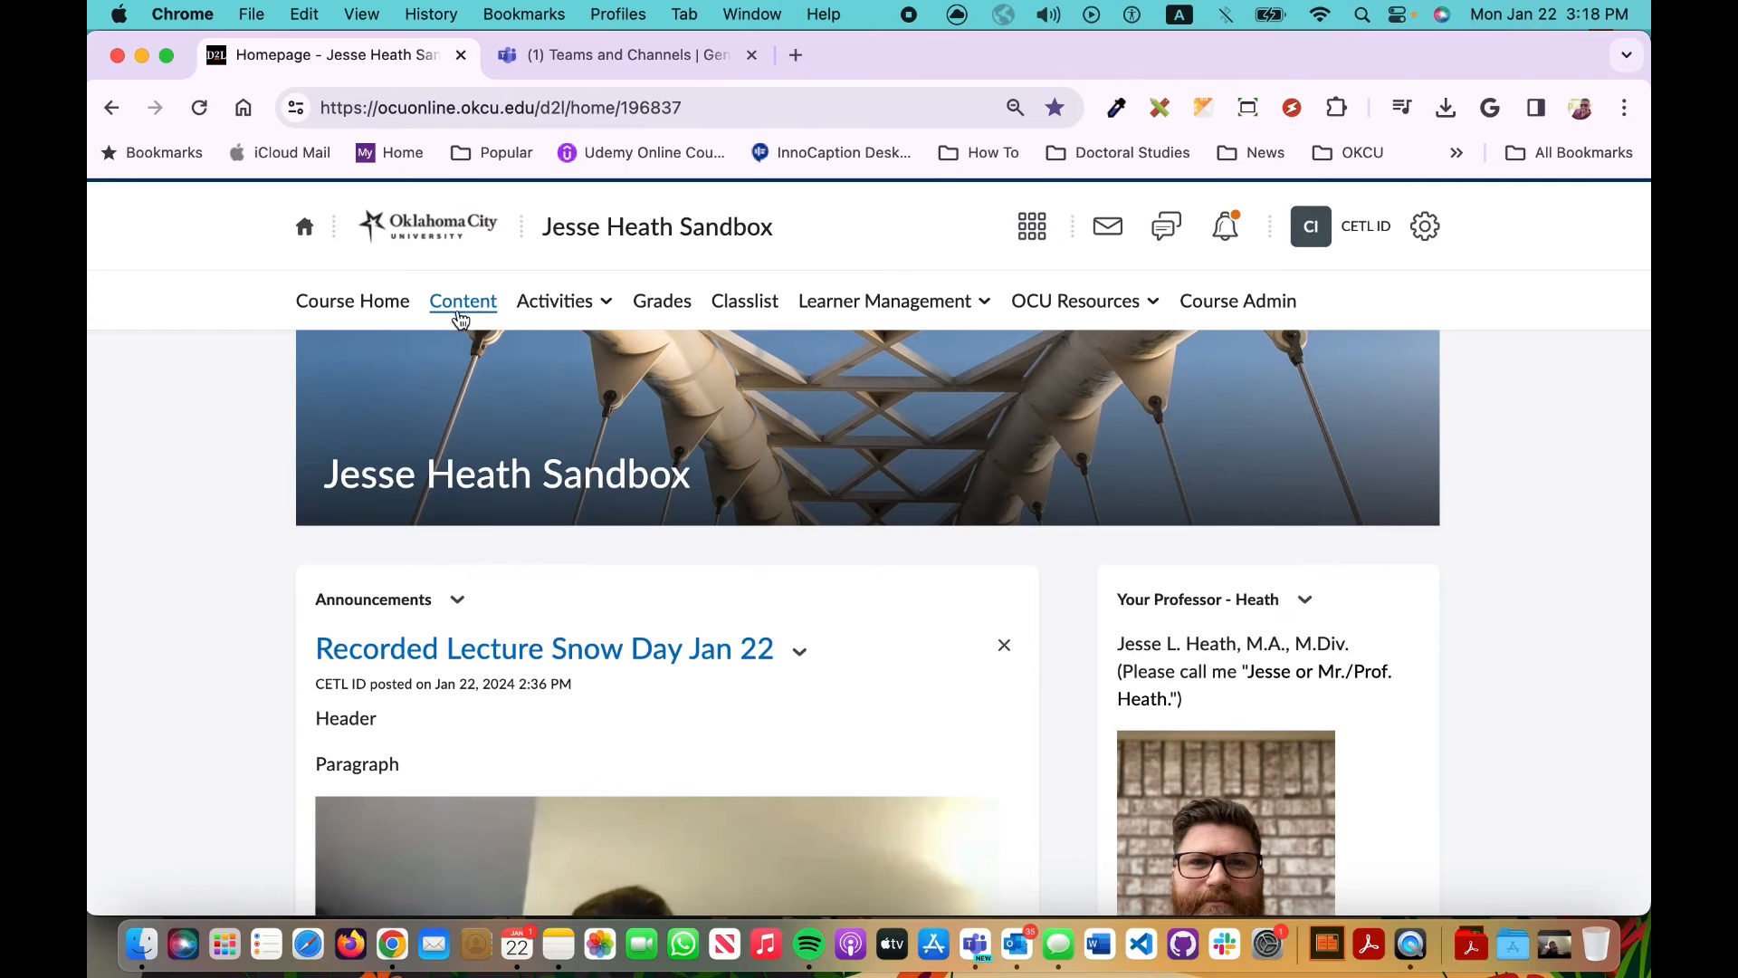
mouse_move(462, 301)
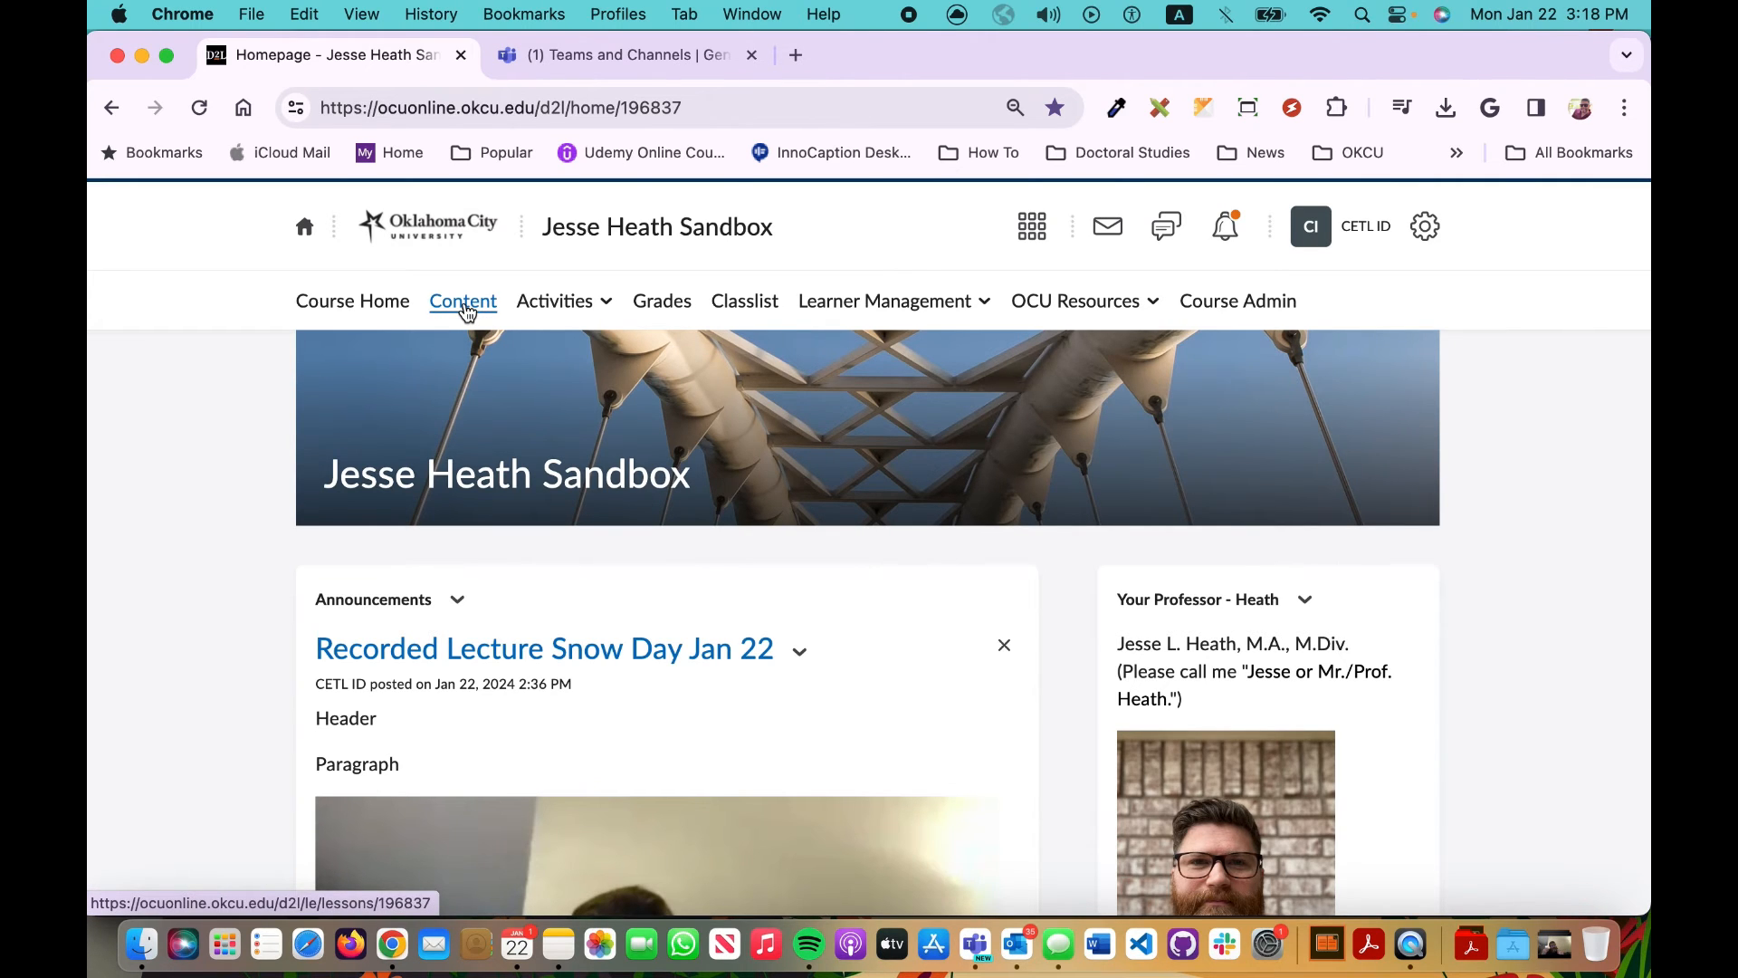
Step: Go to the Content area and expand the Week 7 unit
left_click(462, 301)
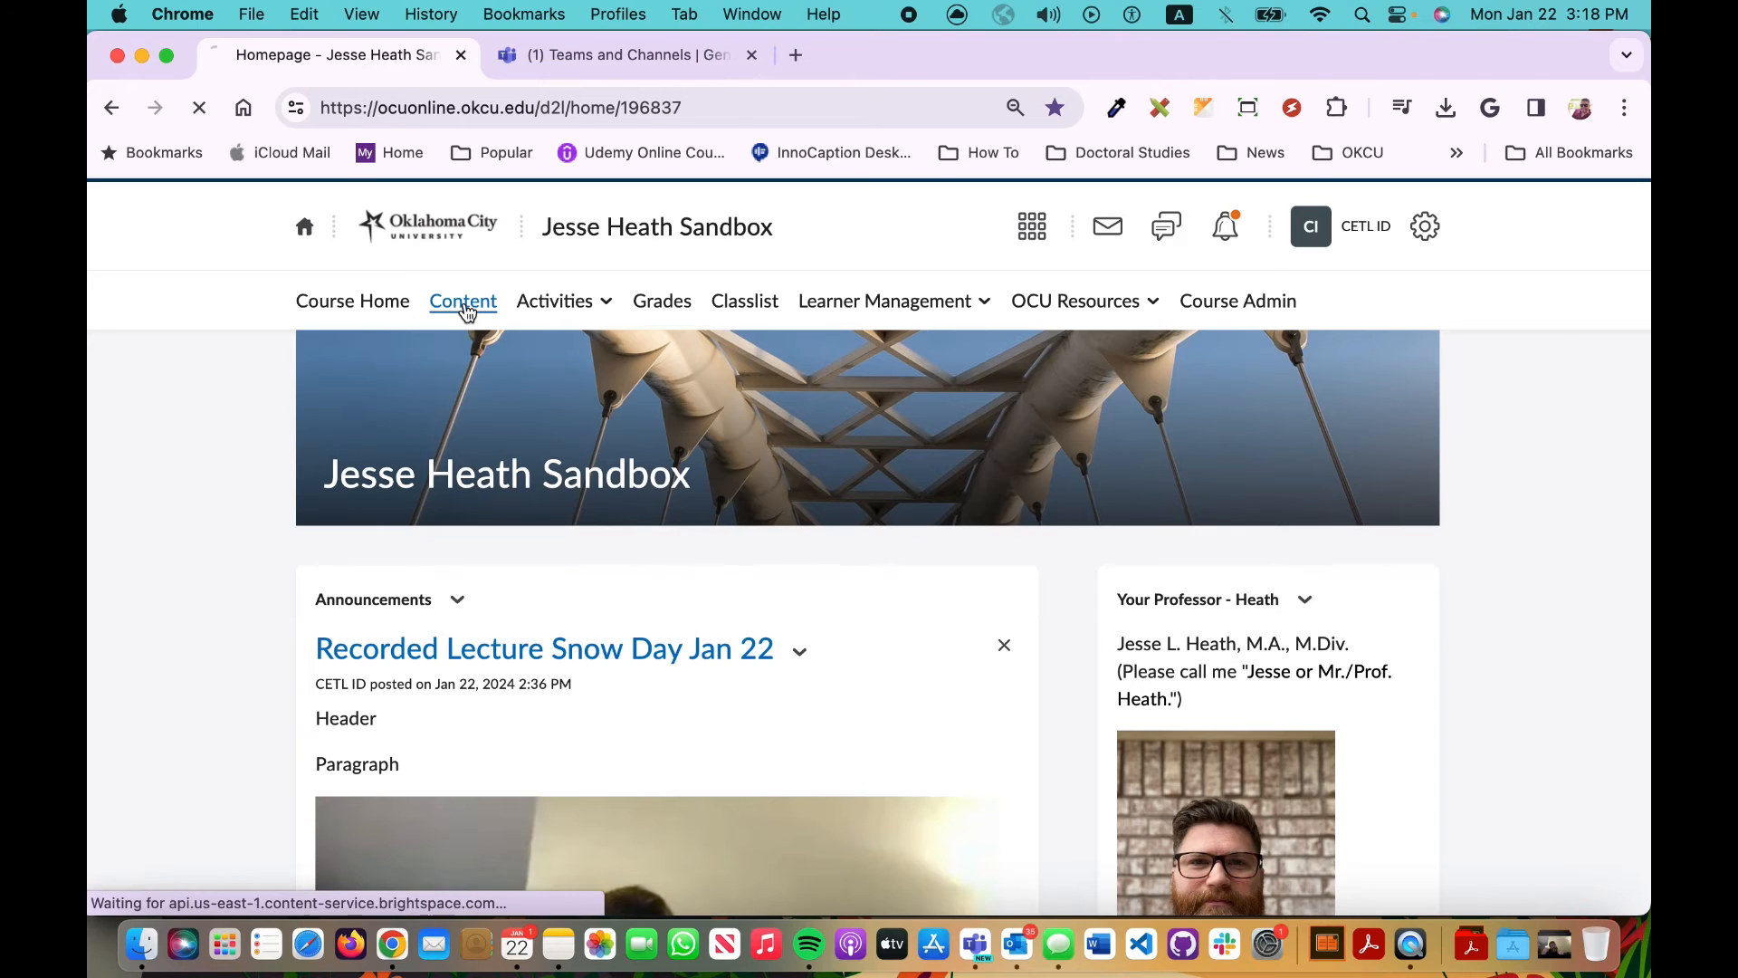
left_click(461, 301)
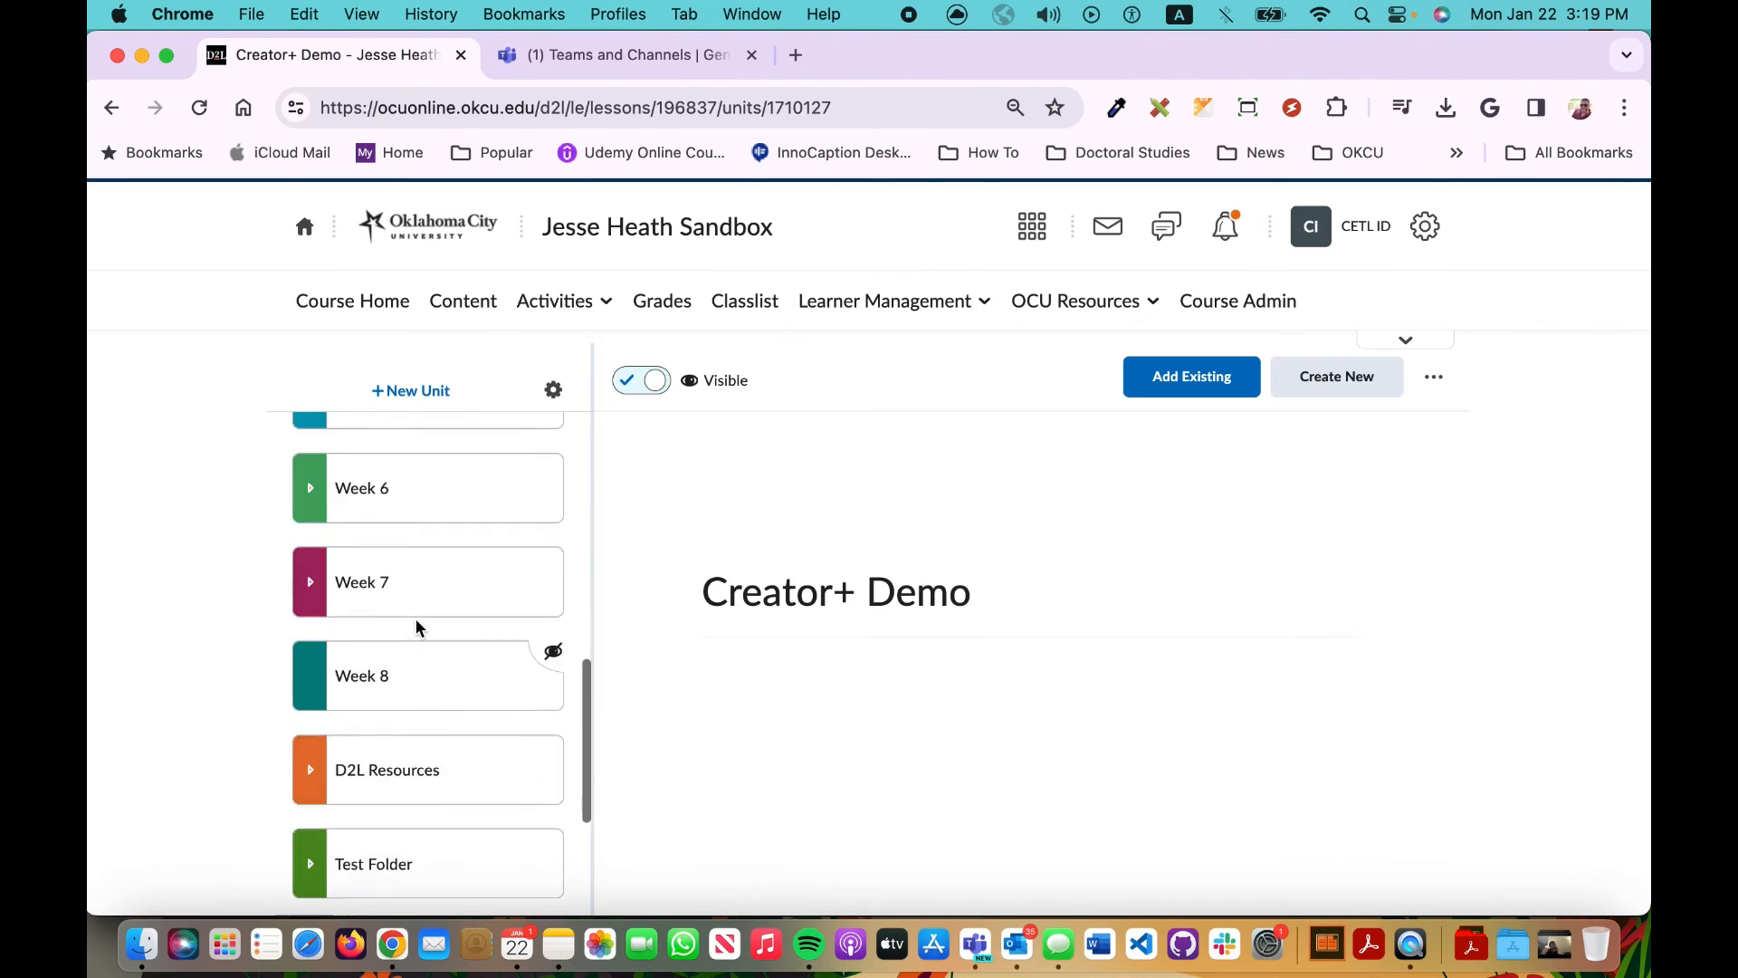
scroll("down", 3)
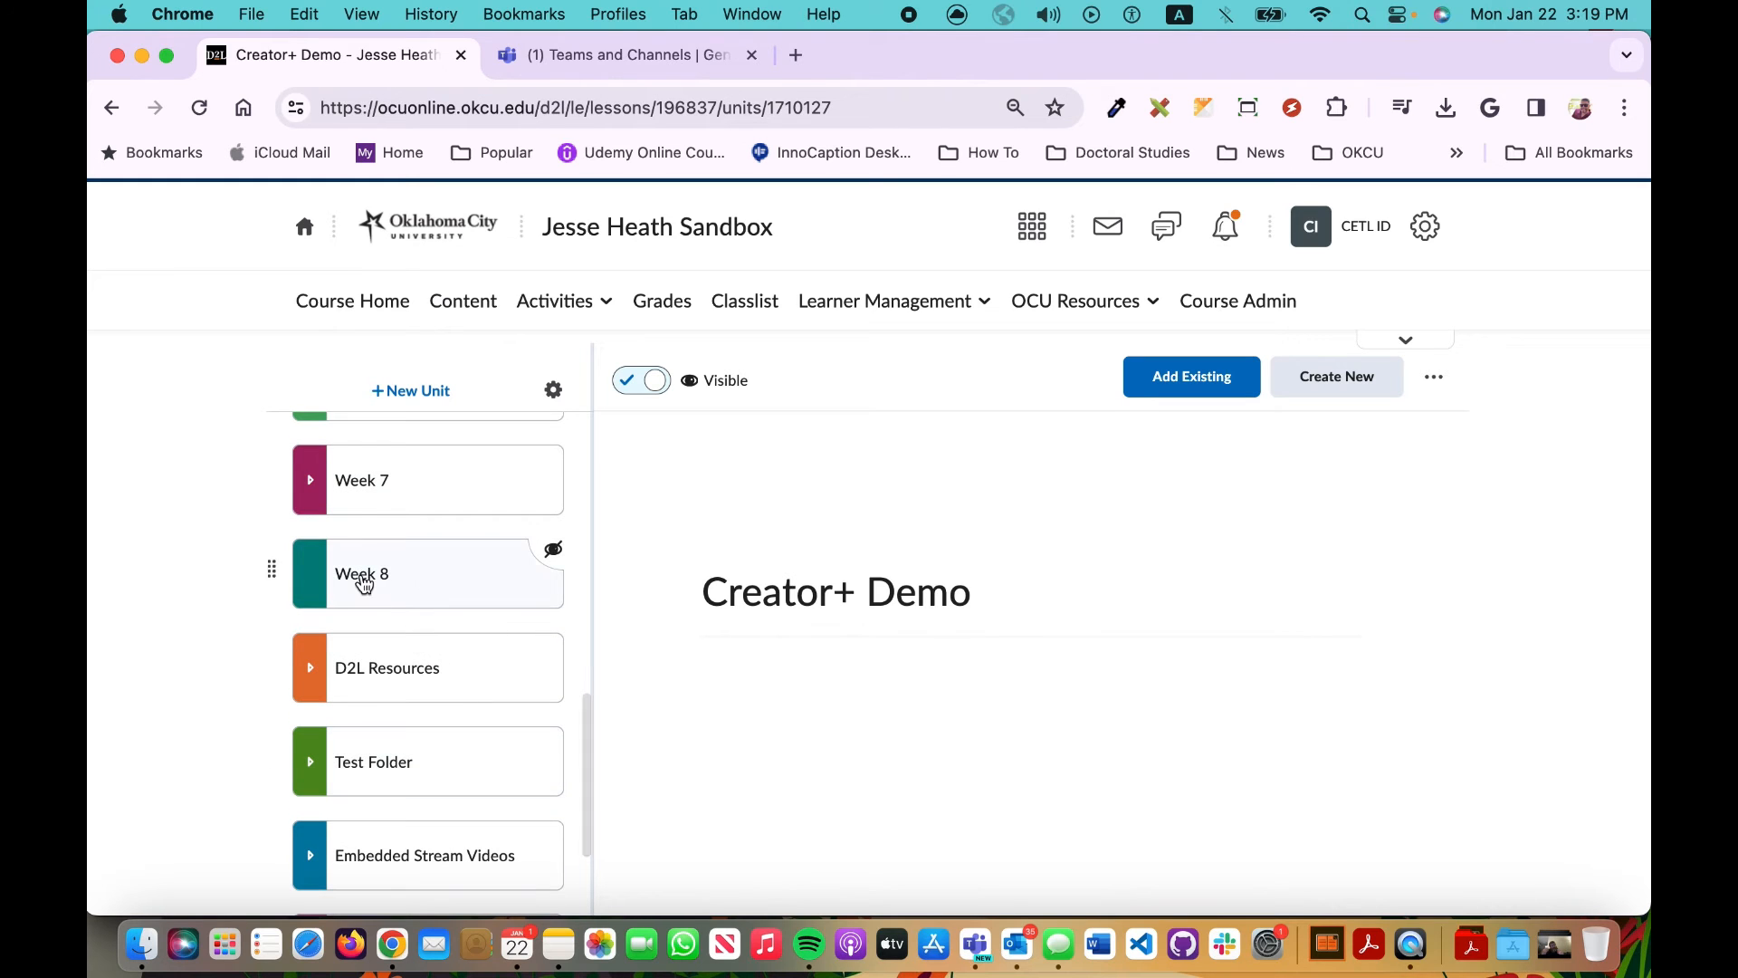
left_click(427, 478)
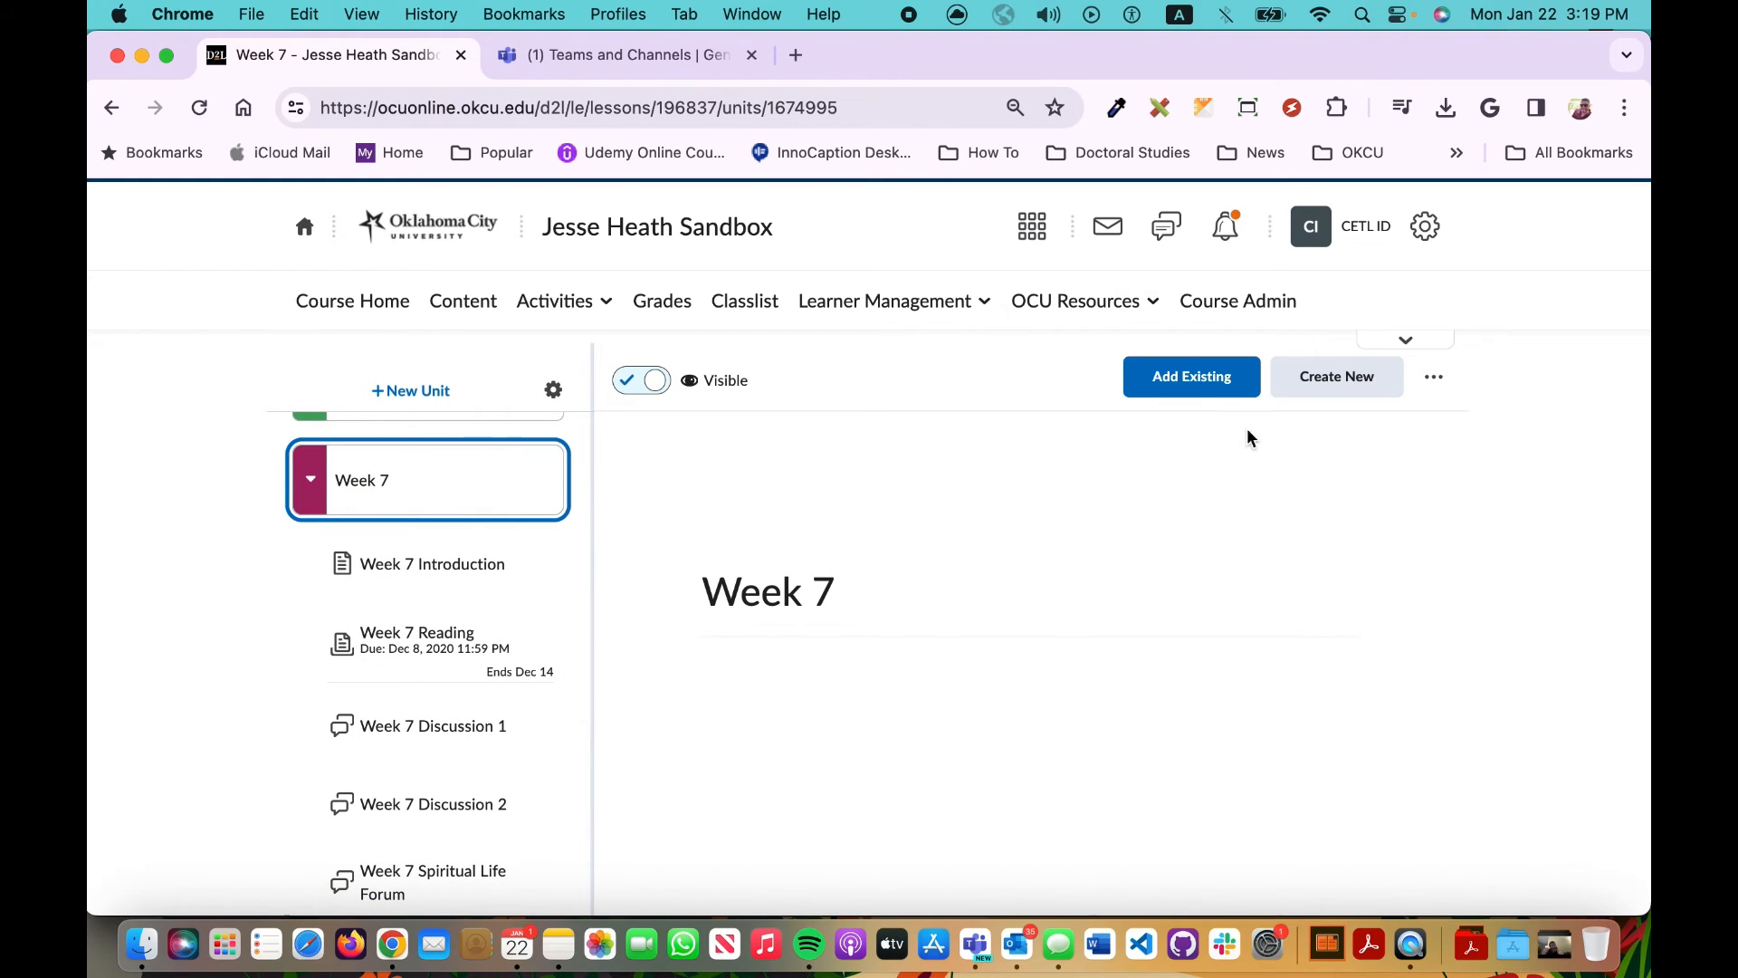
mouse_move(1191, 377)
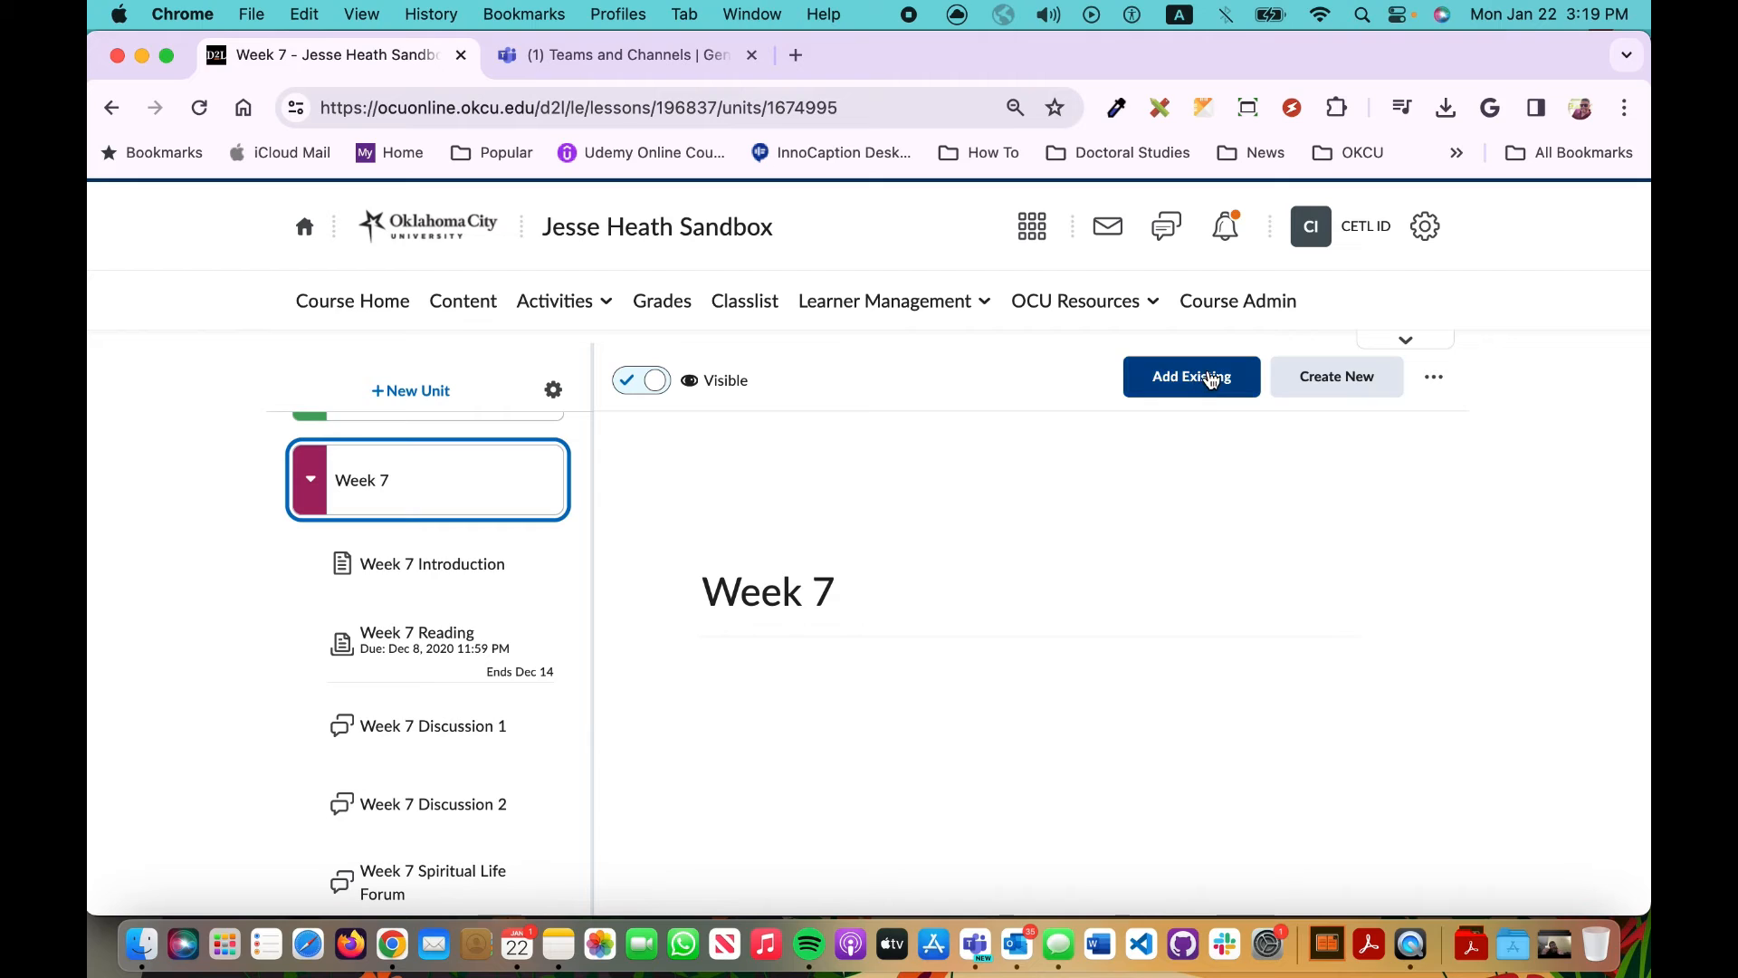
mouse_move(1337, 377)
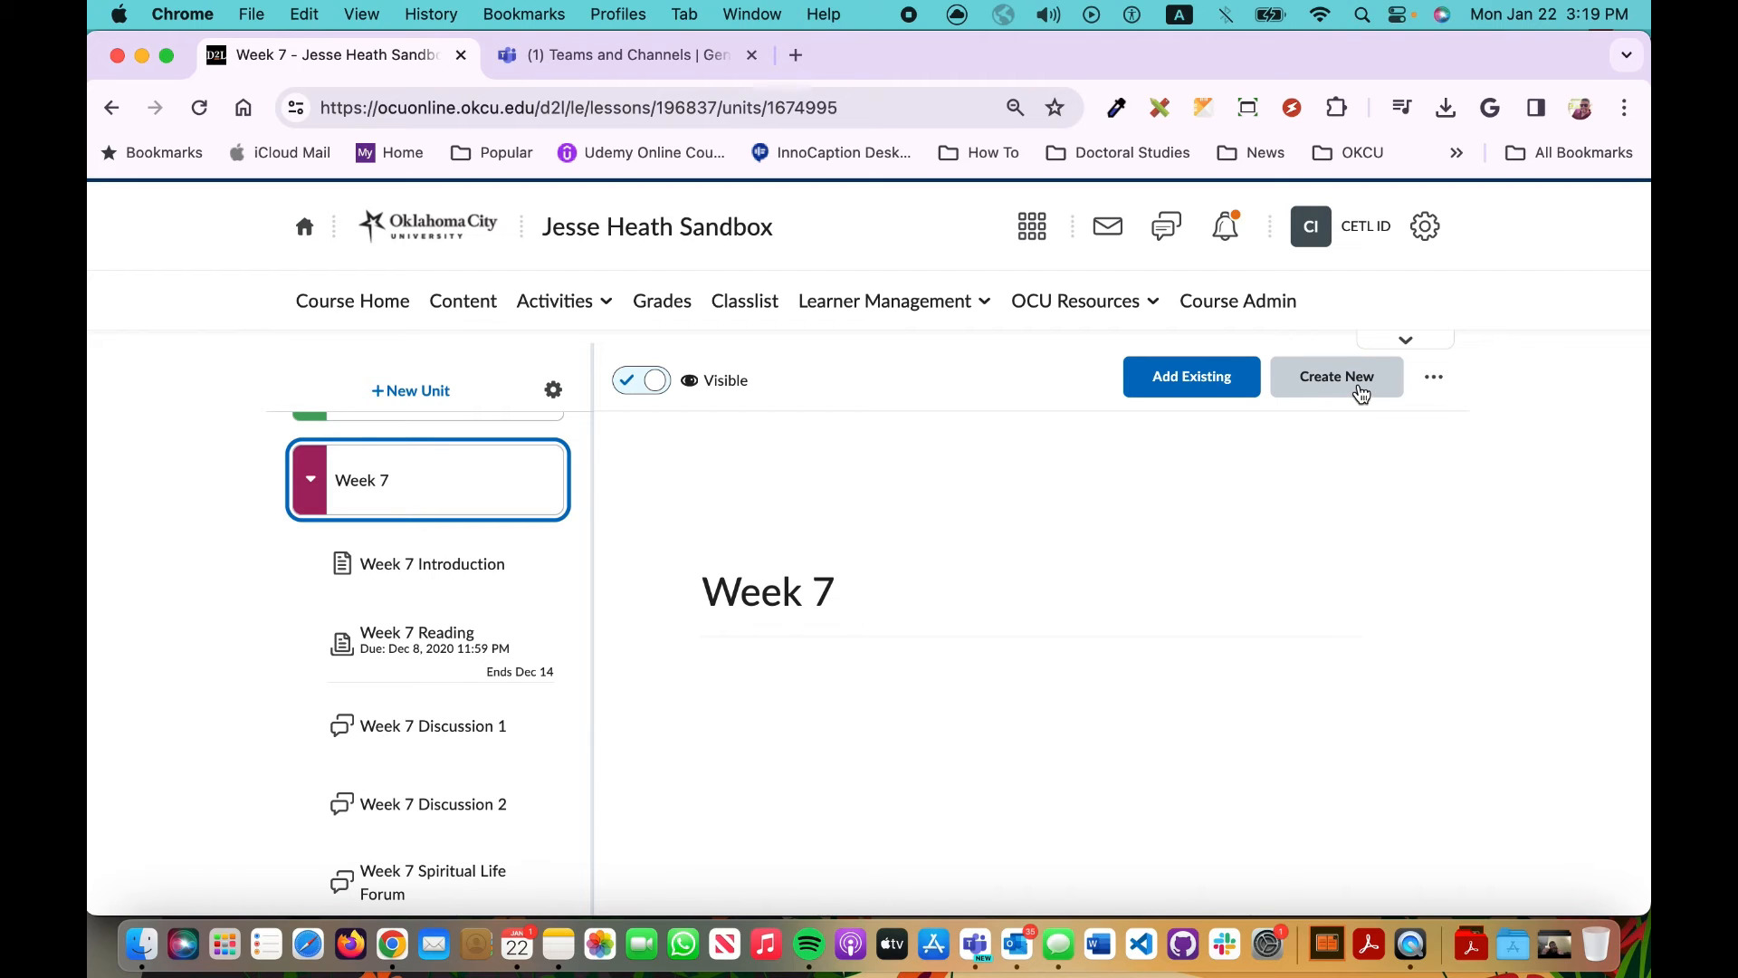
mouse_move(1336, 376)
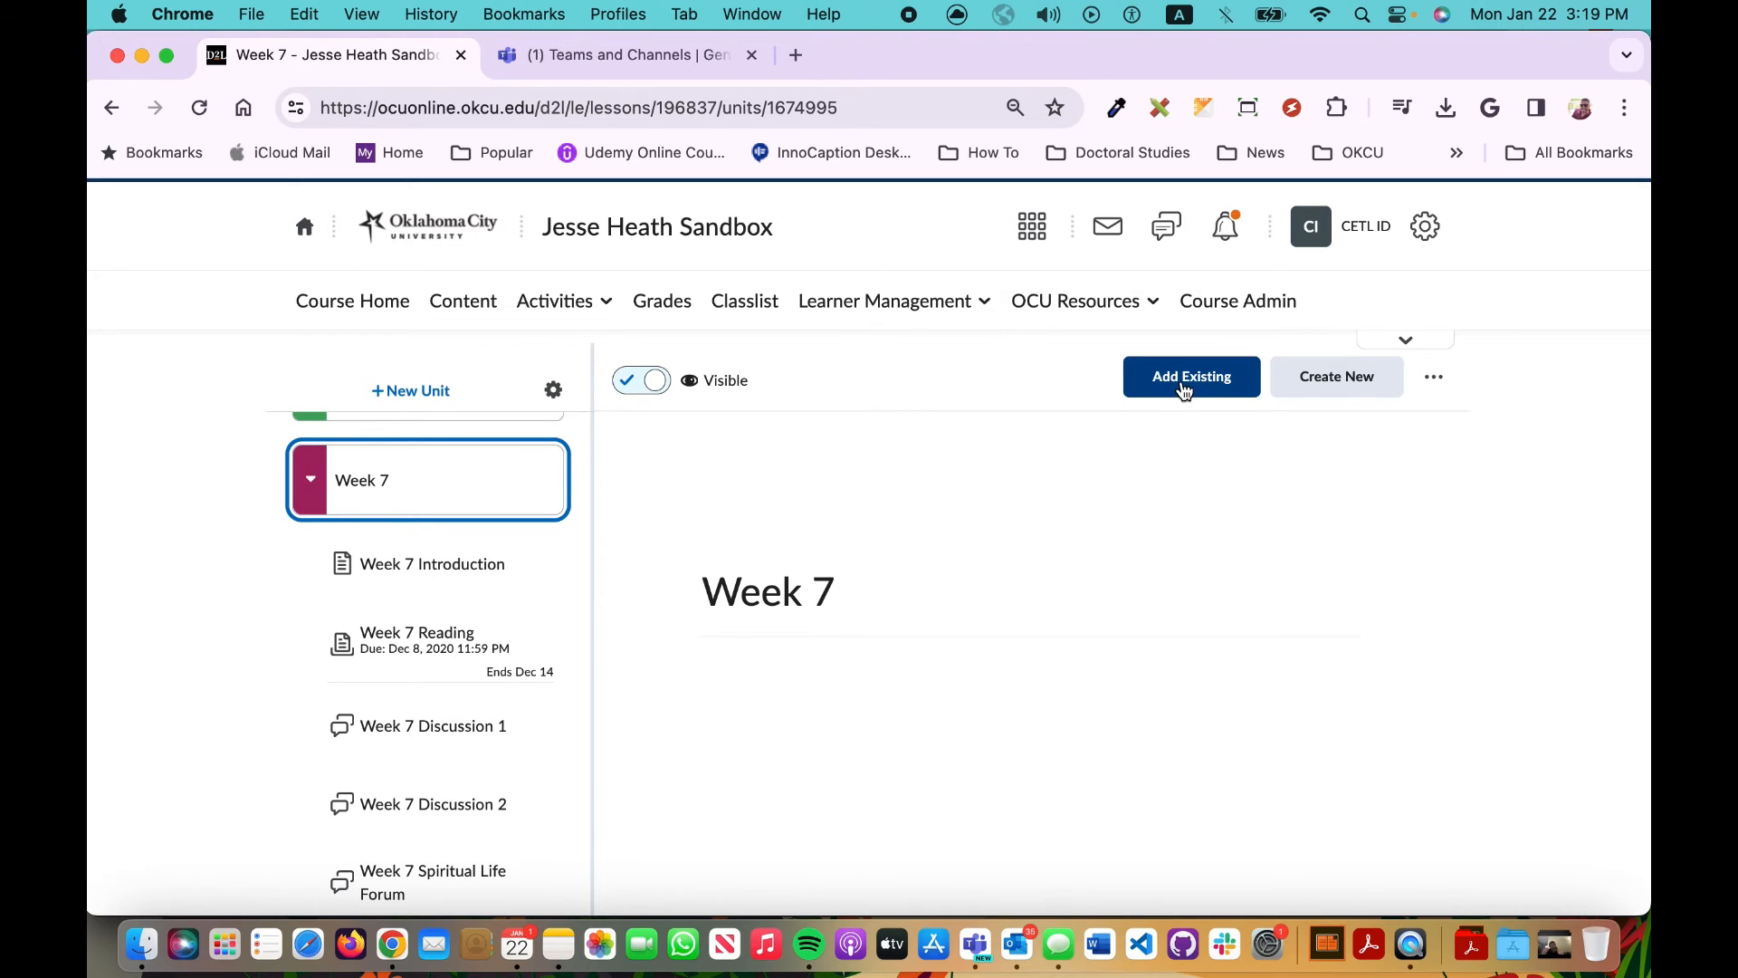
Step: Add the uploaded Demo 2 recording from the Media Library into the Week 7 unit via Add Existing
left_click(1337, 377)
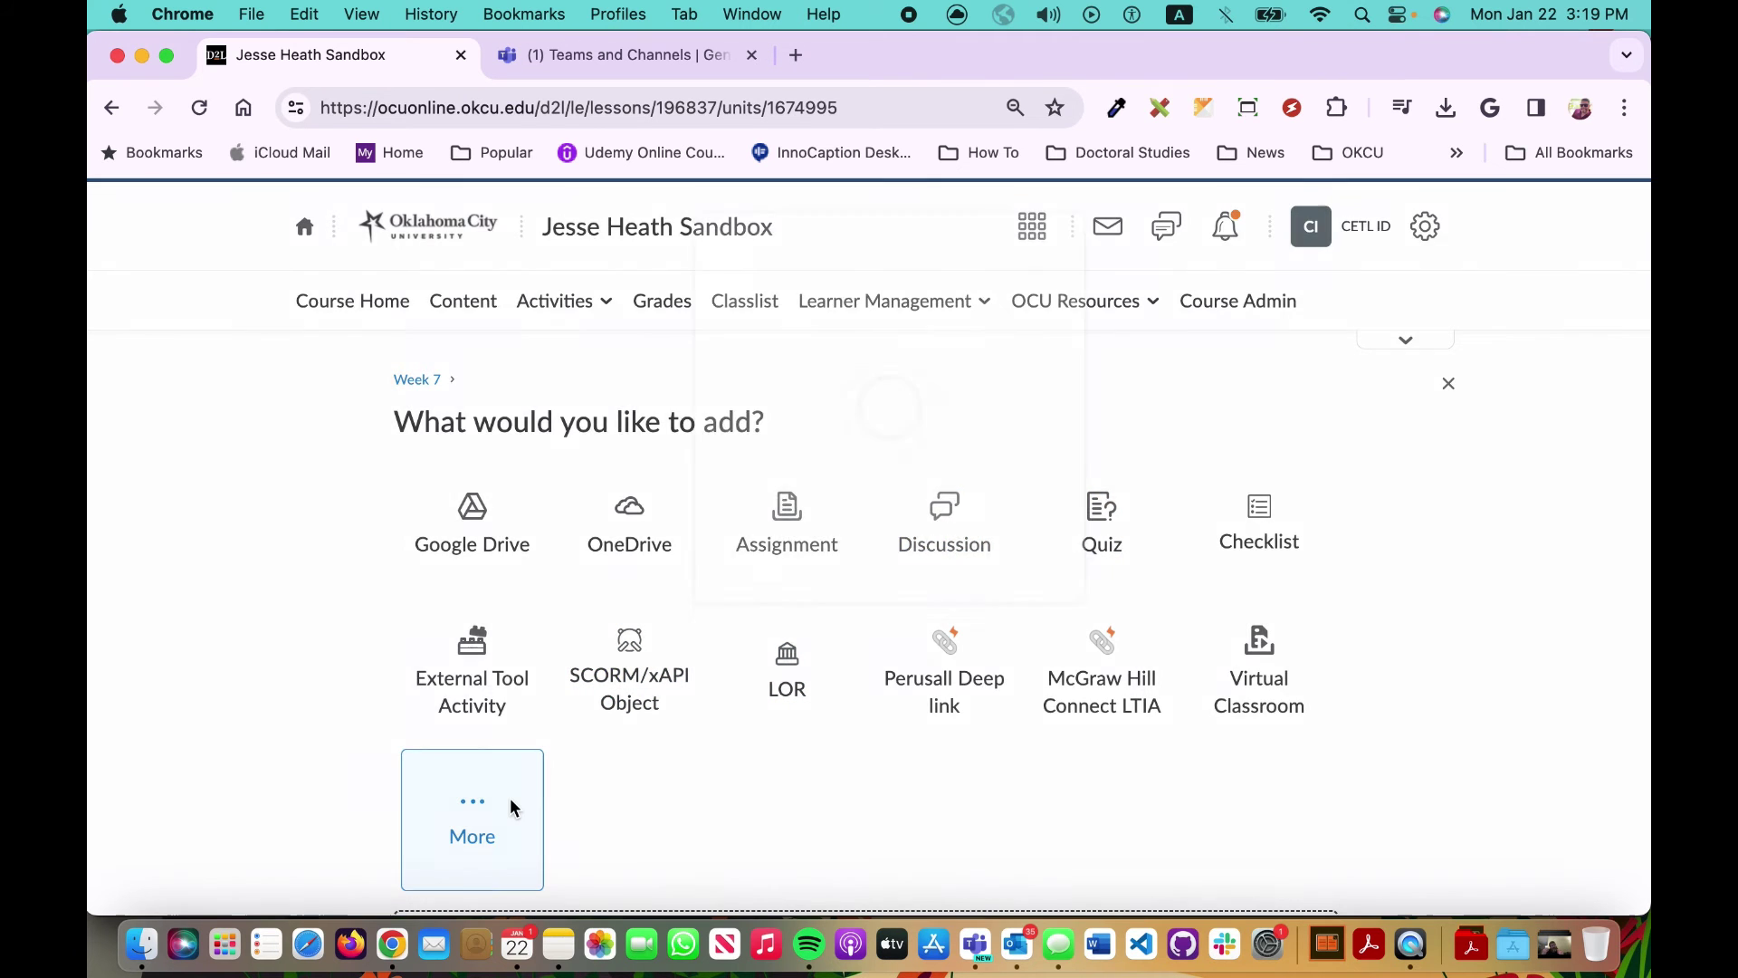
left_click(471, 821)
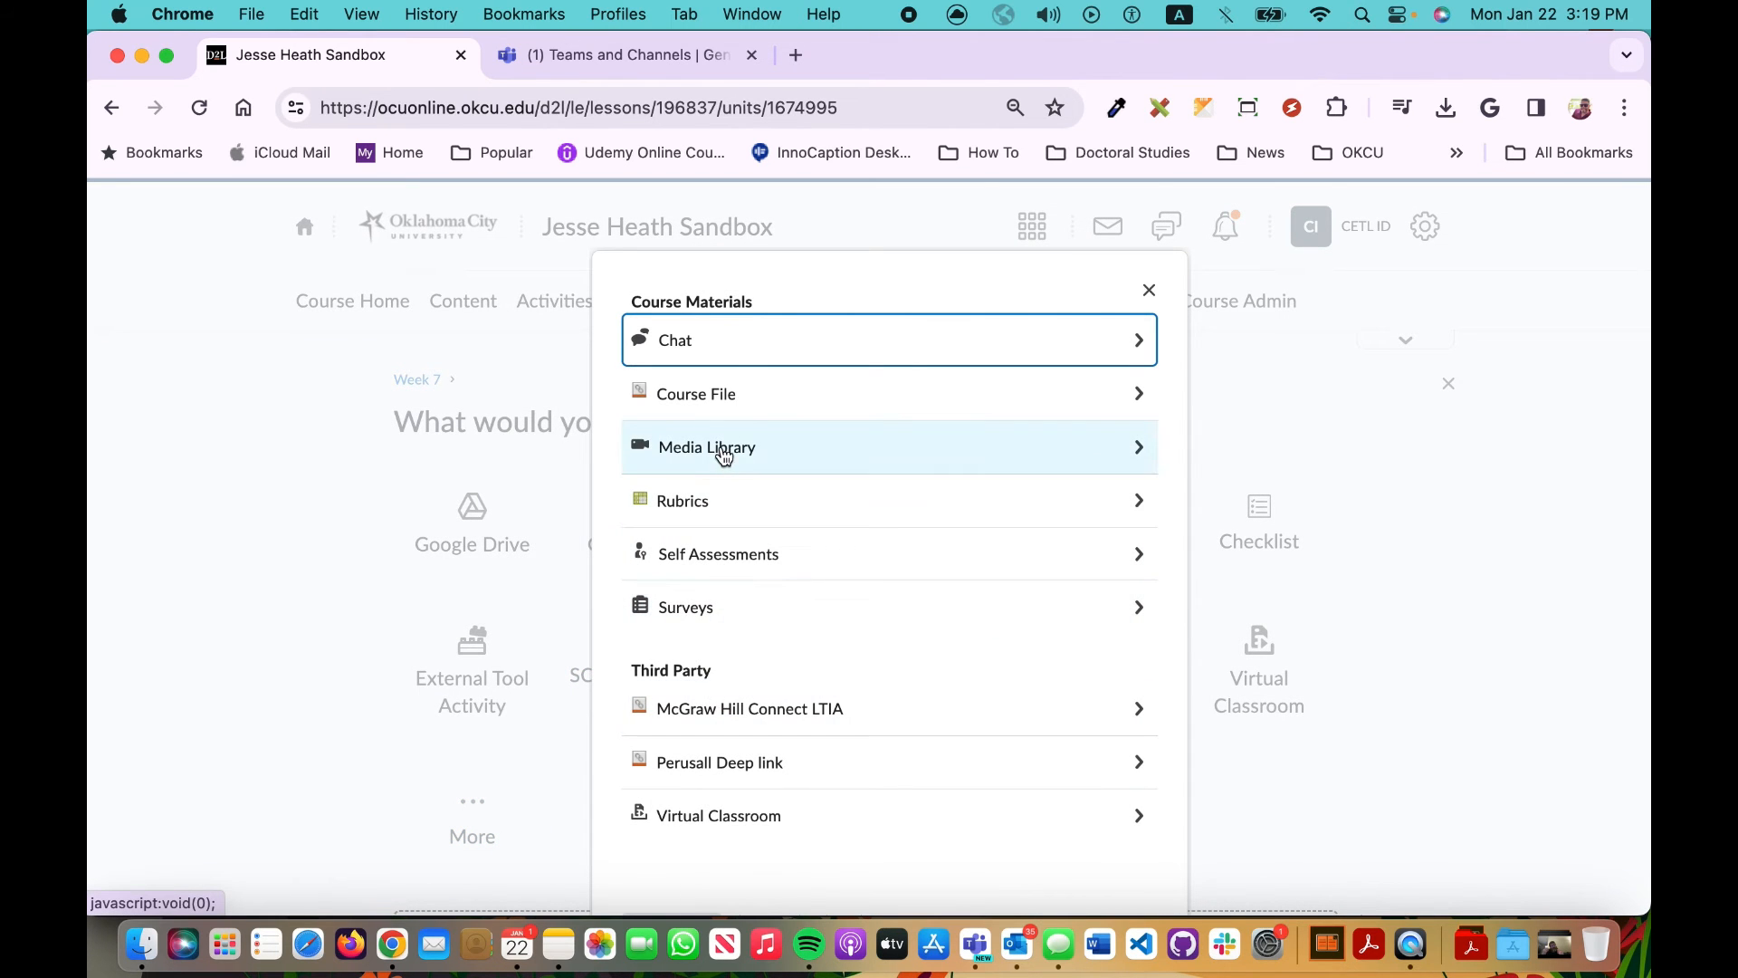
left_click(708, 447)
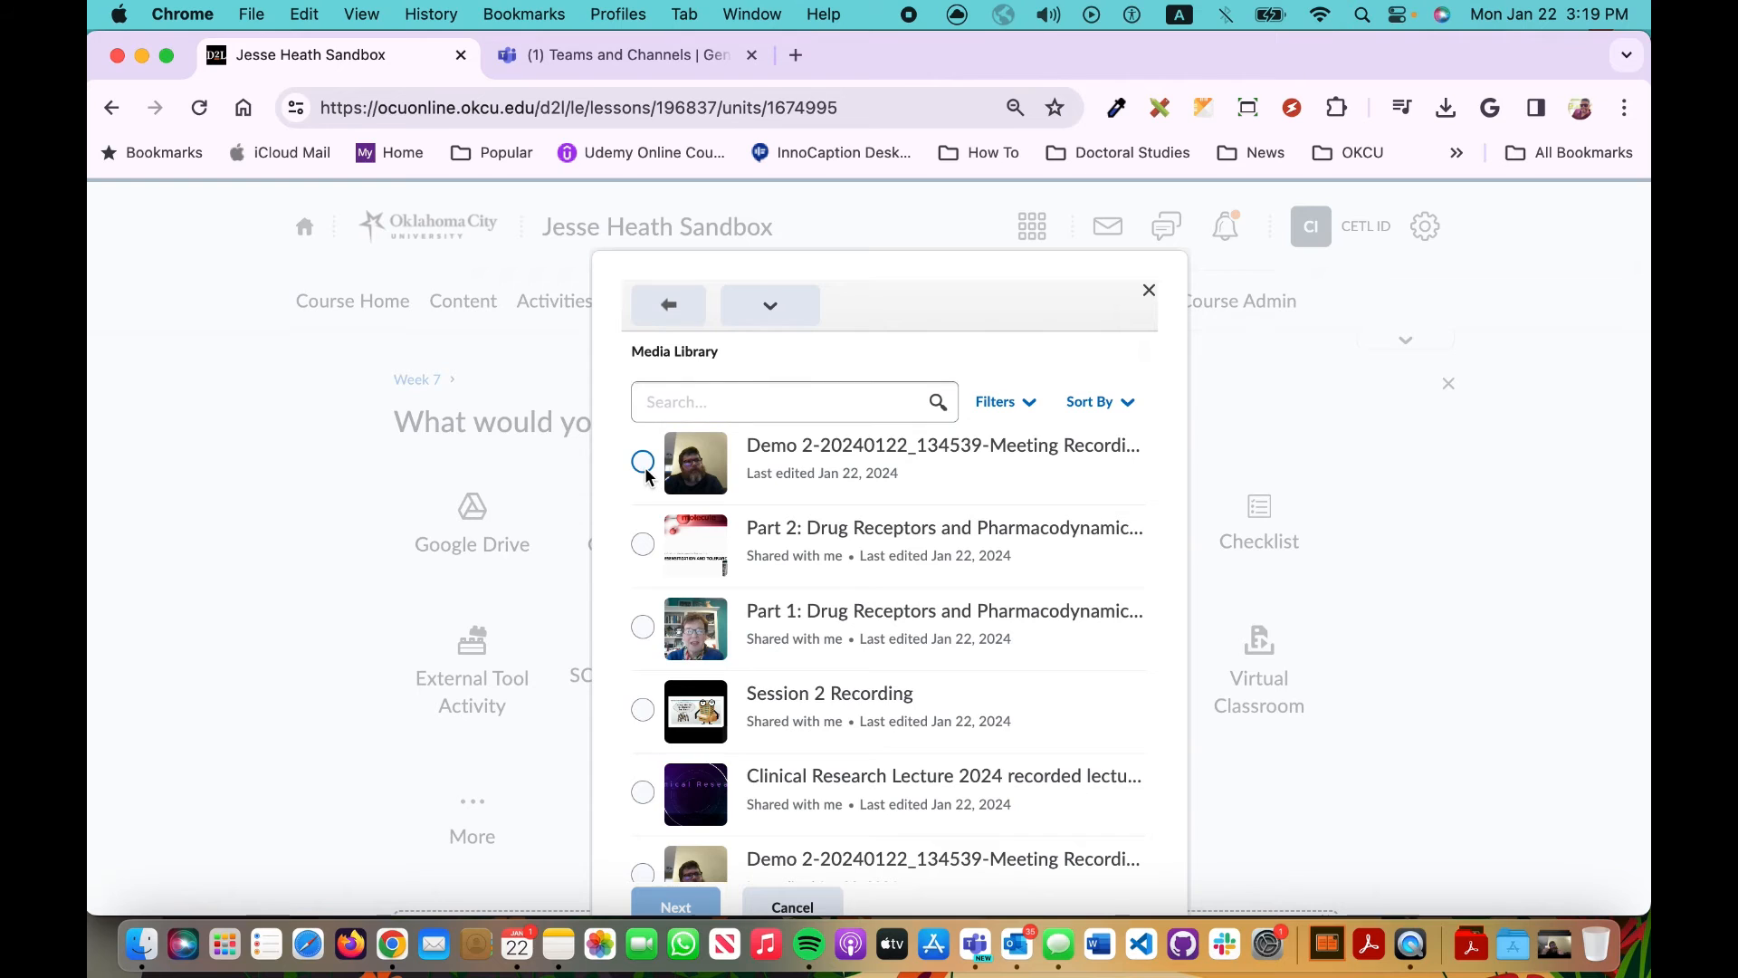
left_click(641, 462)
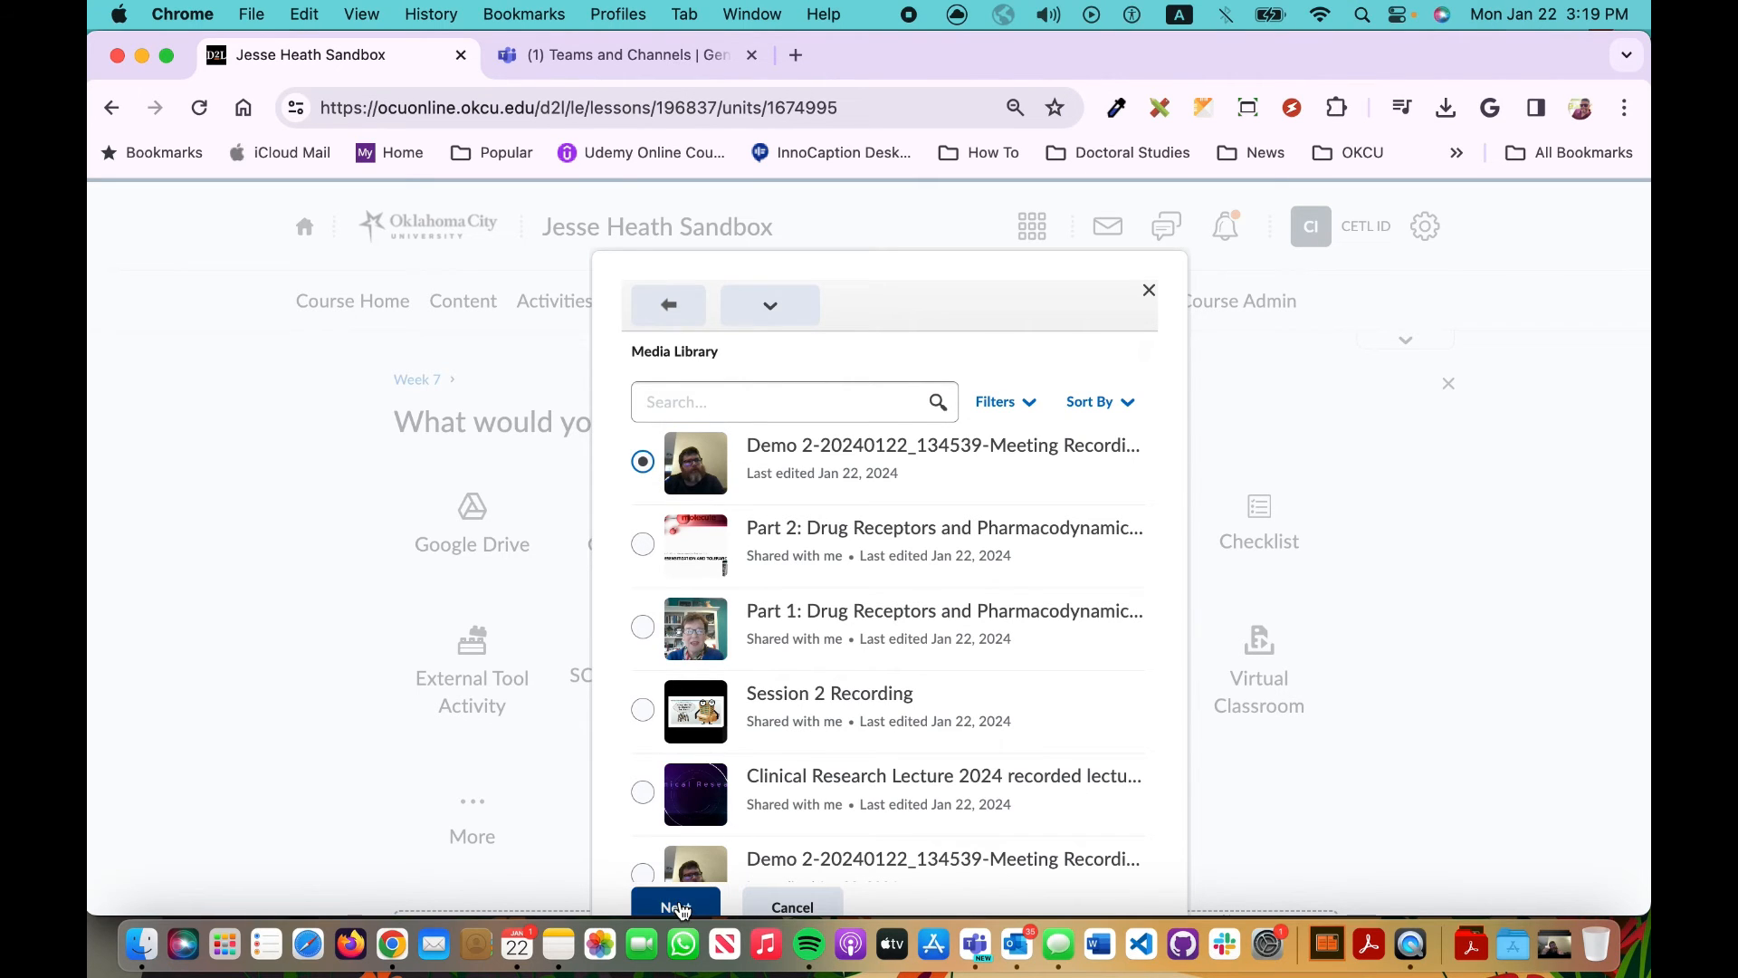
left_click(675, 907)
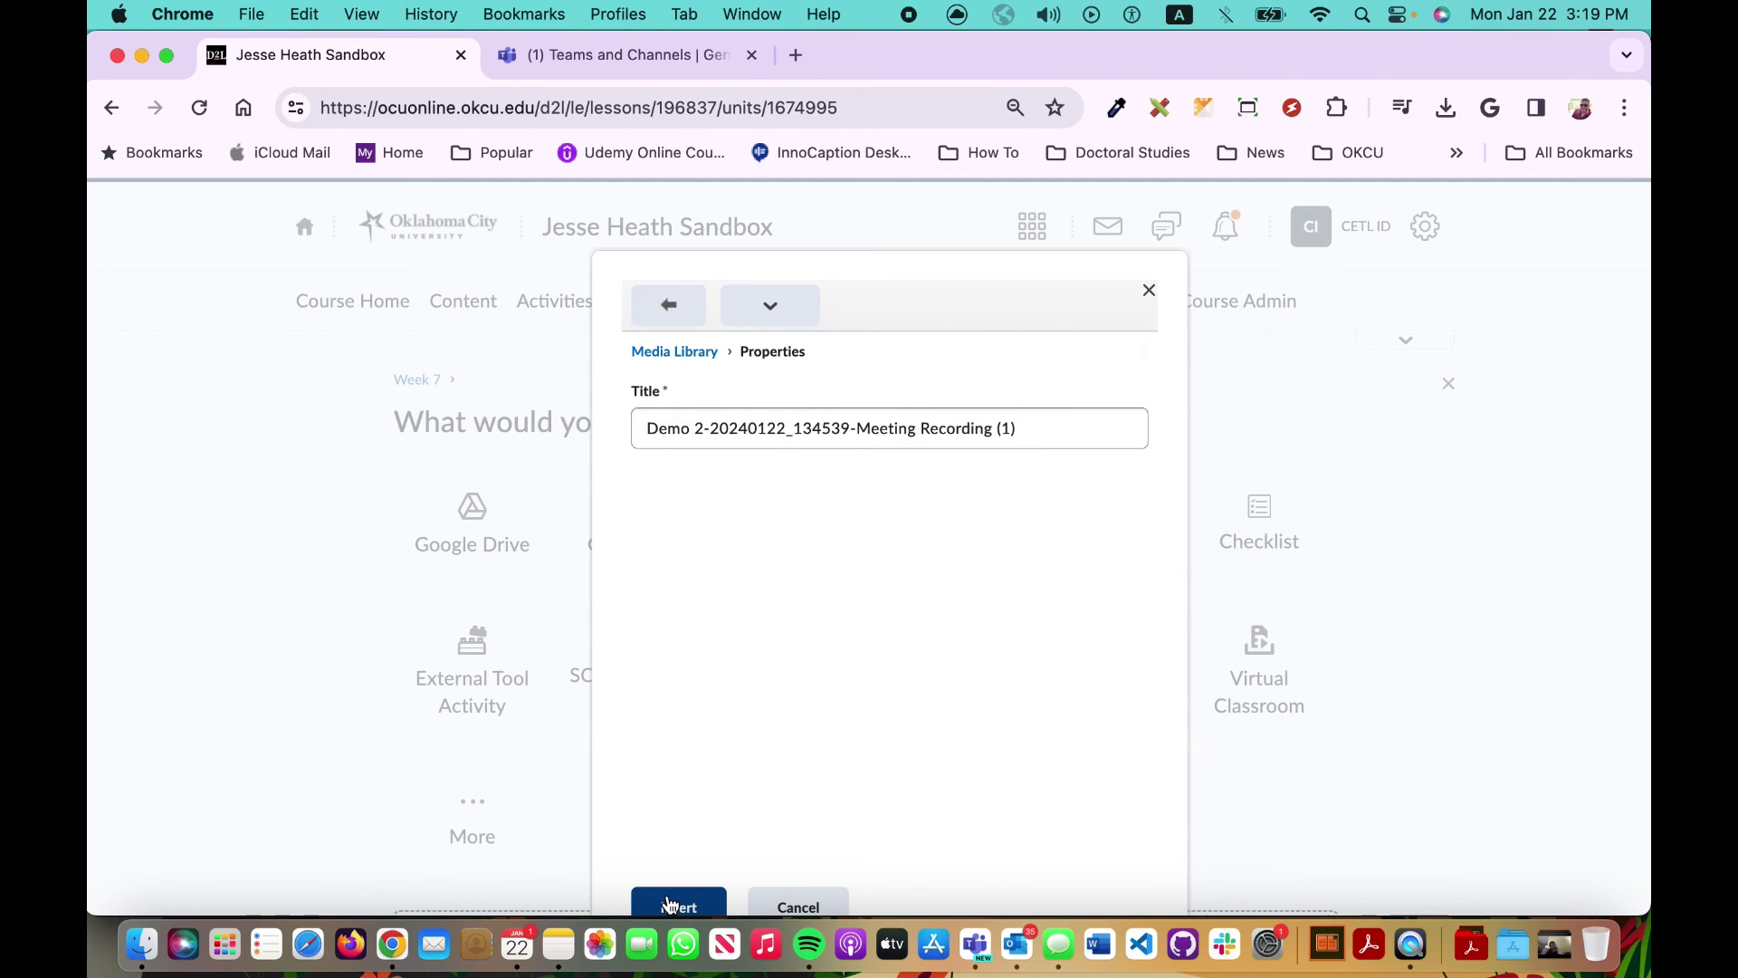
left_click(677, 908)
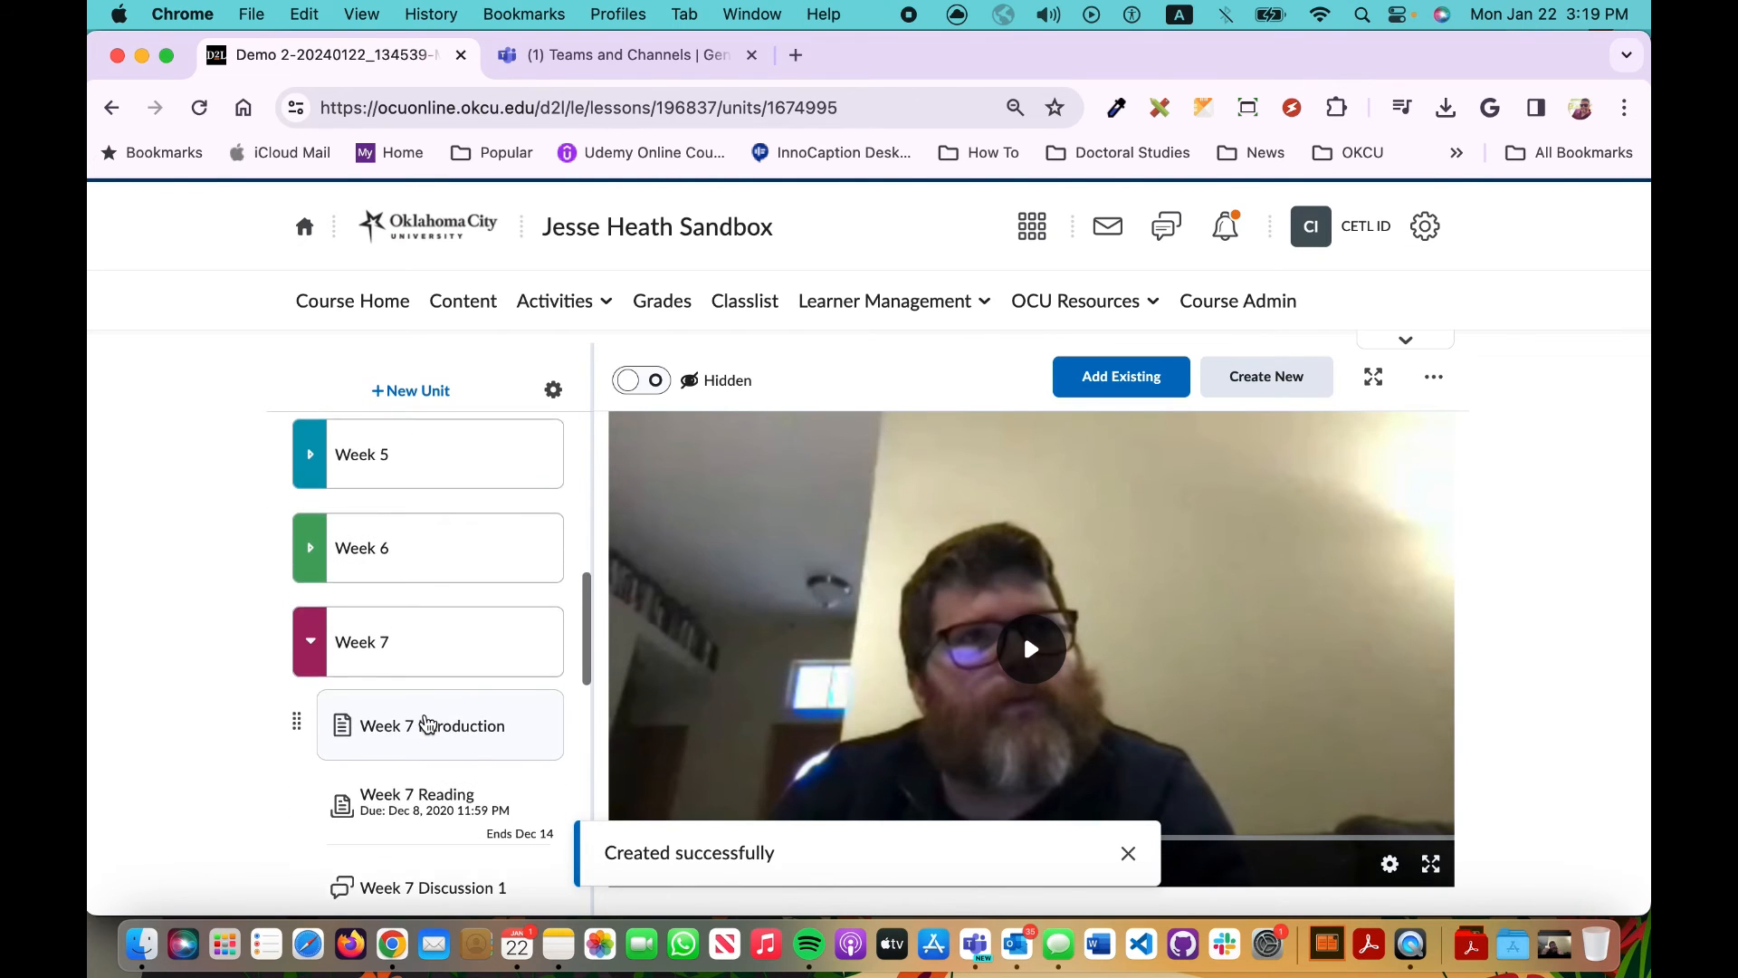
scroll("down", 3)
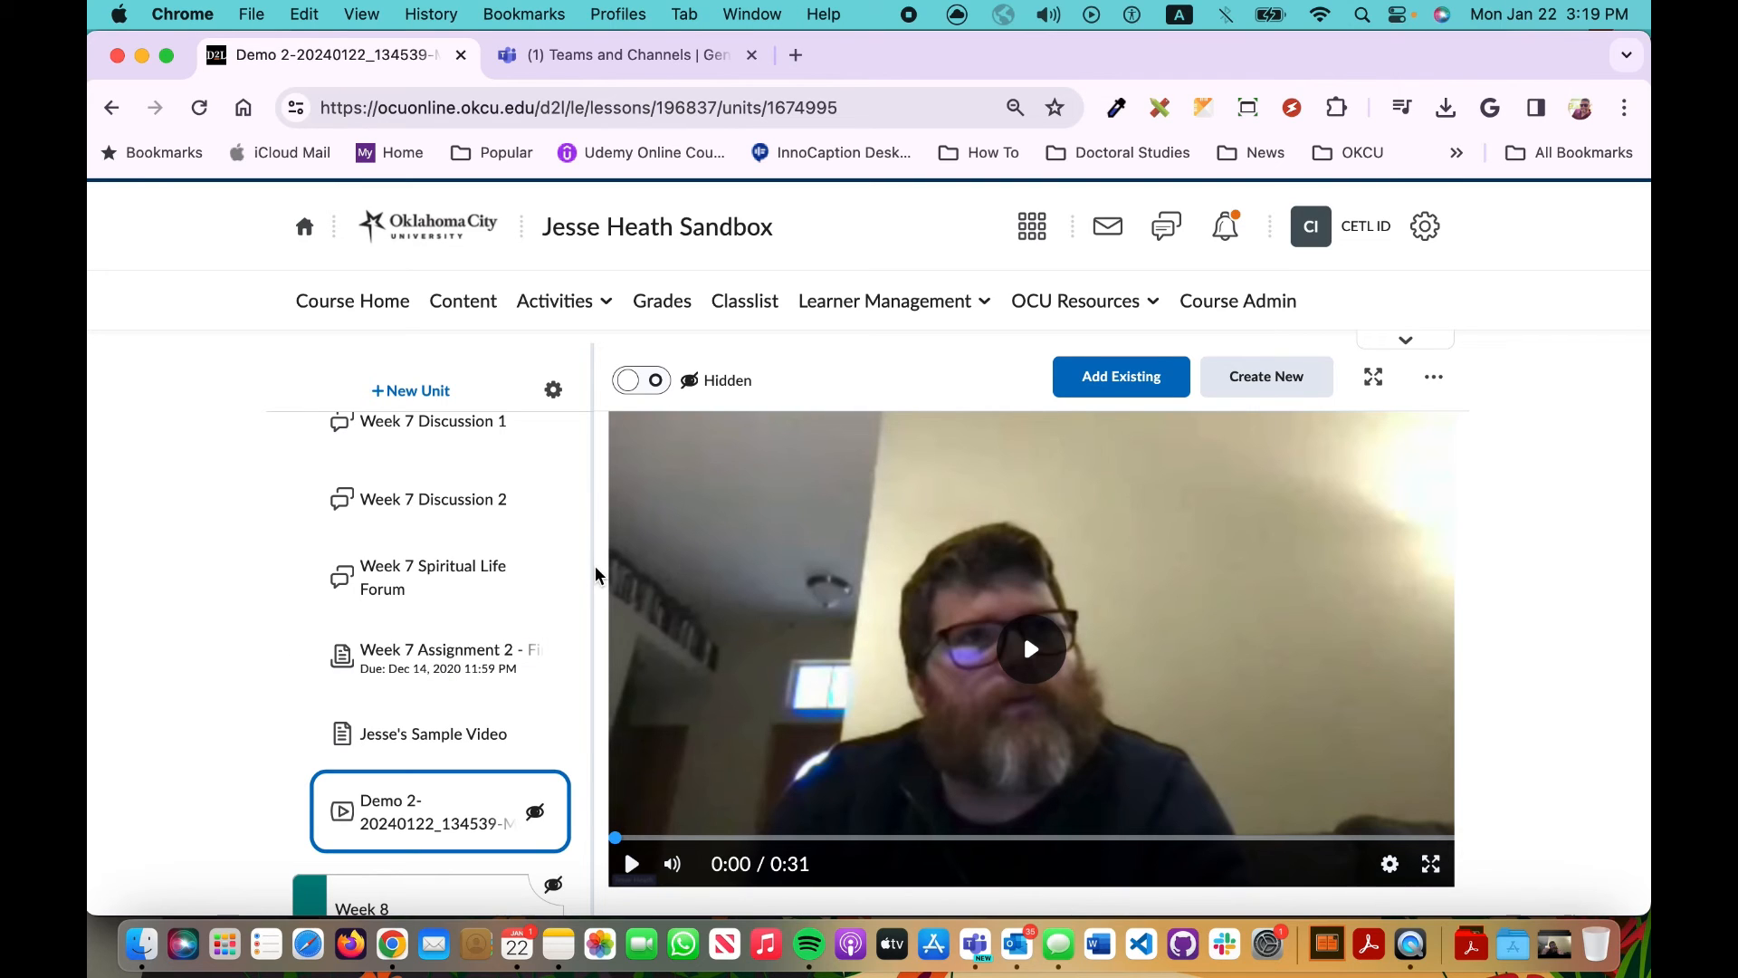
mouse_move(1266, 376)
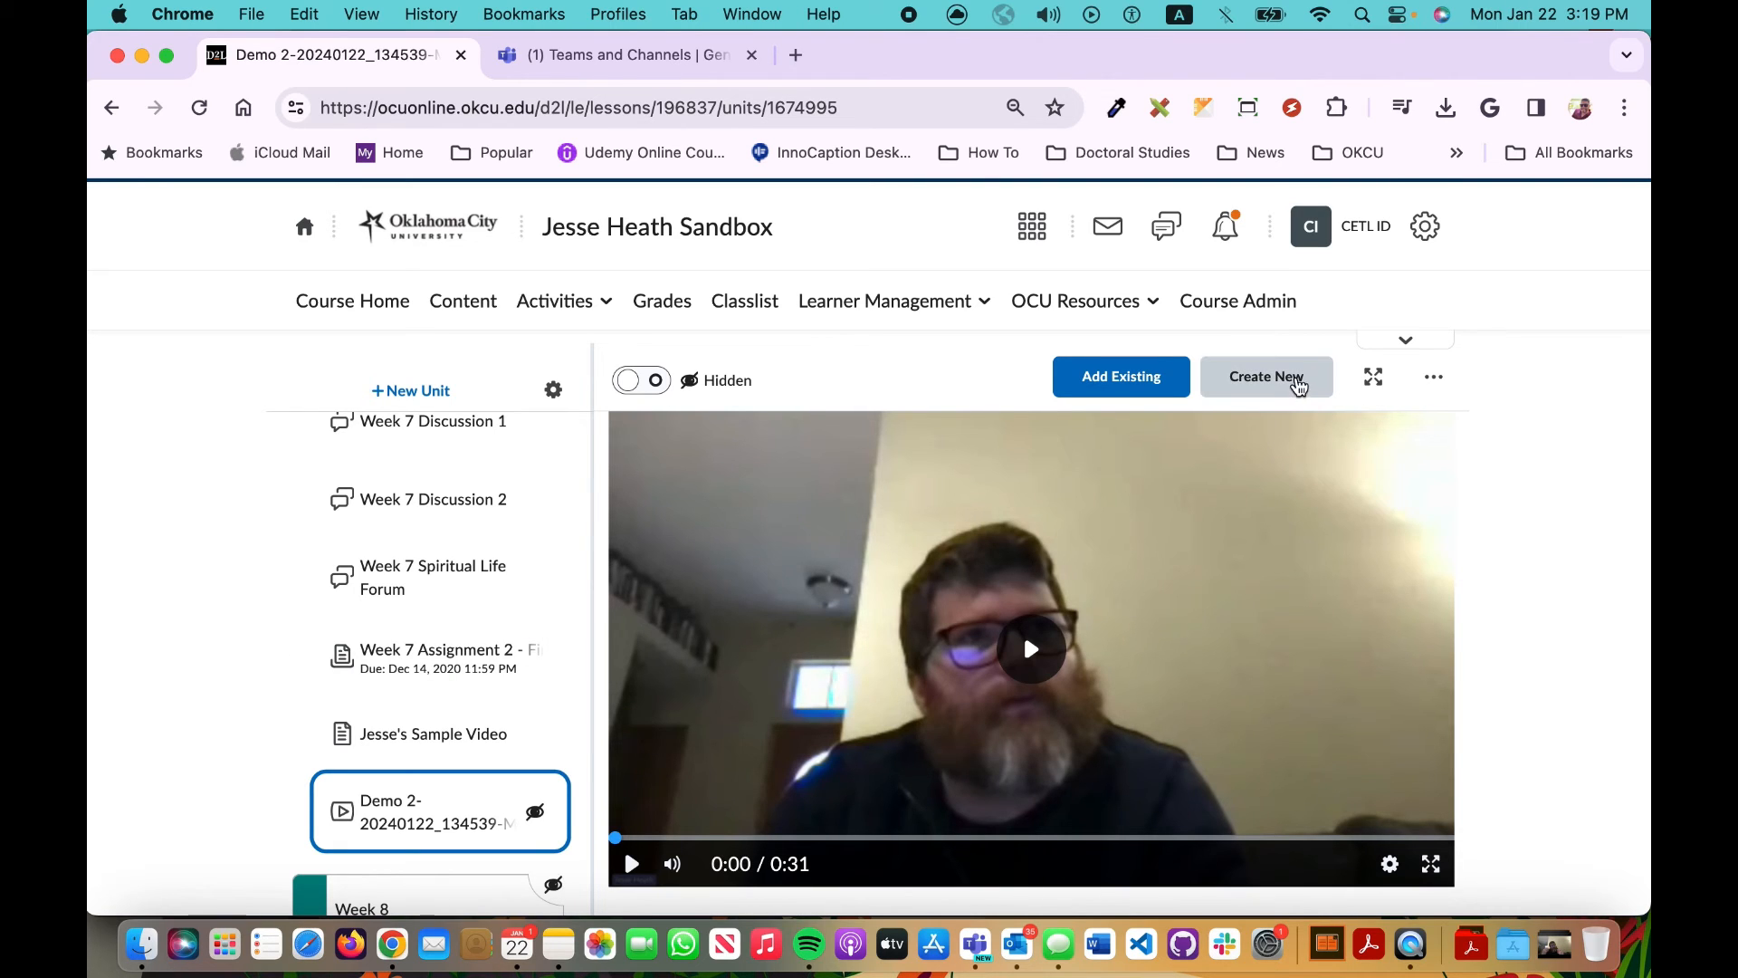
mouse_move(1266, 377)
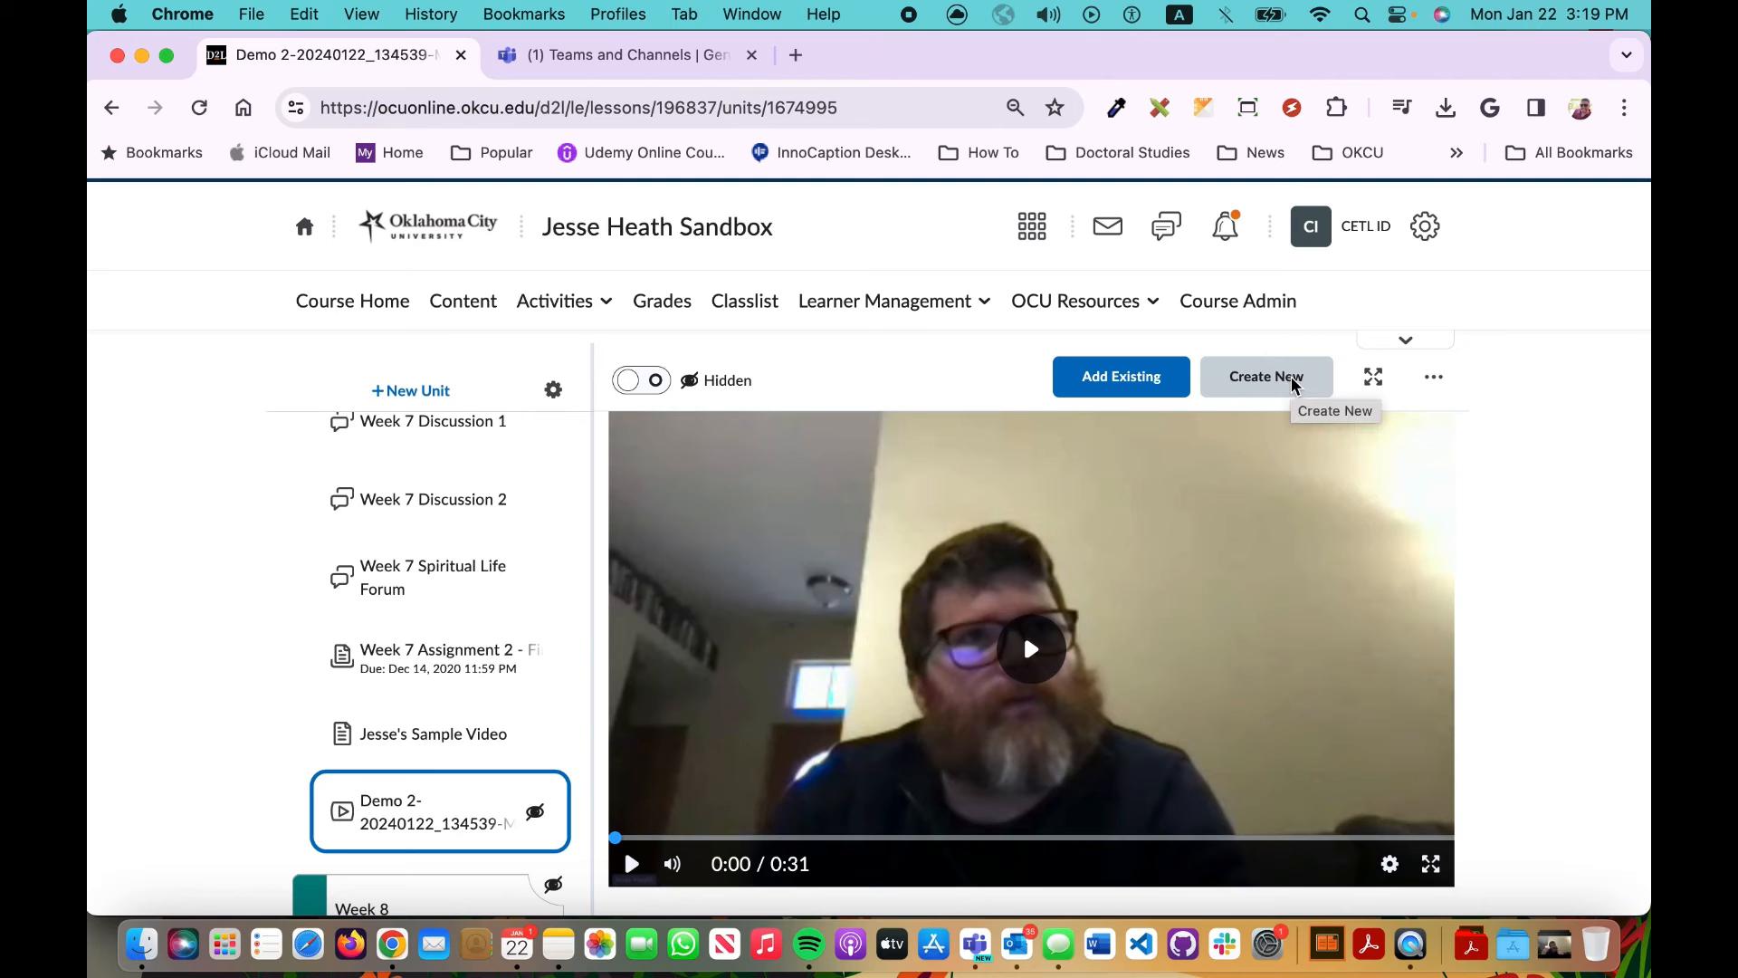
mouse_move(1262, 382)
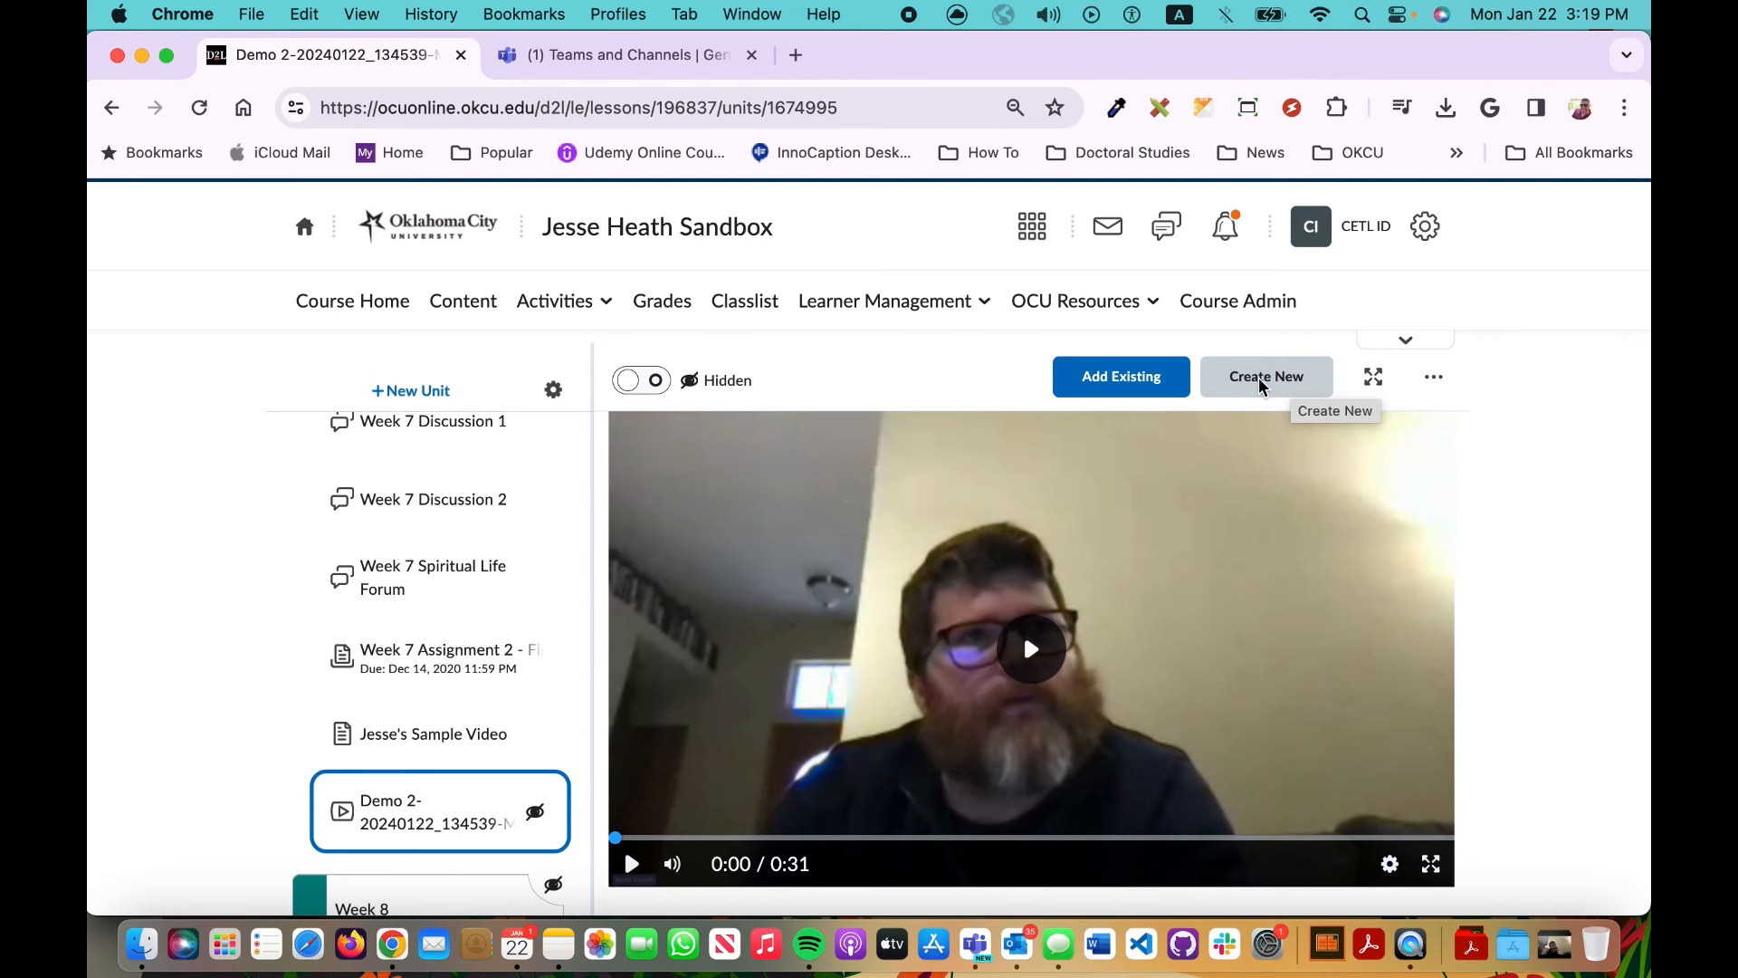
Step: Create a new Week 7 HTML document and name it 'Test Video HTML Page'
left_click(1266, 377)
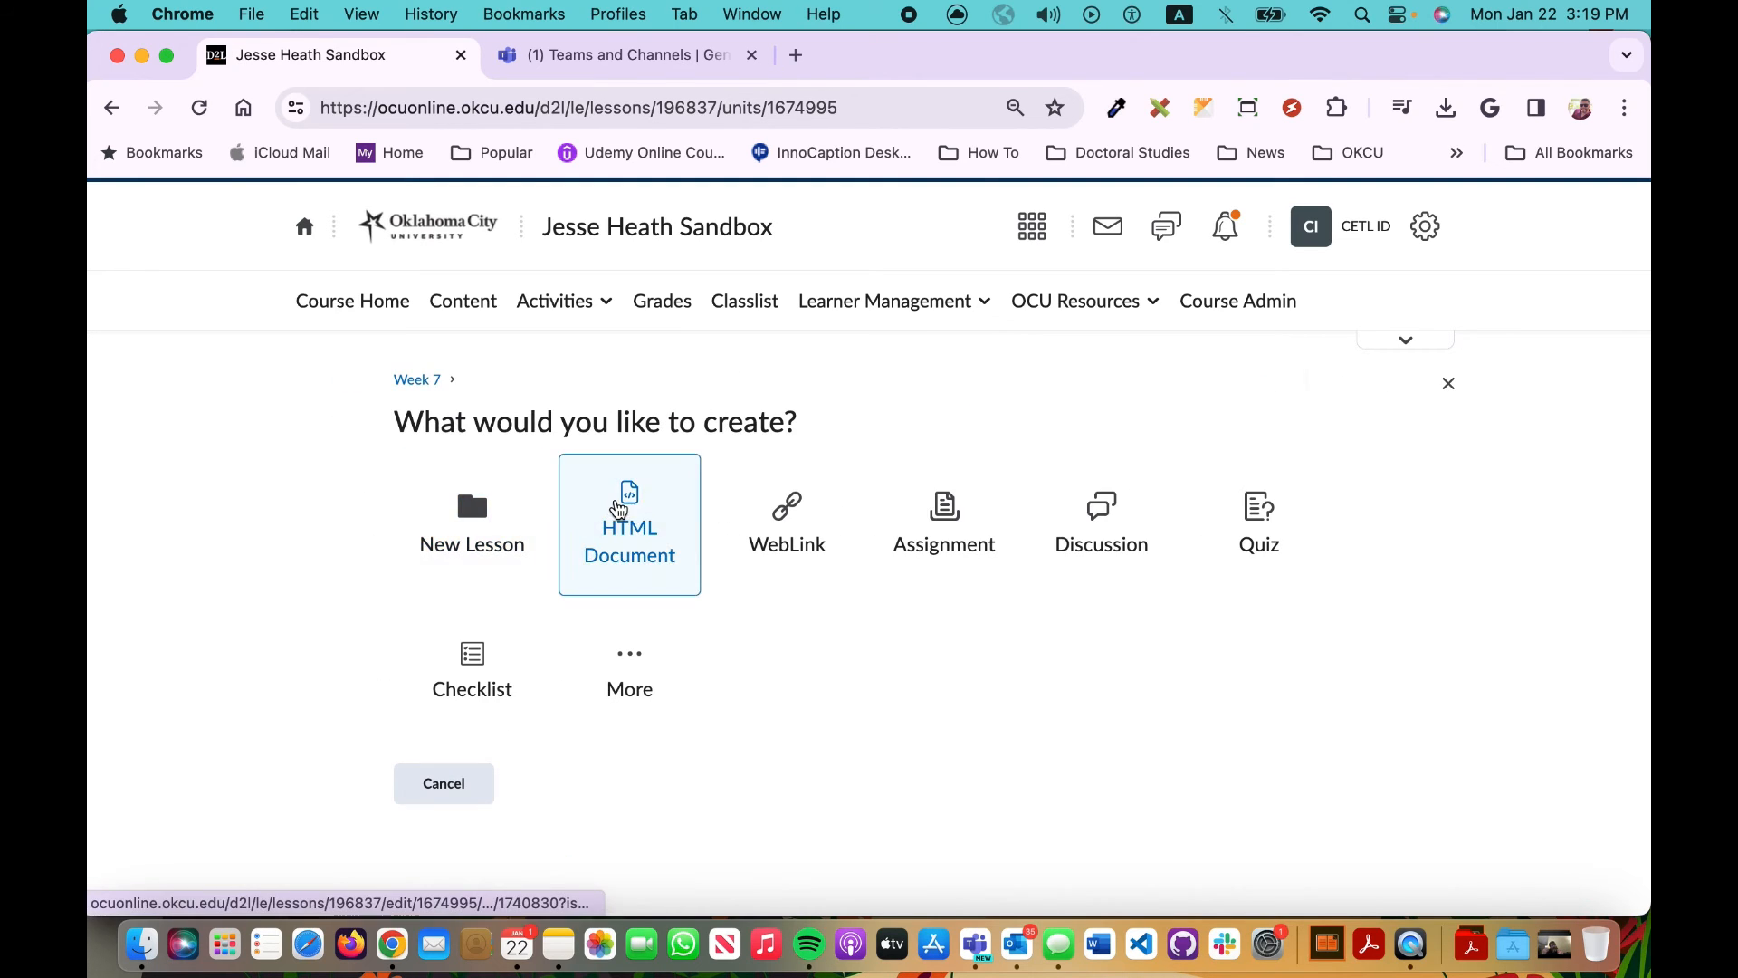
left_click(629, 523)
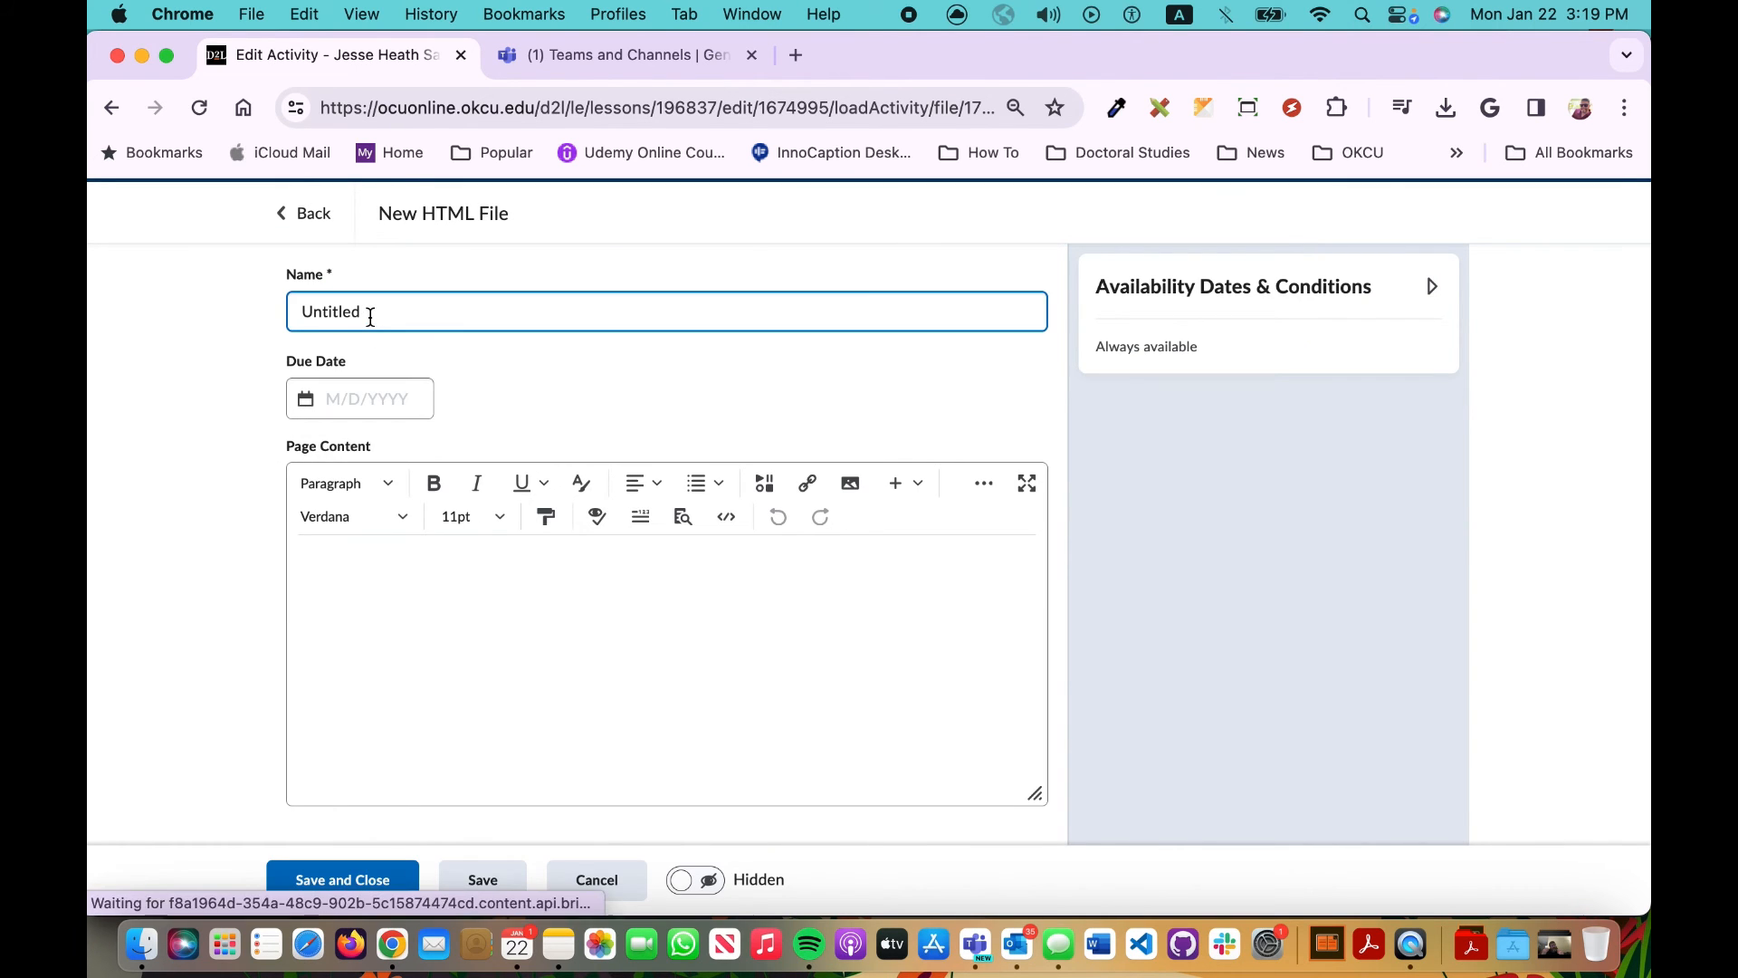
triple_click(329, 312)
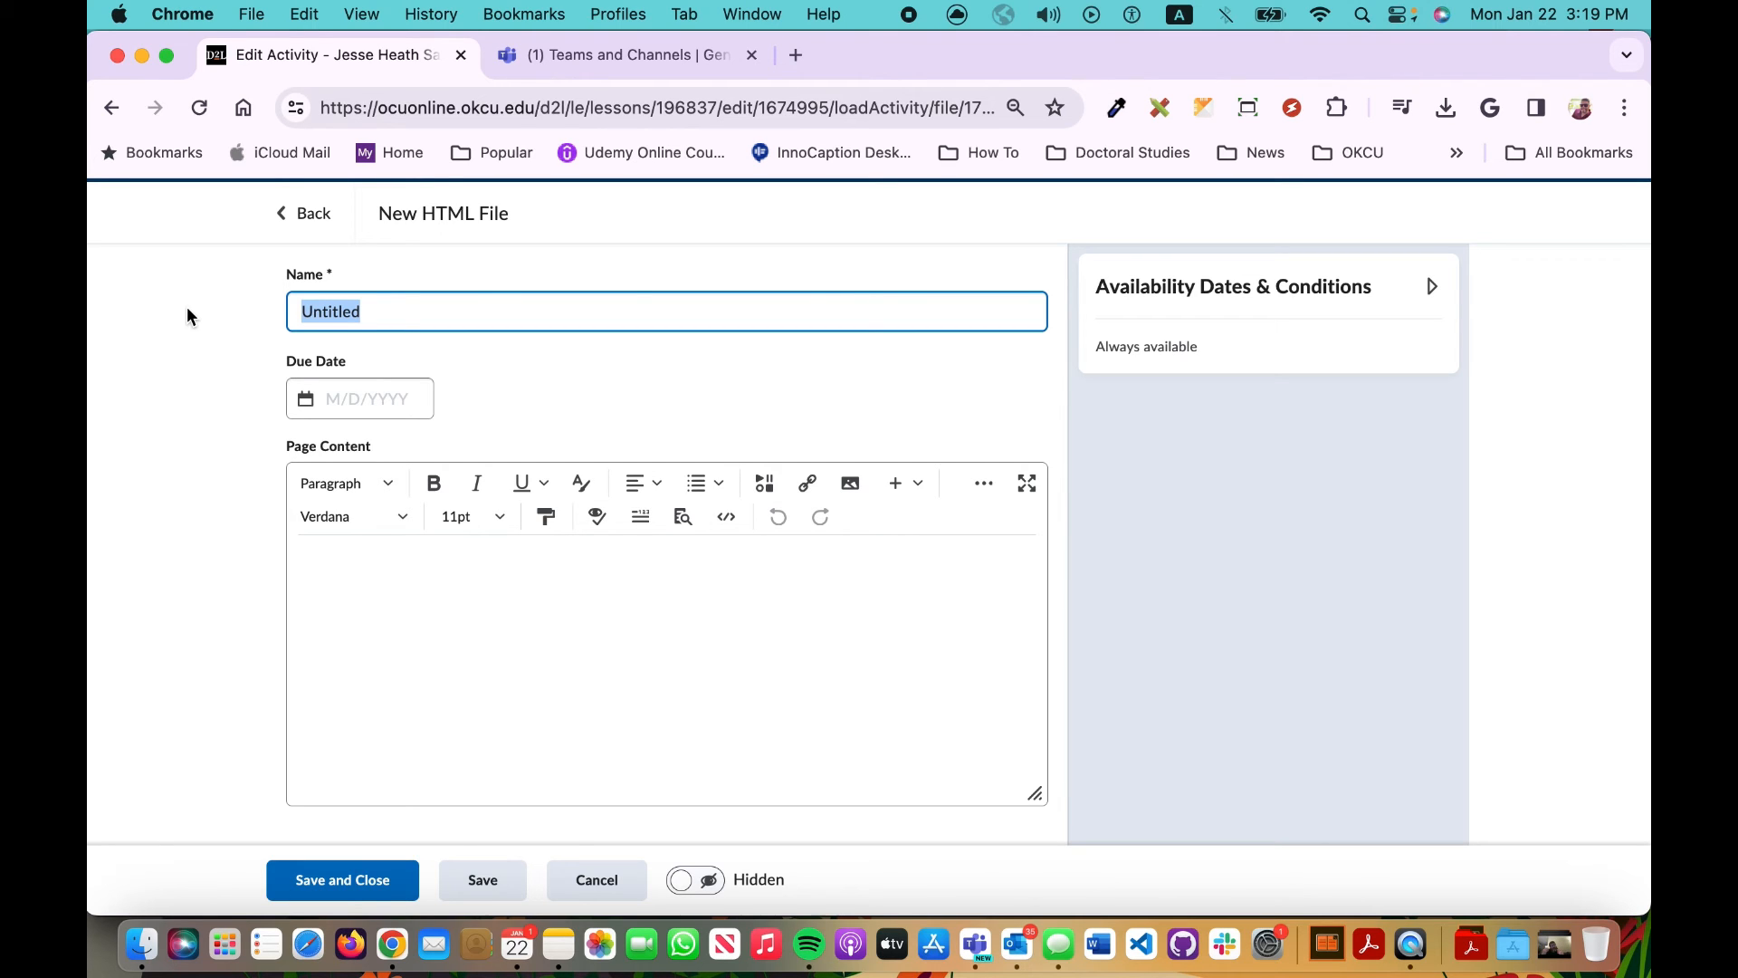
type("Test")
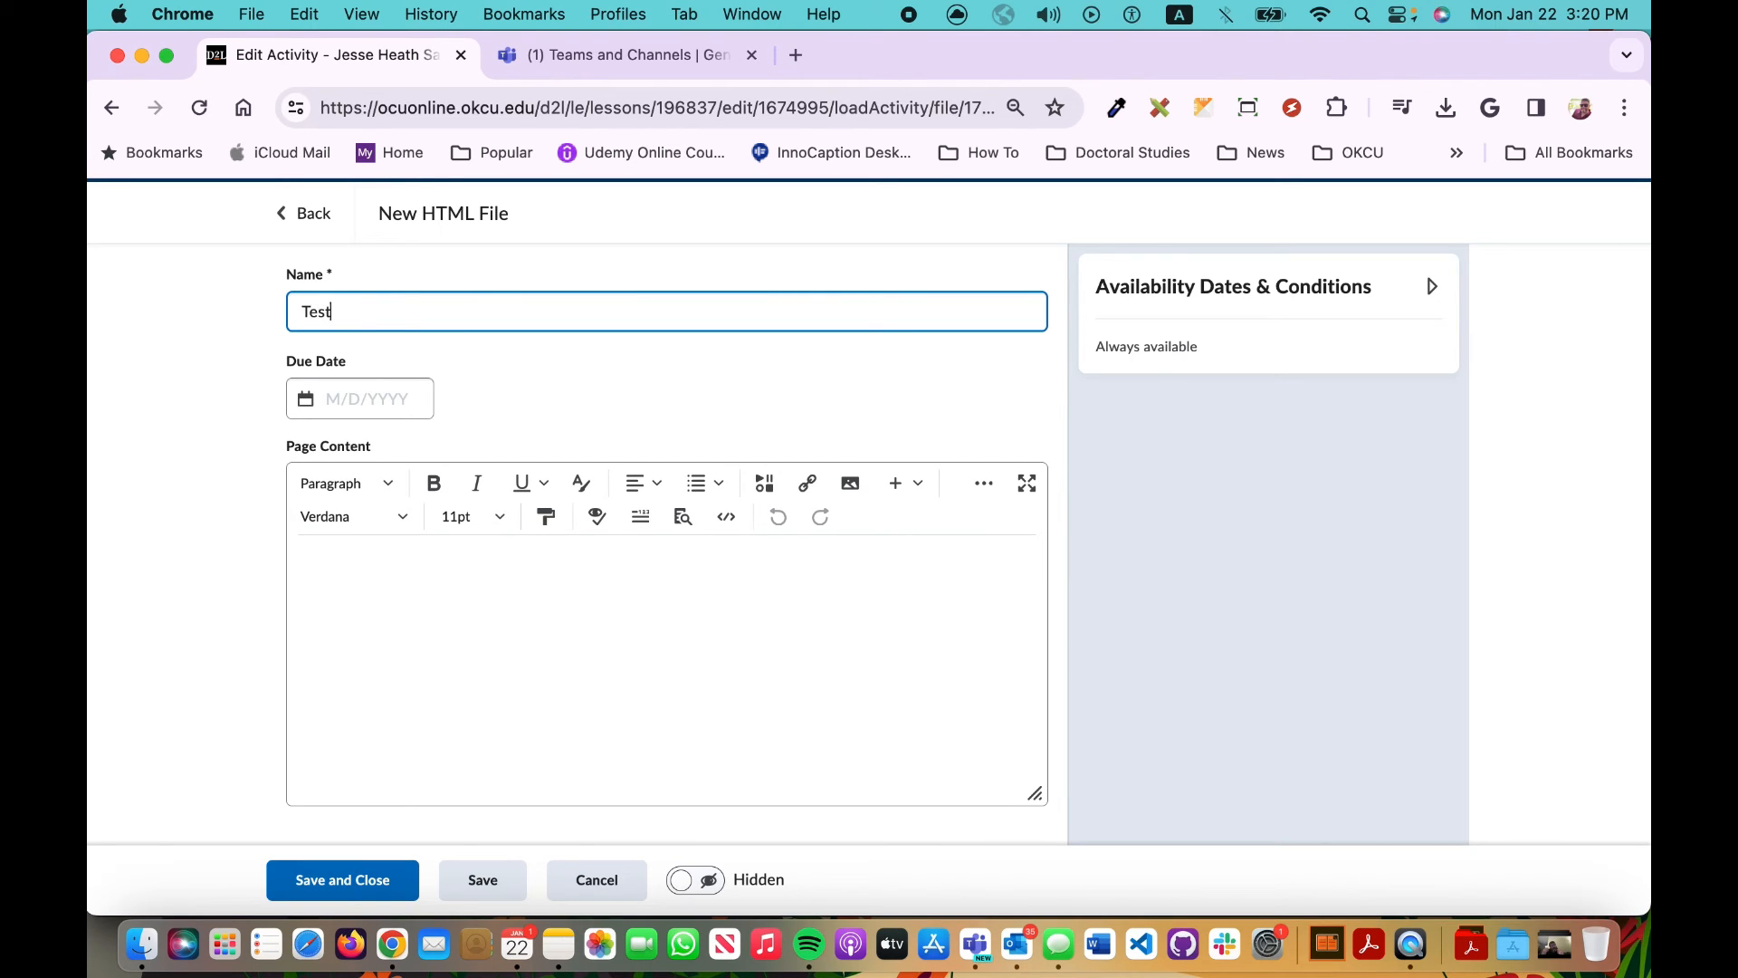
type("Video HTML P")
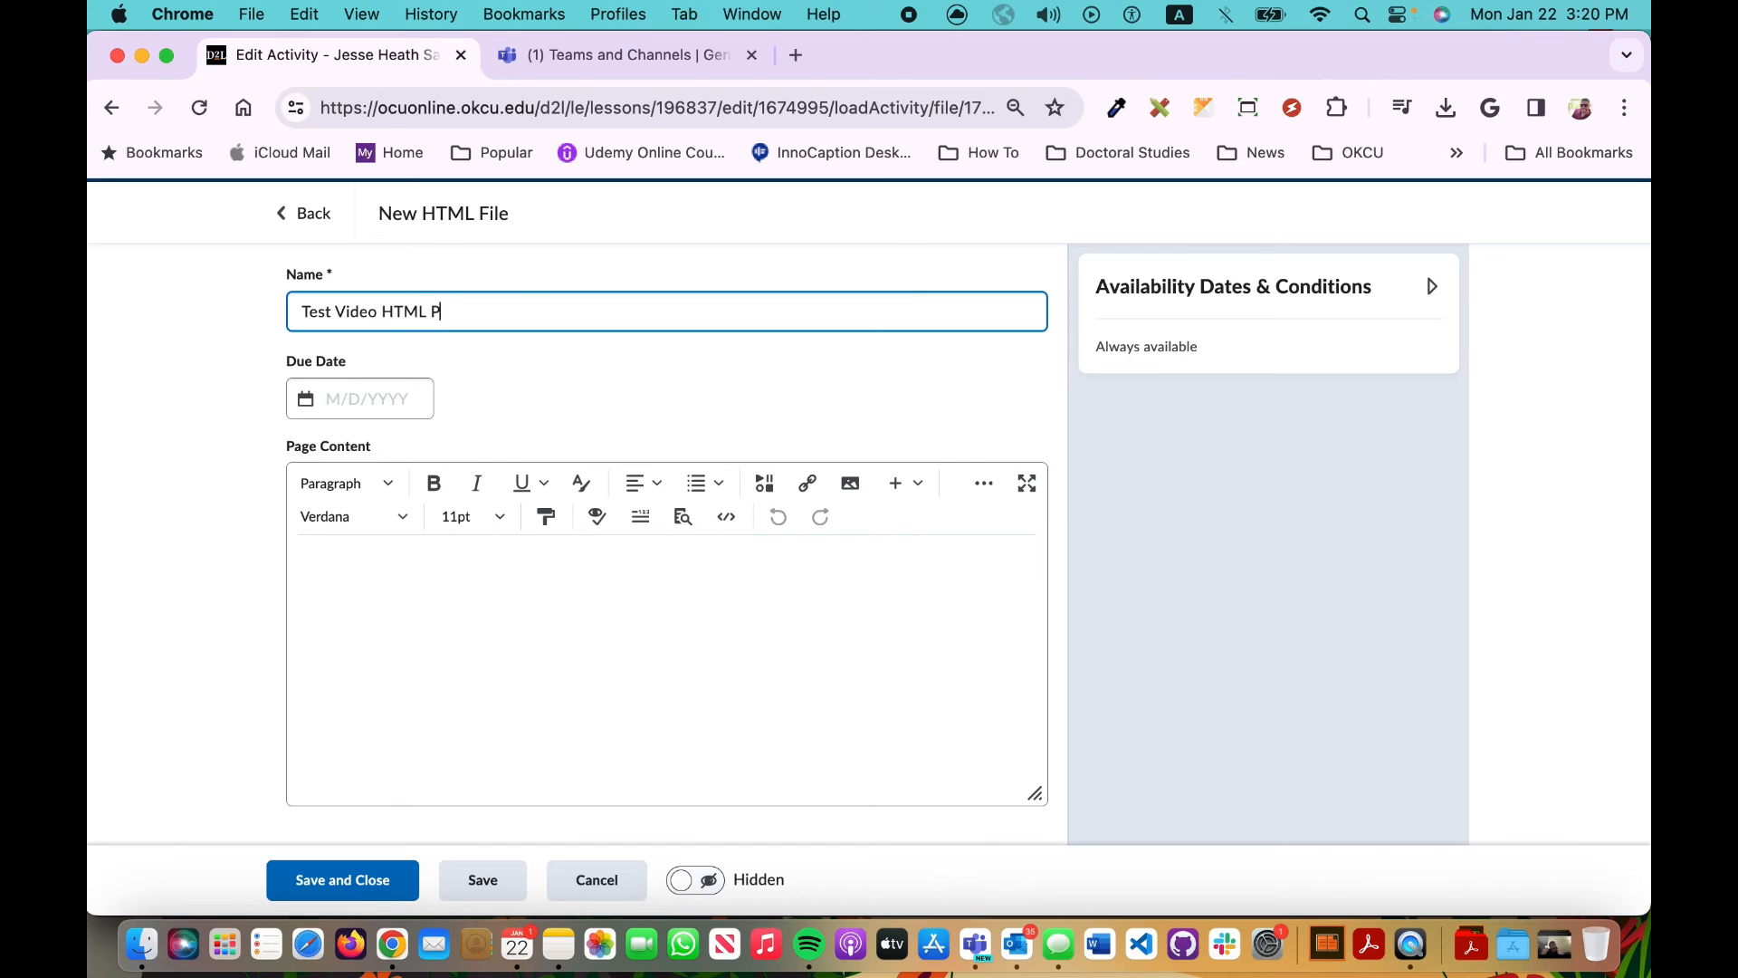
type("age")
type("d")
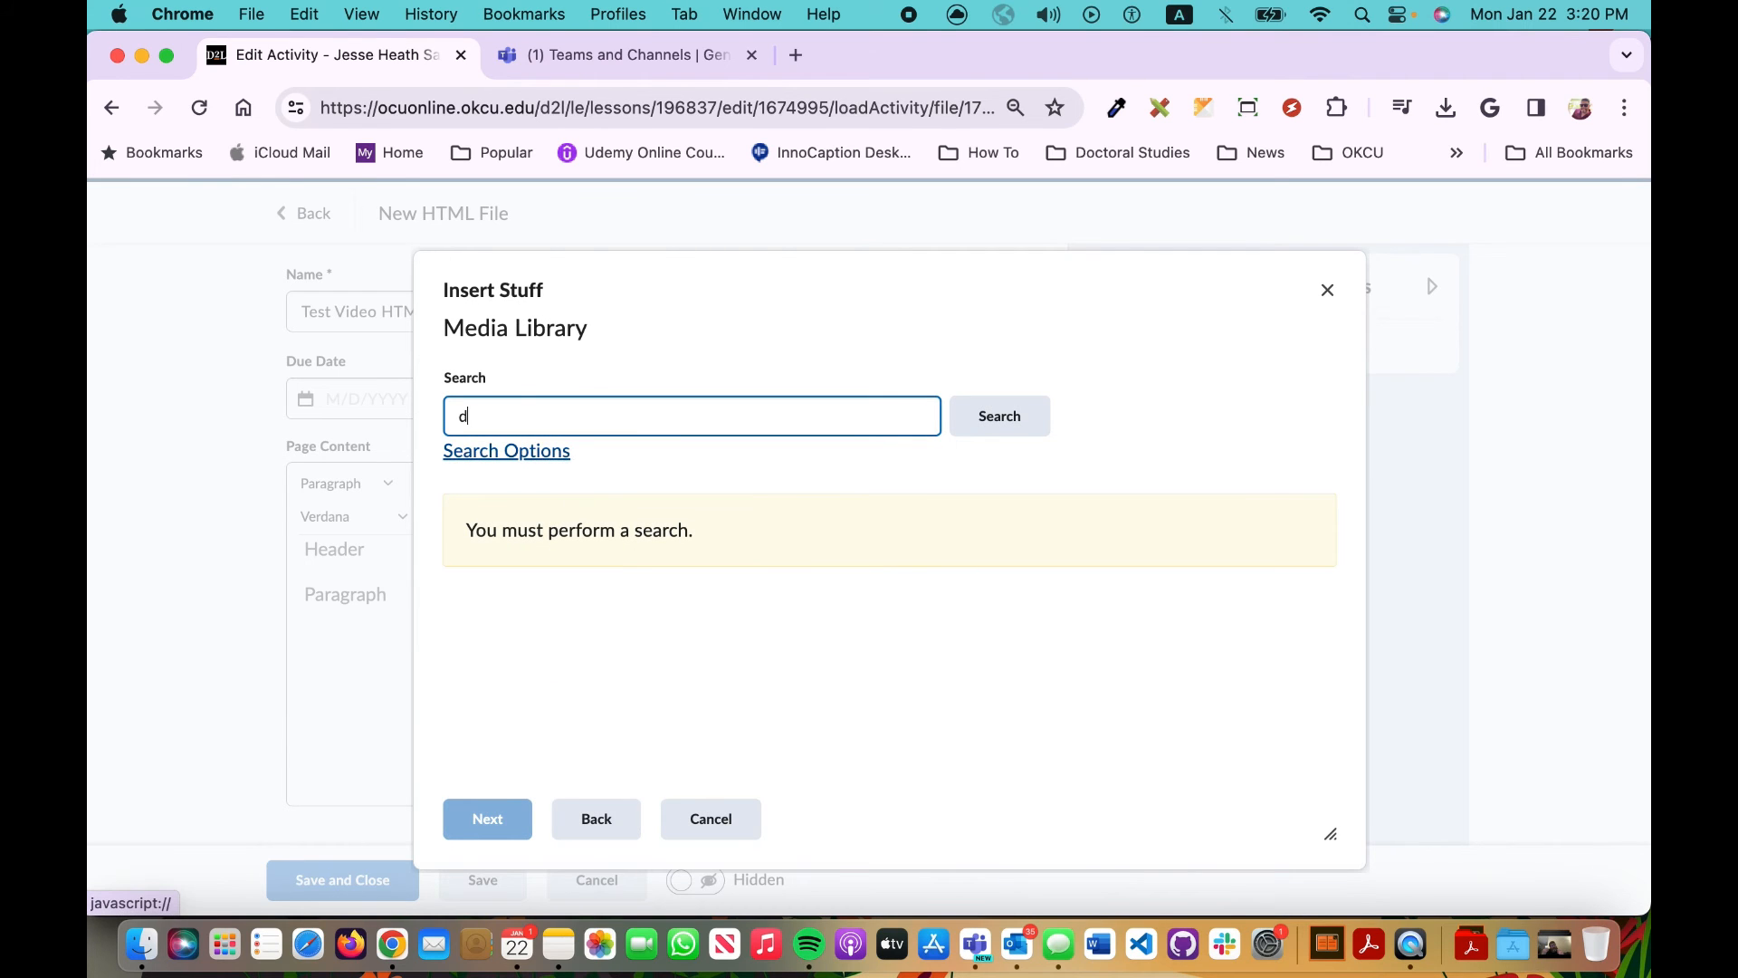
Step: Find the Demo 2 meeting recording by searching 'demo' and embed it in the page content
left_click(998, 416)
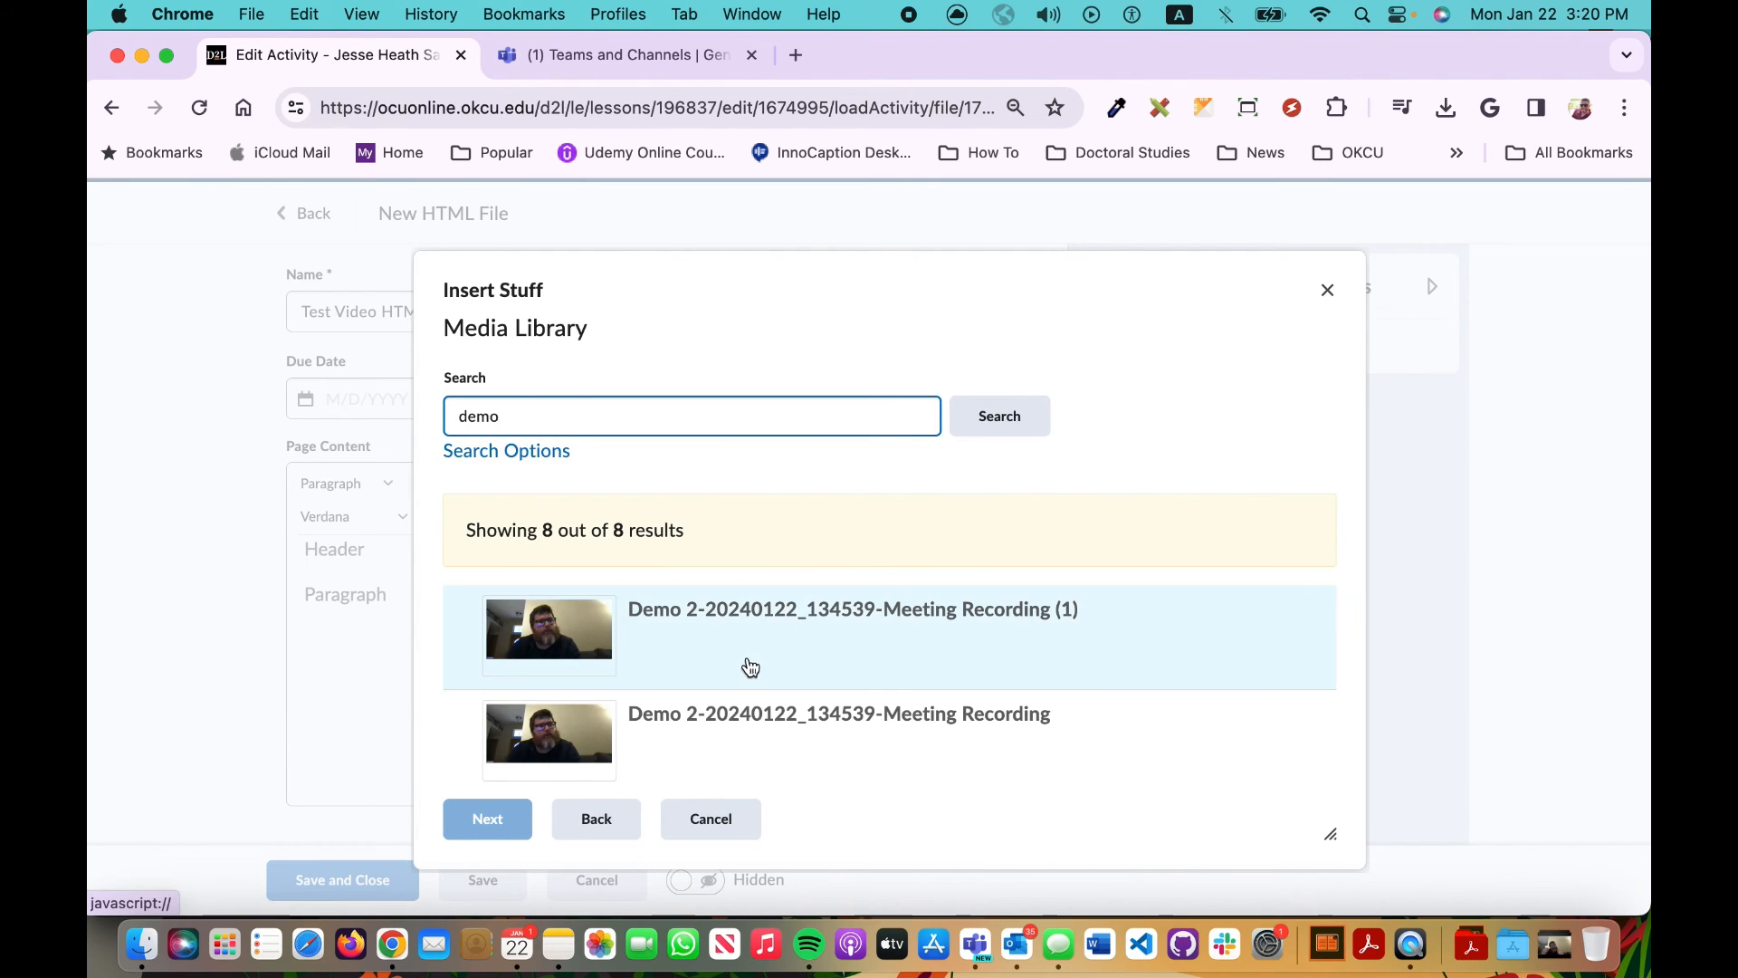
left_click(853, 608)
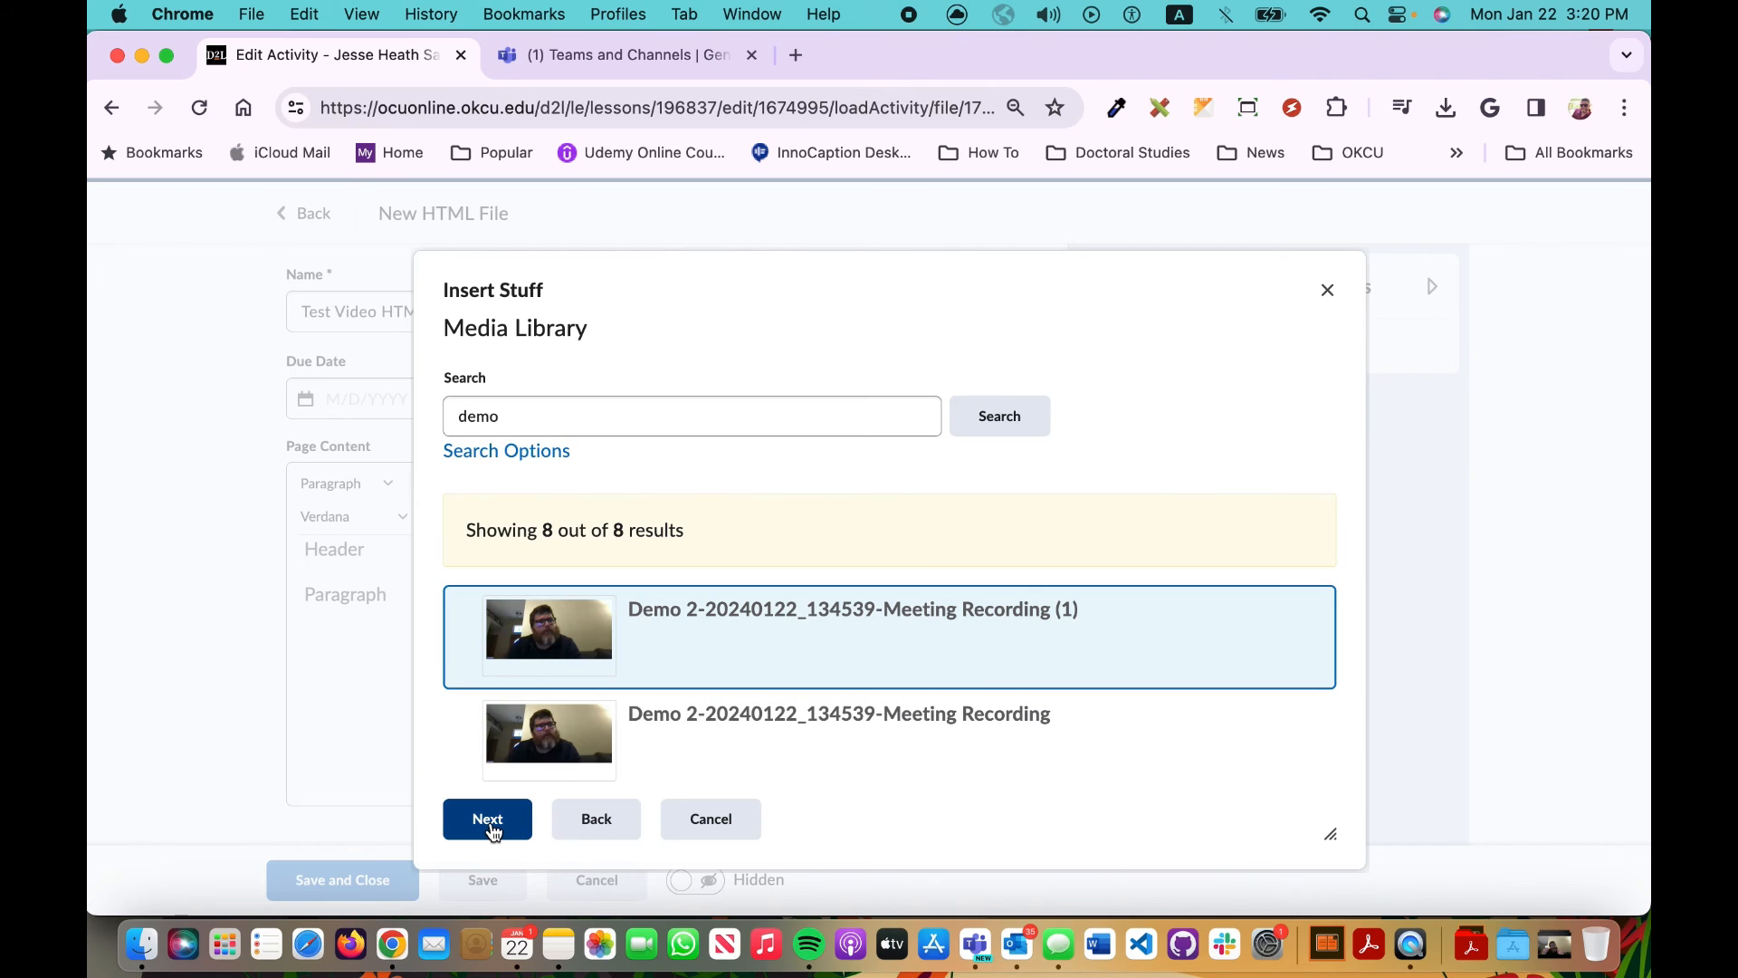
left_click(487, 818)
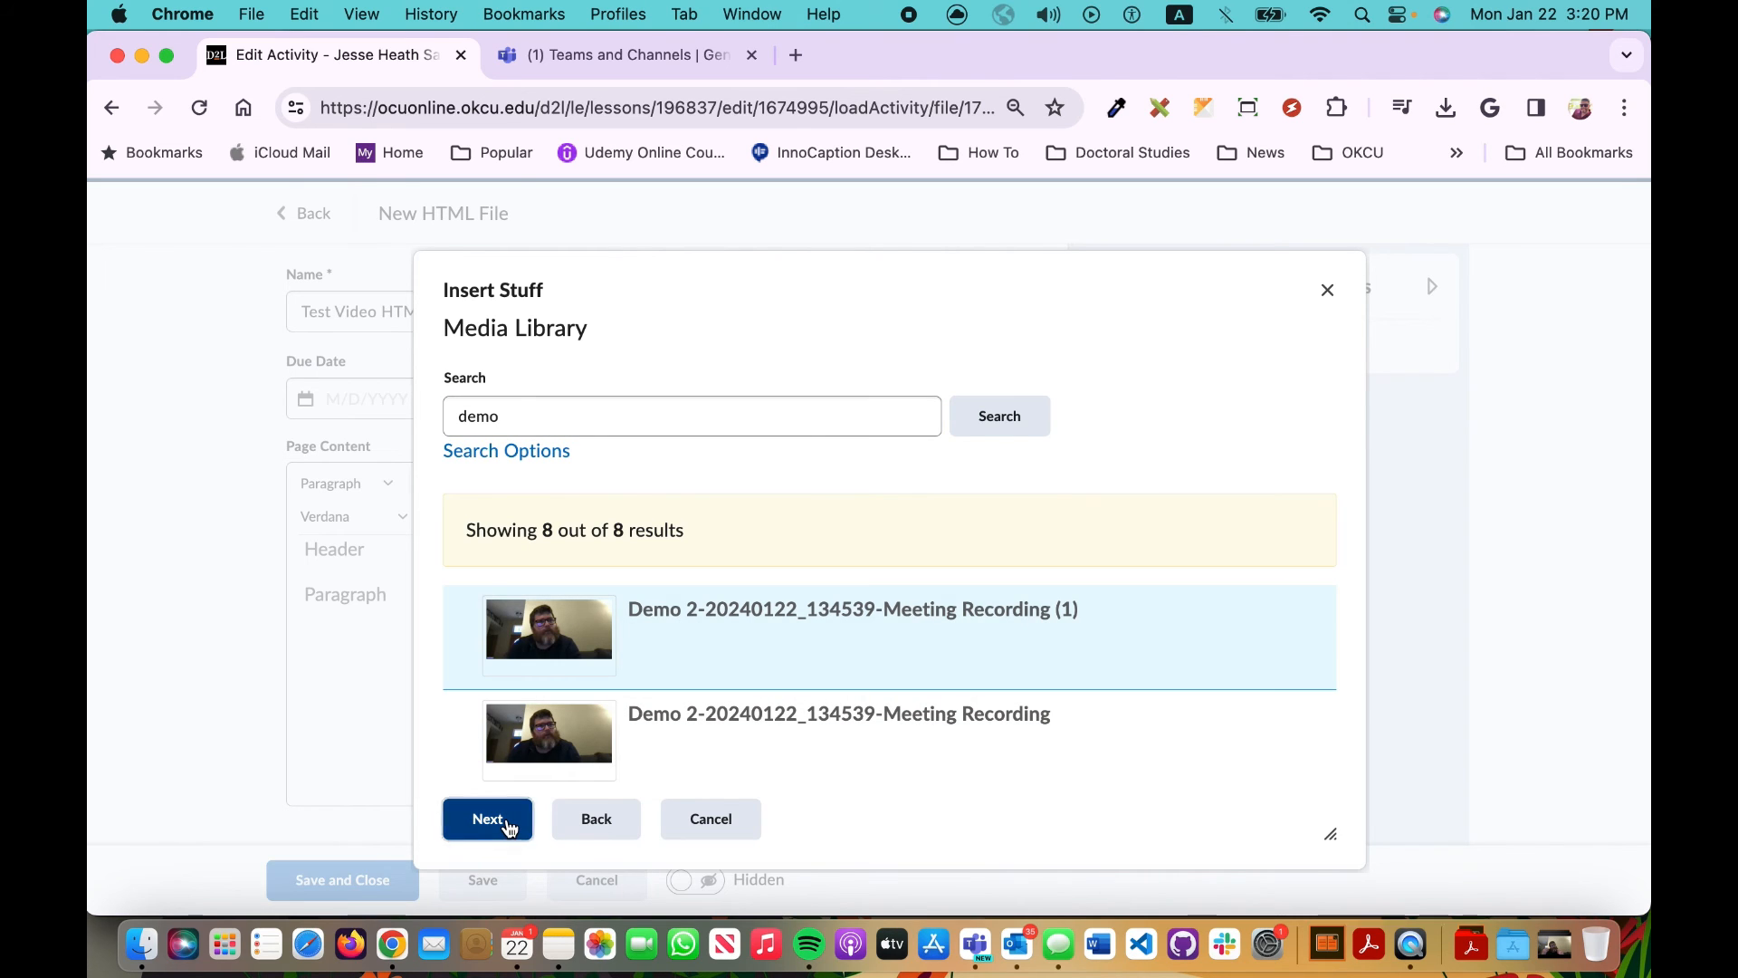
left_click(487, 819)
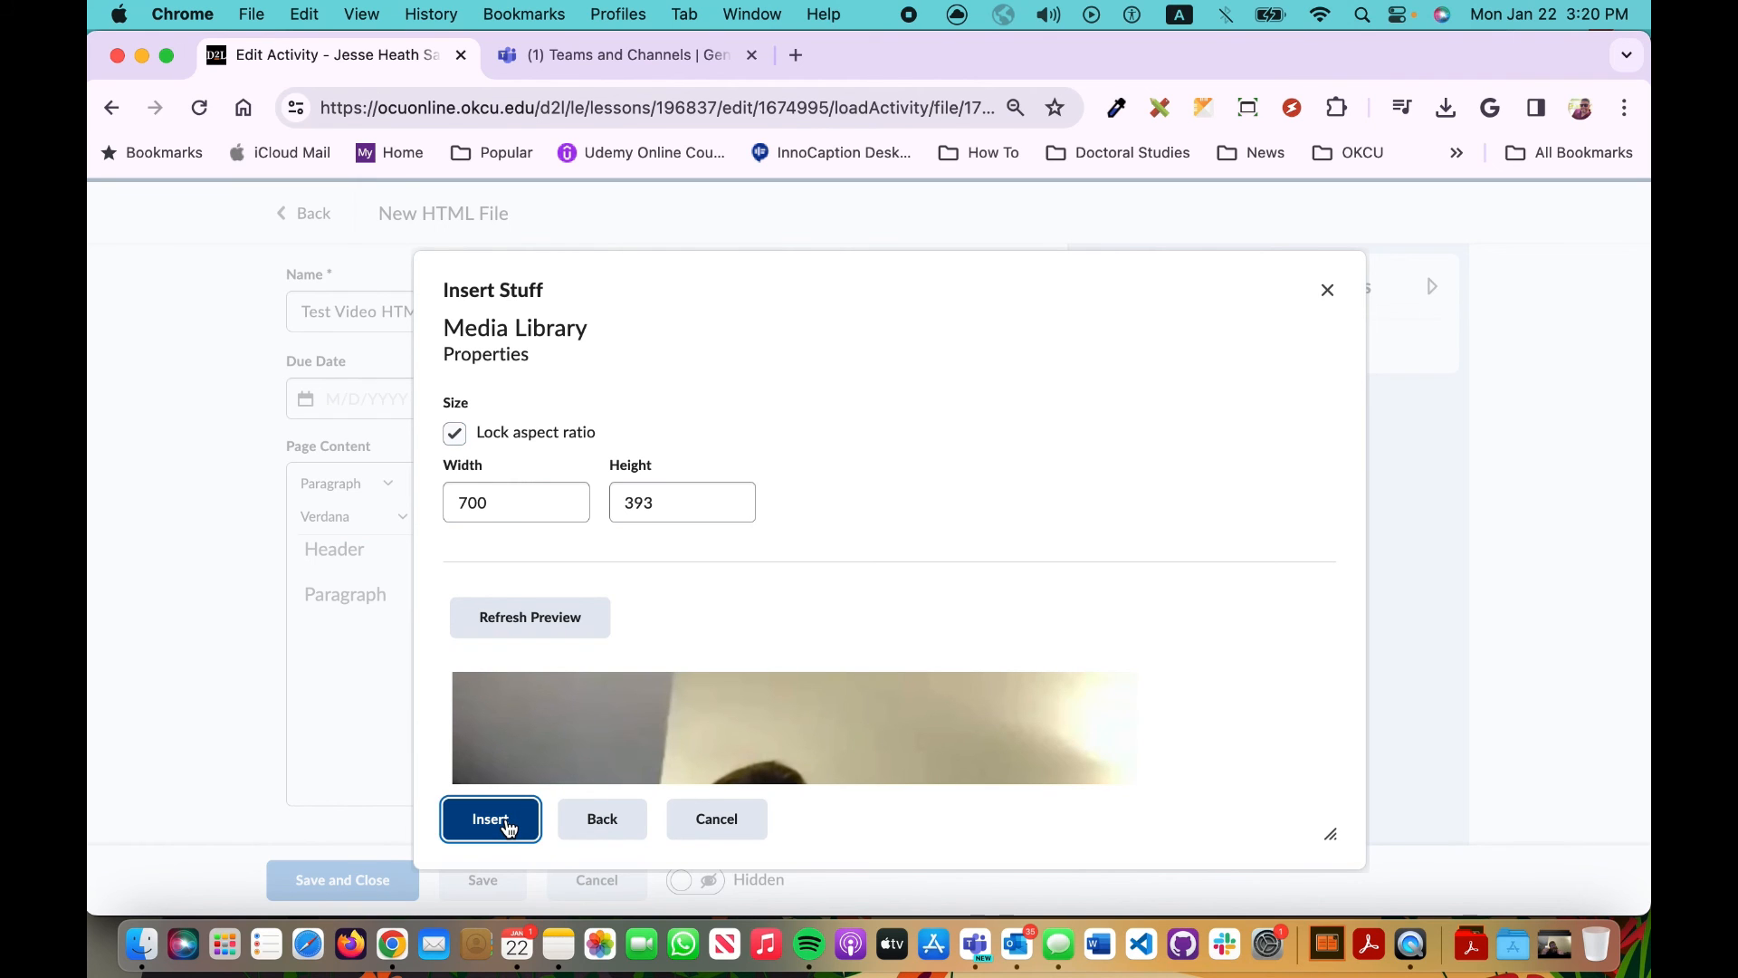
left_click(491, 819)
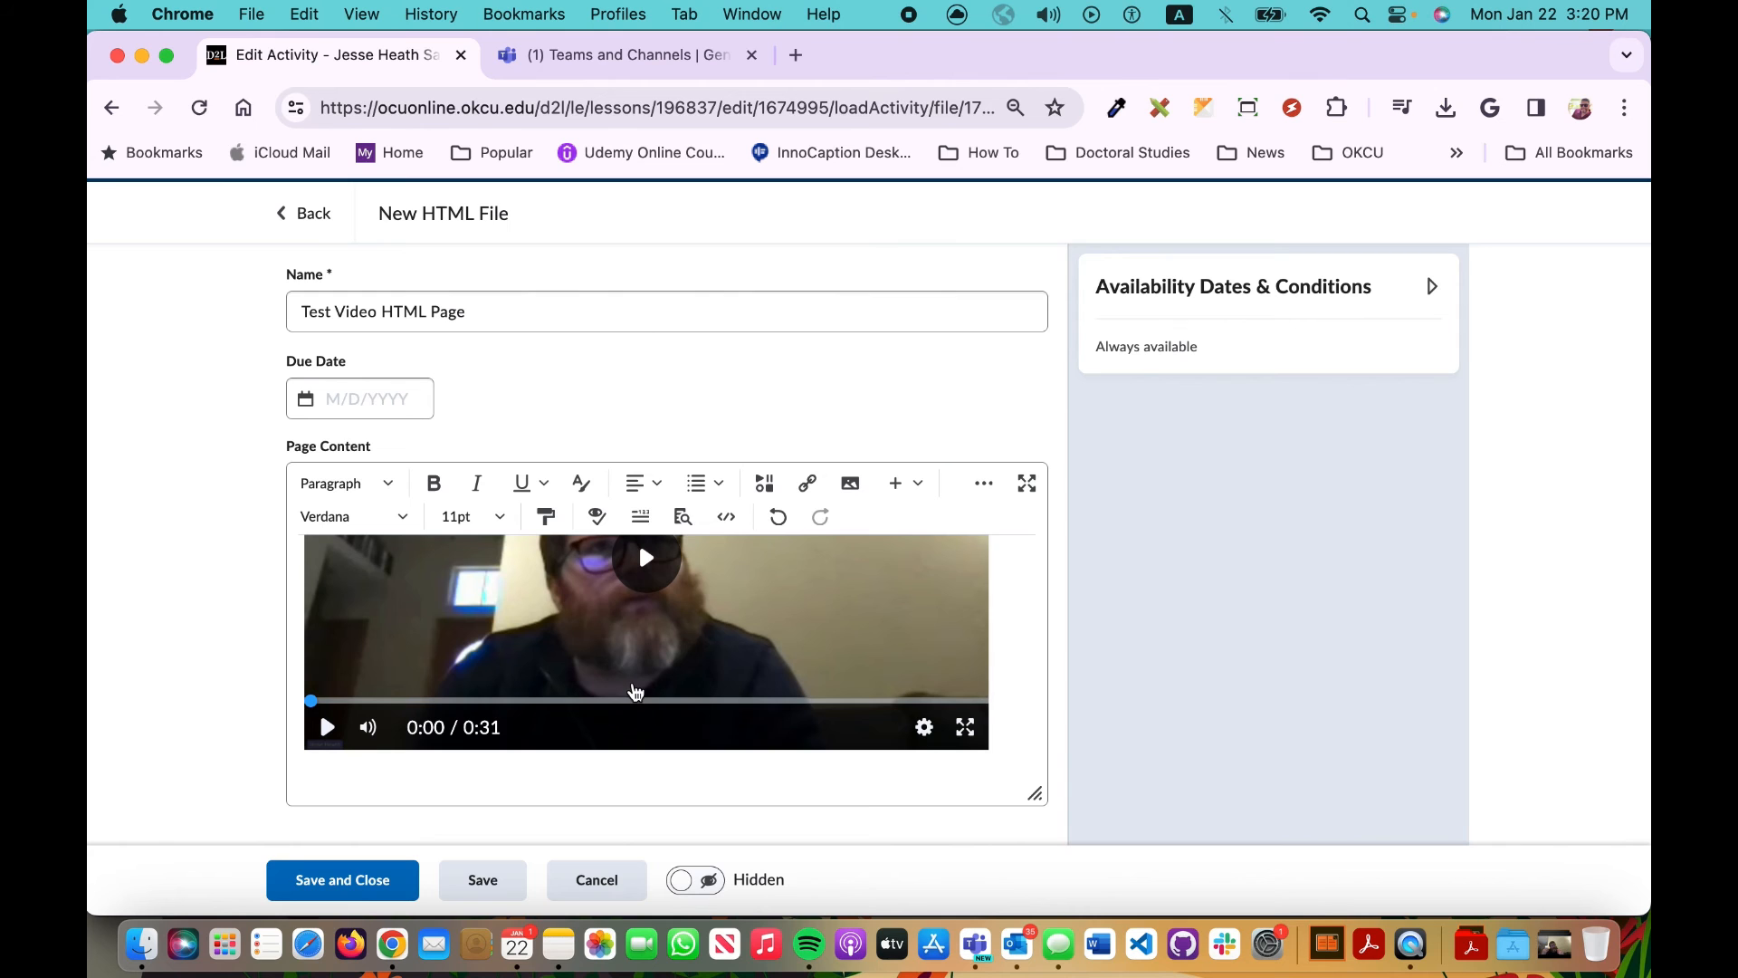
mouse_move(342, 880)
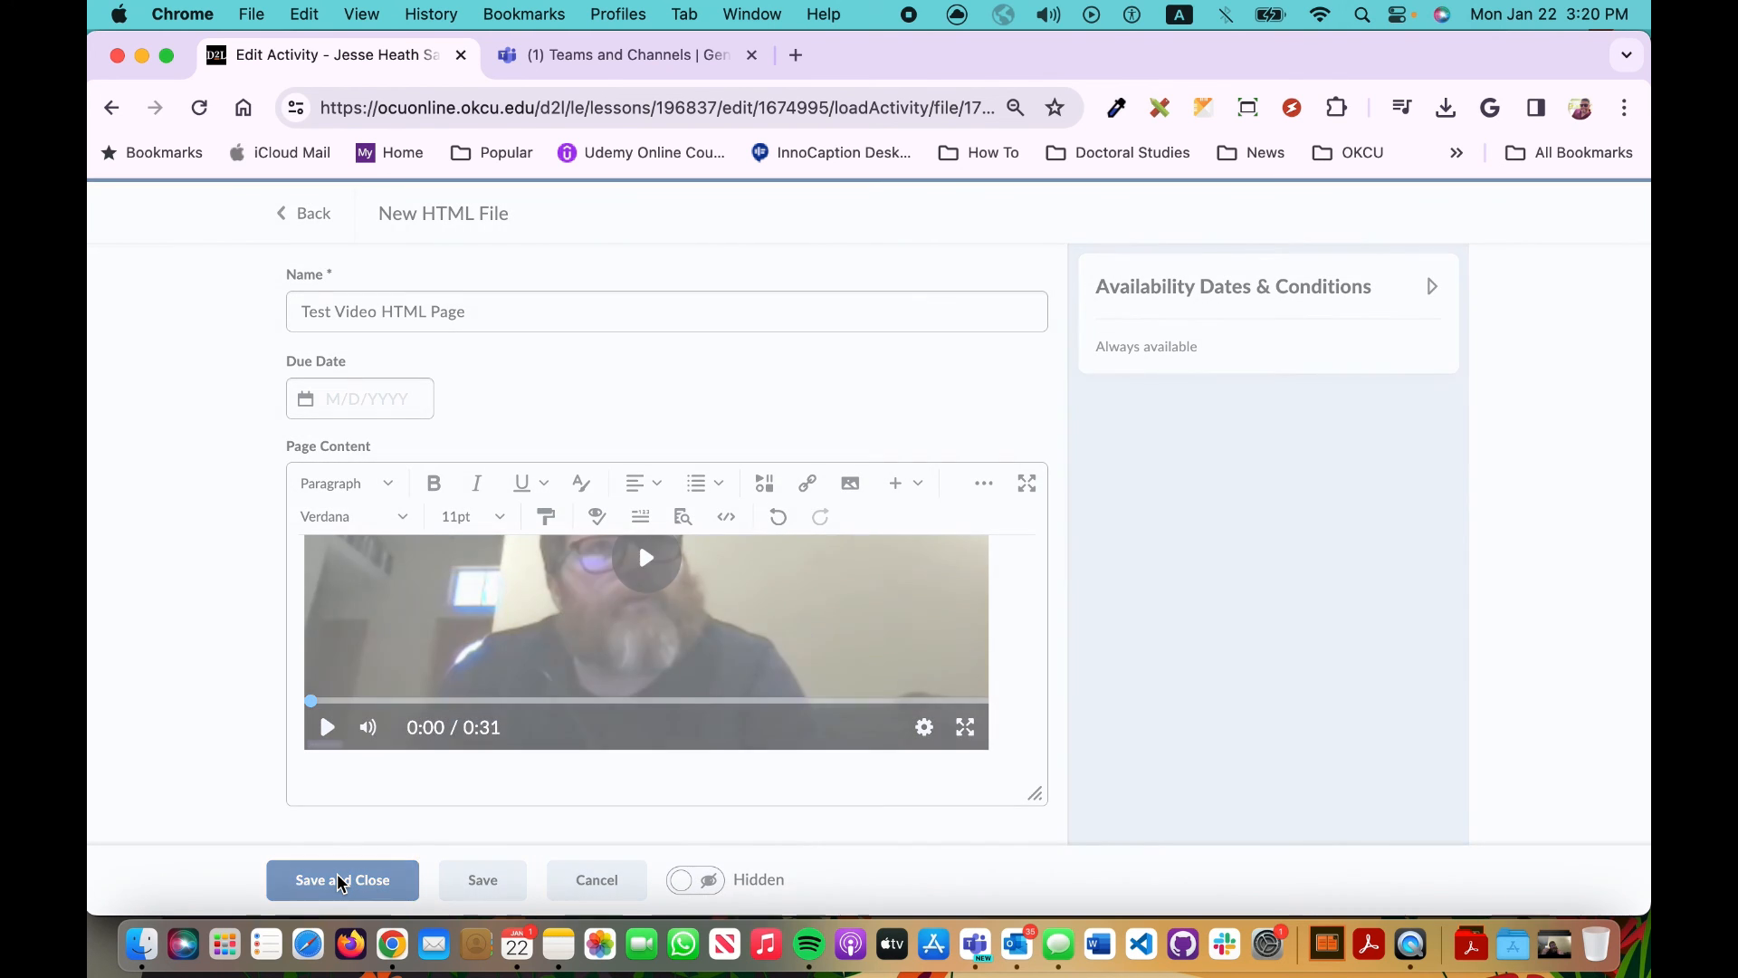
Step: Save and close the Test Video HTML Page so it sits in Week 7
left_click(342, 880)
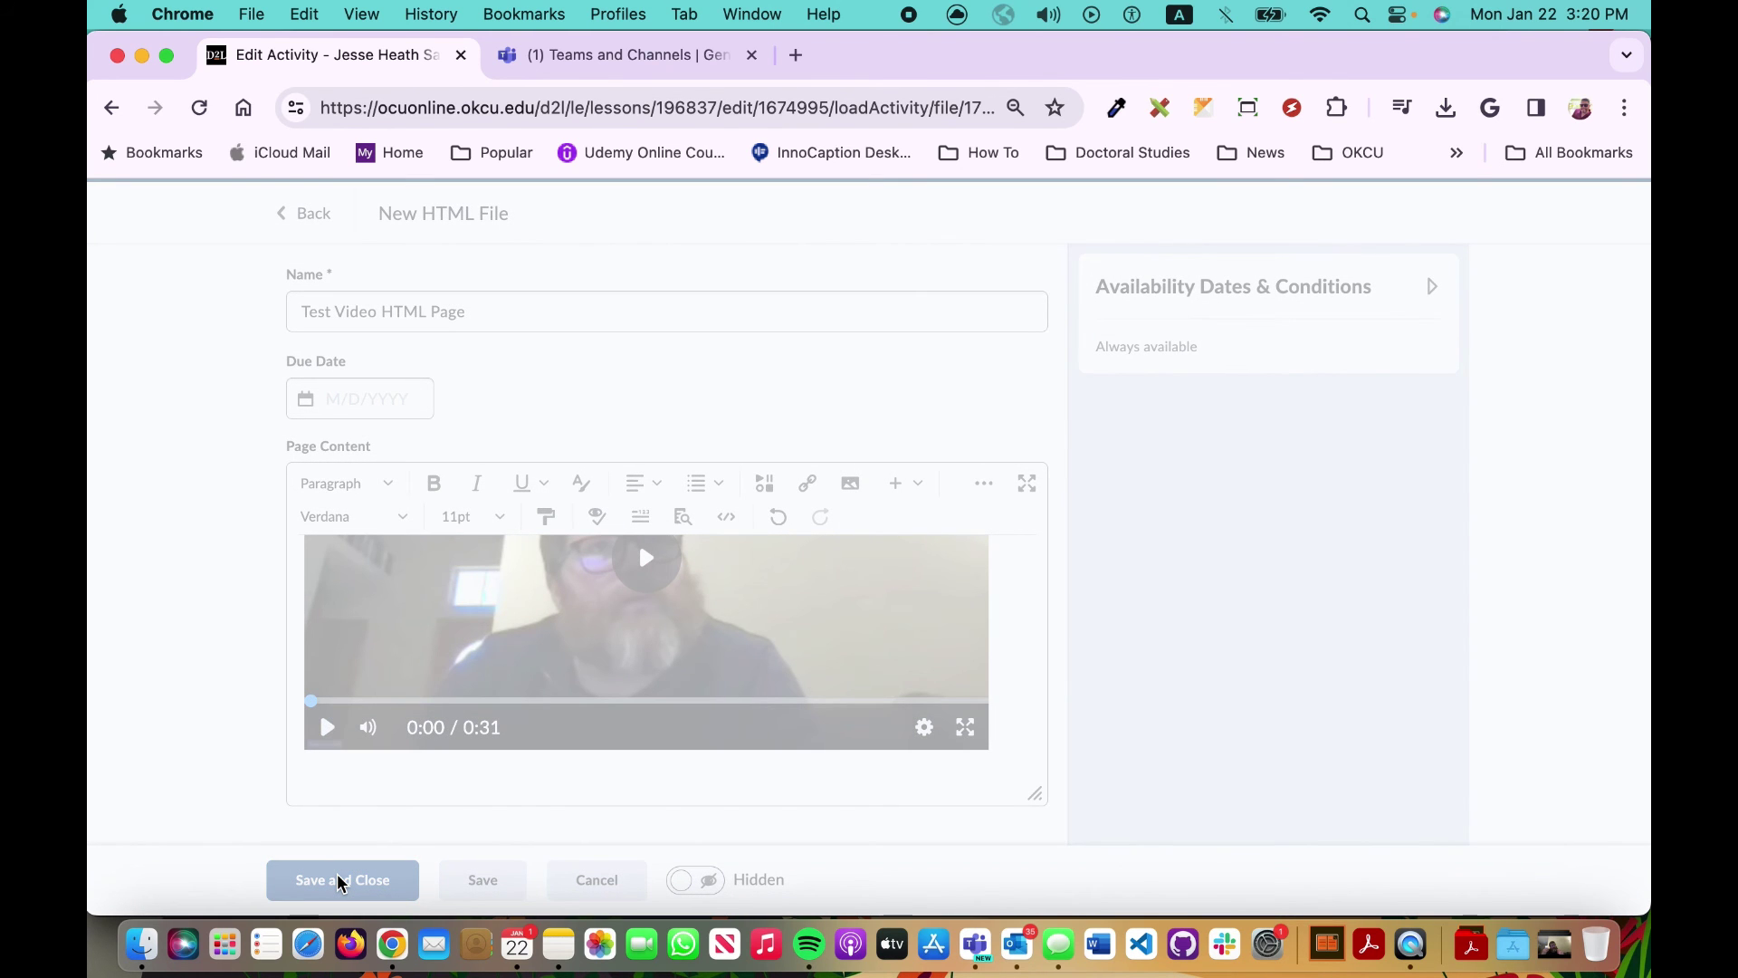
left_click(342, 880)
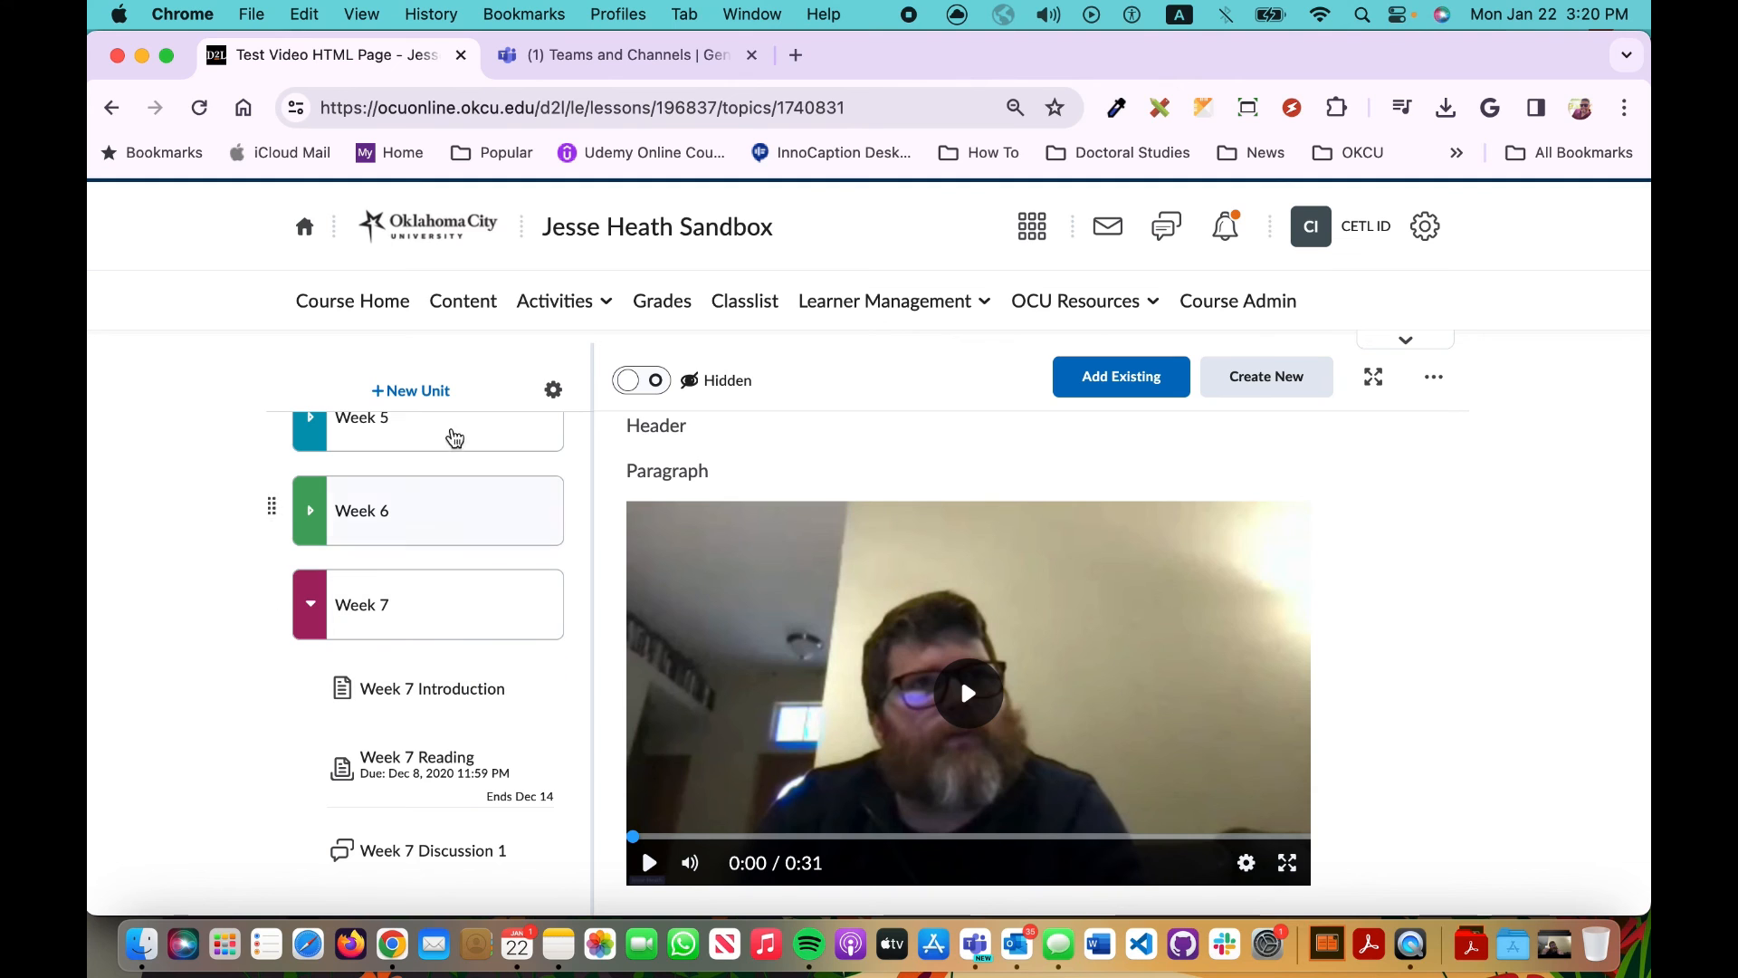
Step: Start a new announcement from the Course Home Announcements widget
left_click(352, 301)
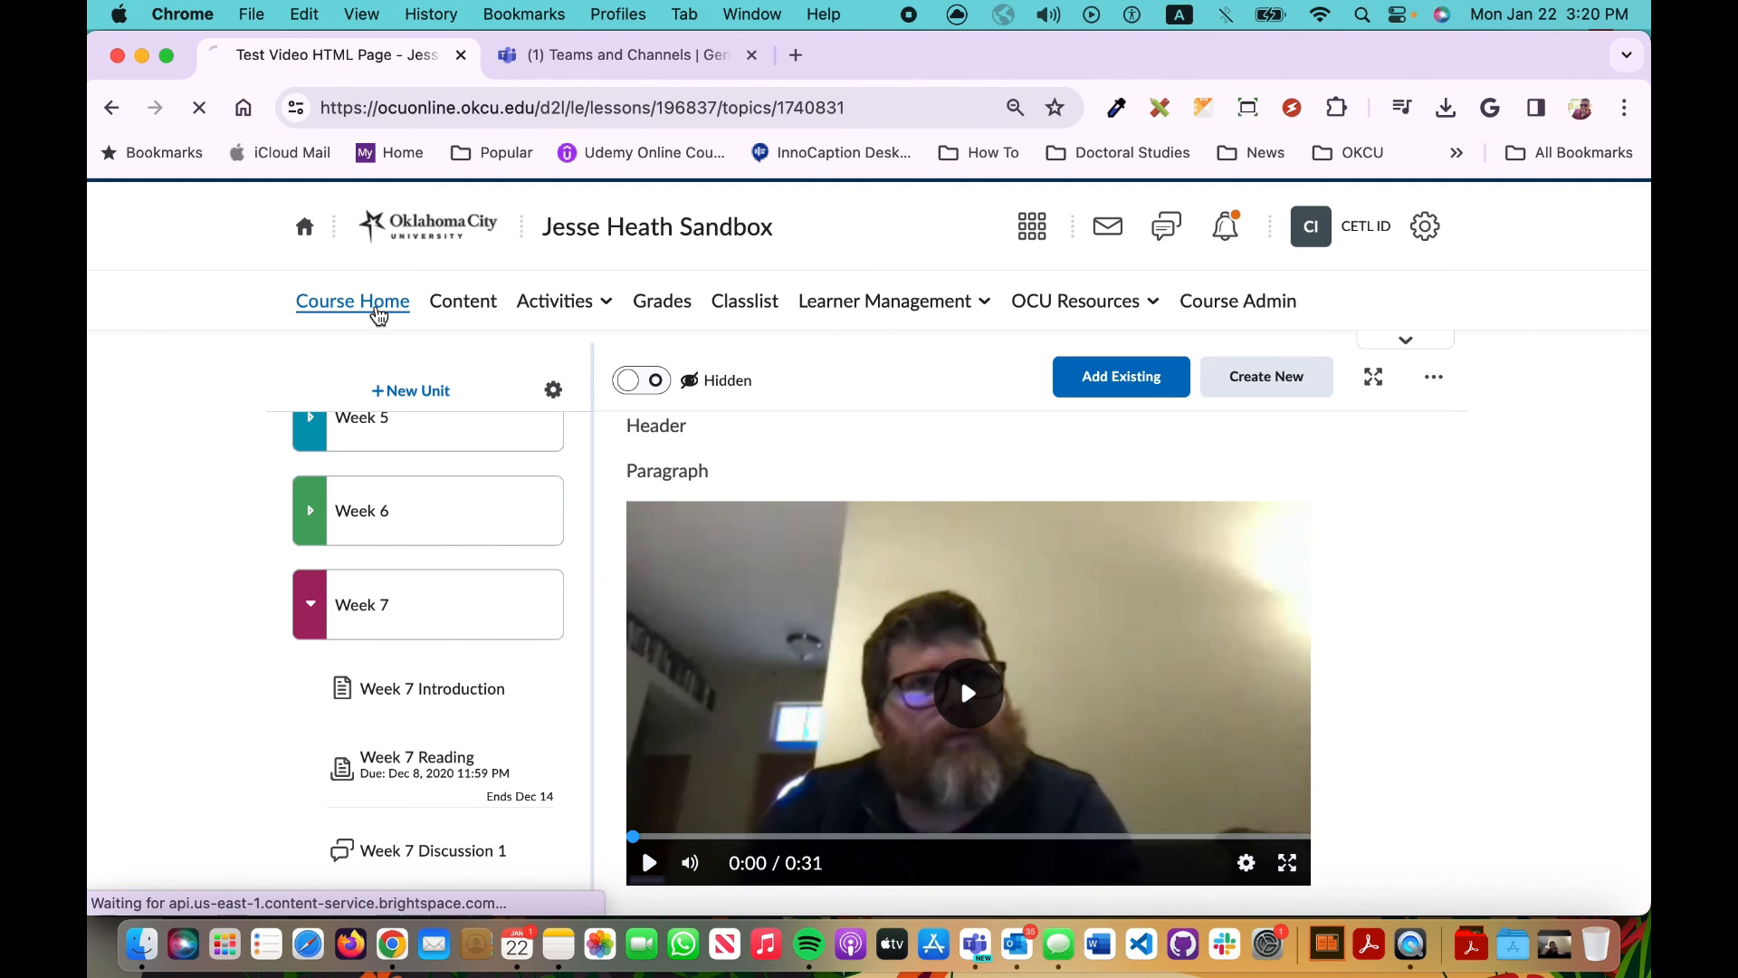
left_click(351, 301)
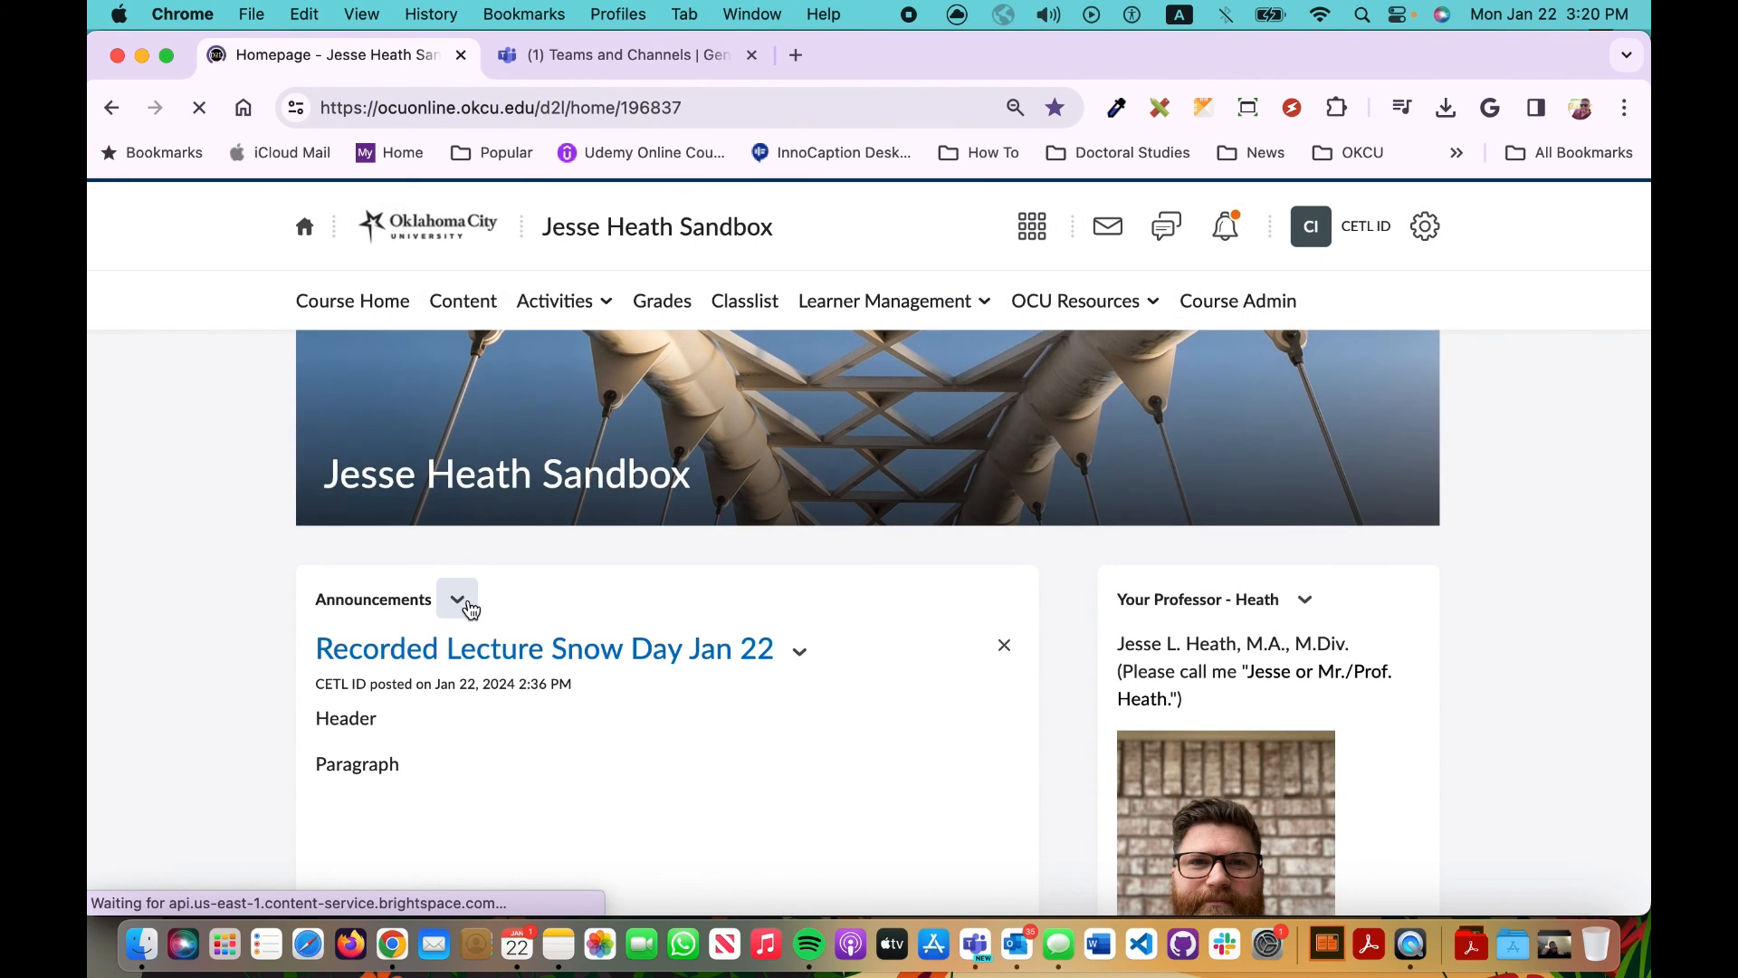
mouse_move(456, 599)
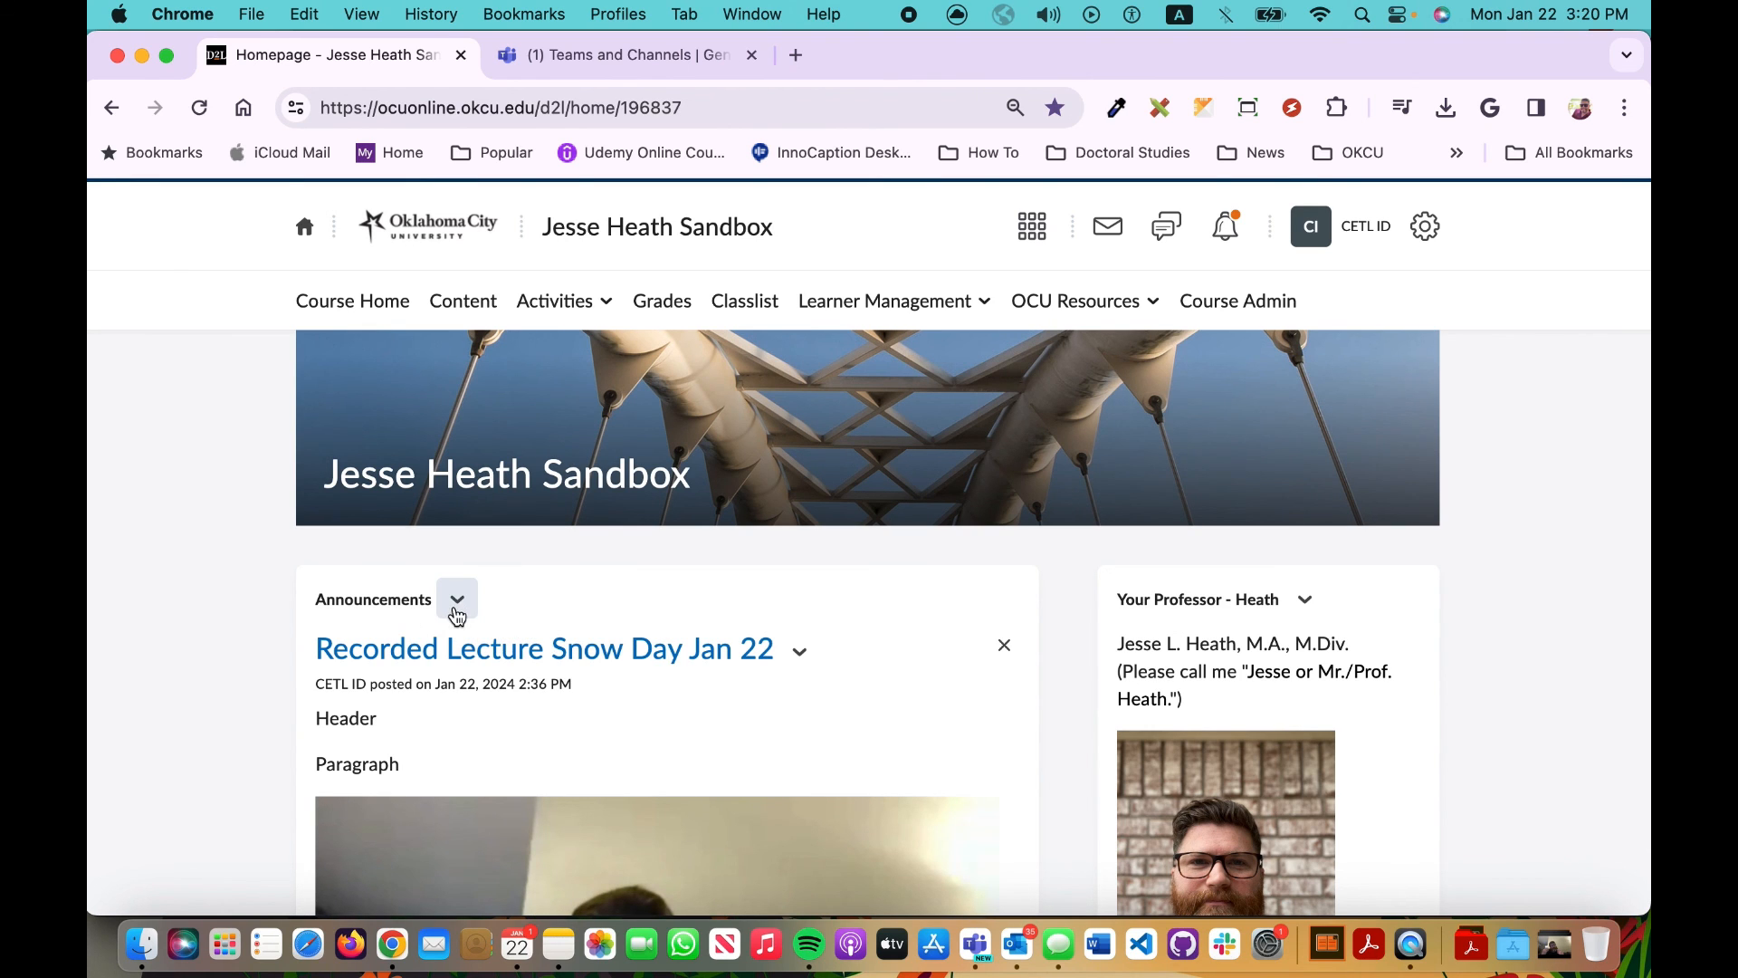
left_click(456, 599)
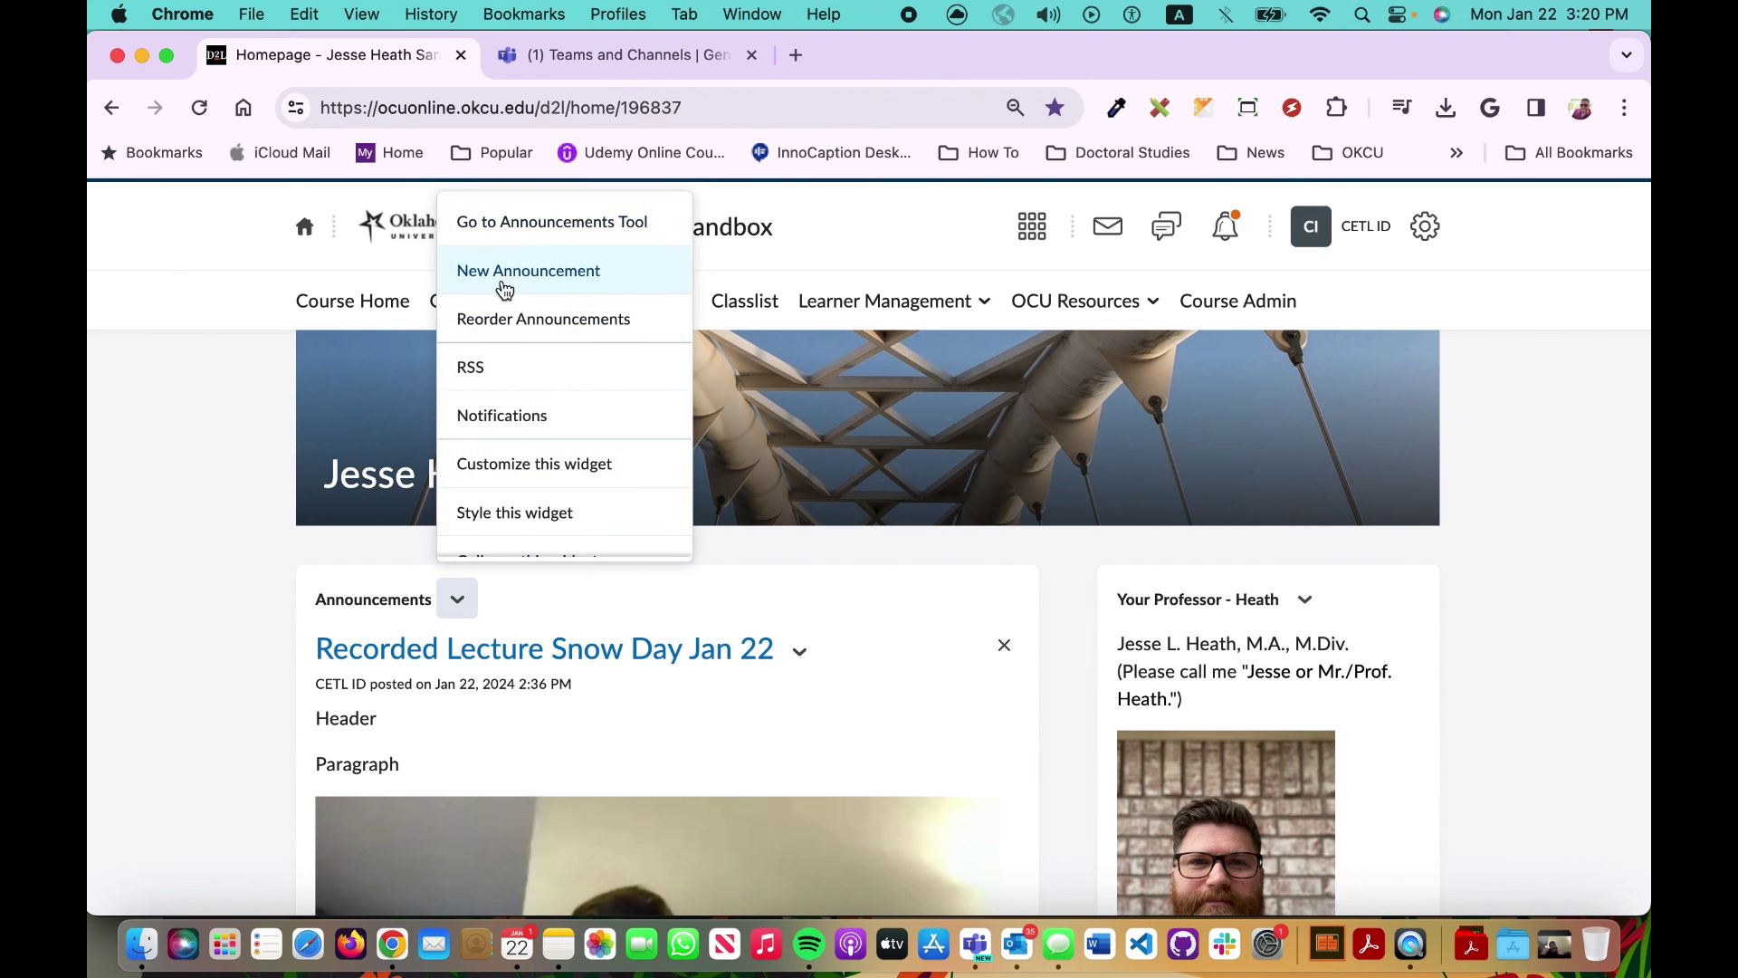
left_click(527, 270)
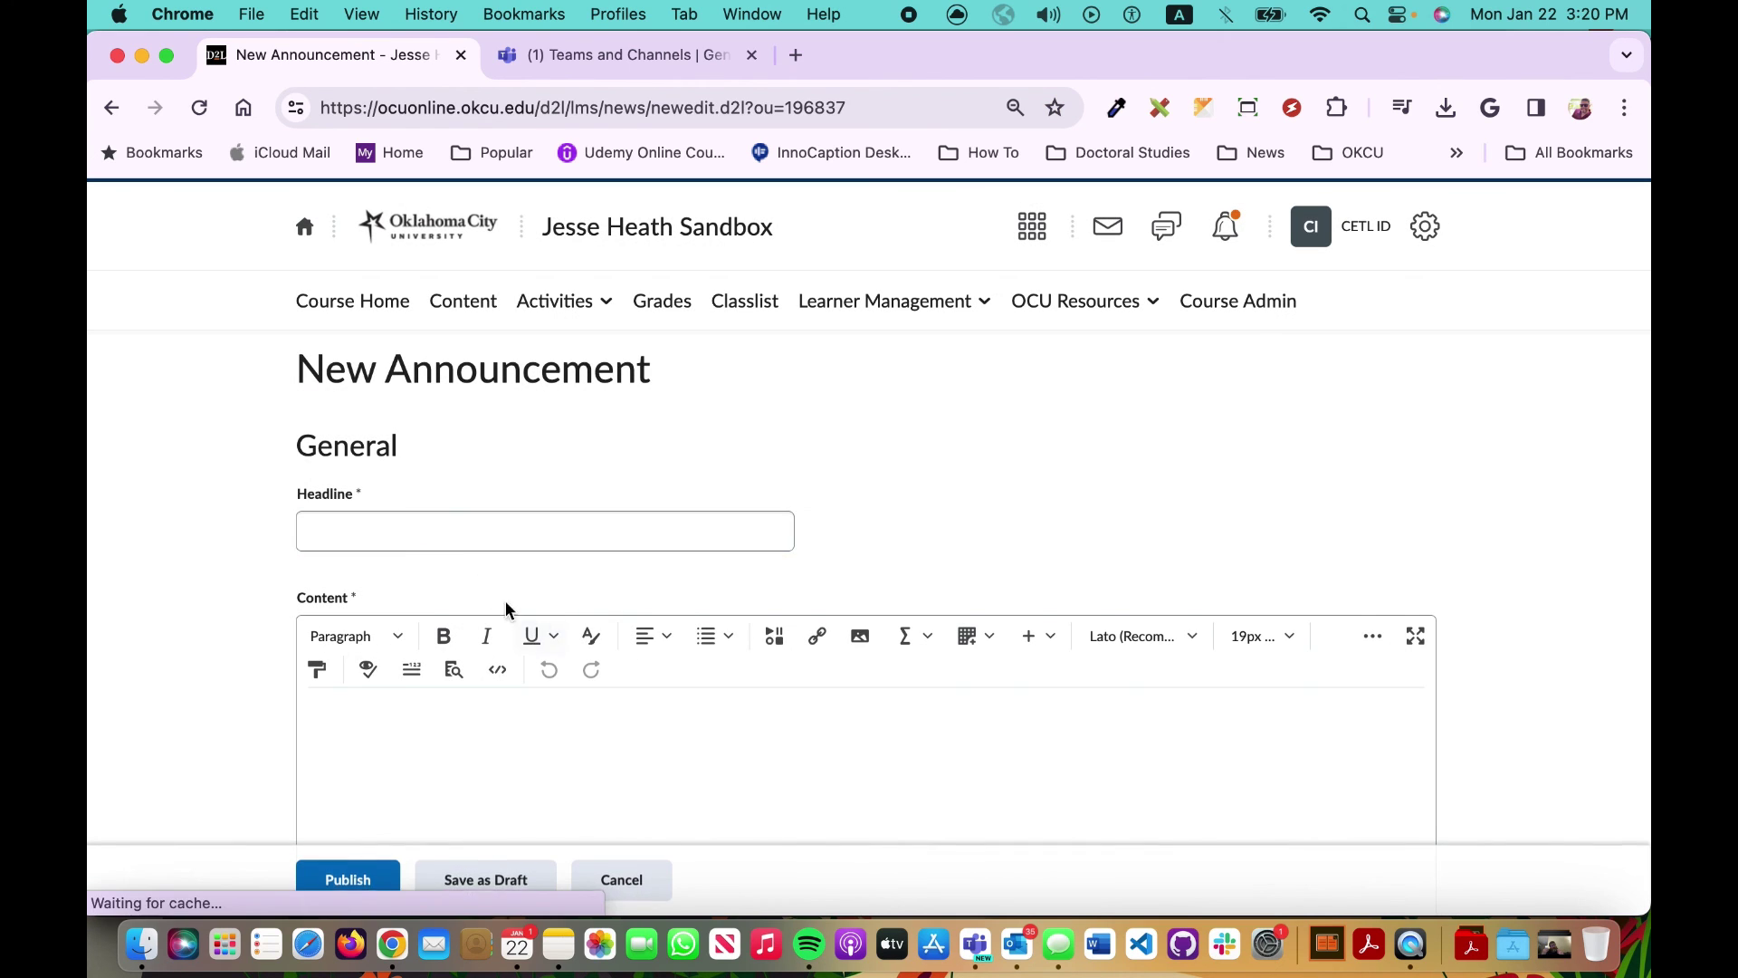
Step: Enter the headline 'Title' and the content text 'Paragraph'
type("Title")
type("Header")
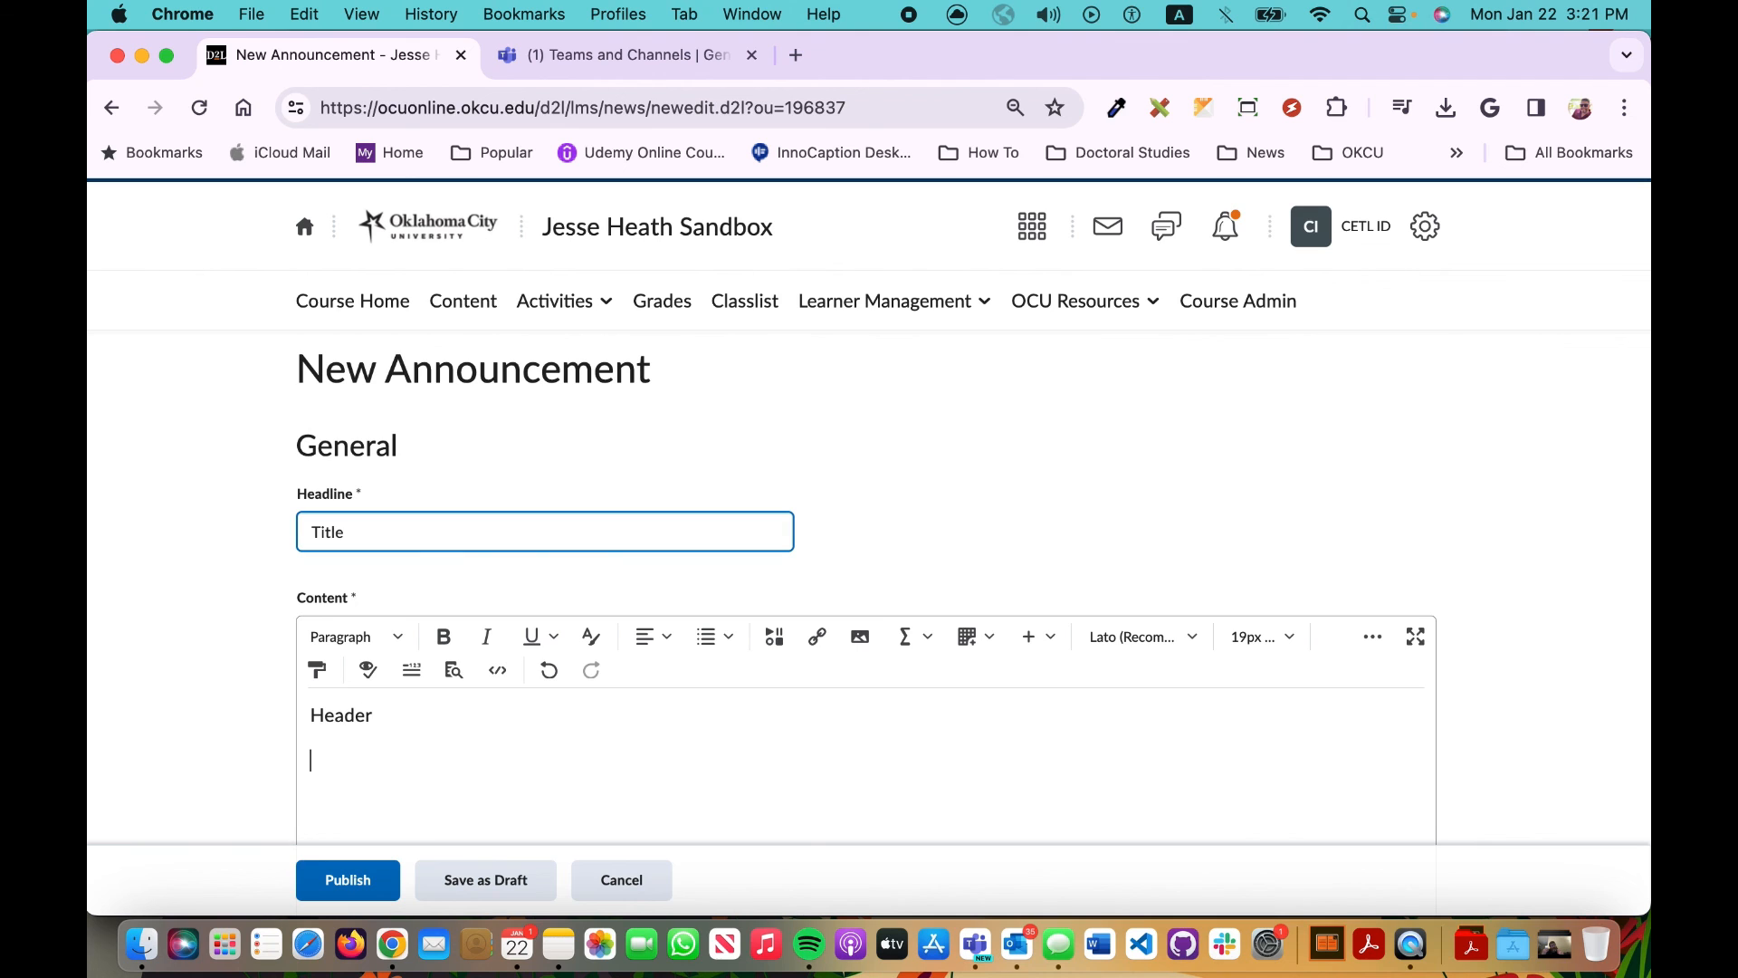
type("Paragraph")
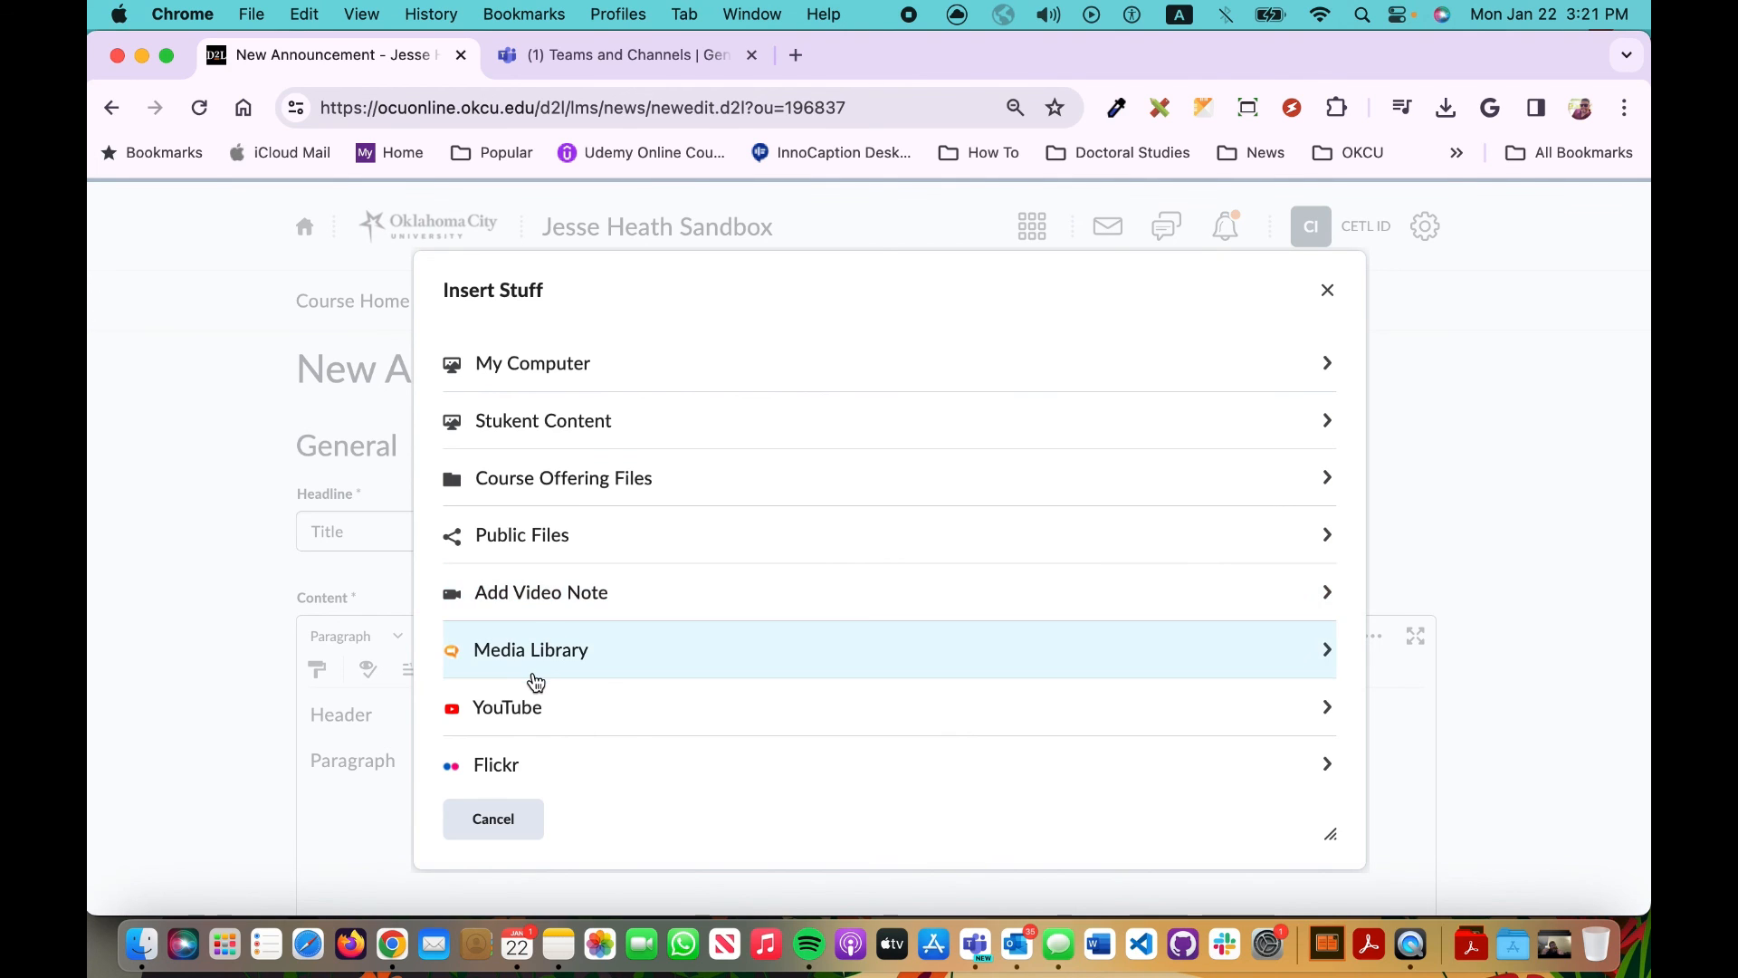
Step: Embed the Demo 2 meeting recording from the Media Library, found by searching 'demo', into the announcement
left_click(531, 649)
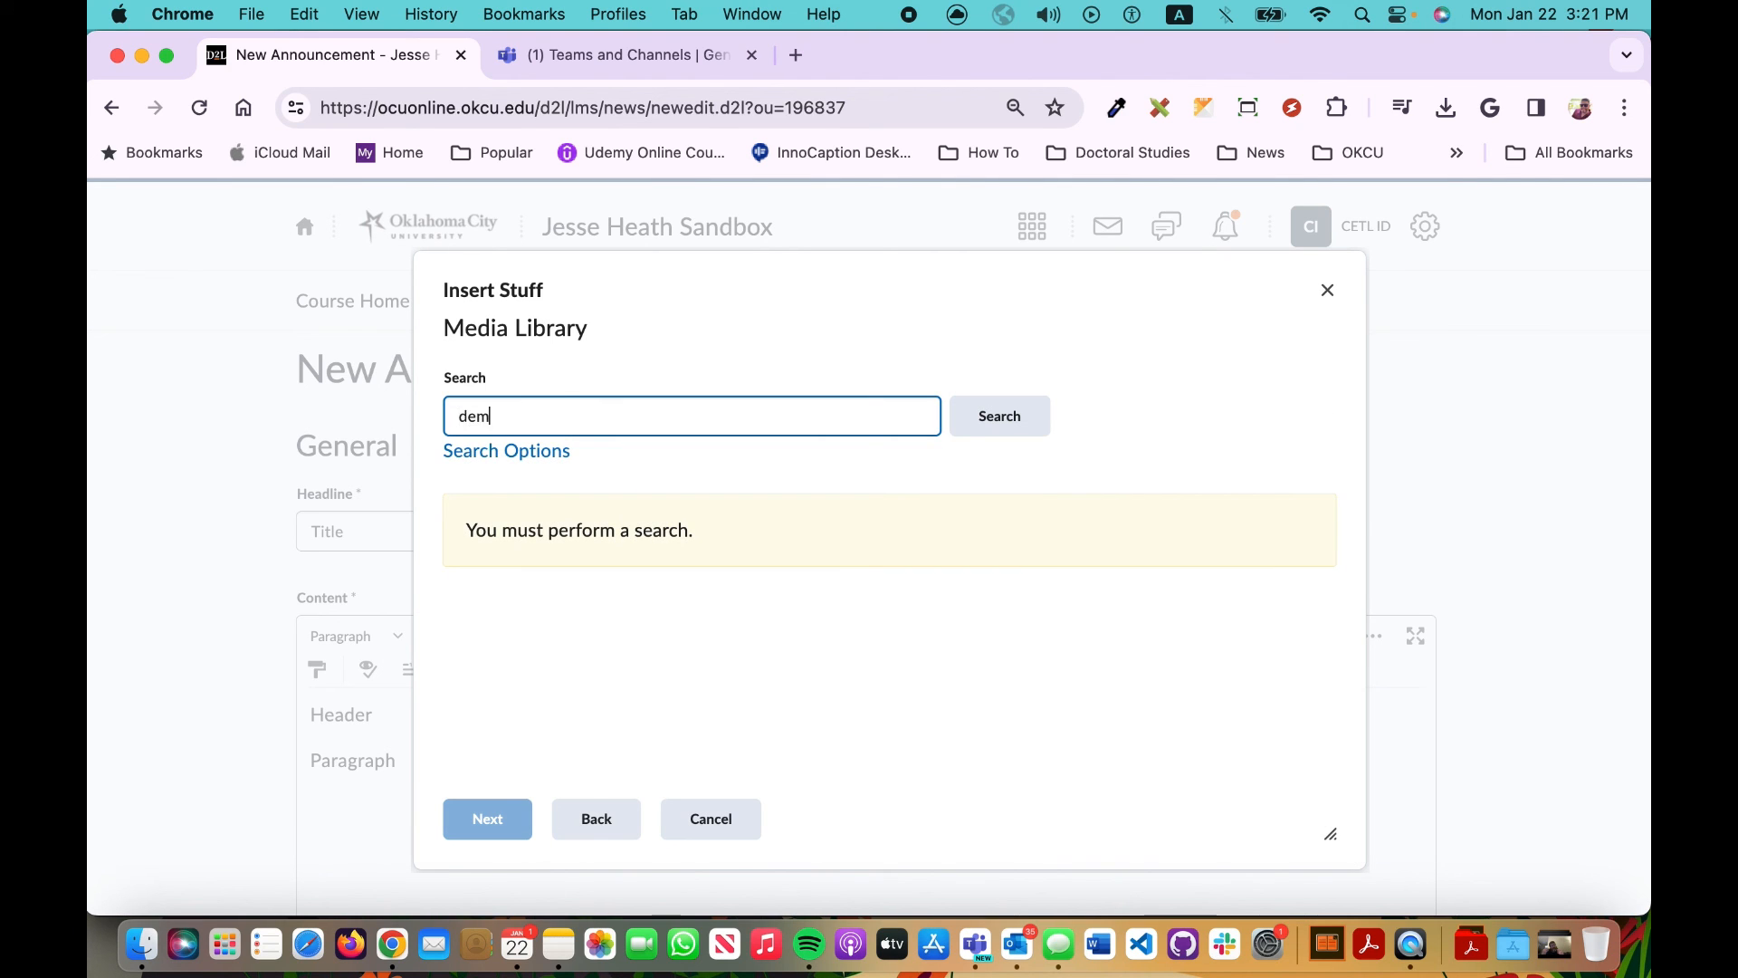
left_click(996, 416)
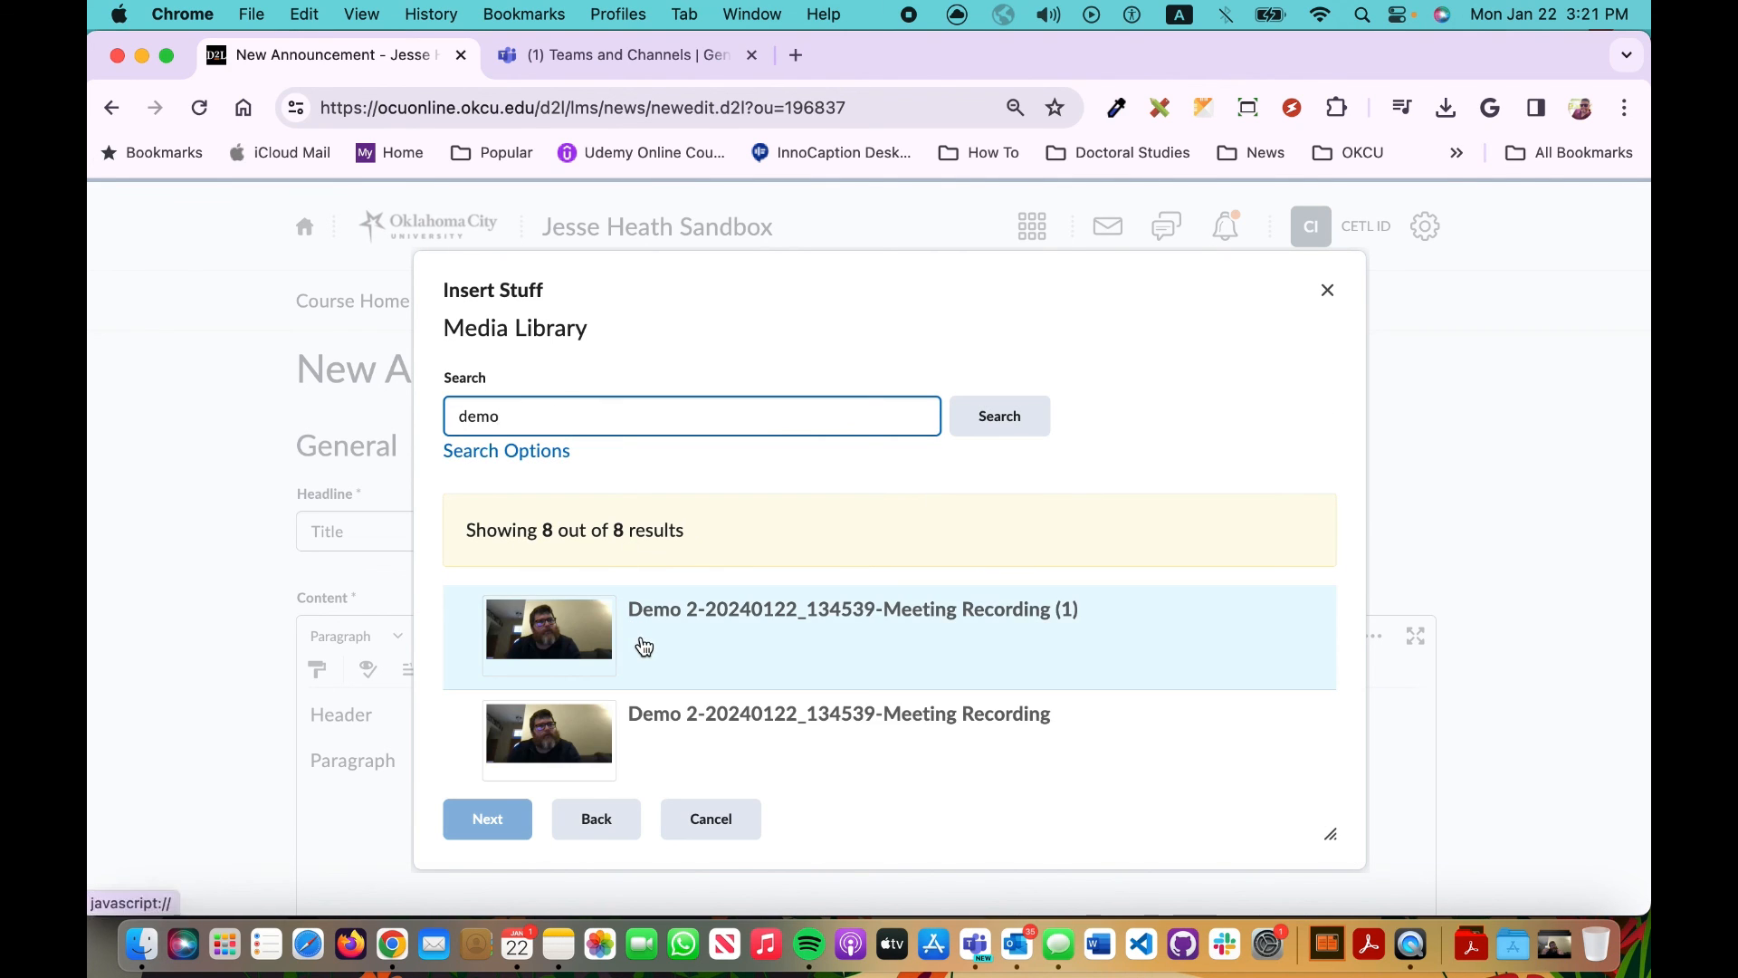
left_click(487, 818)
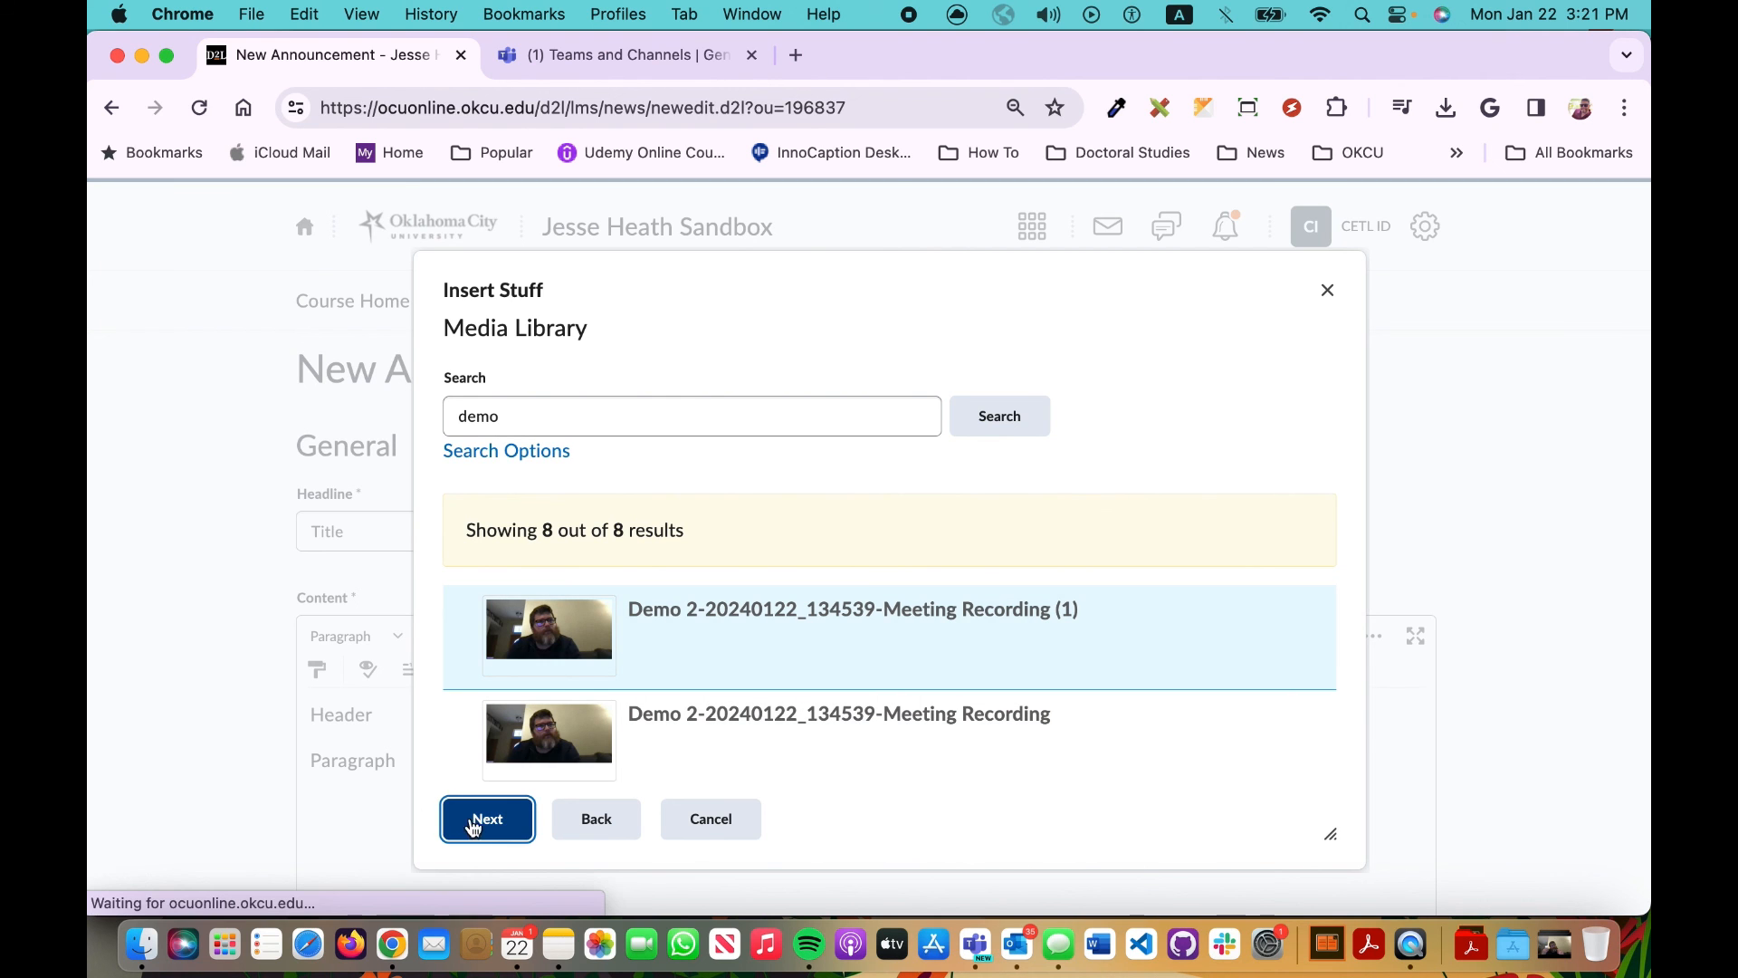
left_click(487, 818)
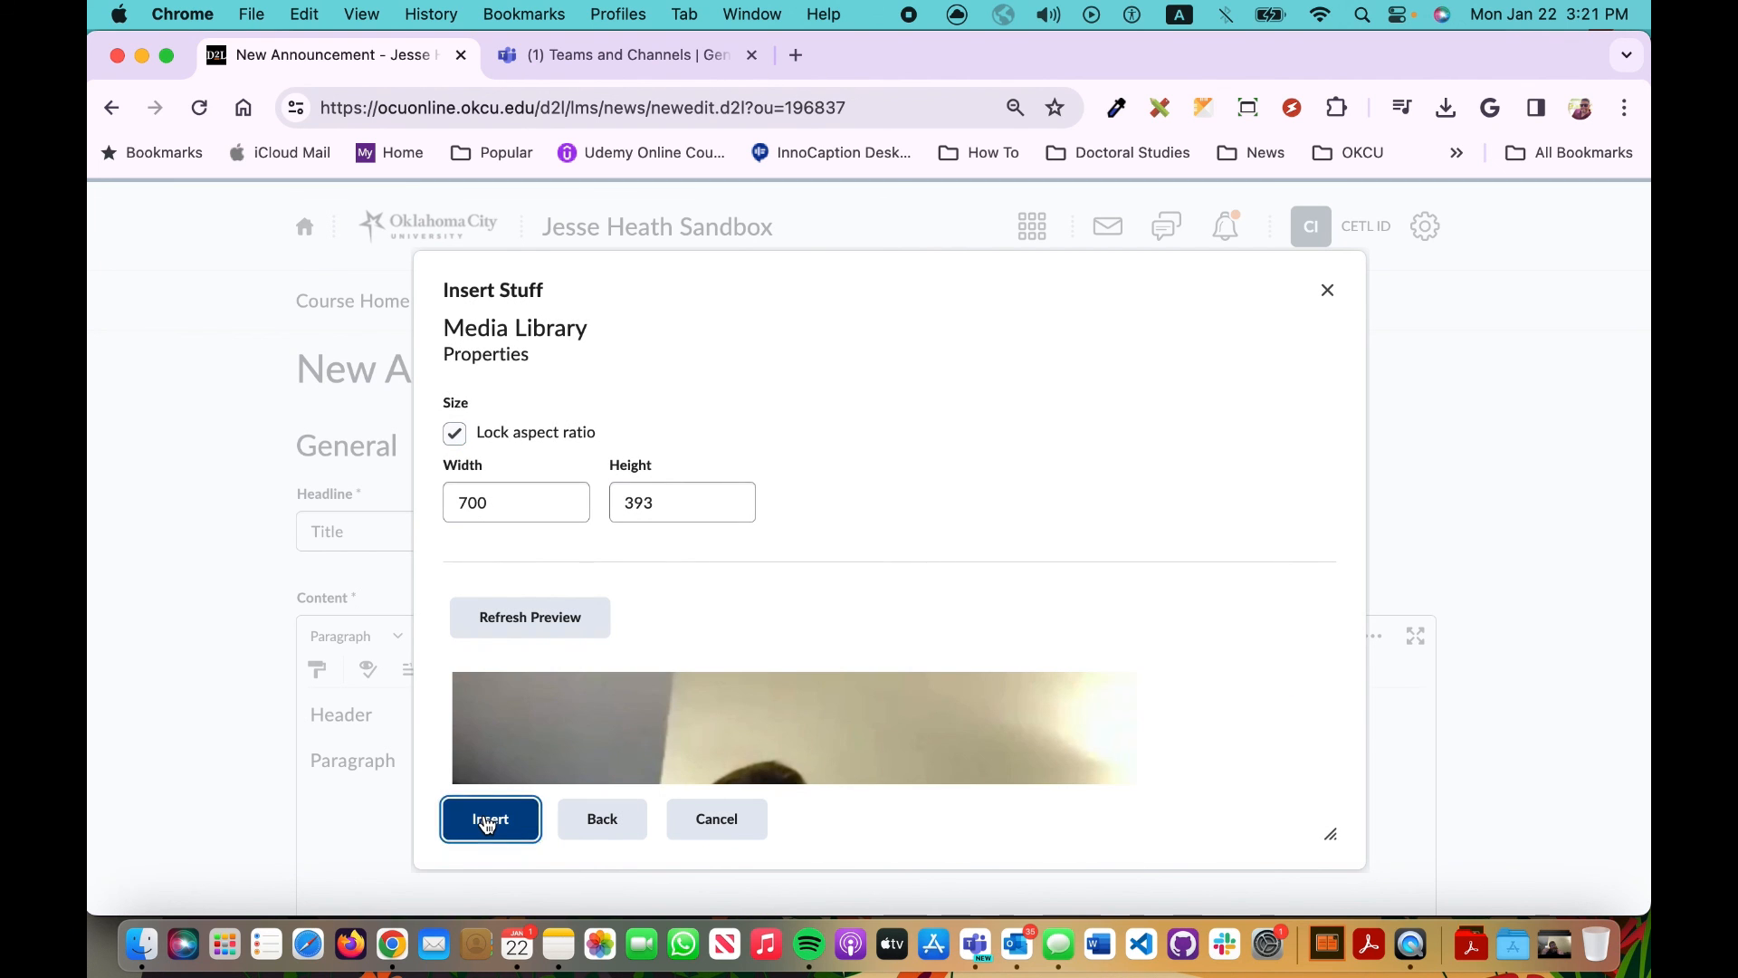
left_click(491, 818)
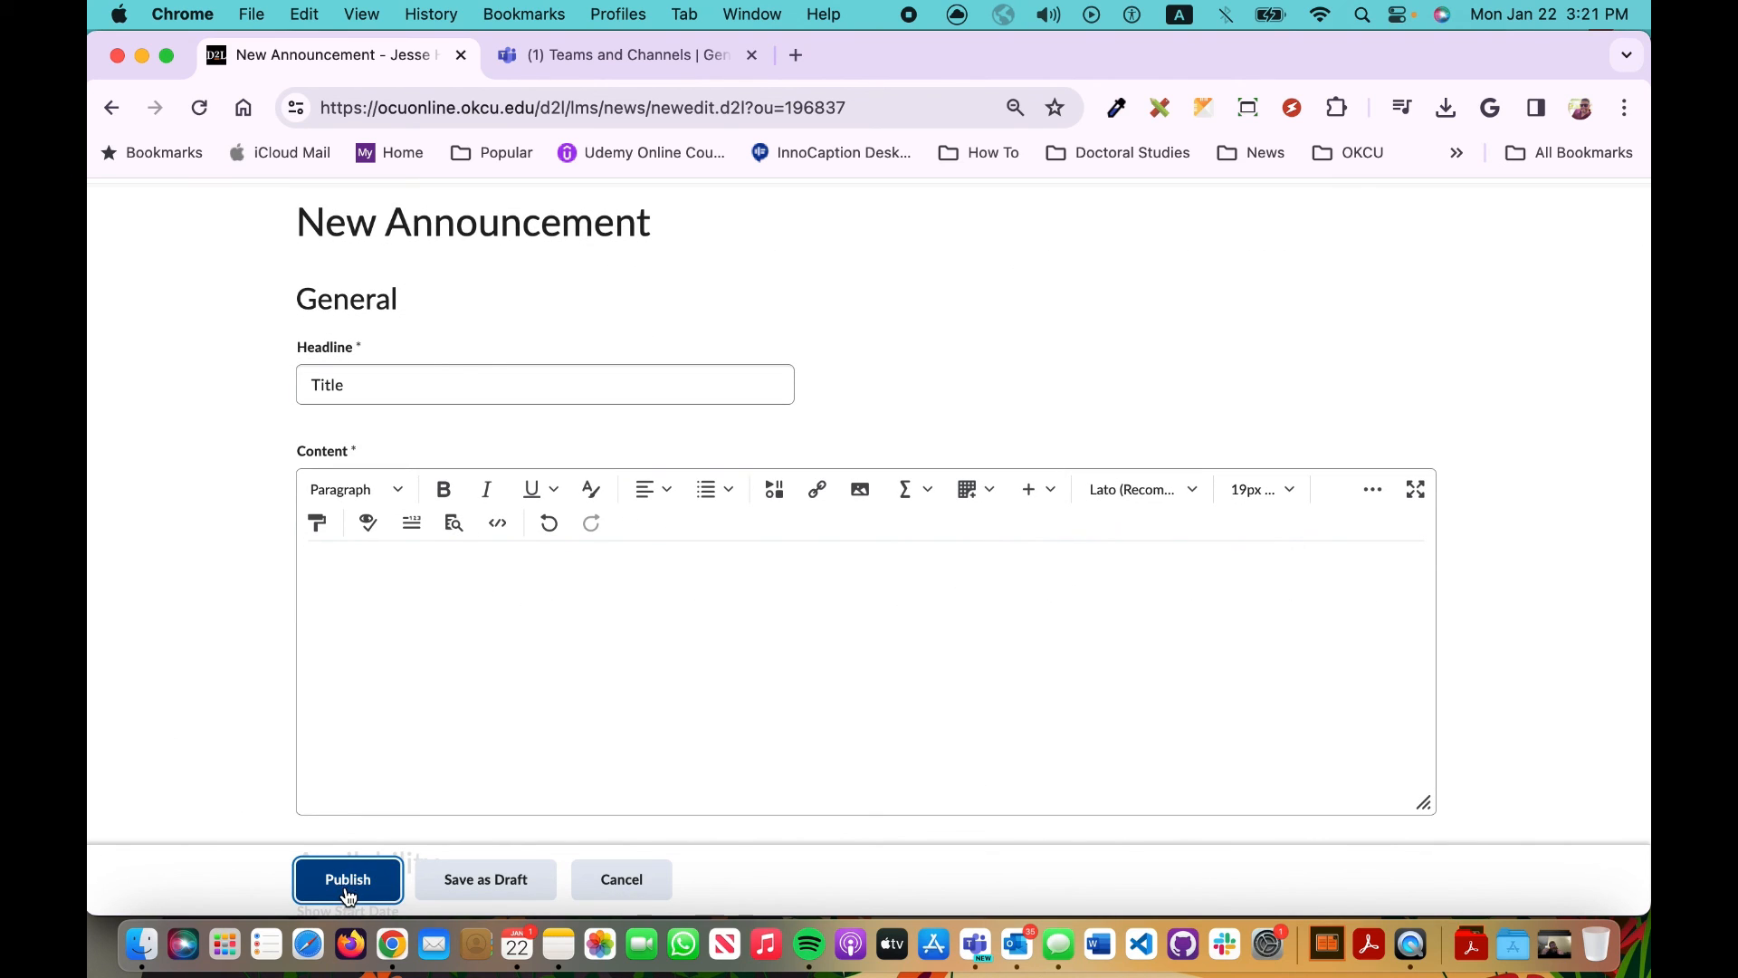
Step: Publish the 'Title' announcement and return to the course homepage
left_click(348, 878)
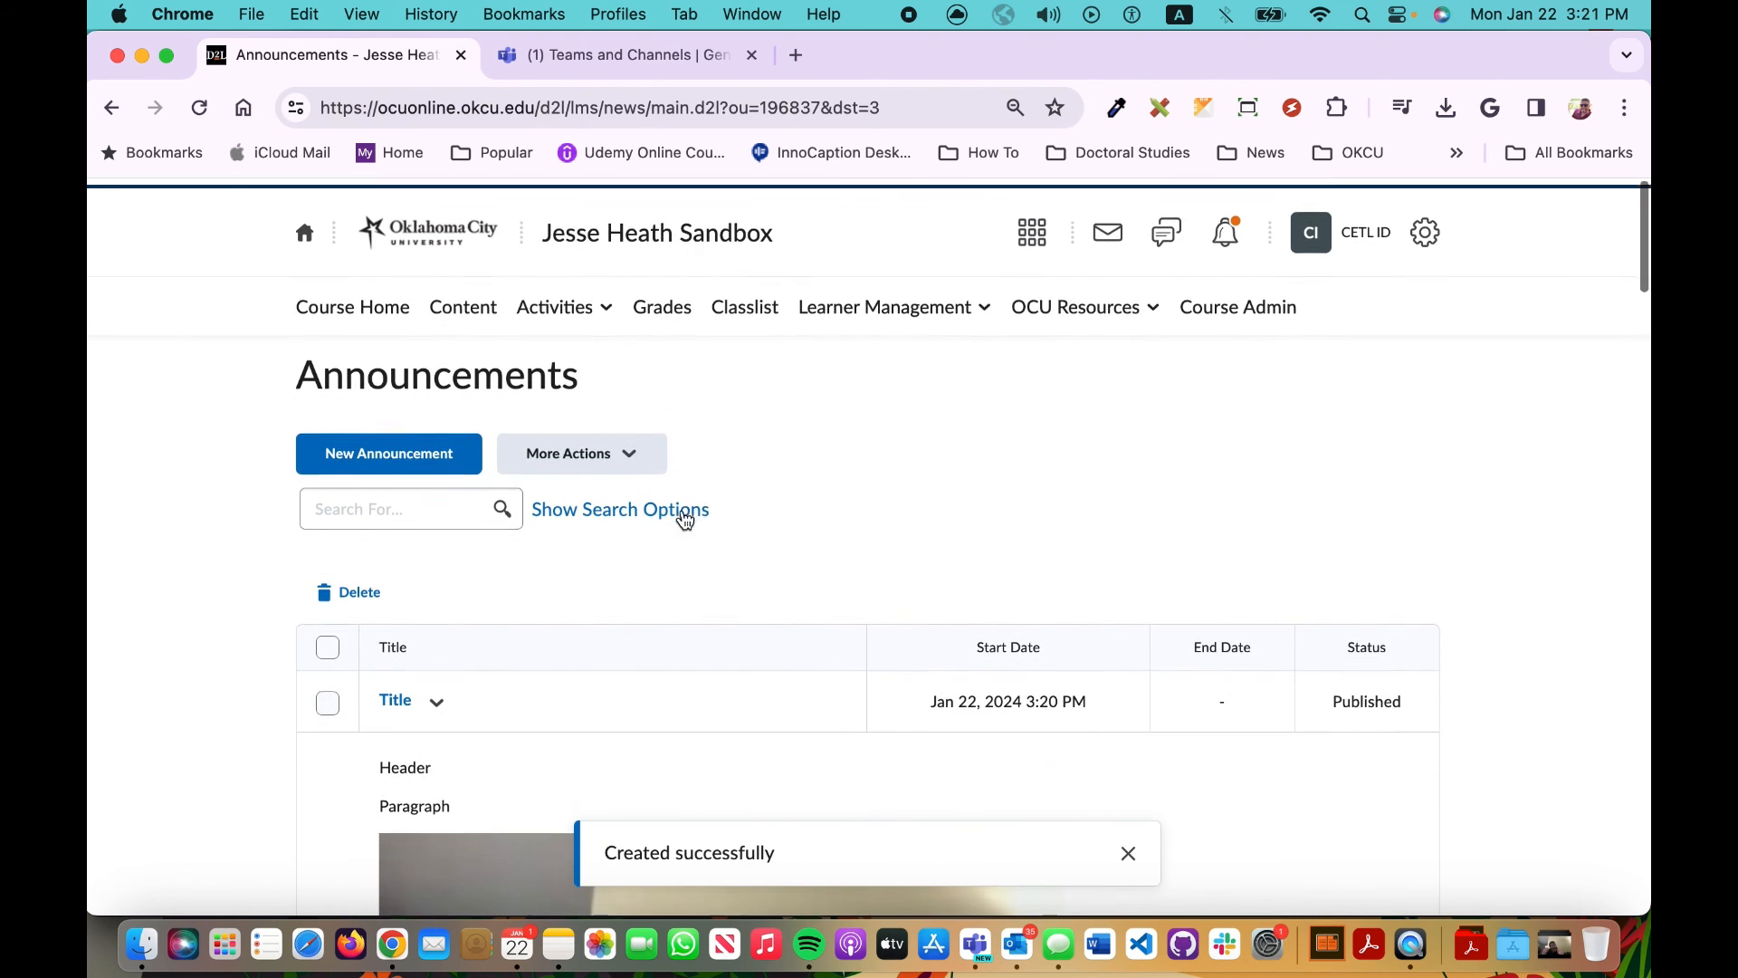
left_click(351, 307)
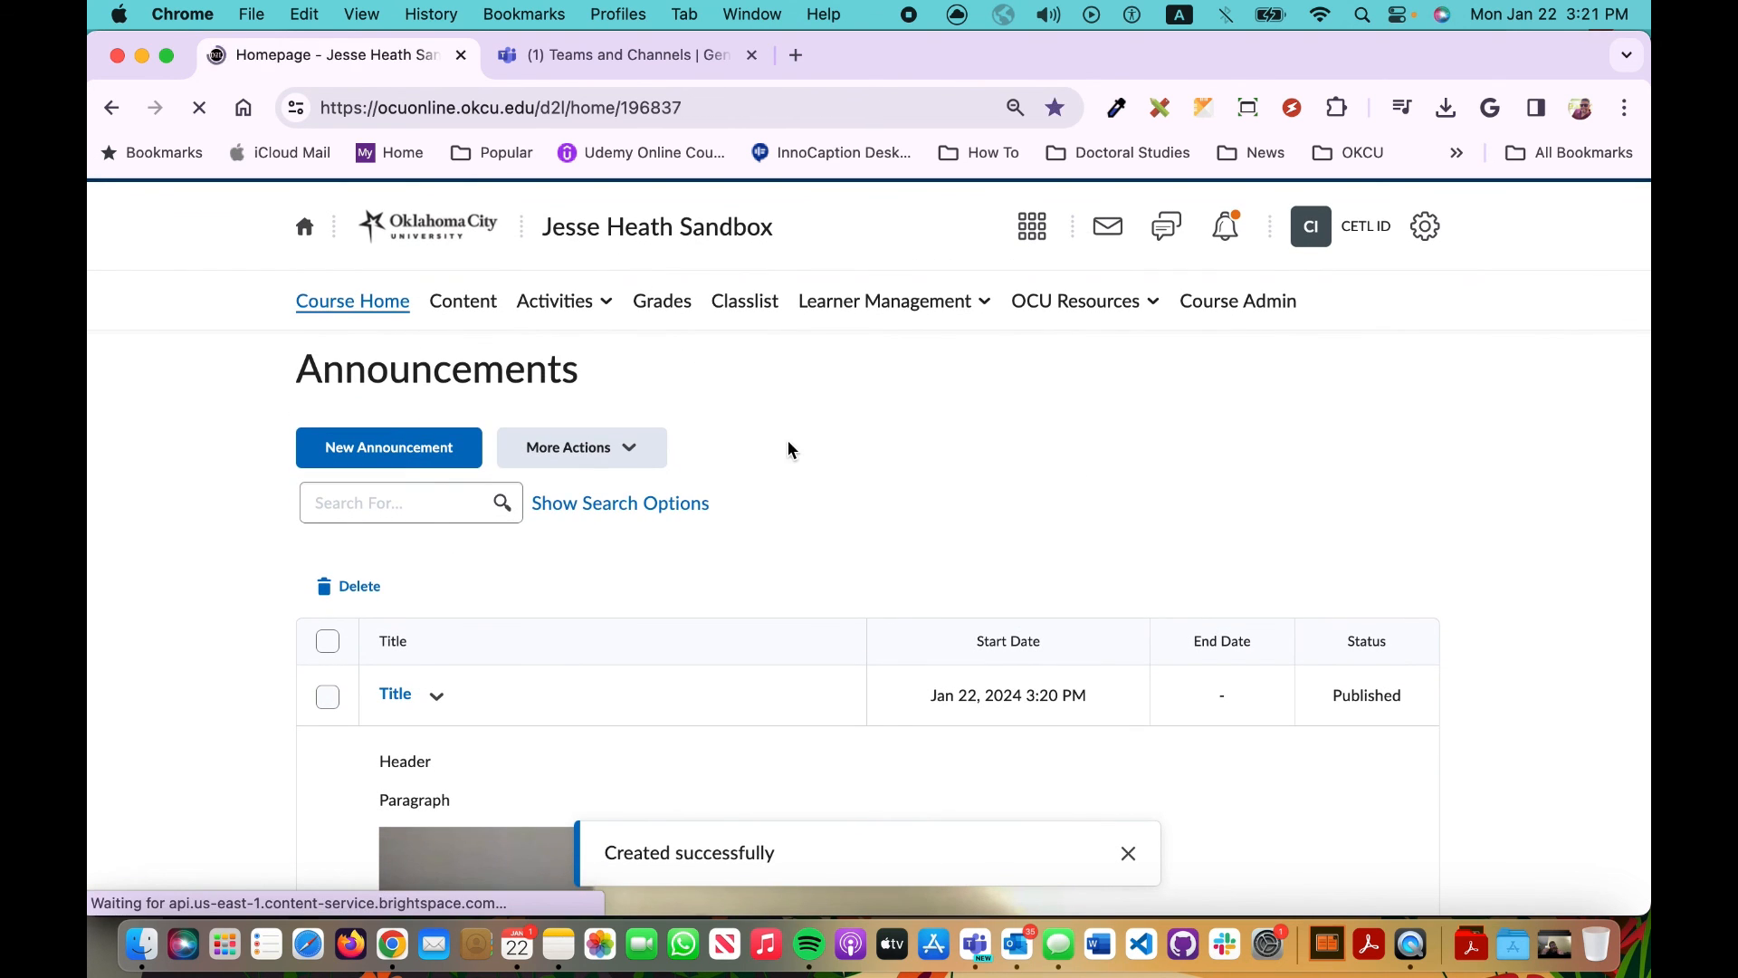